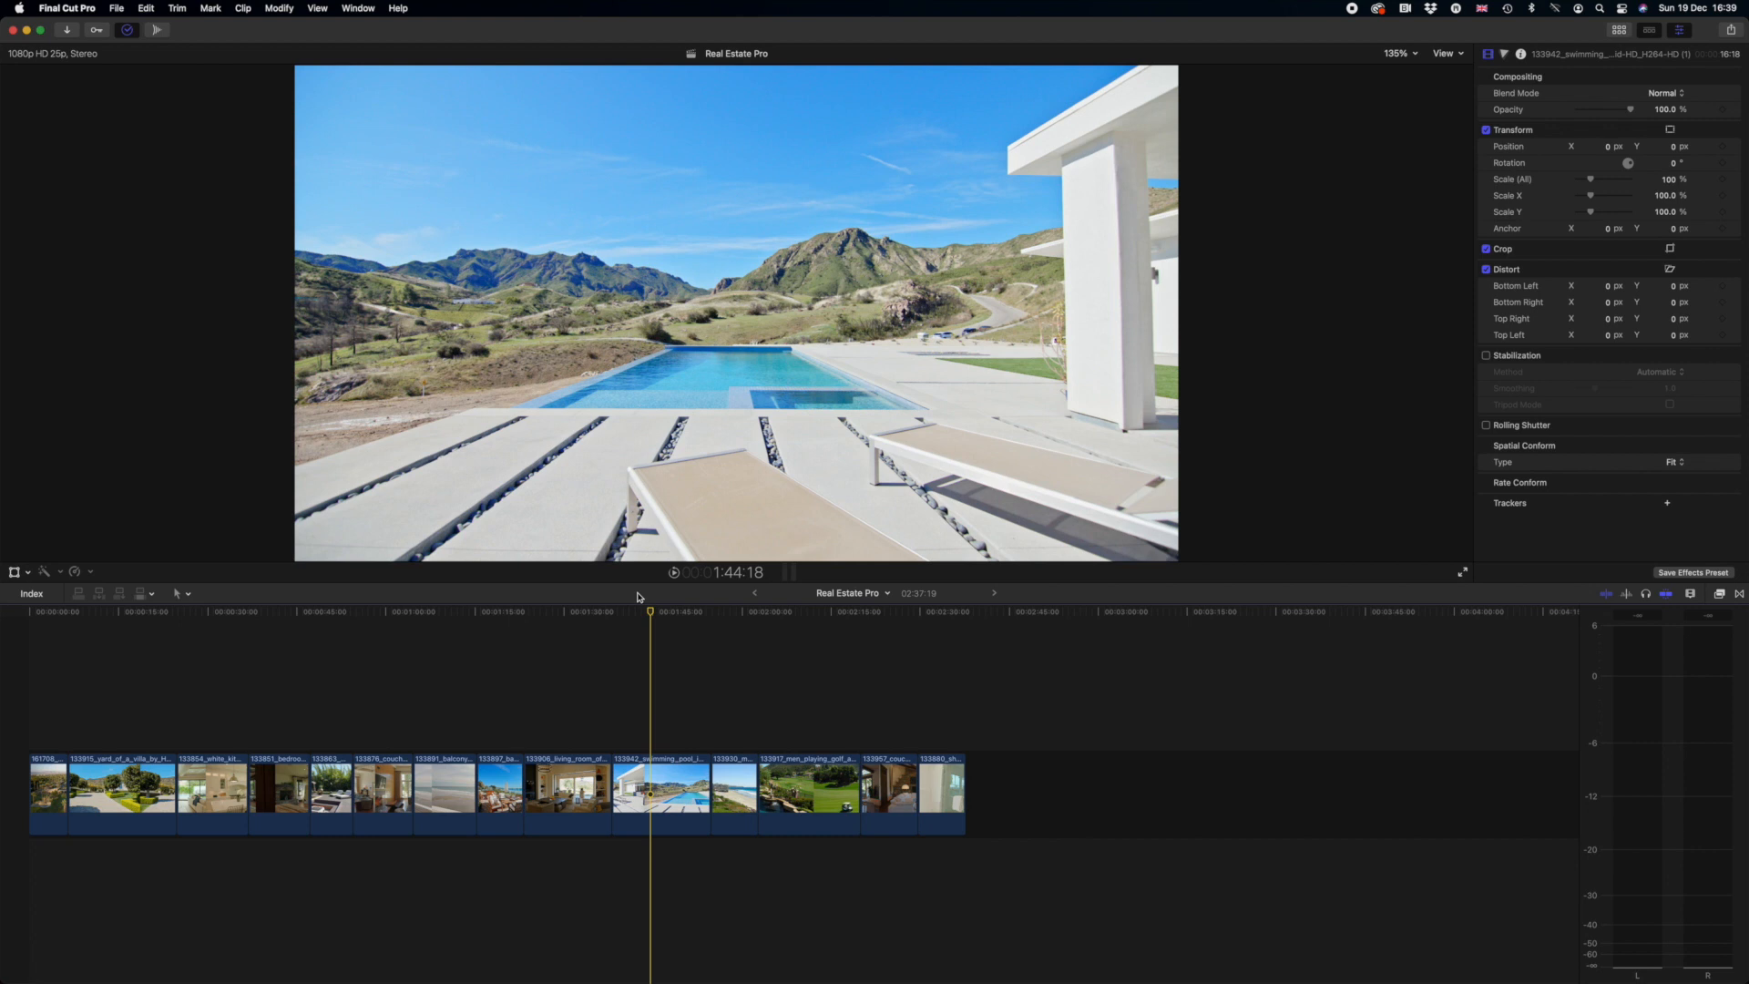
pyautogui.moveTo(1583, 36)
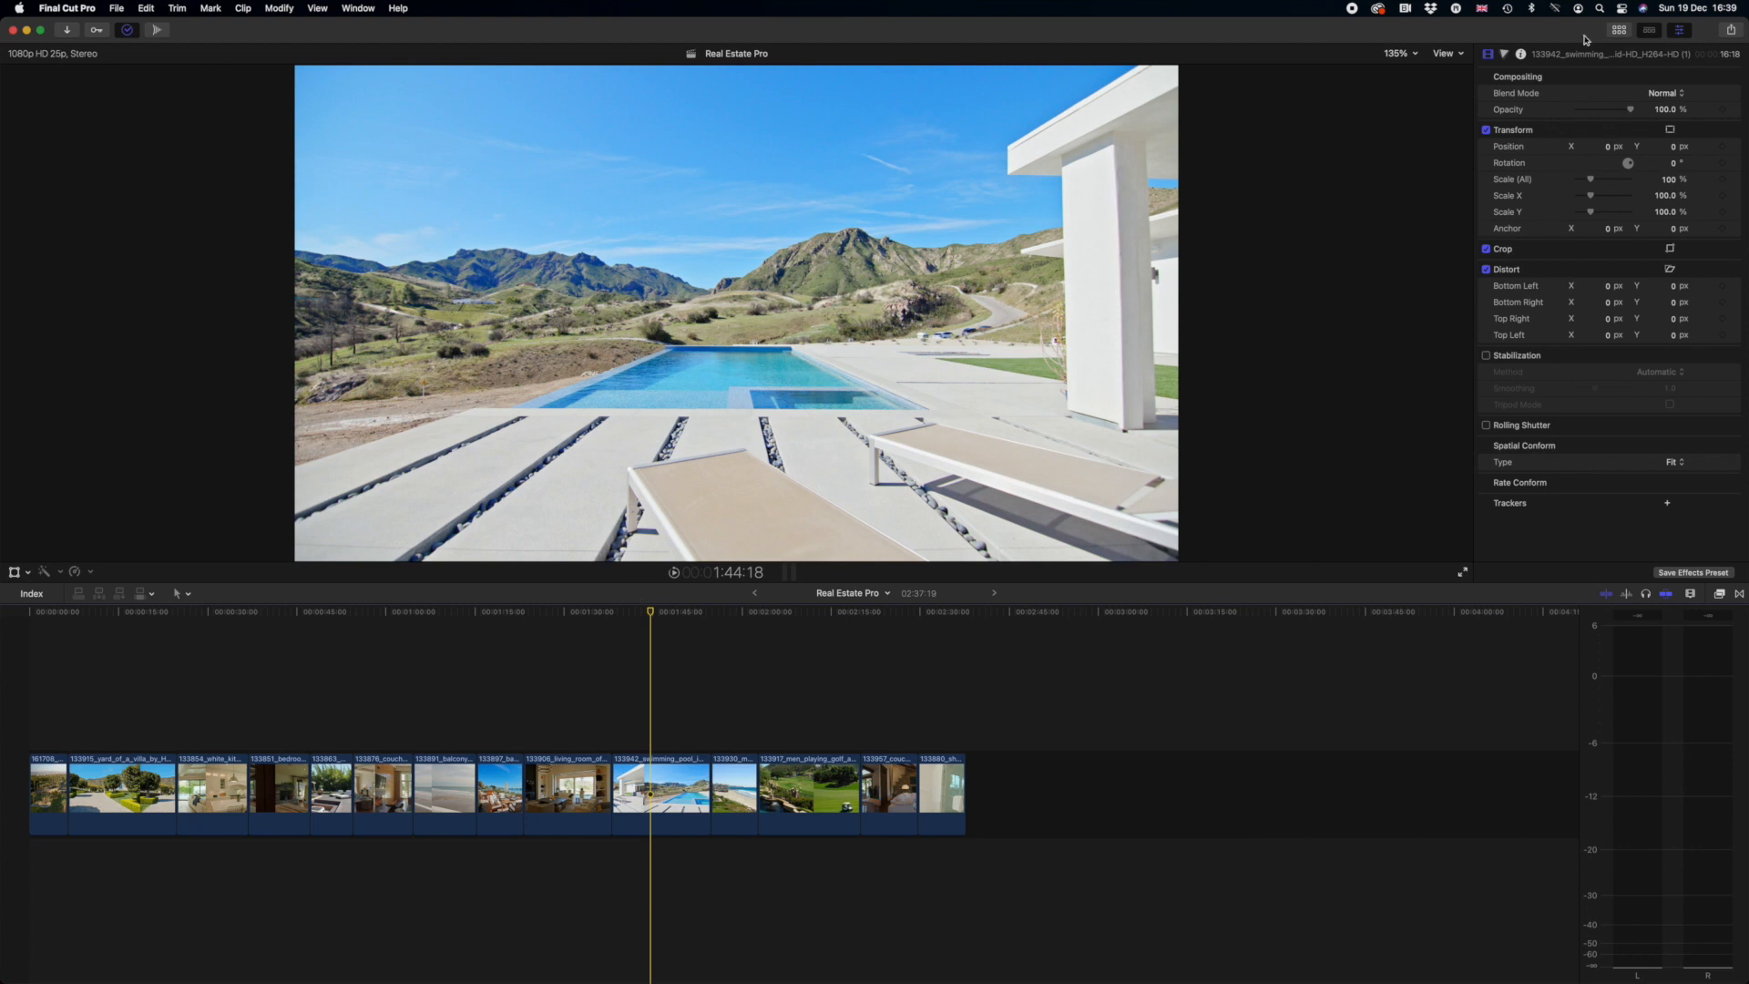
# Browse the Real Estate Pro titles collection from Contact templates down to Utility.
pyautogui.click(1618, 31)
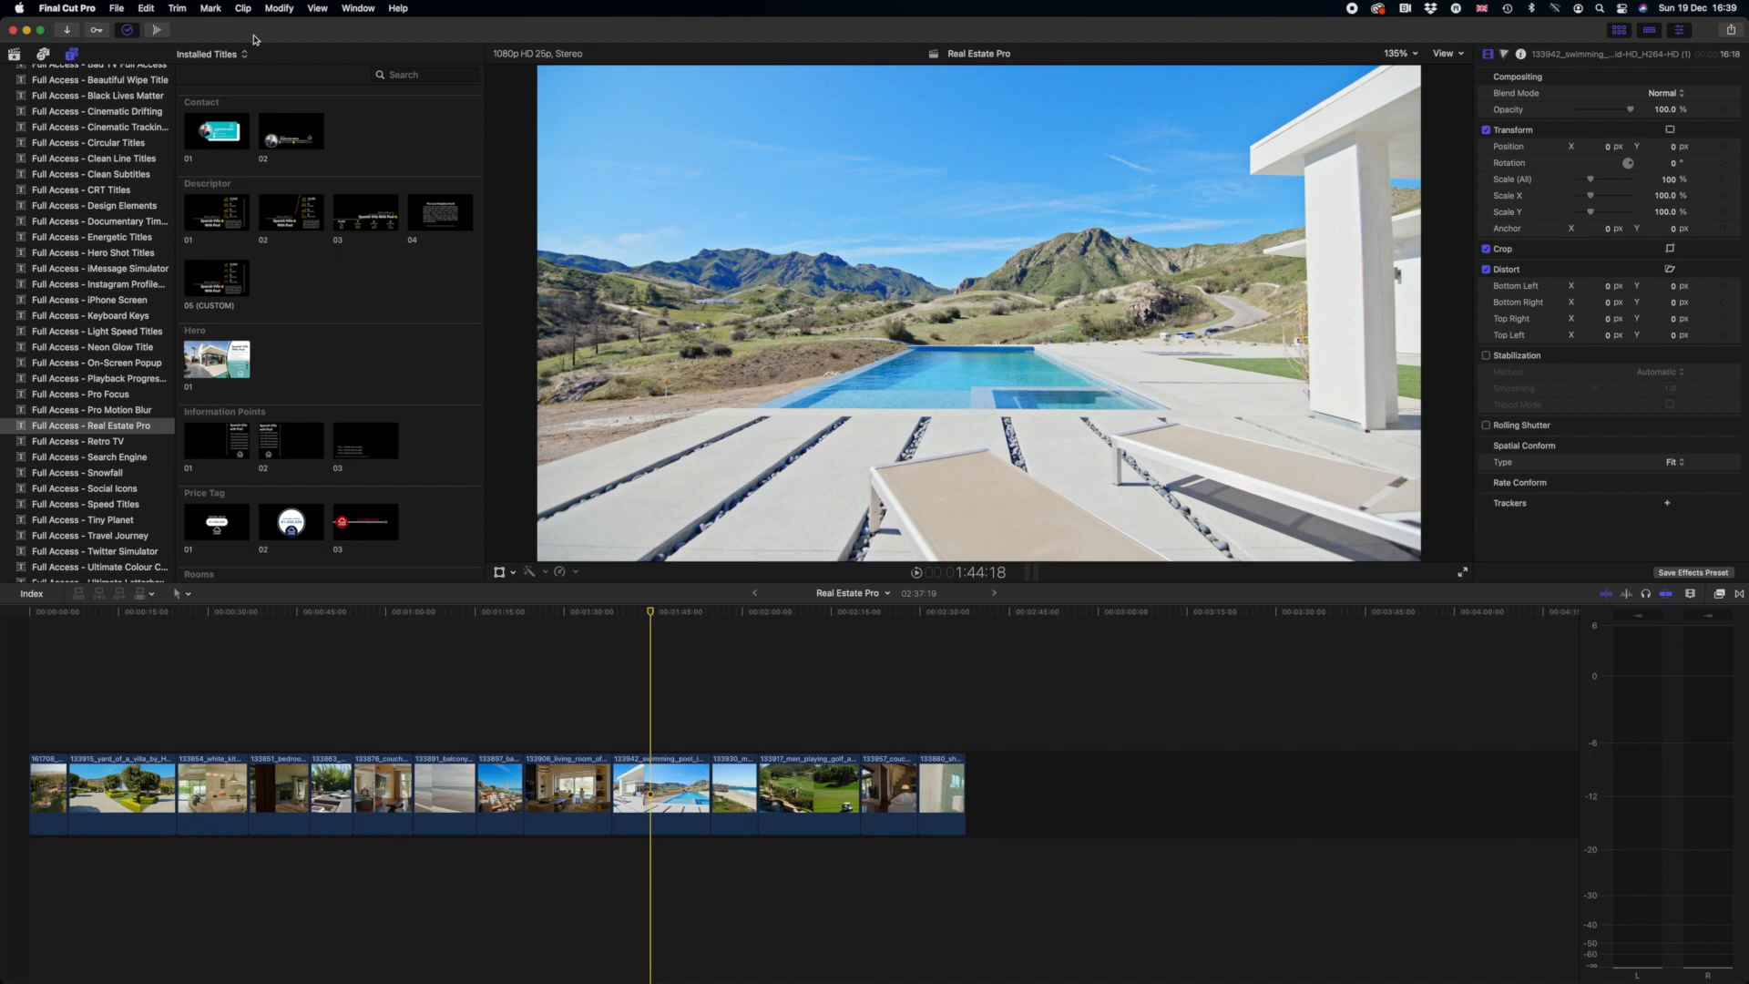
pyautogui.click(71, 54)
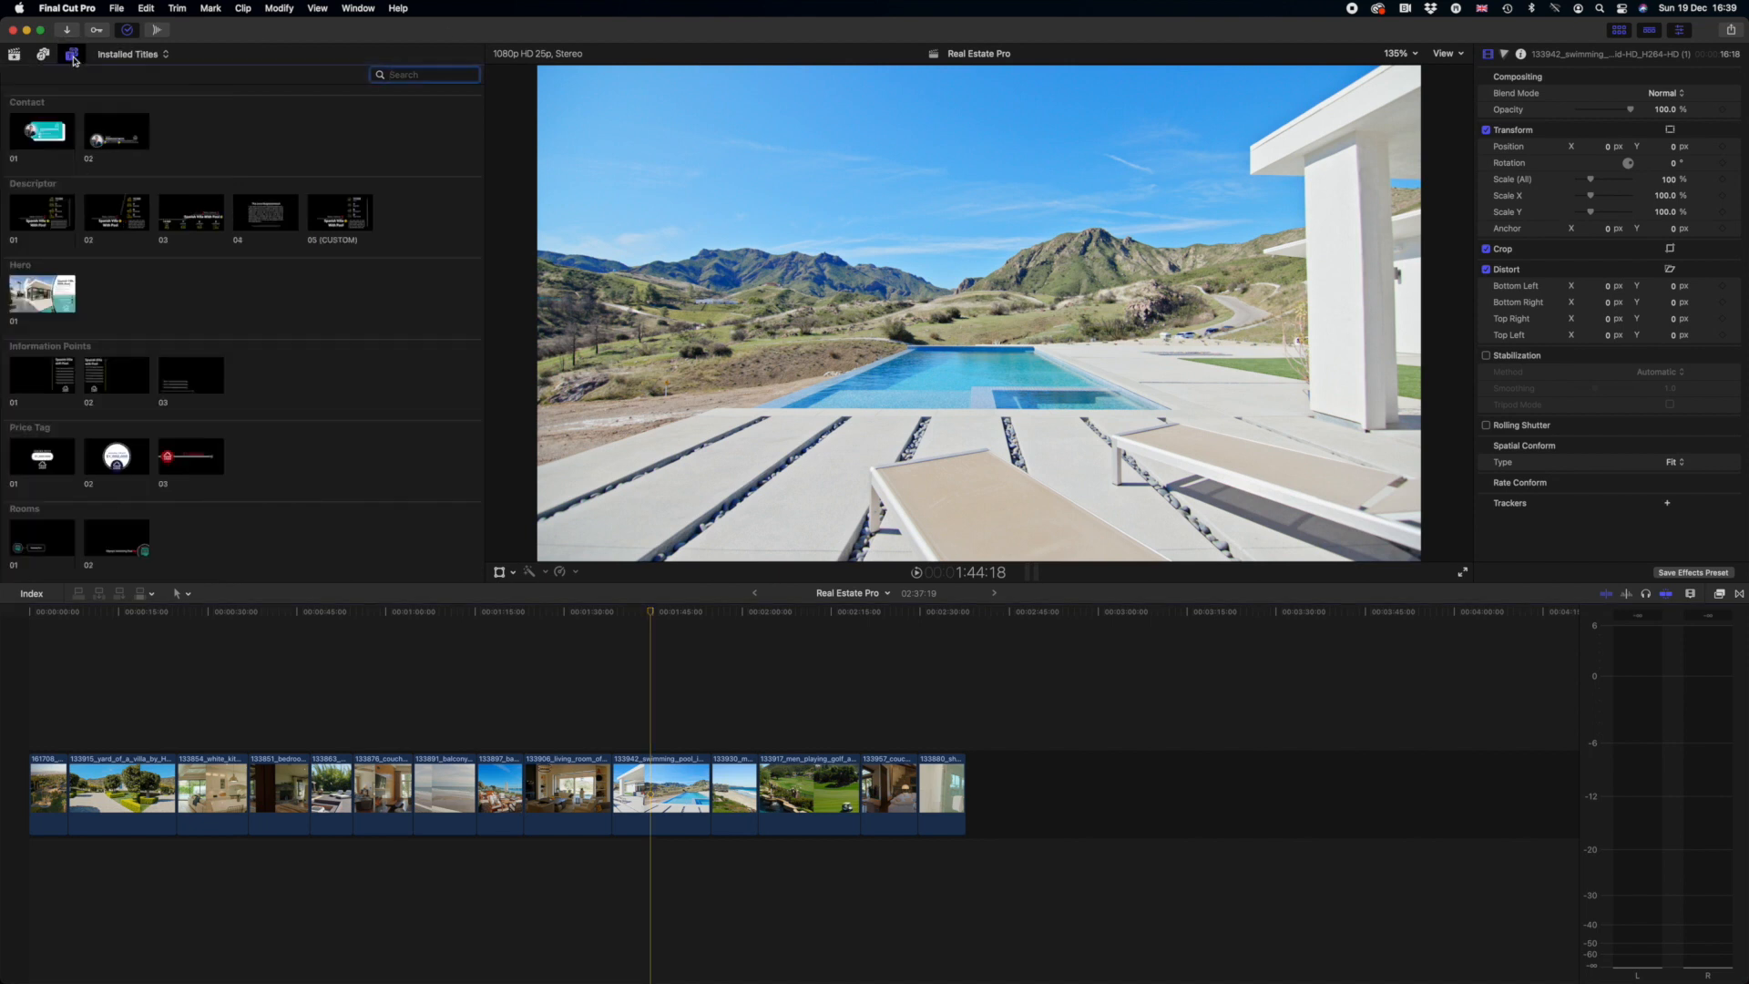
pyautogui.click(71, 52)
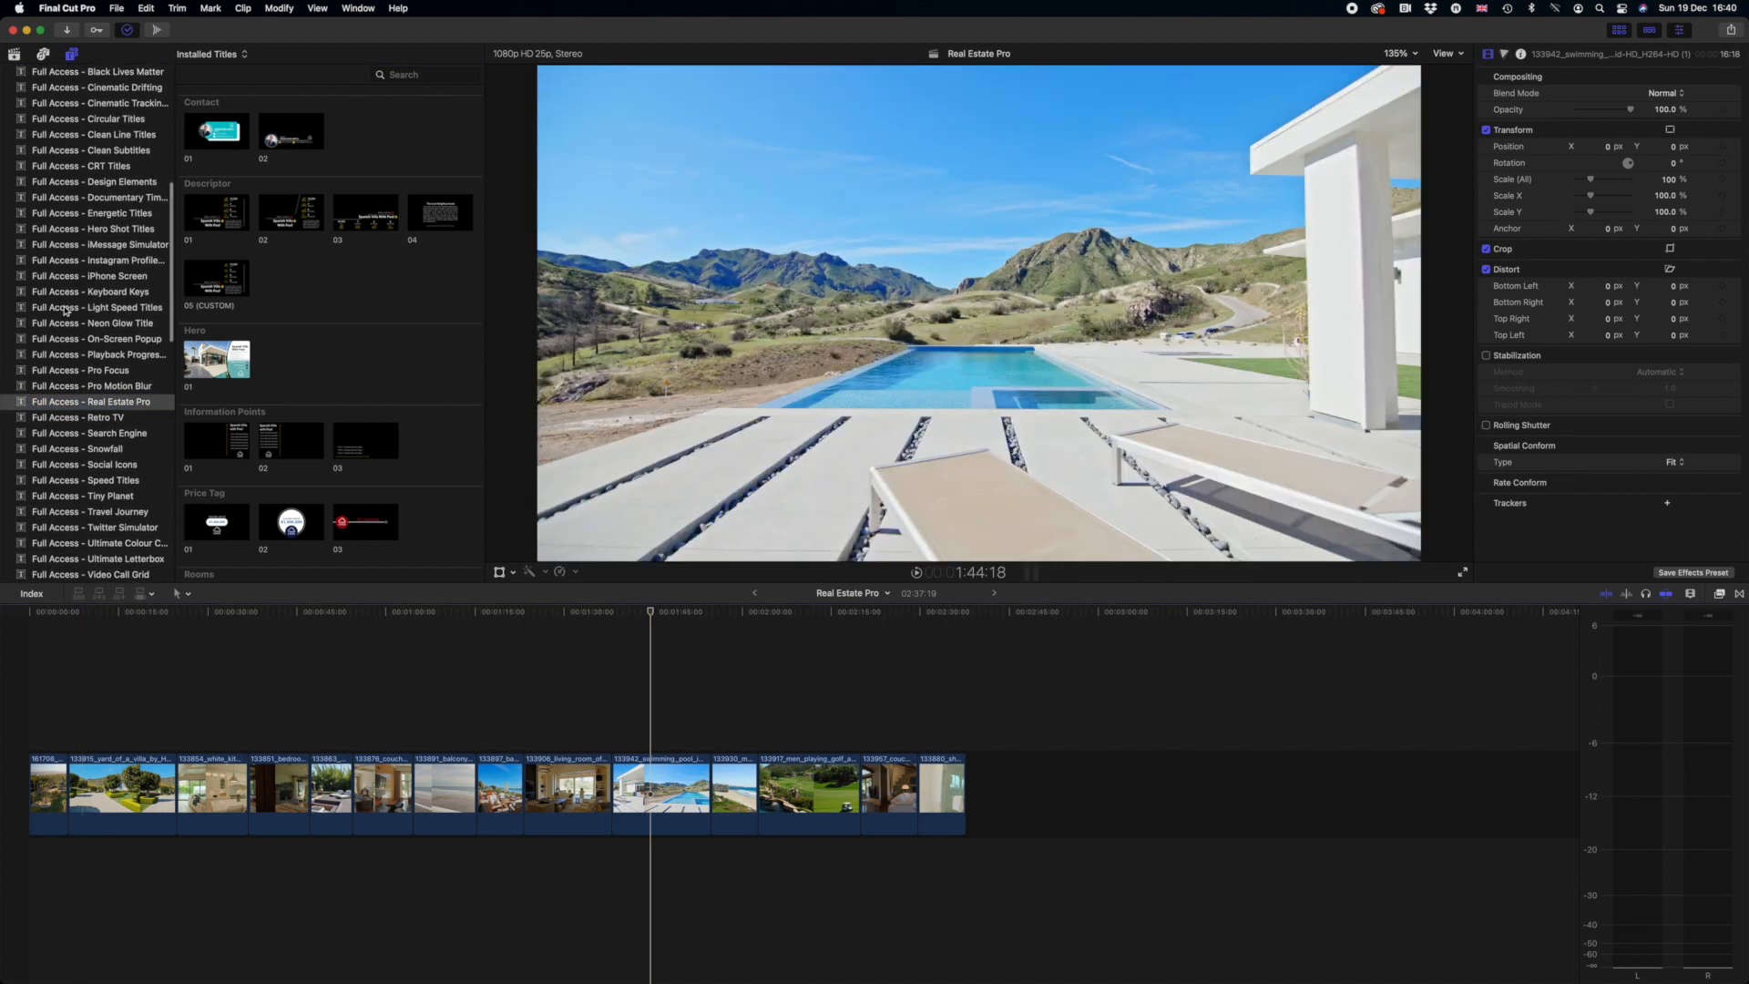
pyautogui.moveTo(379, 326)
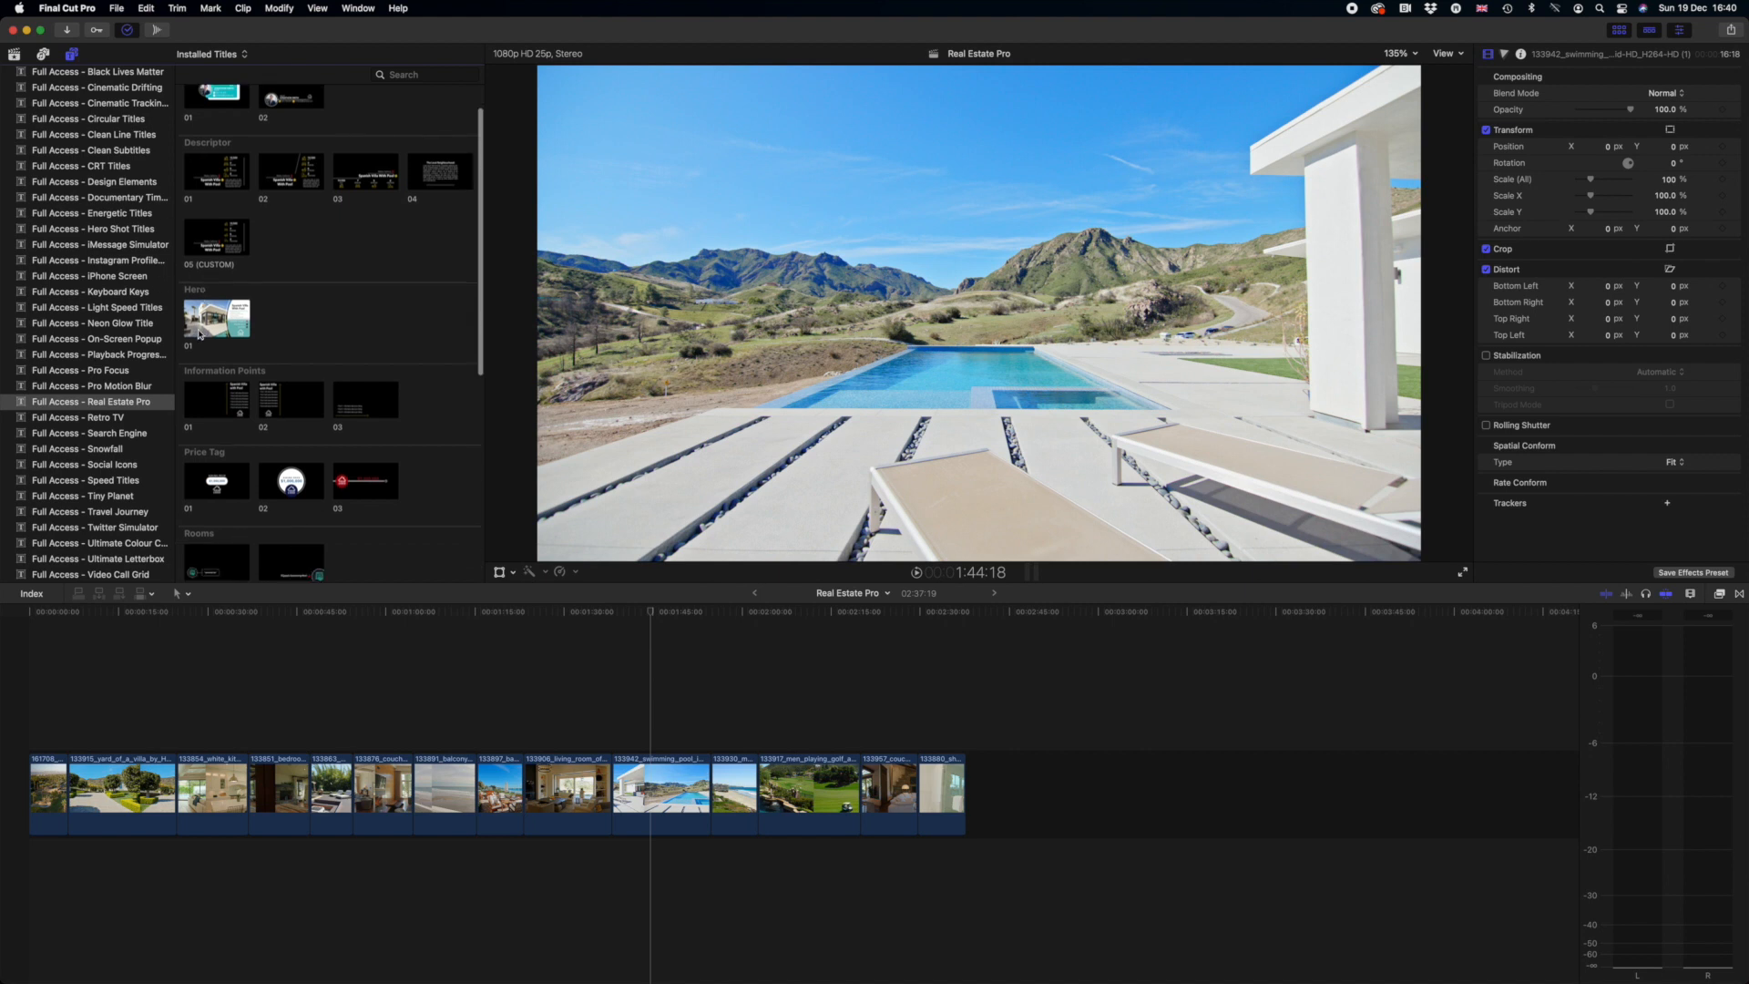
pyautogui.scroll(-3)
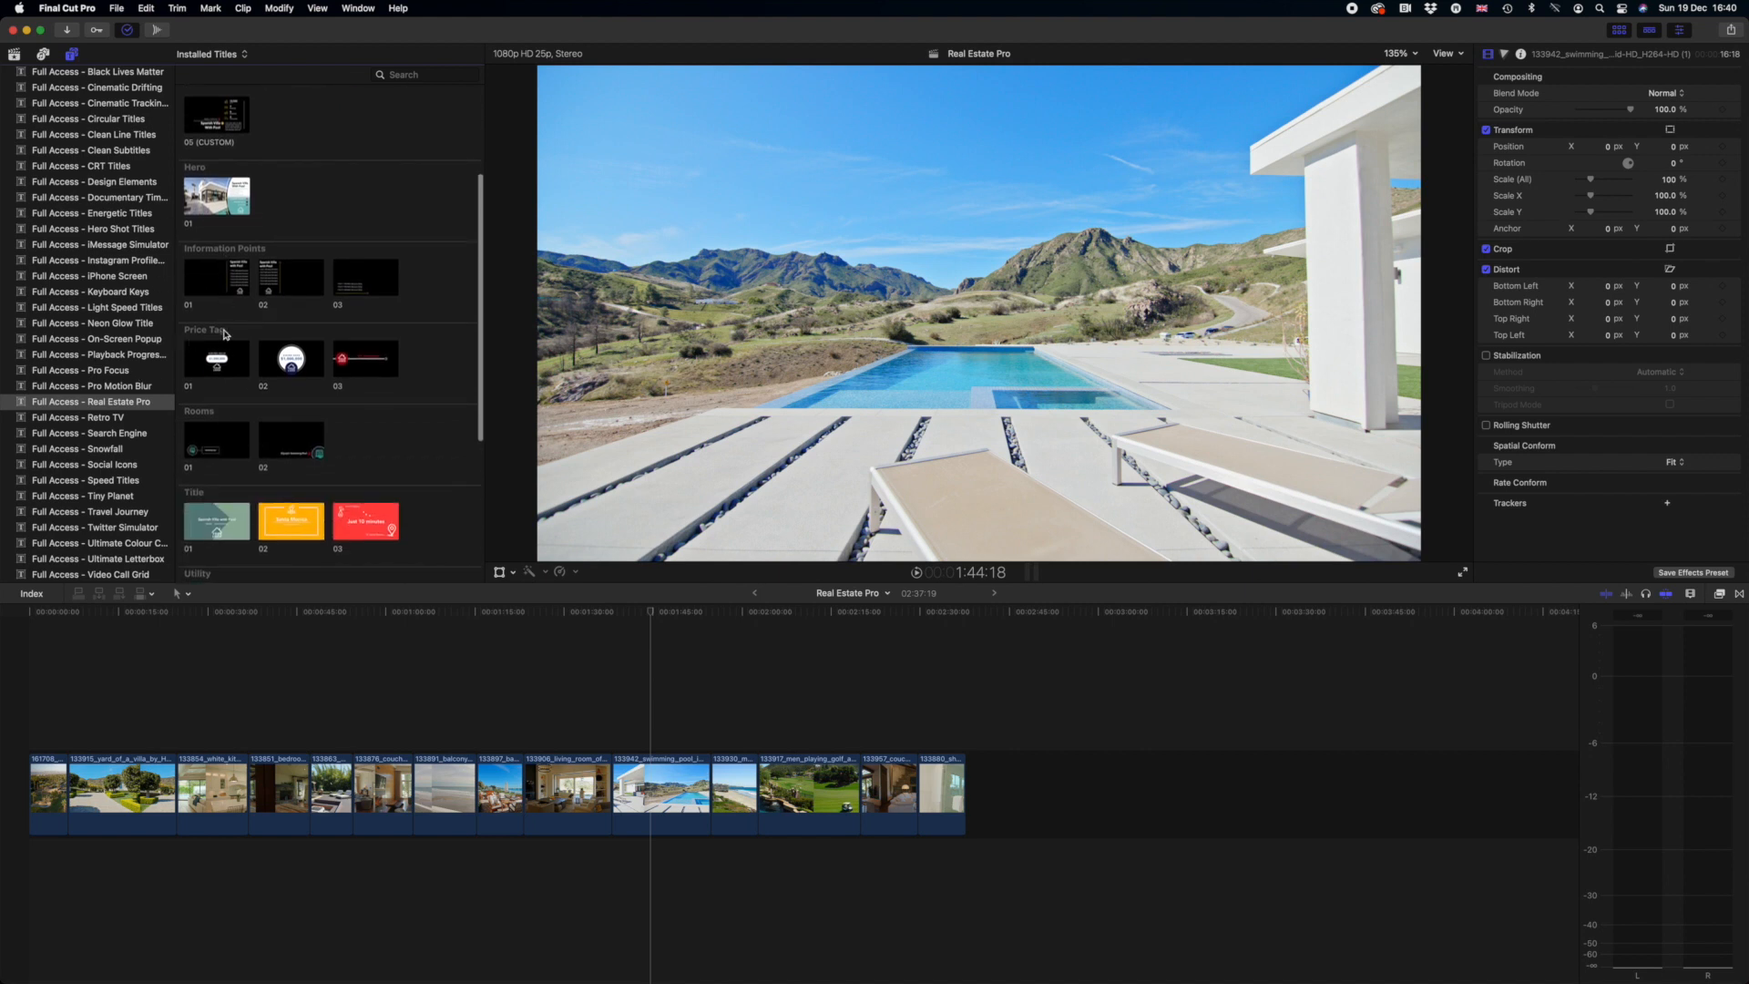
pyautogui.scroll(-3)
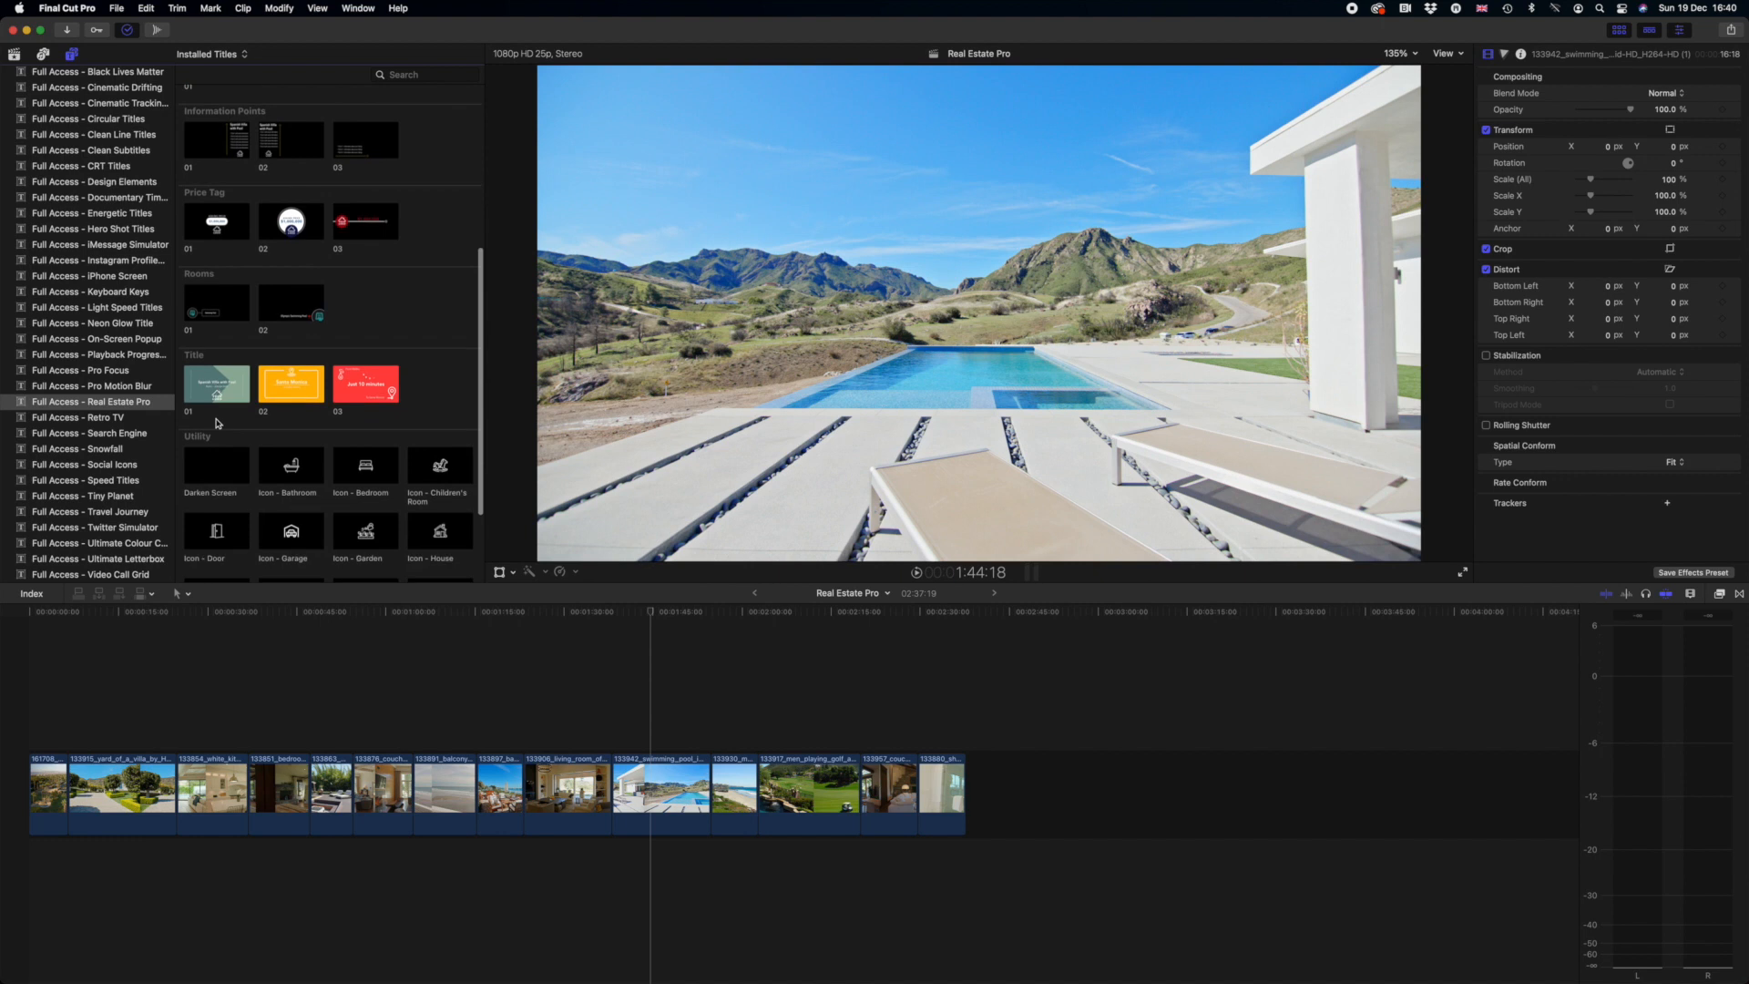
pyautogui.scroll(-3)
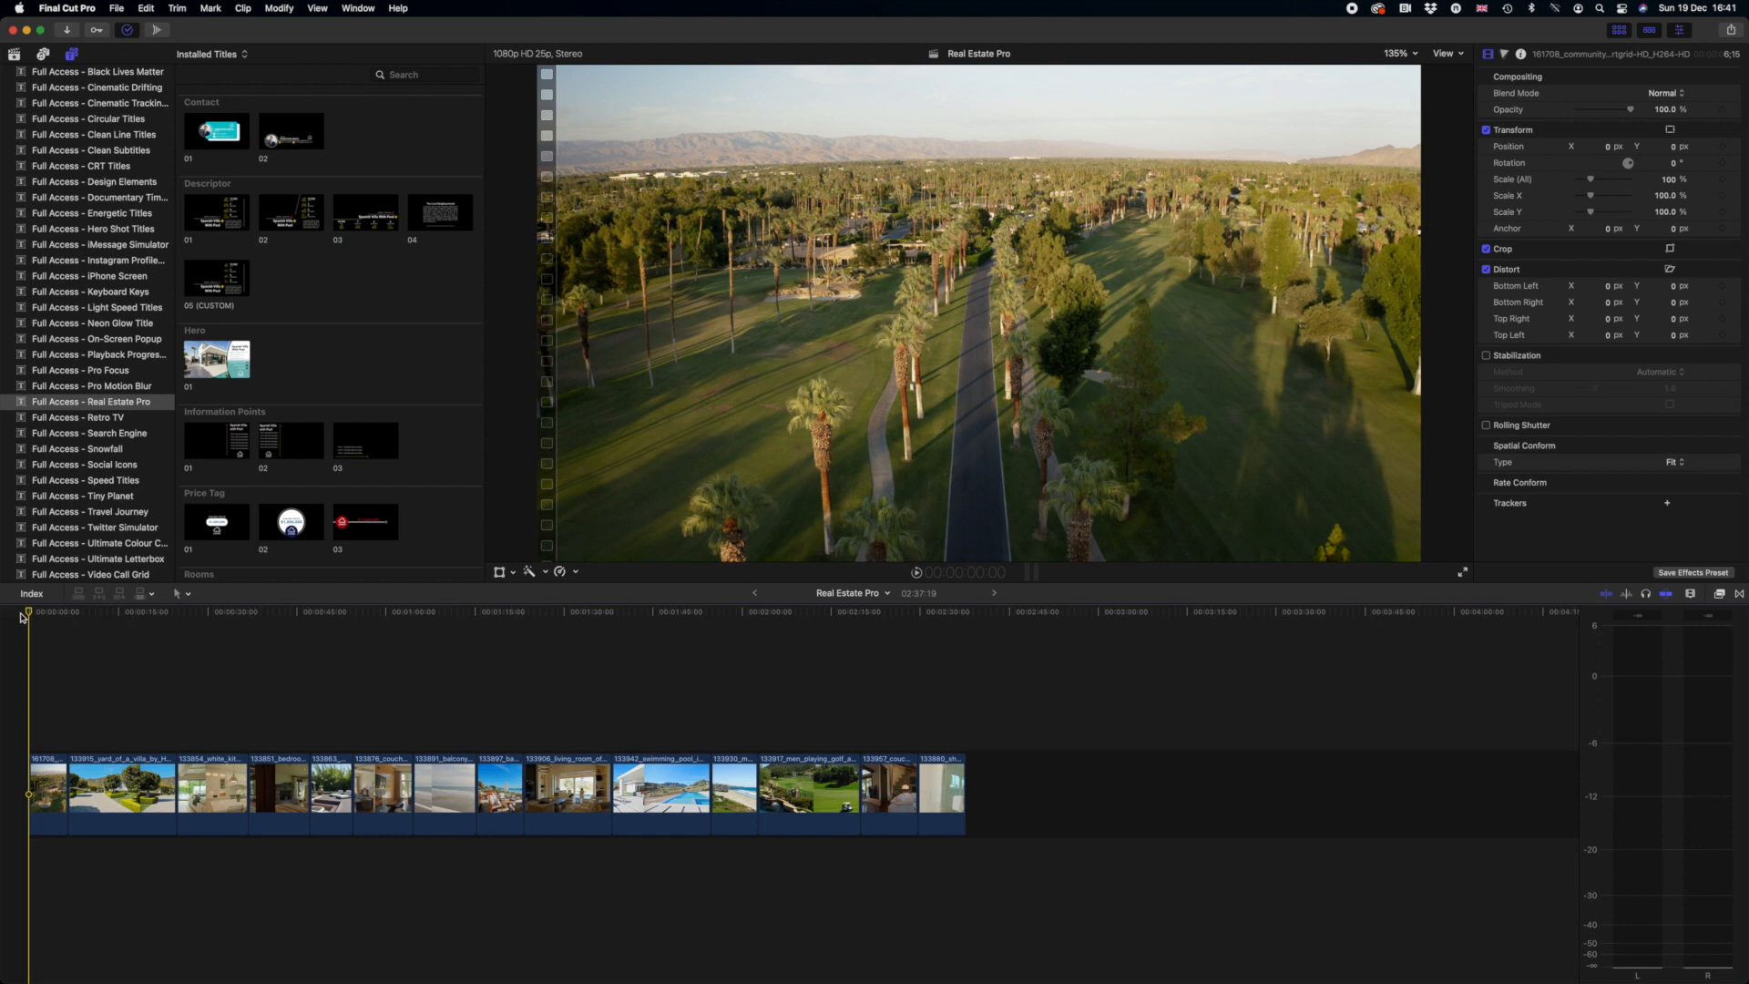
# Place the Descriptor 05 custom title at the very start of the project.
pyautogui.click(98, 612)
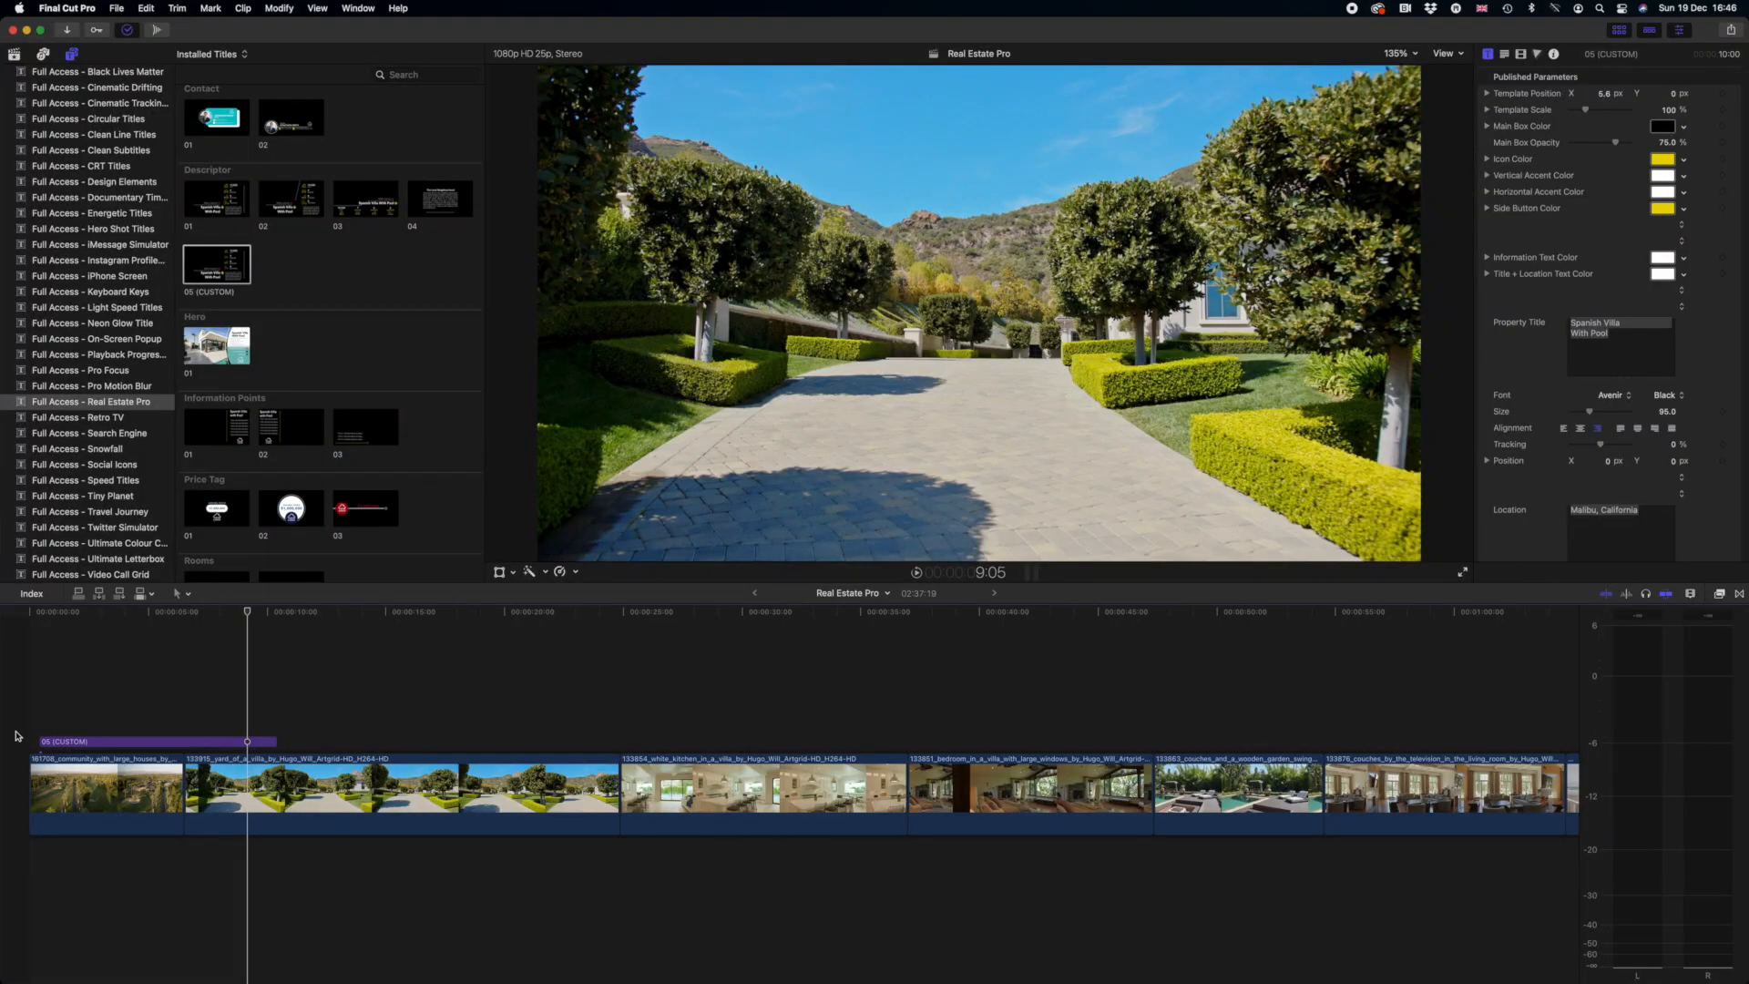
# Preview the title over the golf-course aerial and raise the info box opacity to about 80%.
pyautogui.click(144, 611)
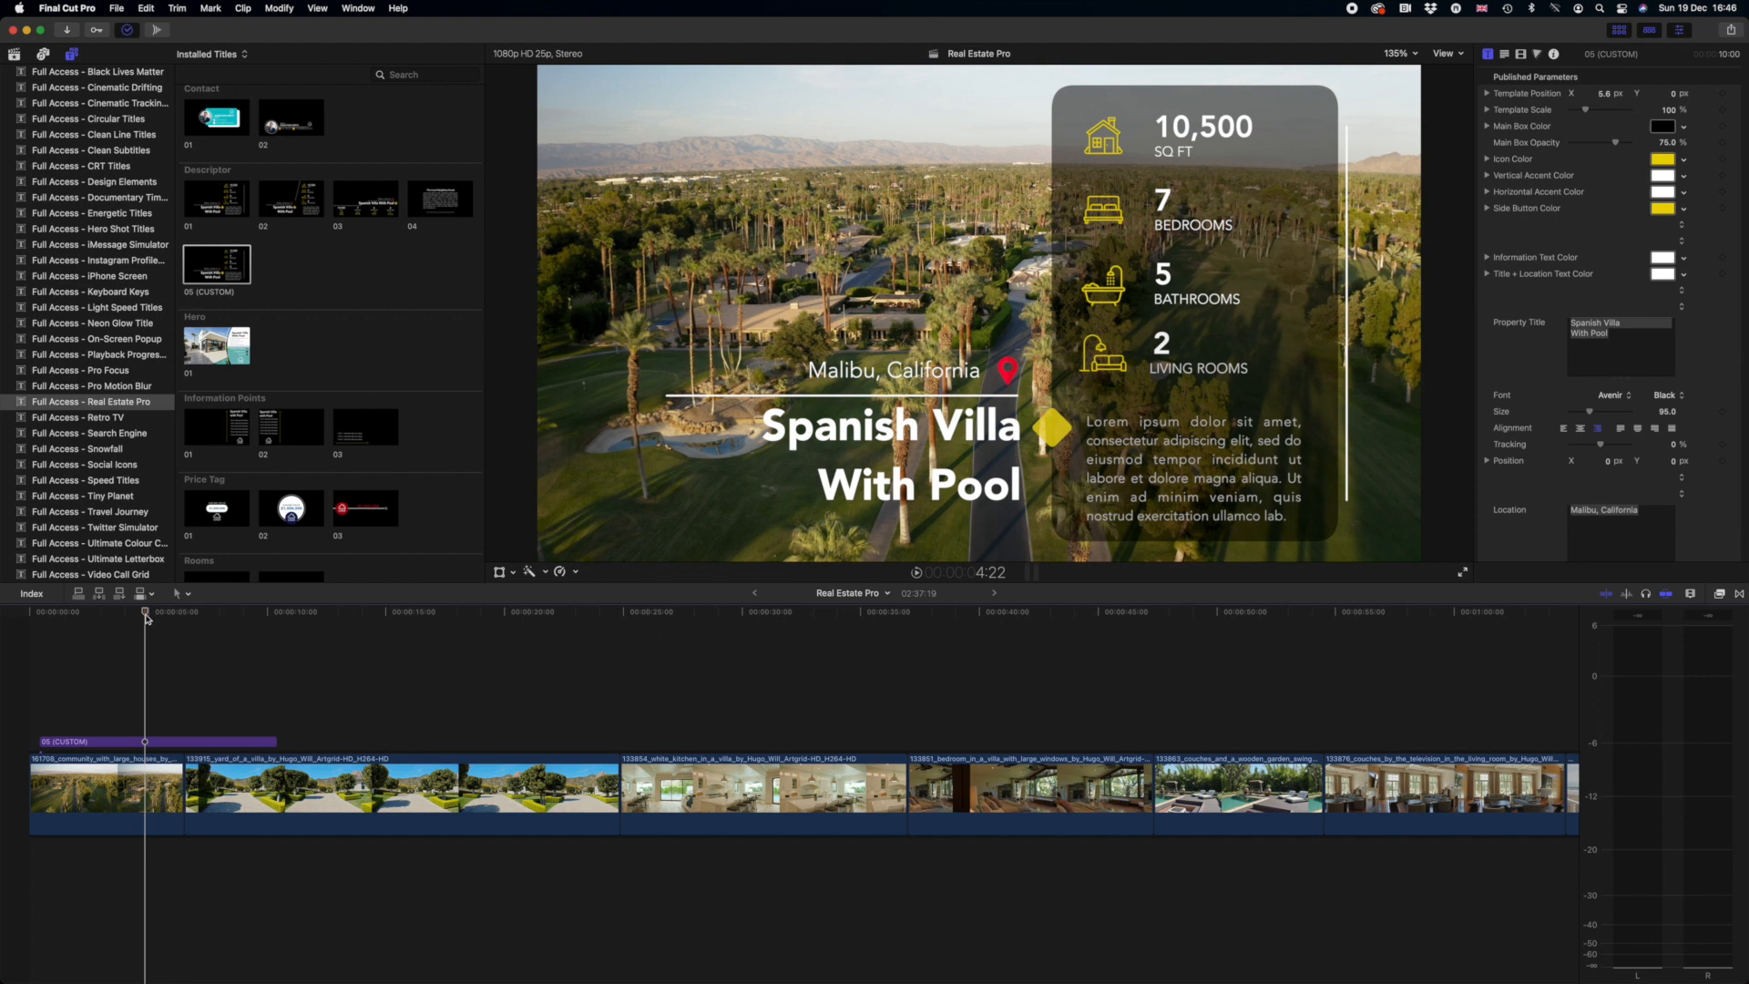
pyautogui.moveTo(142, 658)
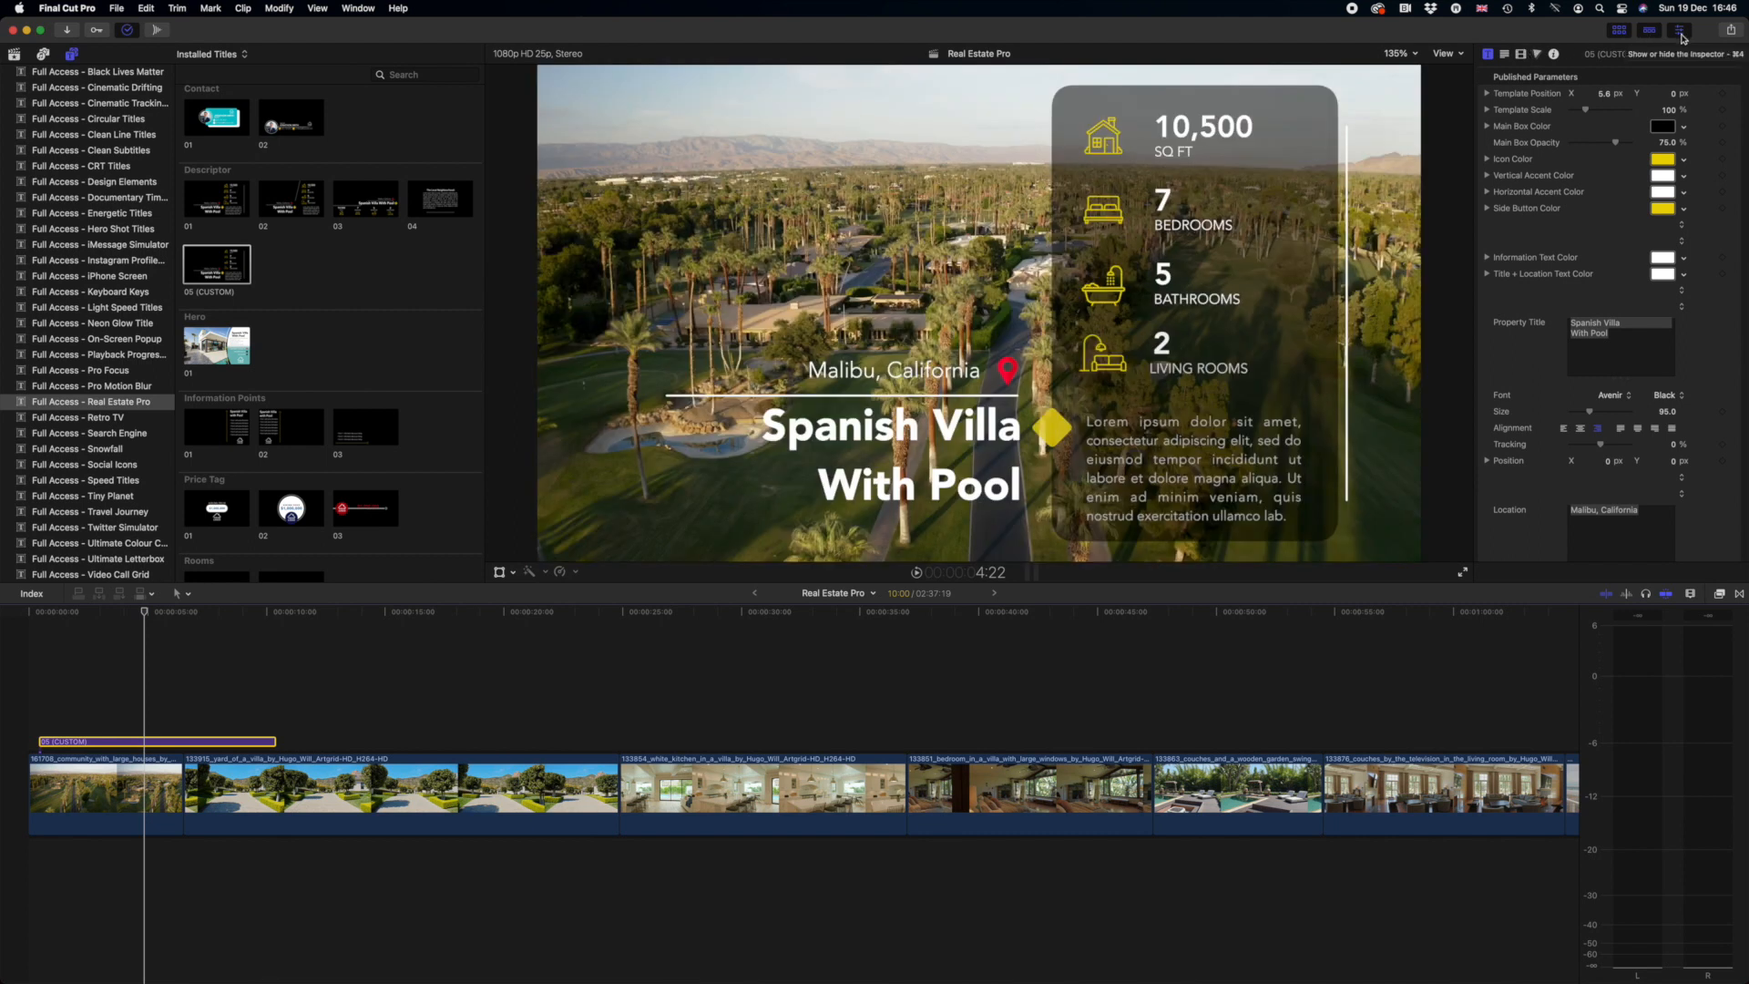
pyautogui.click(1678, 31)
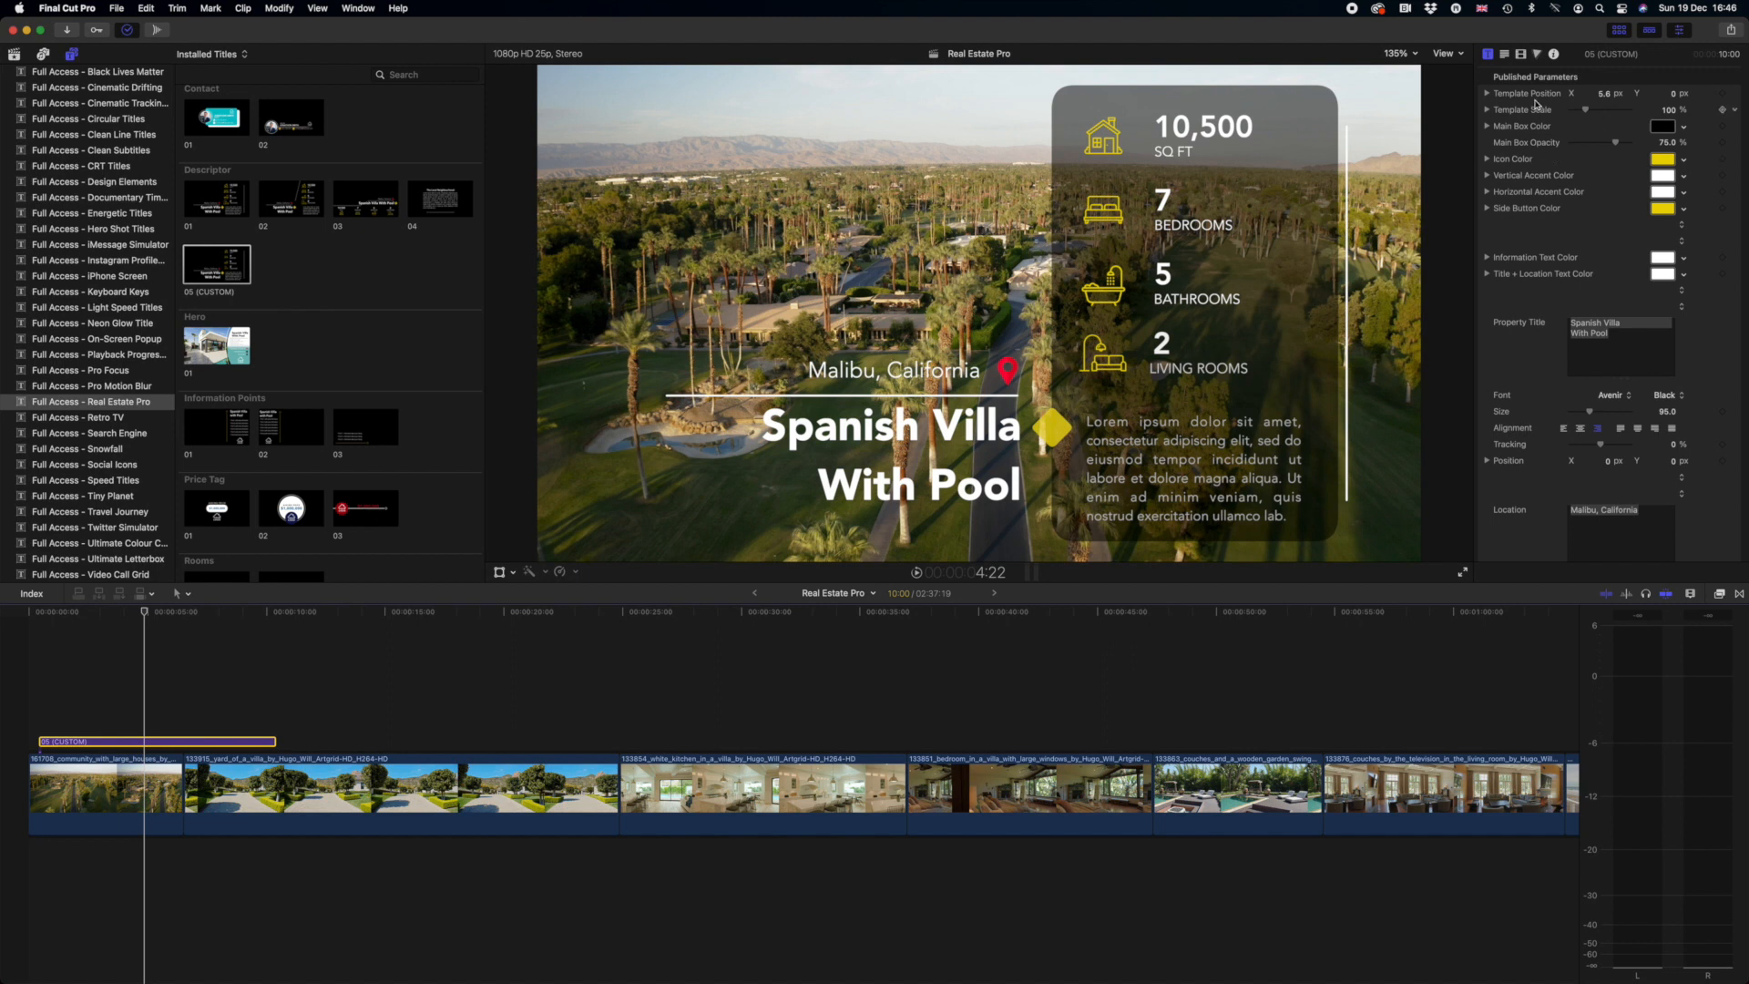
pyautogui.scroll(-3)
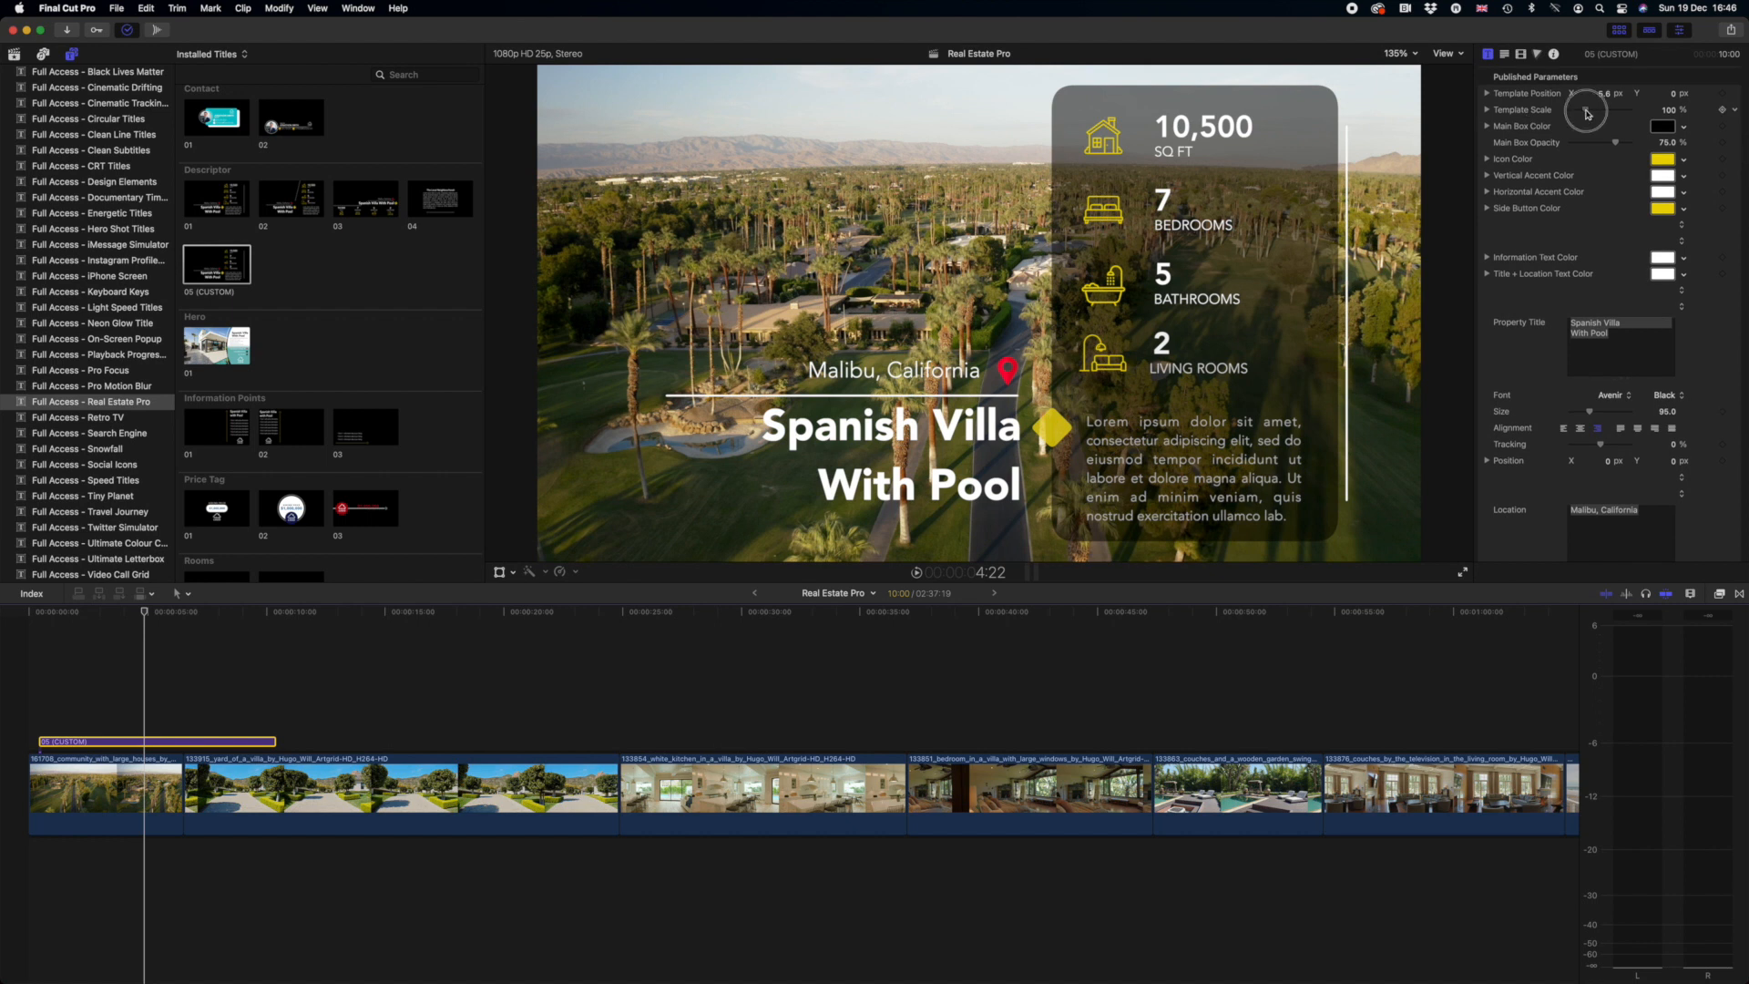
pyautogui.moveTo(1592, 113); pyautogui.dragTo(1581, 113)
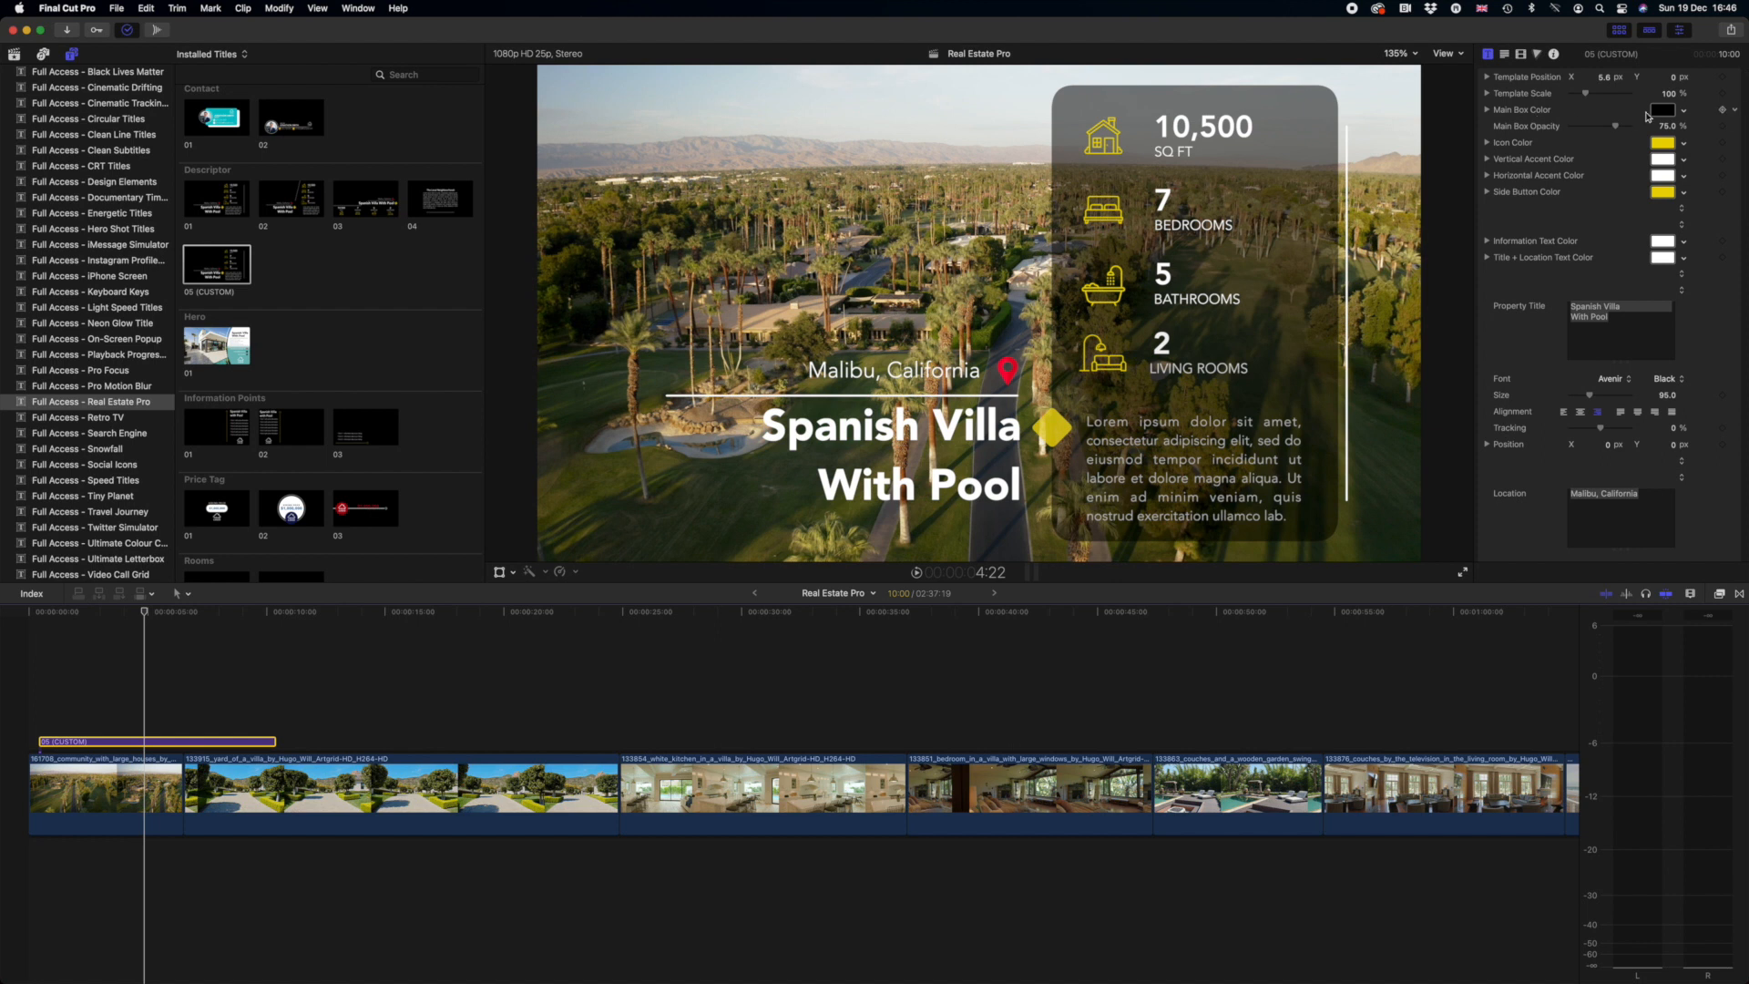
# Try green and red tints for the info box colour, then return it to black.
pyautogui.click(1661, 109)
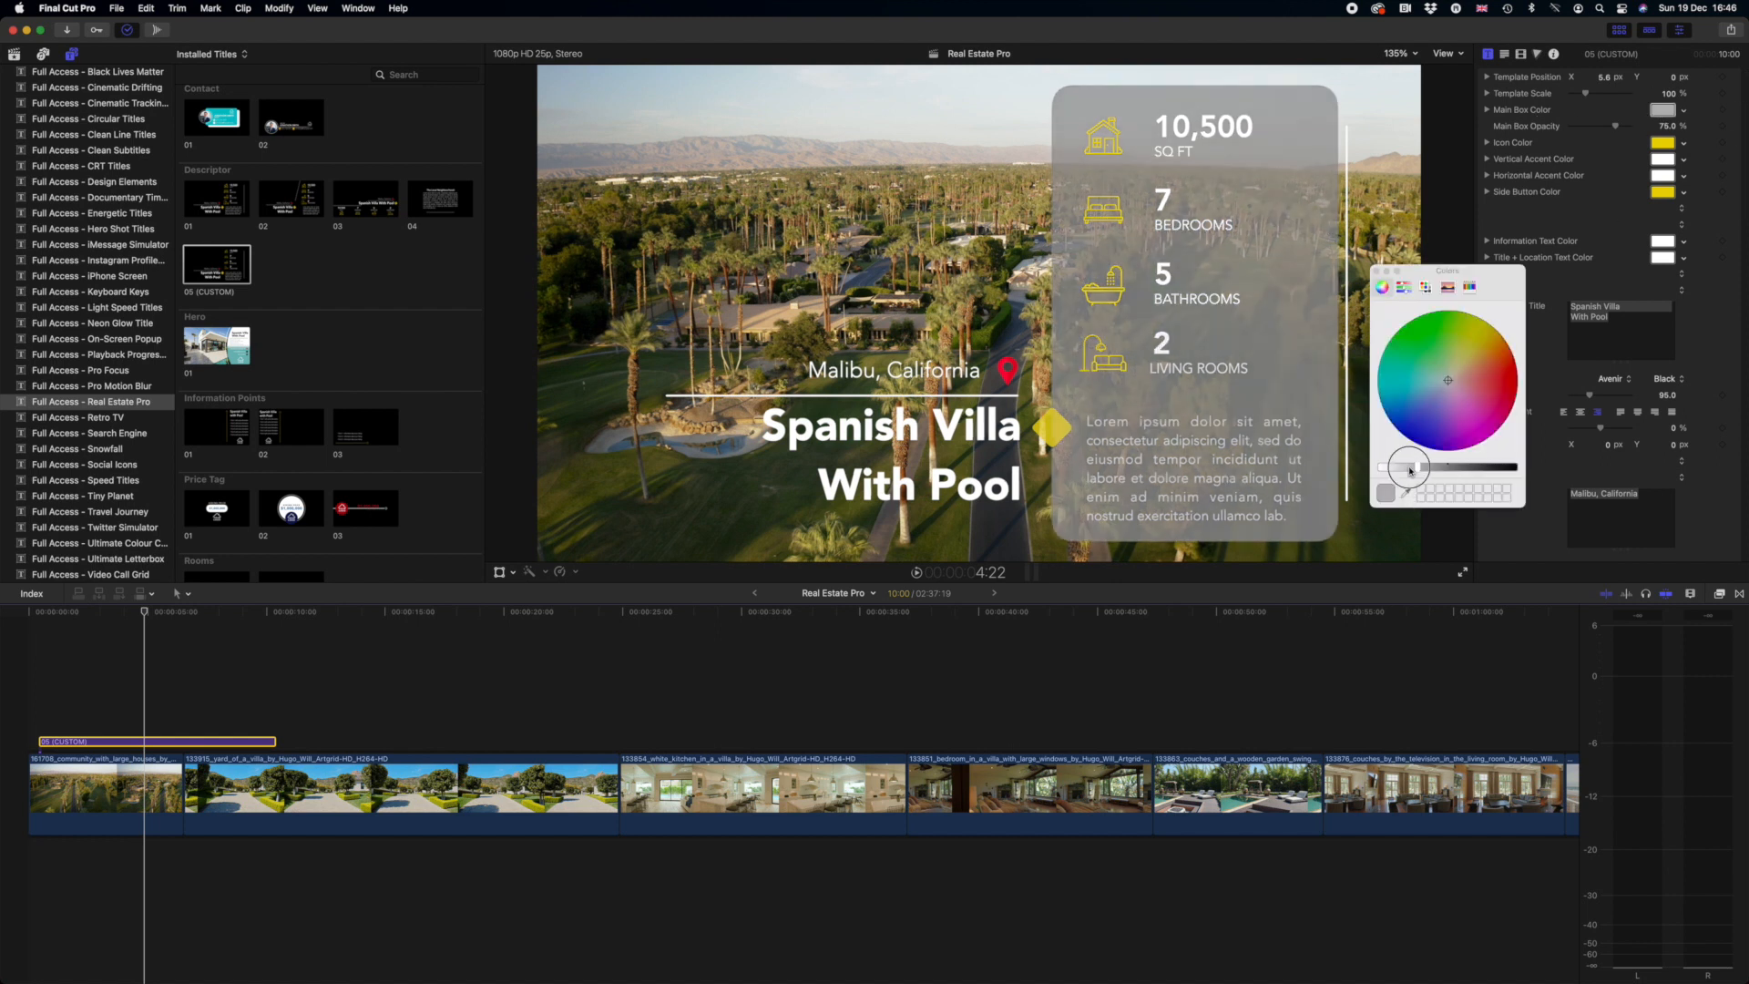
pyautogui.click(1424, 335)
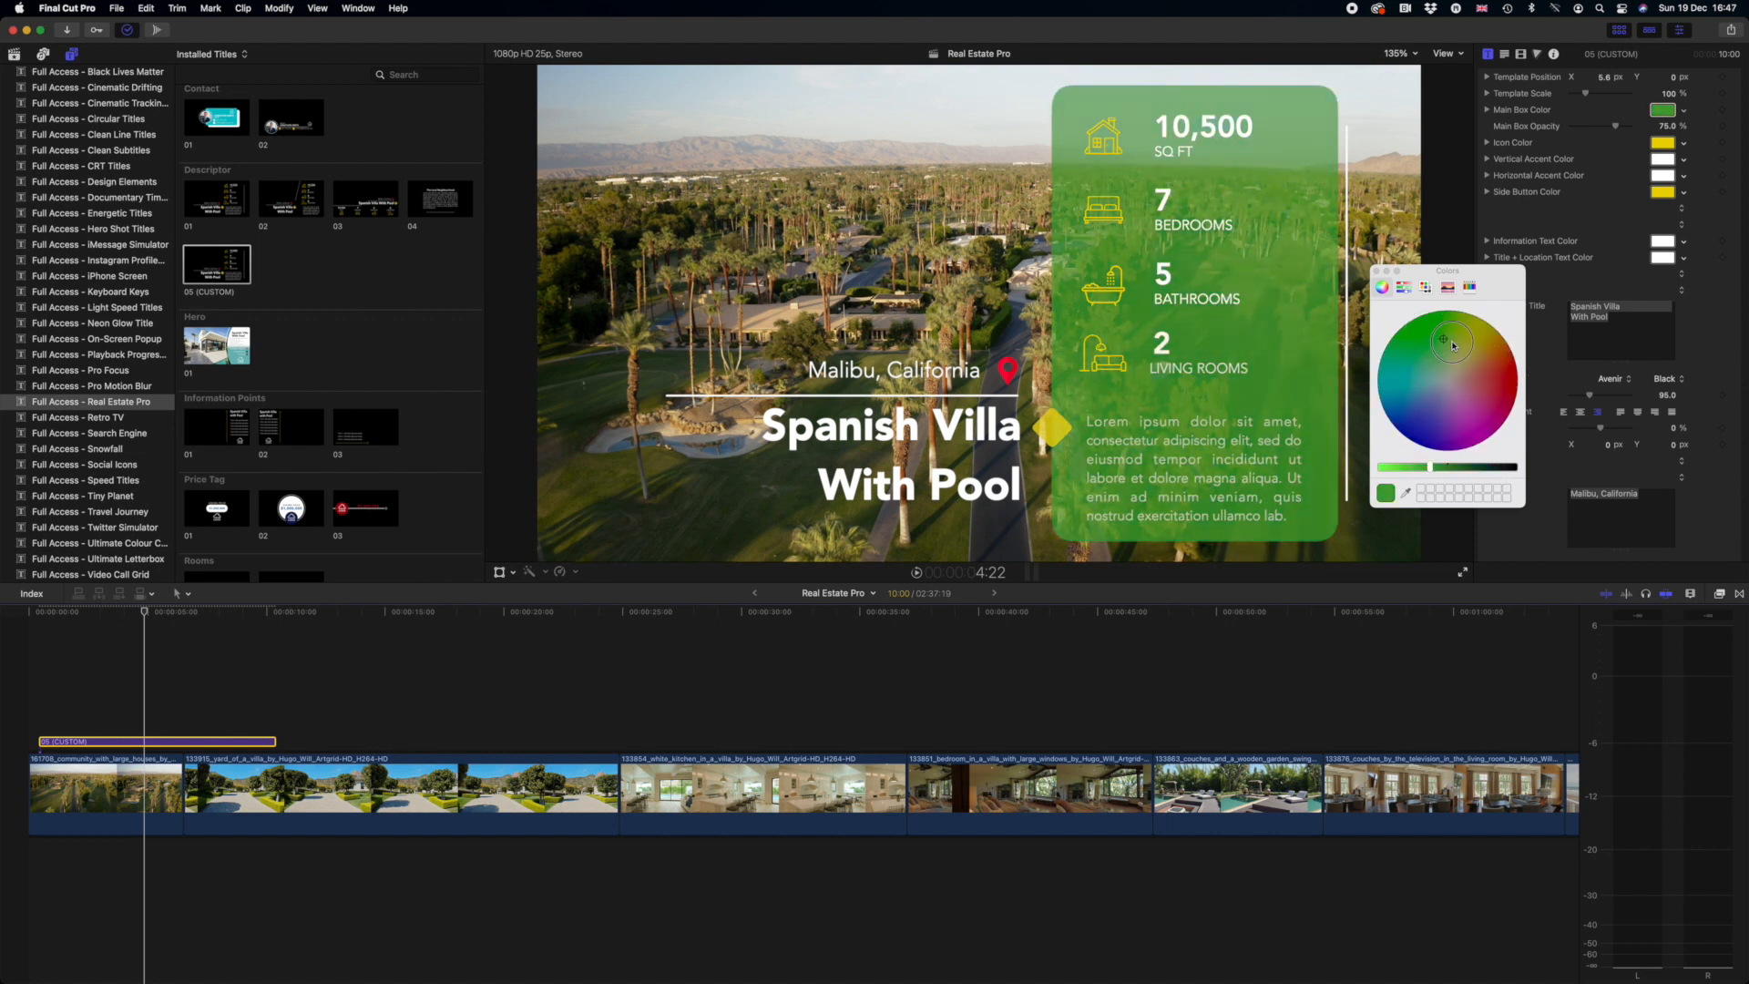
pyautogui.click(1479, 380)
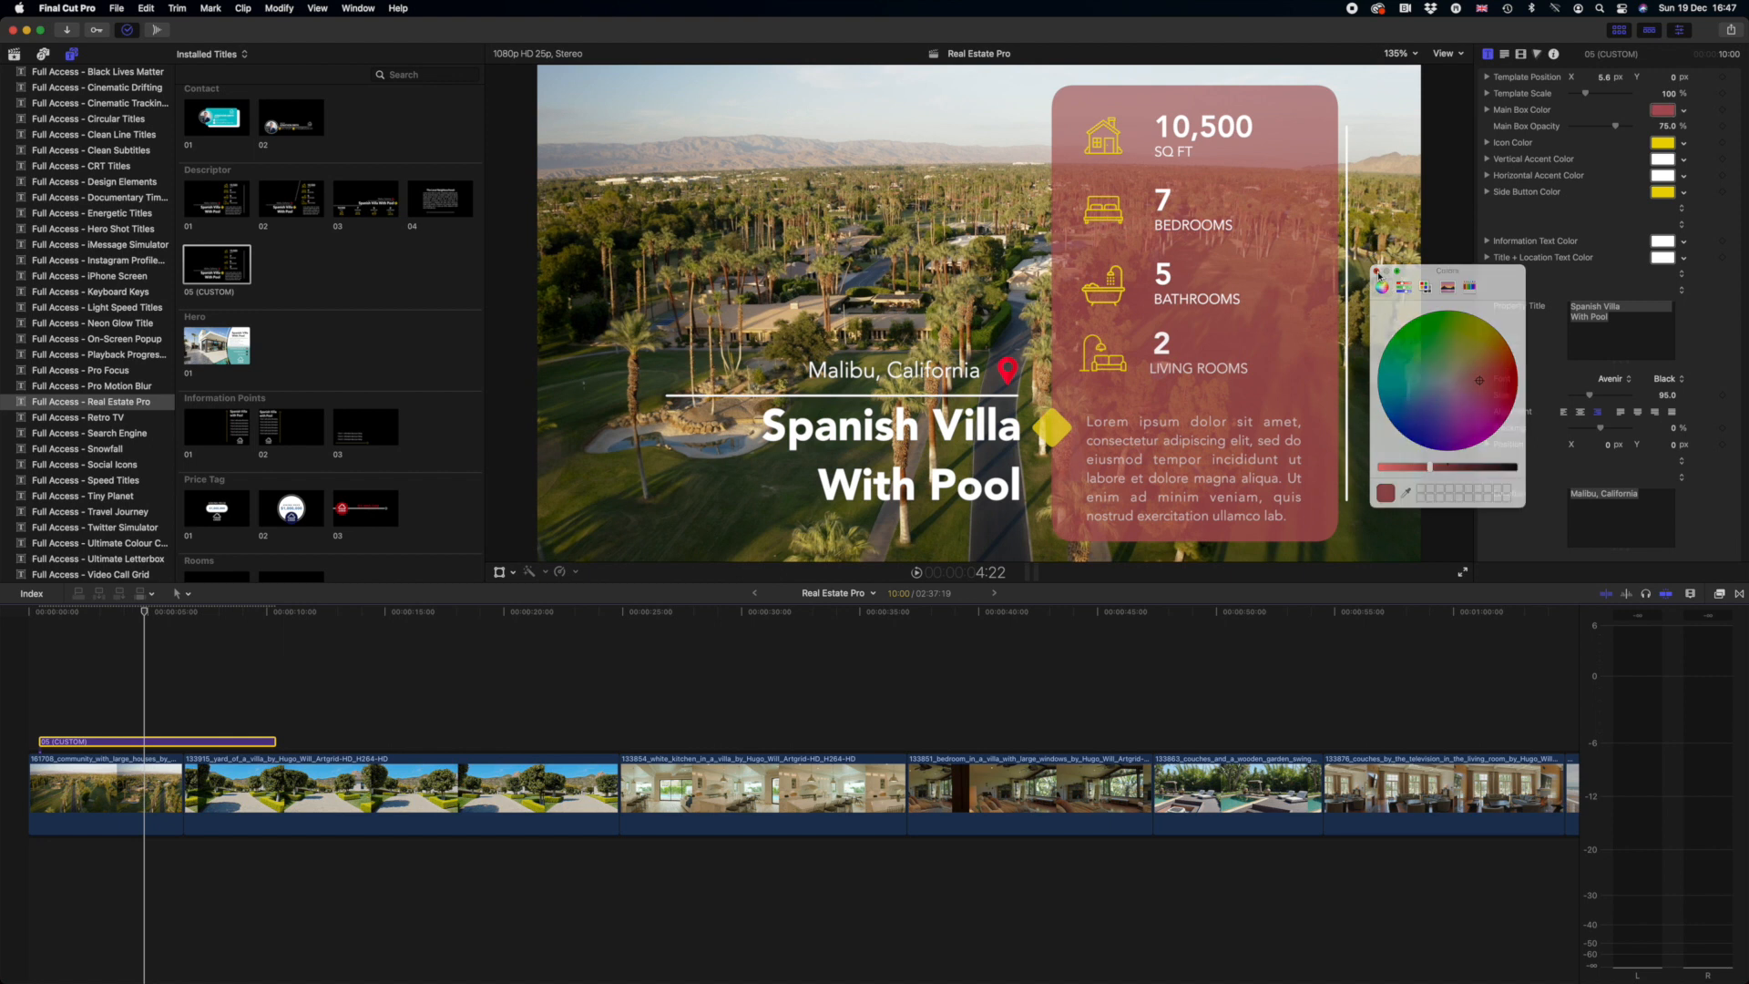
pyautogui.click(1663, 109)
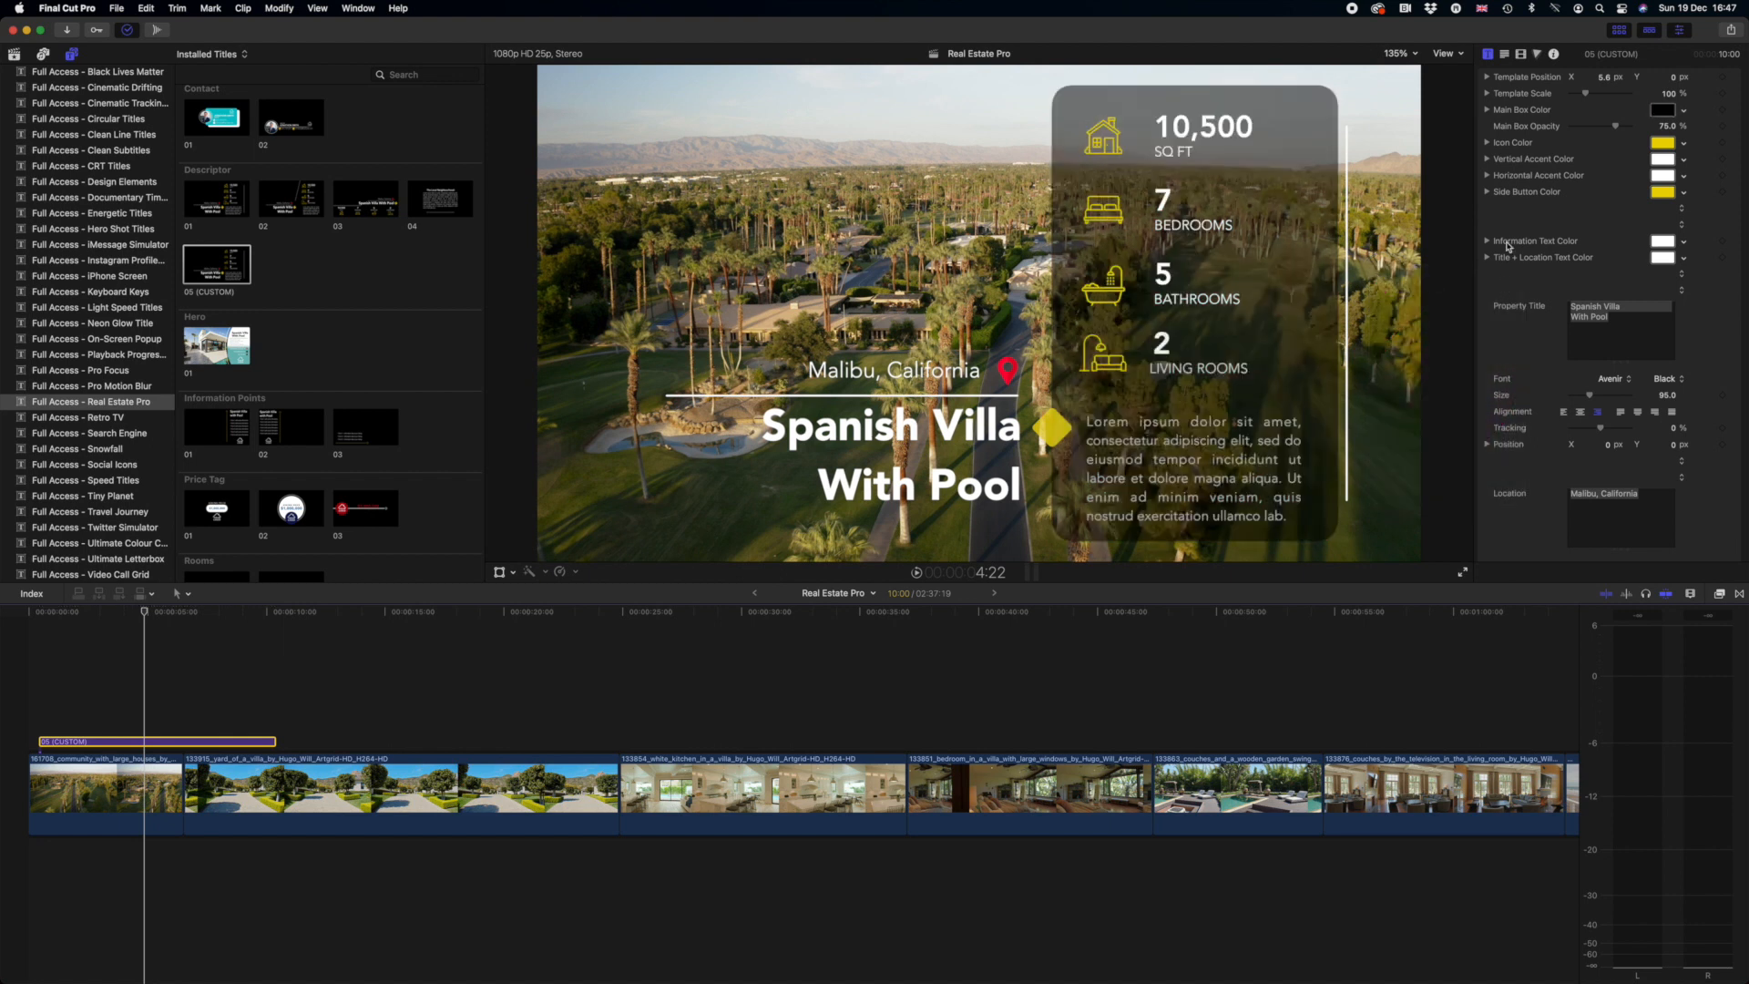
pyautogui.moveTo(1512, 175)
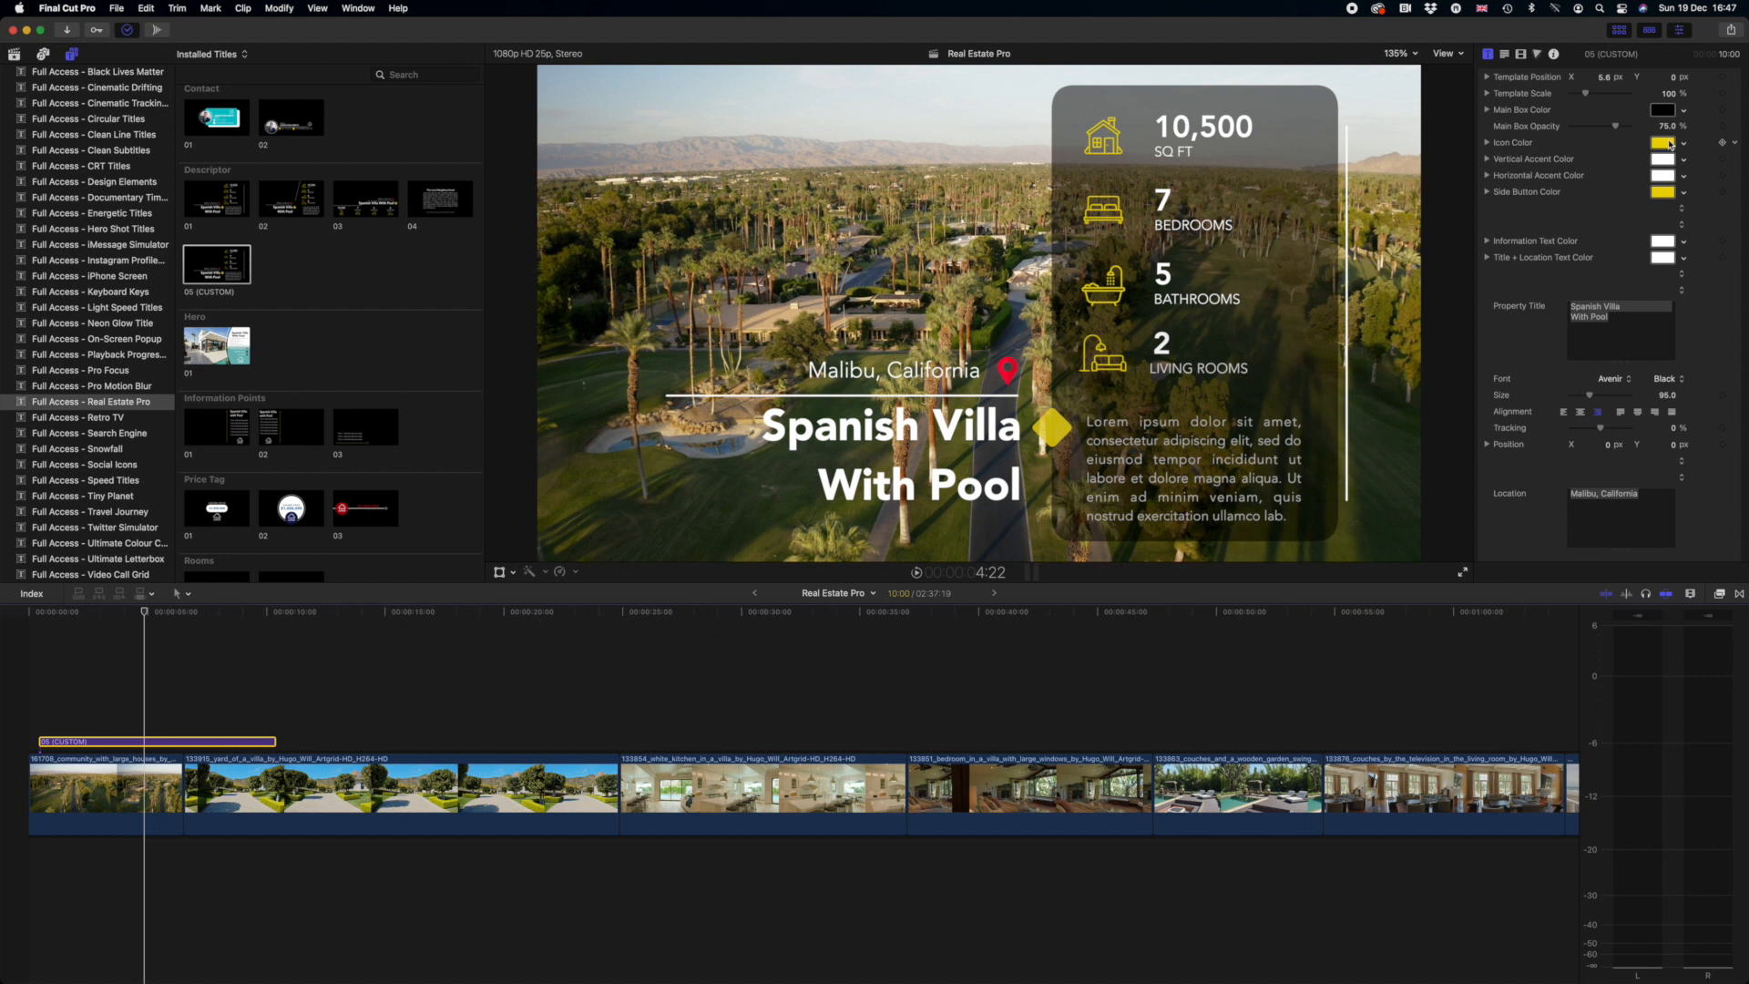
pyautogui.click(1661, 142)
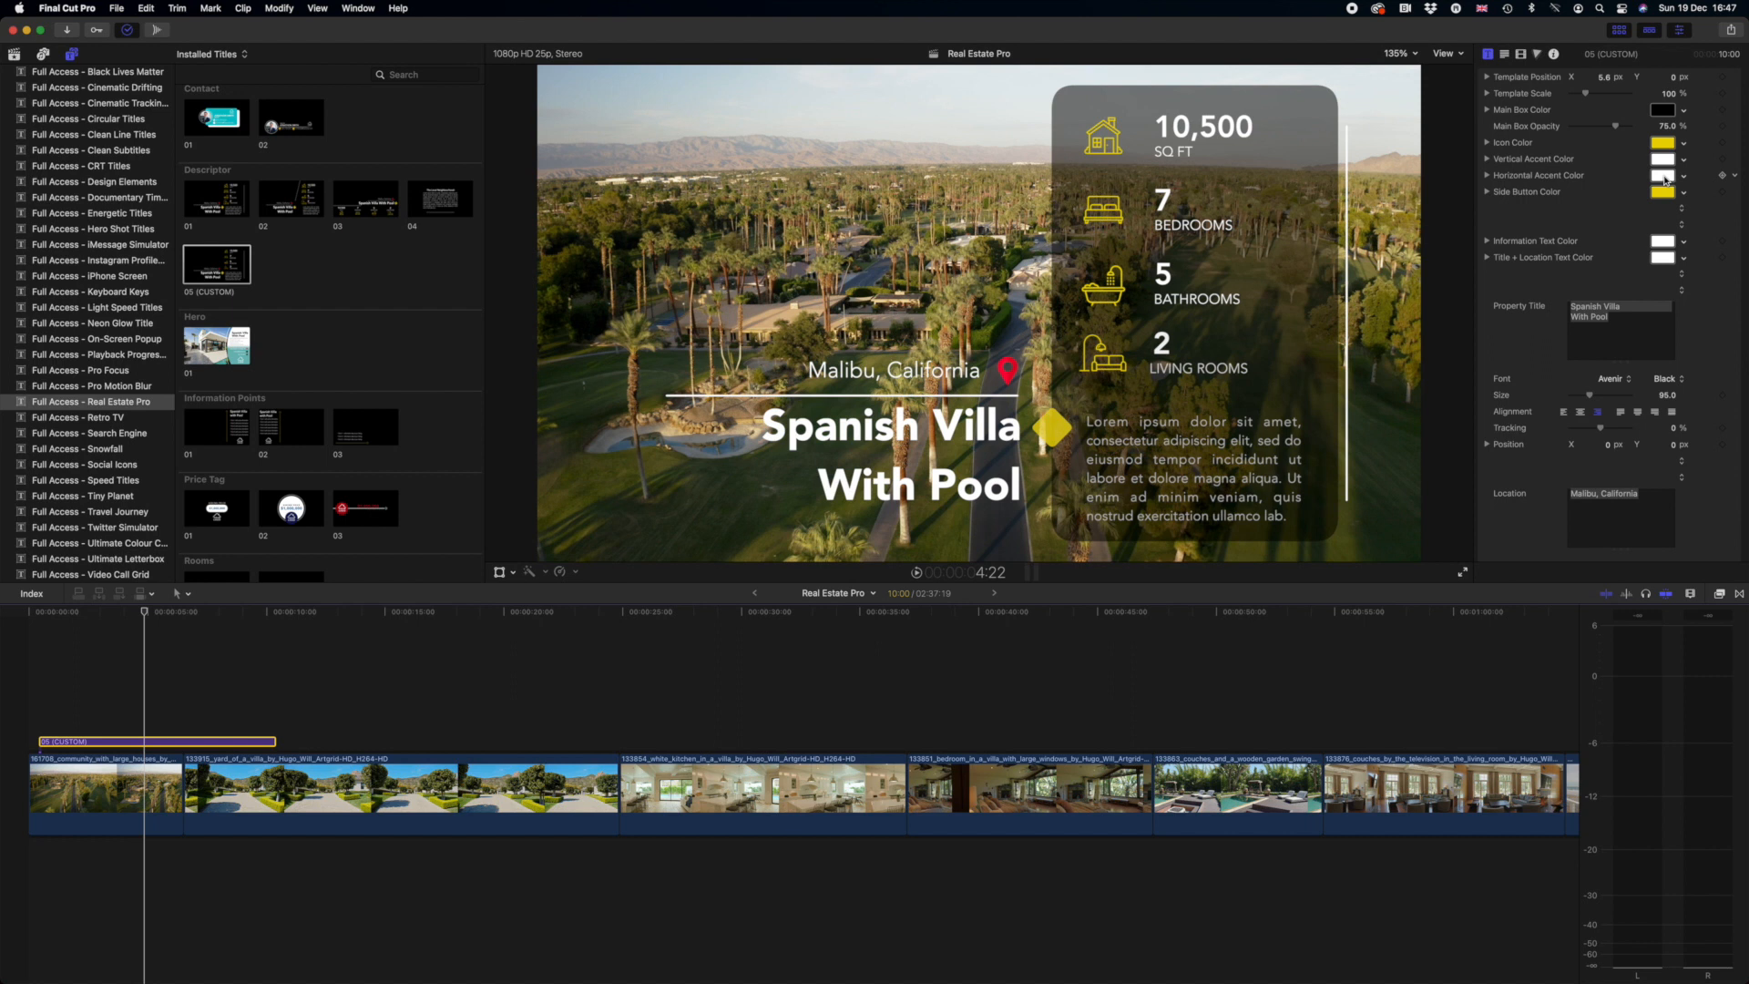
pyautogui.moveTo(1639, 191)
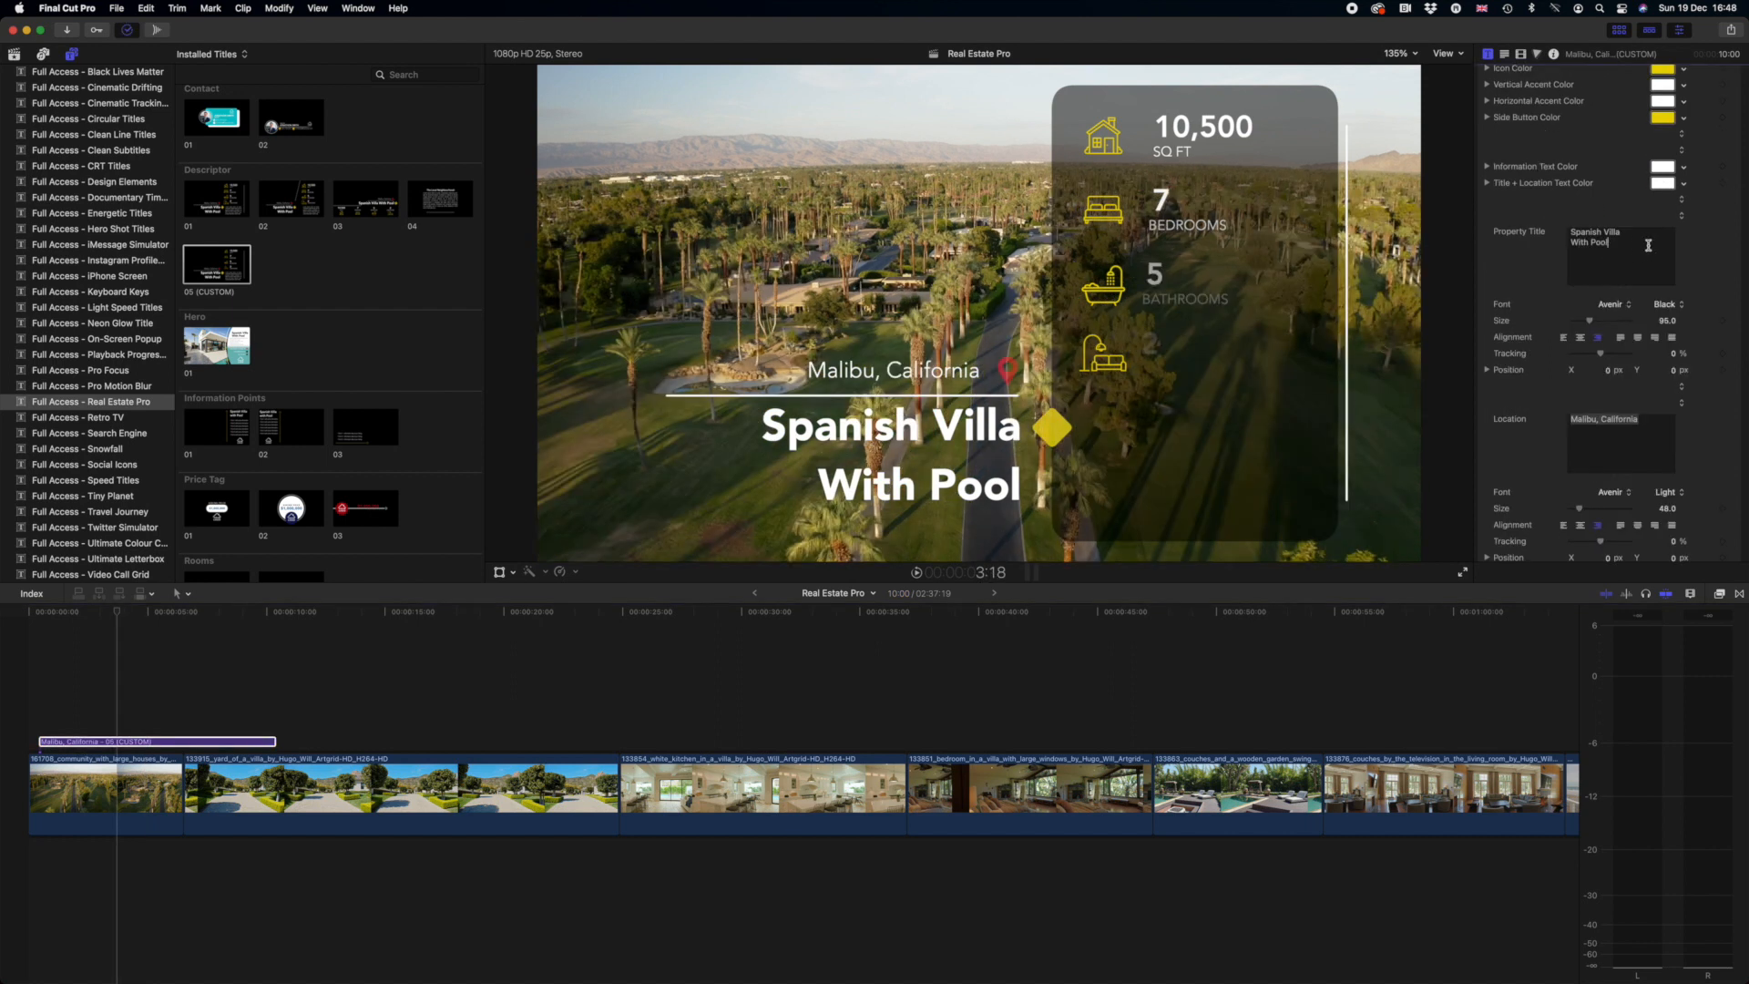
# Retitle the property 'Palm Springs Villa With Golf Course' and set it in a heavy font weight.
pyautogui.doubleClick(1596, 239)
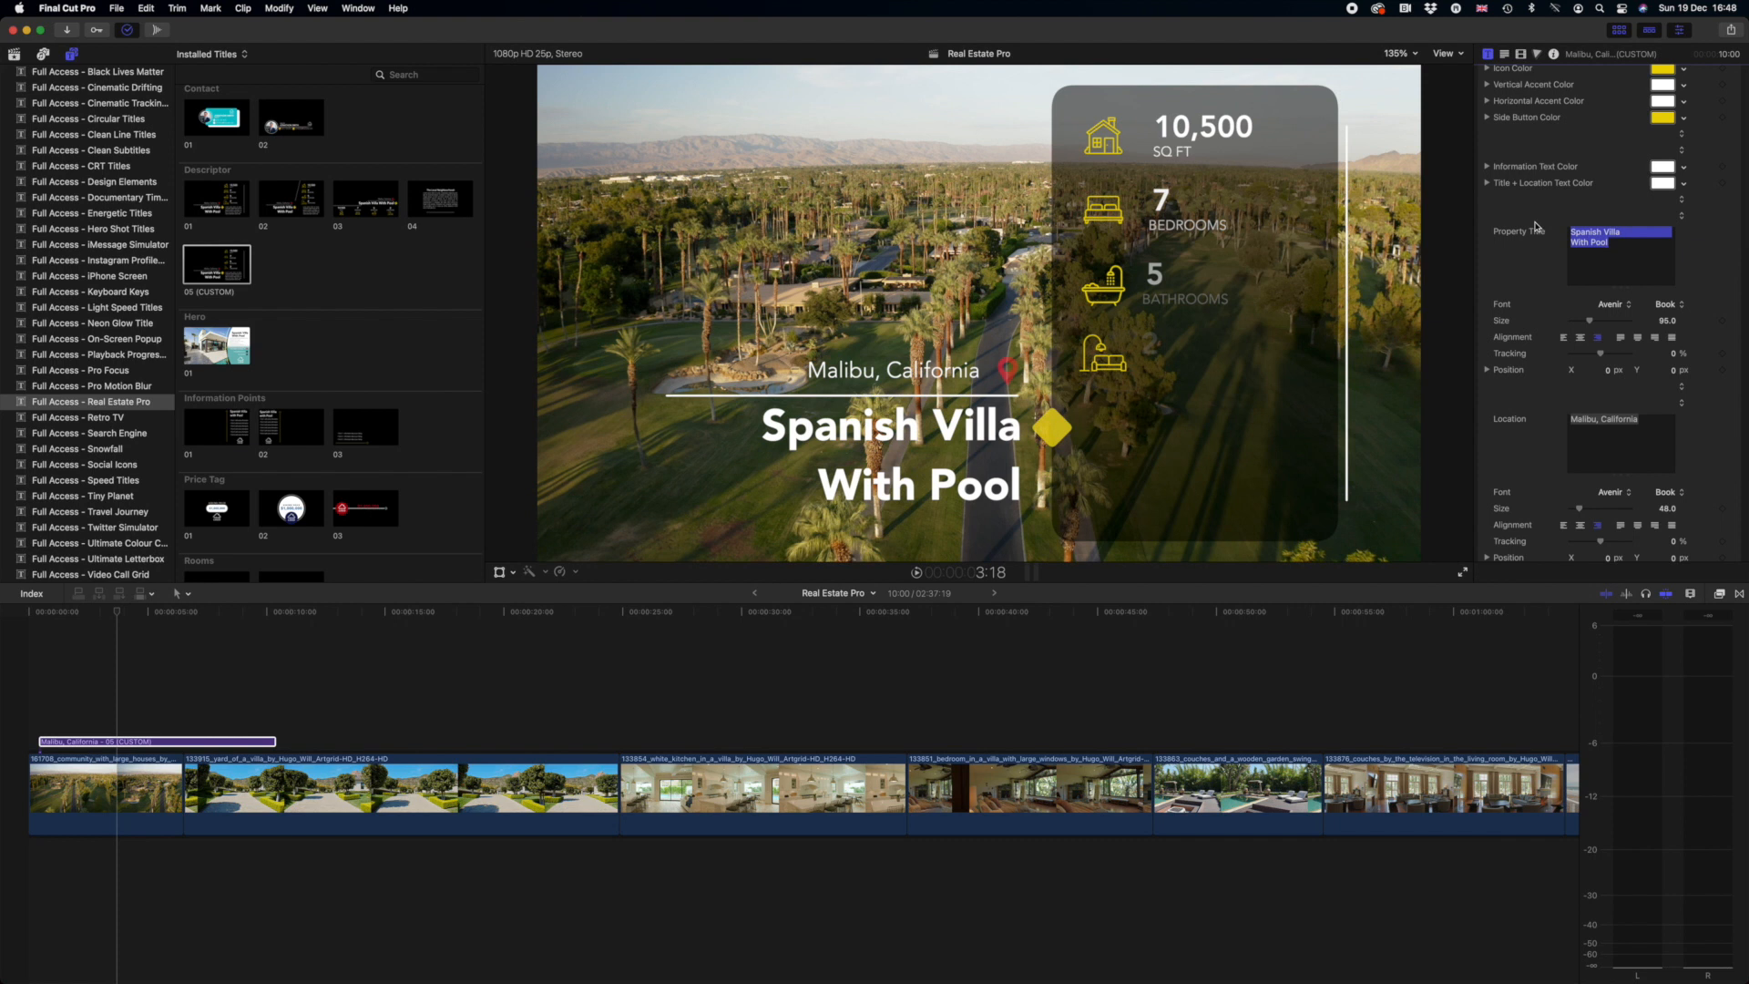
pyautogui.write('Palm Springs Villa With Golf Course')
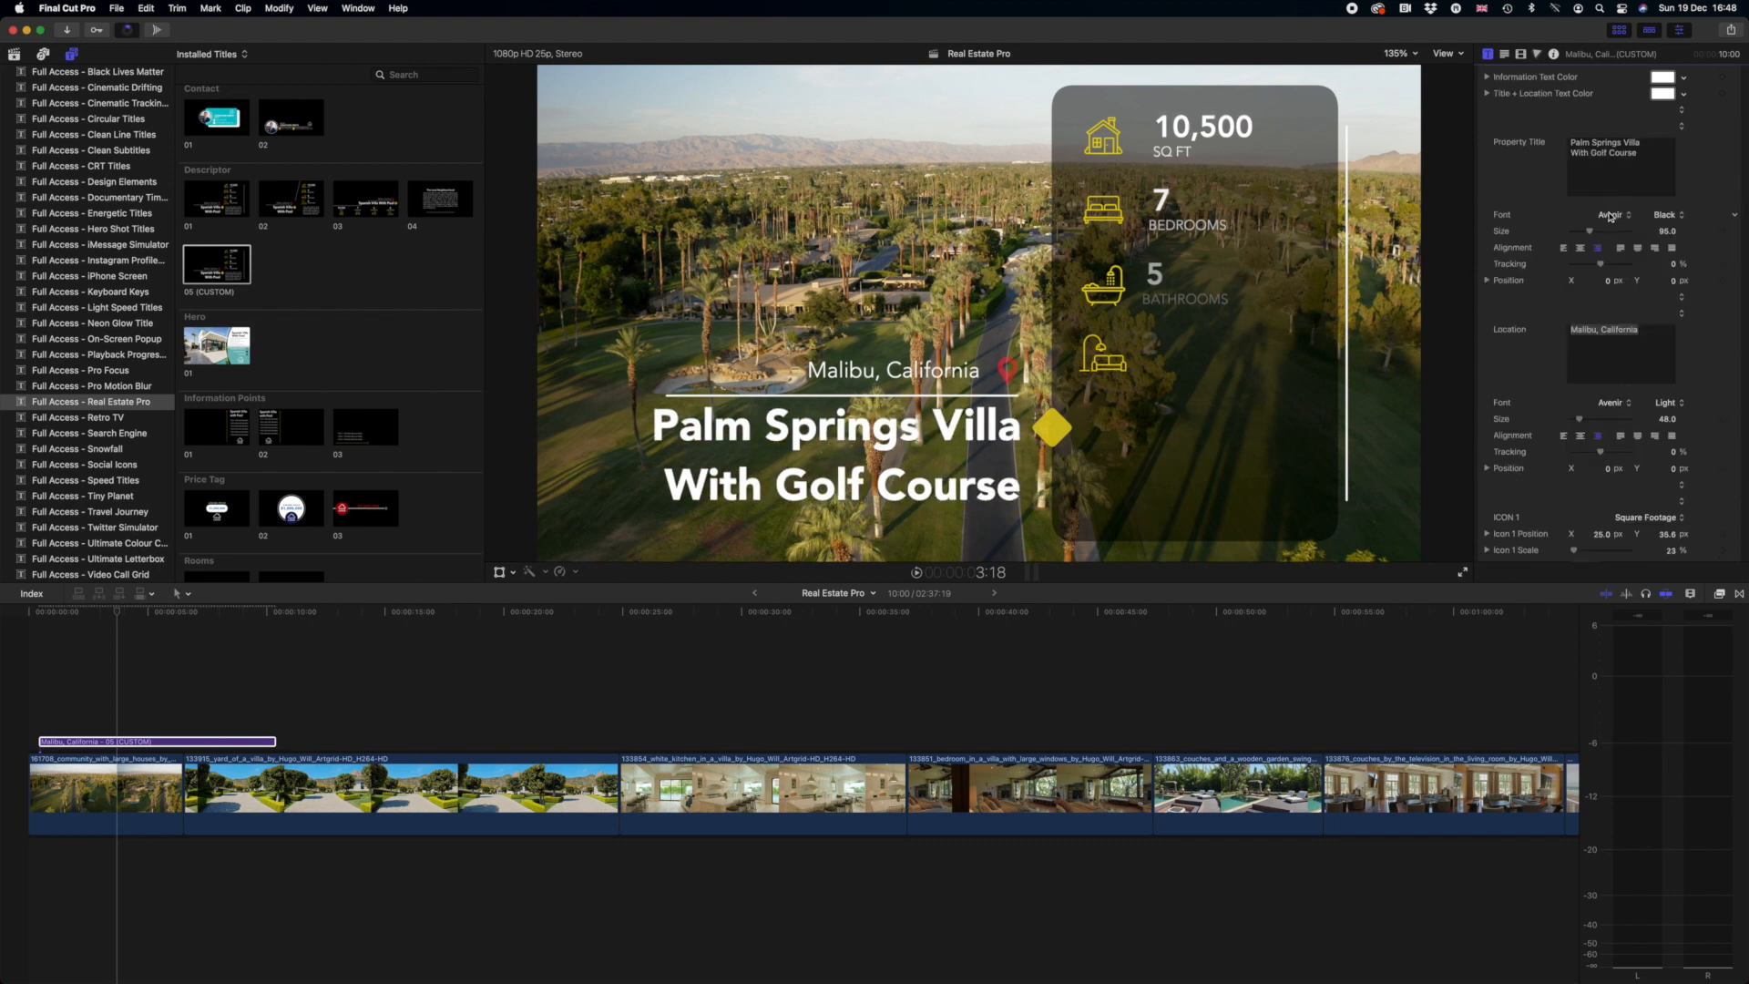
pyautogui.click(1606, 215)
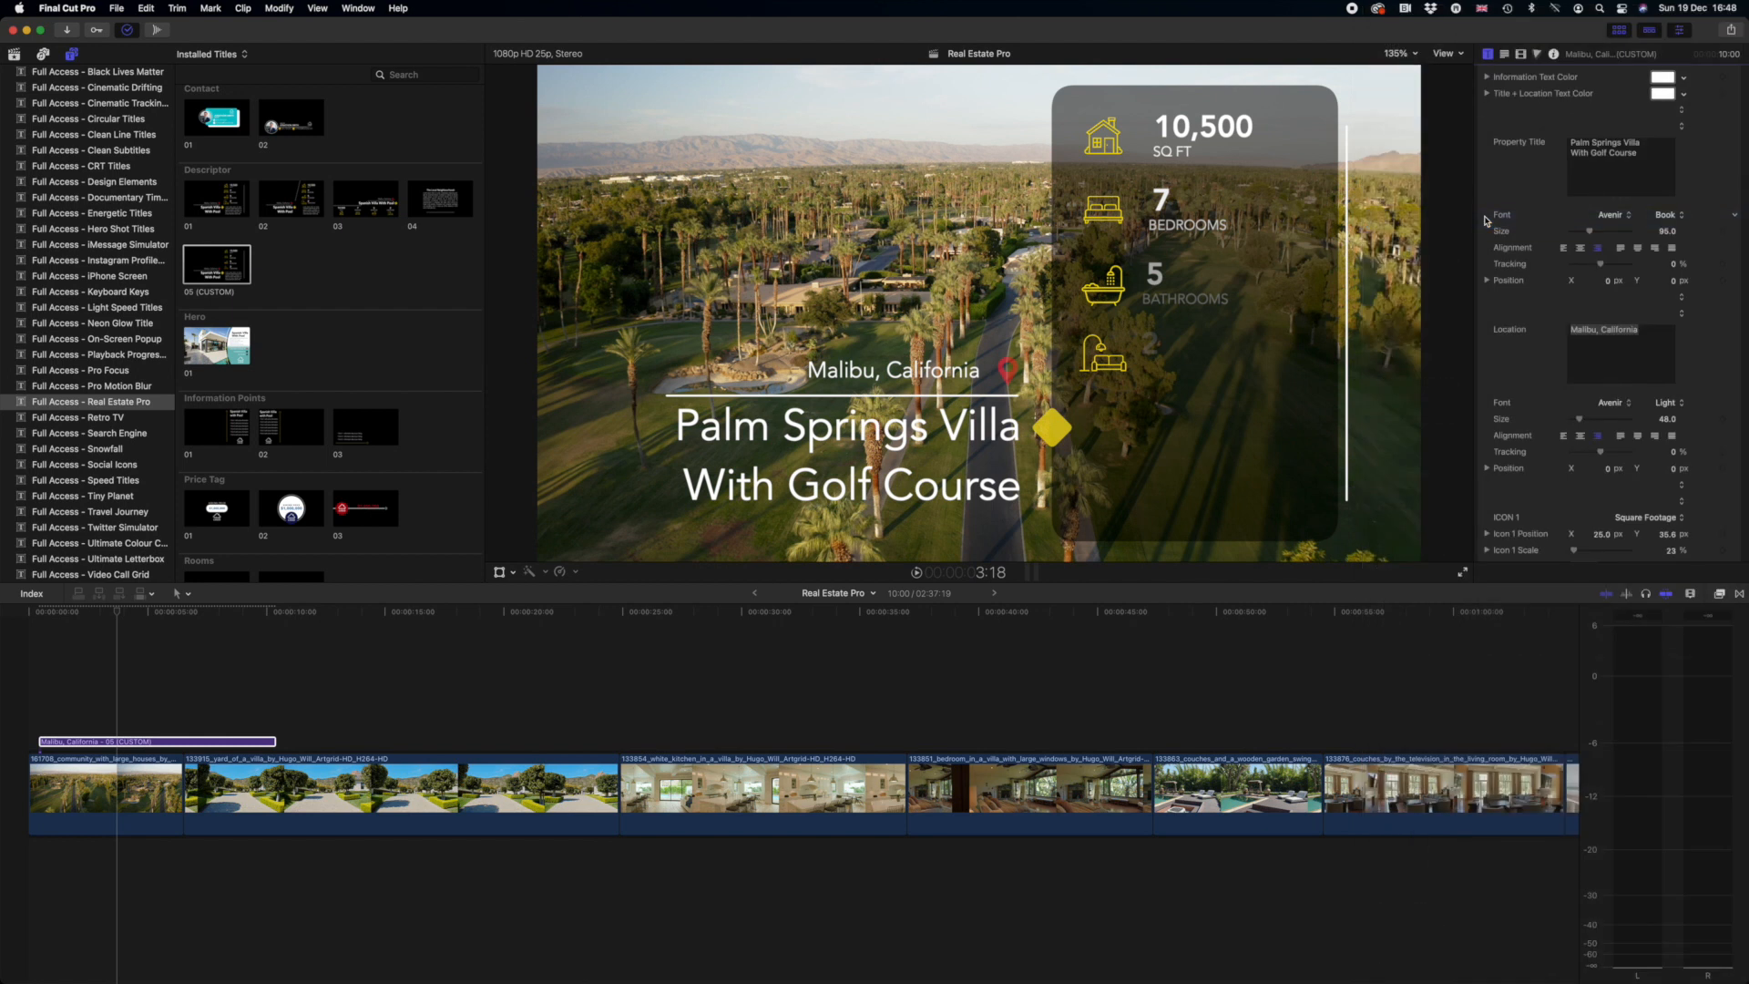
pyautogui.click(1667, 215)
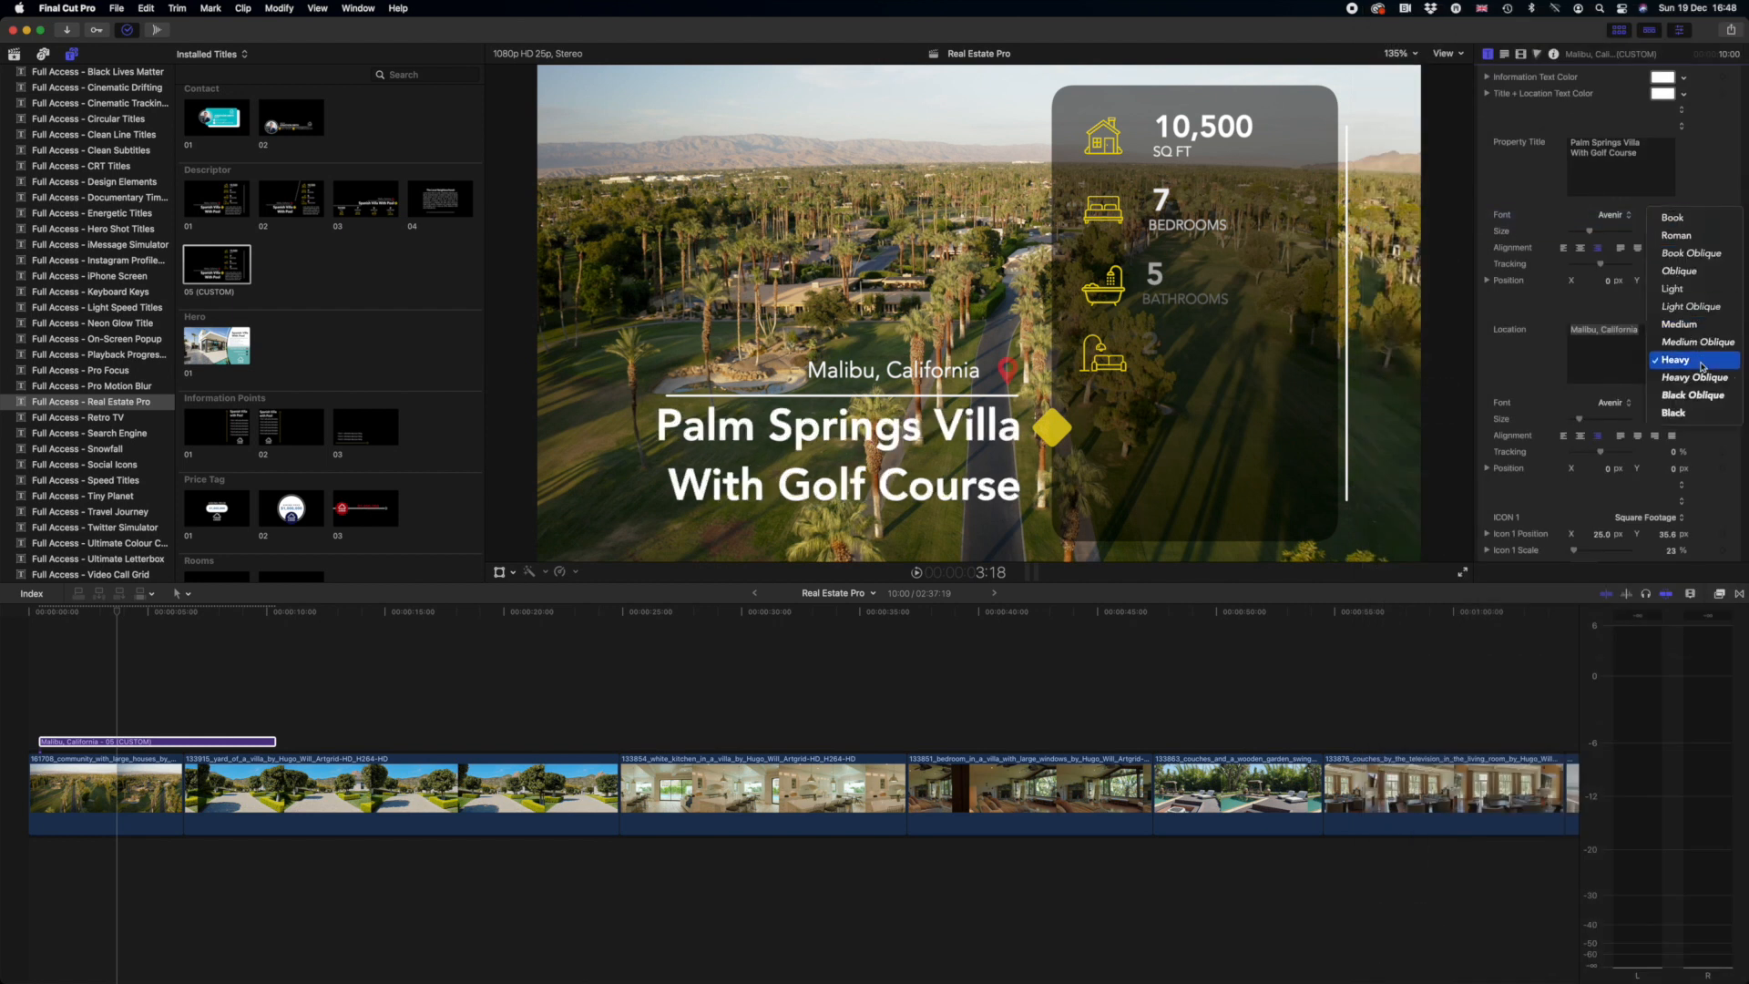
pyautogui.click(1674, 413)
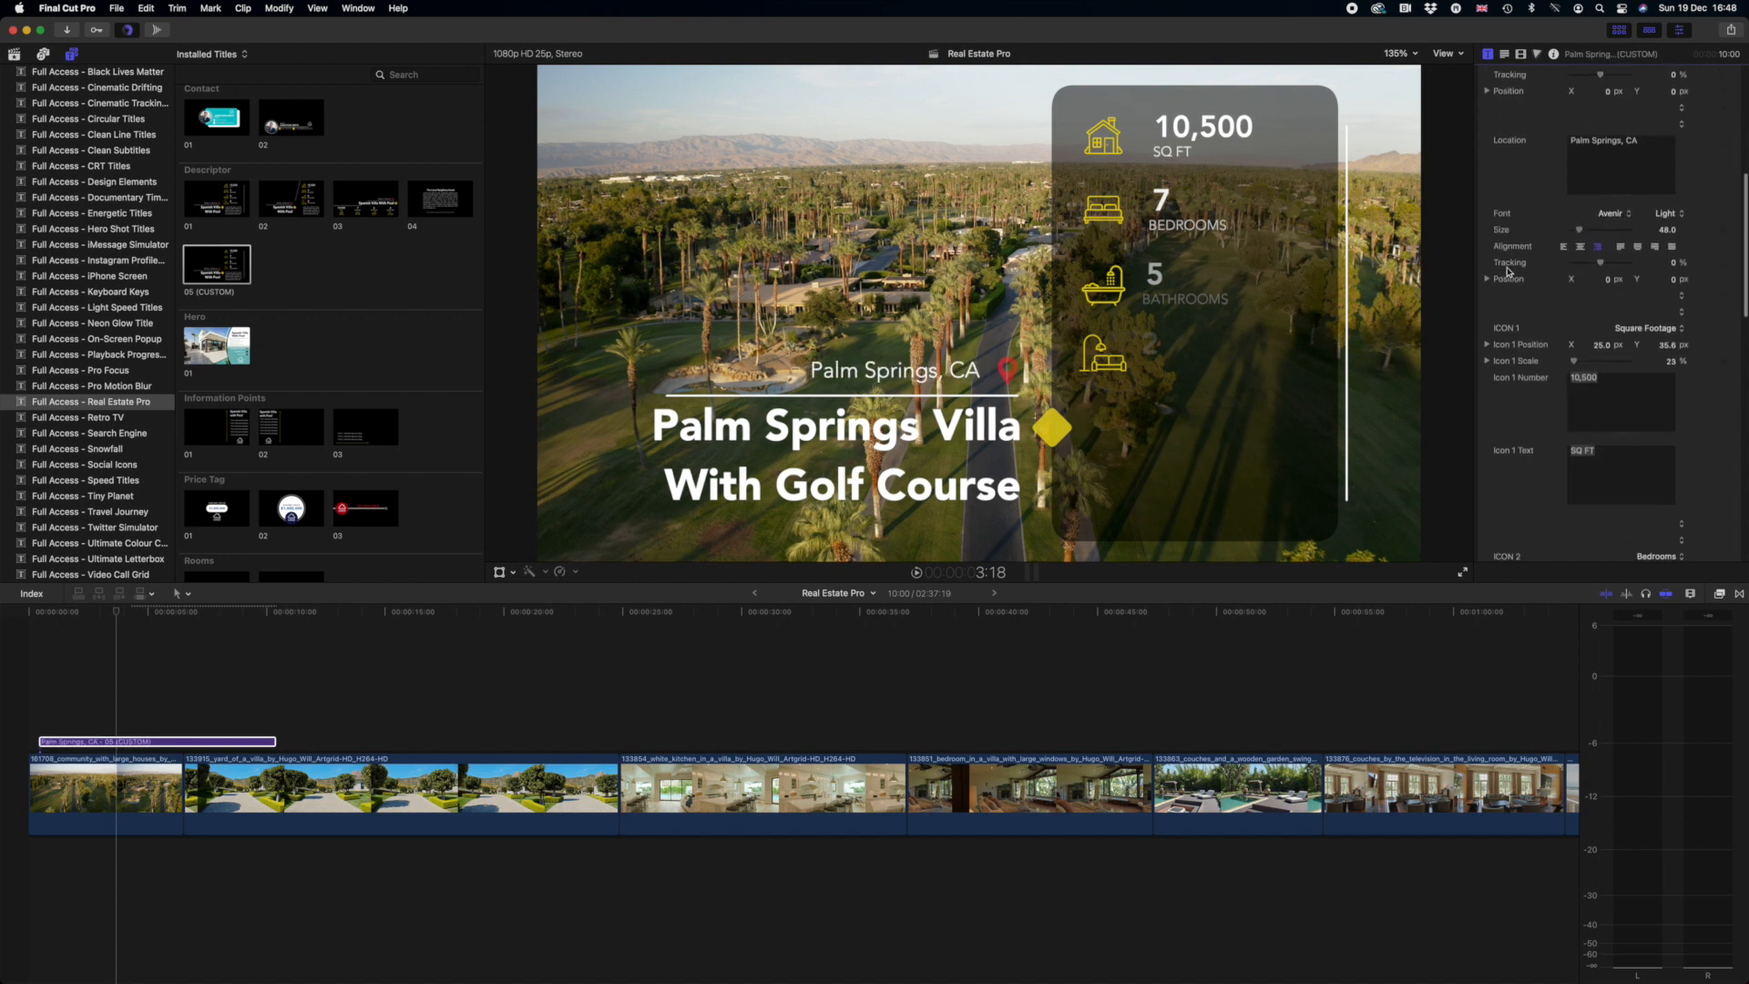
# Set the first item's icon to Square Footage labelled Square Feet after trying a study icon.
pyautogui.scroll(-3)
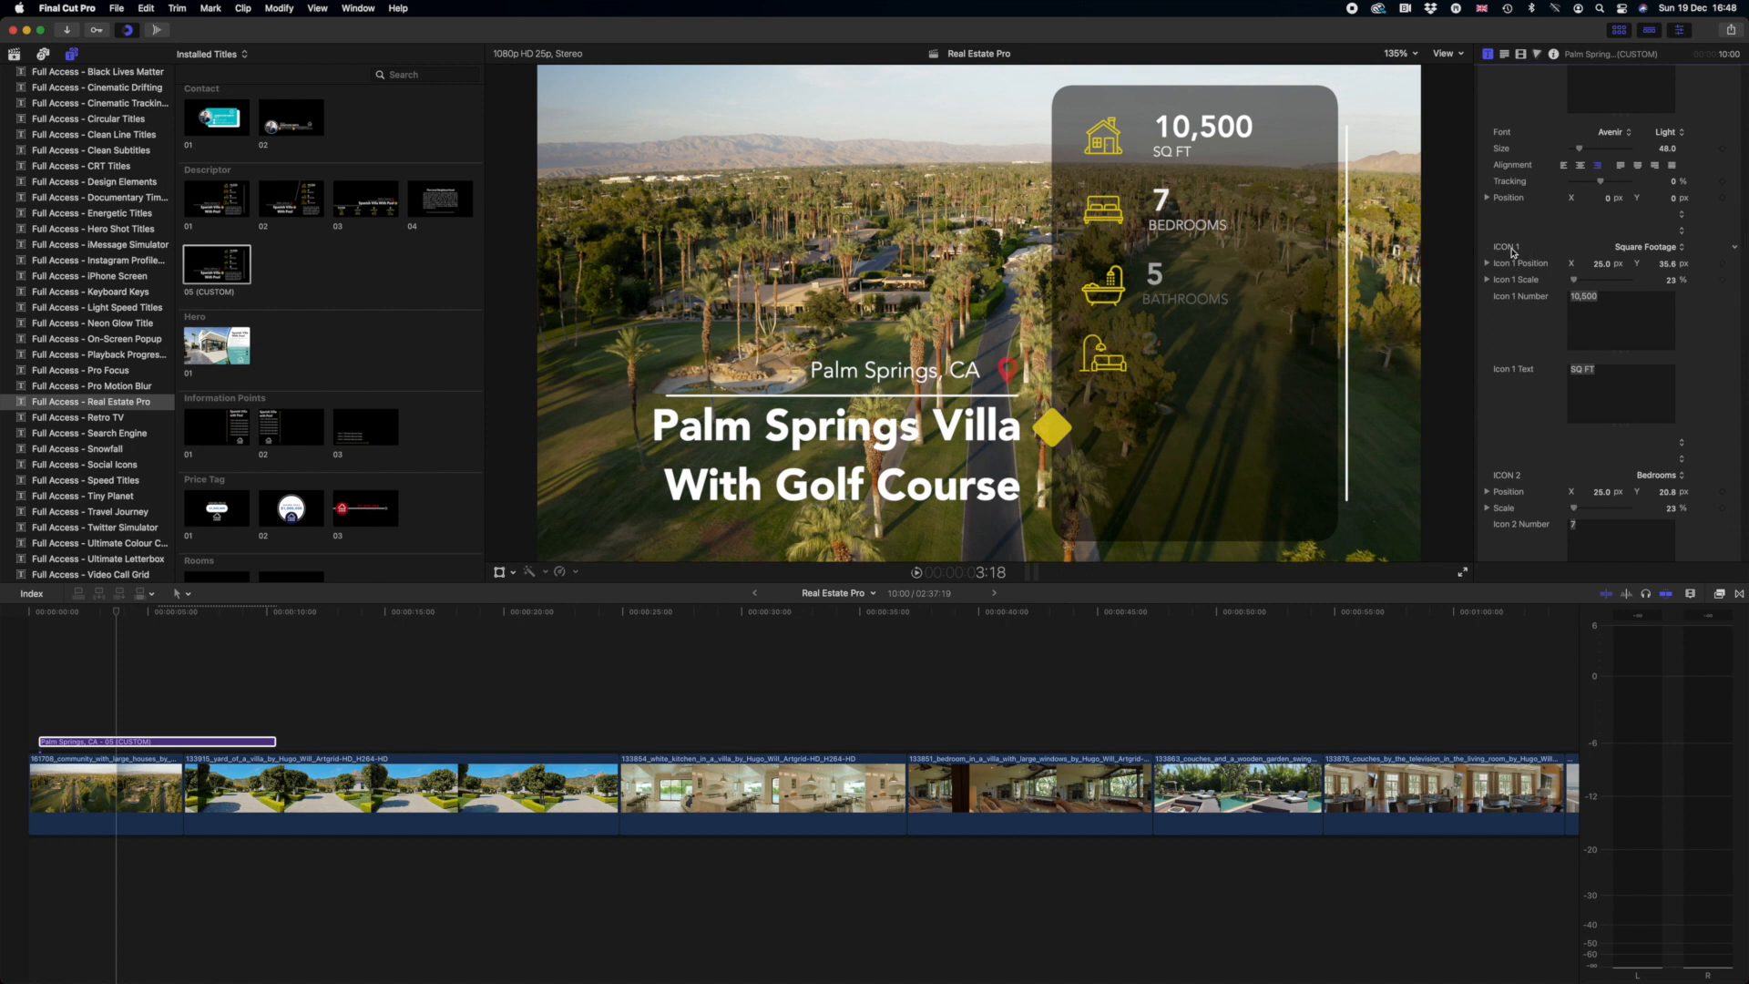
pyautogui.click(1650, 246)
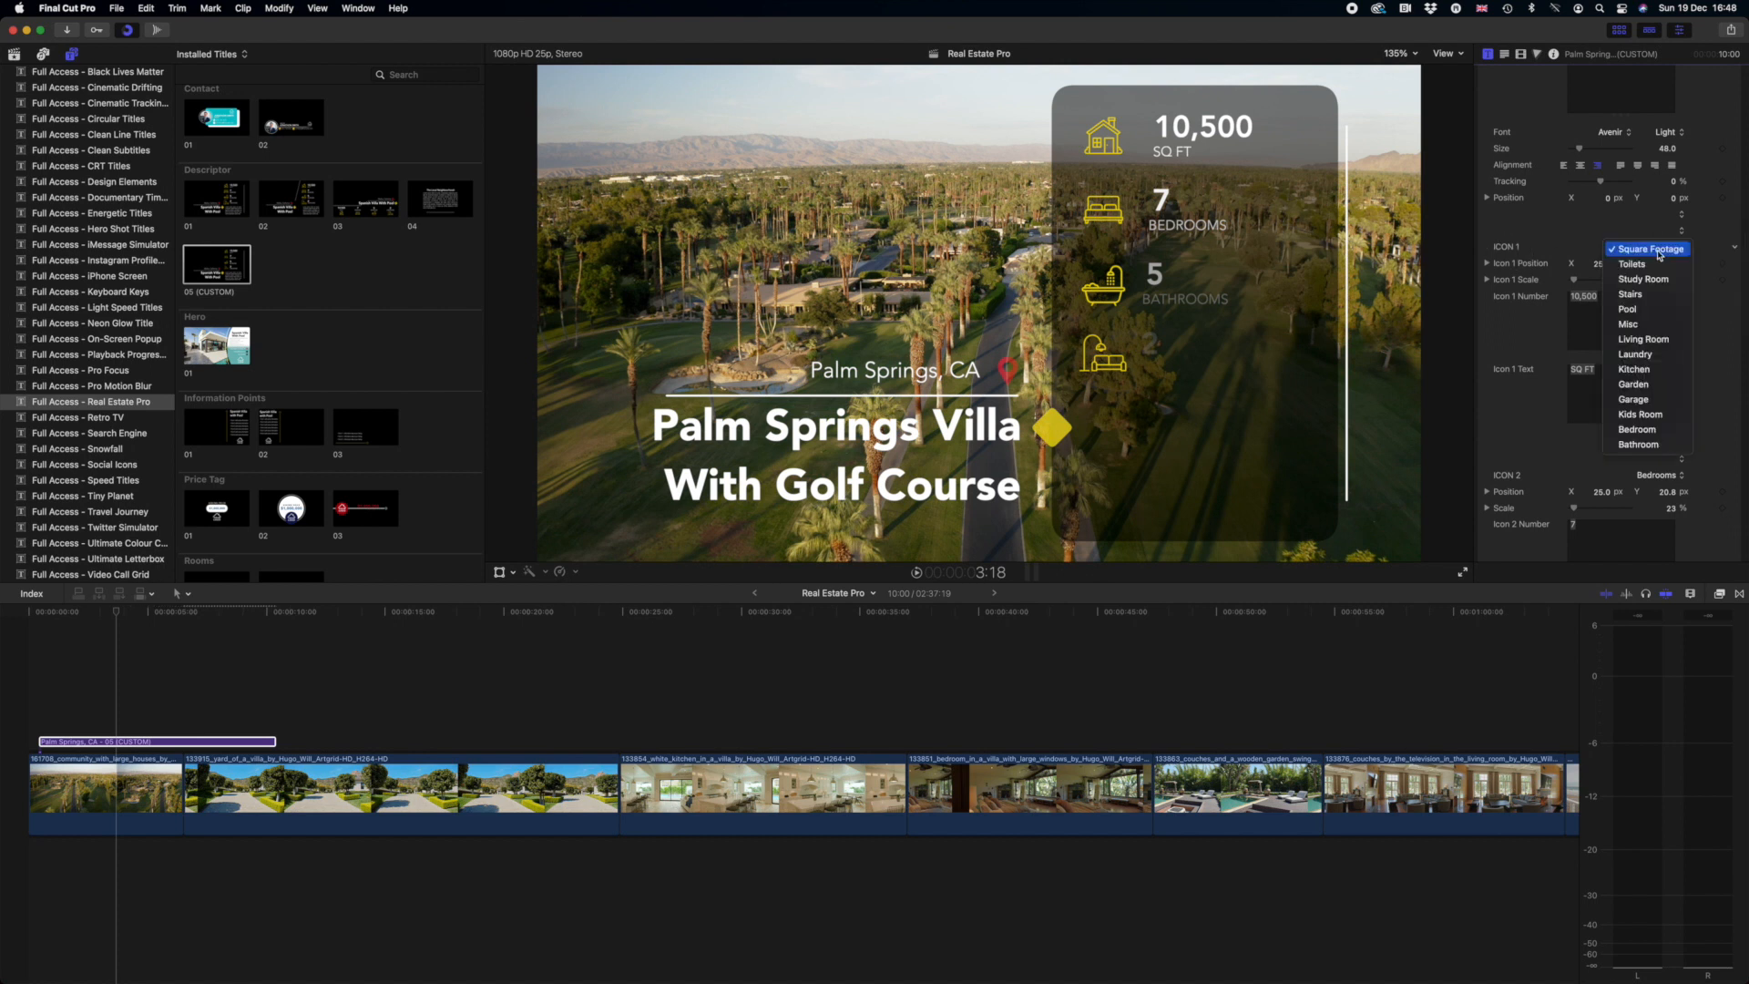
pyautogui.click(1641, 279)
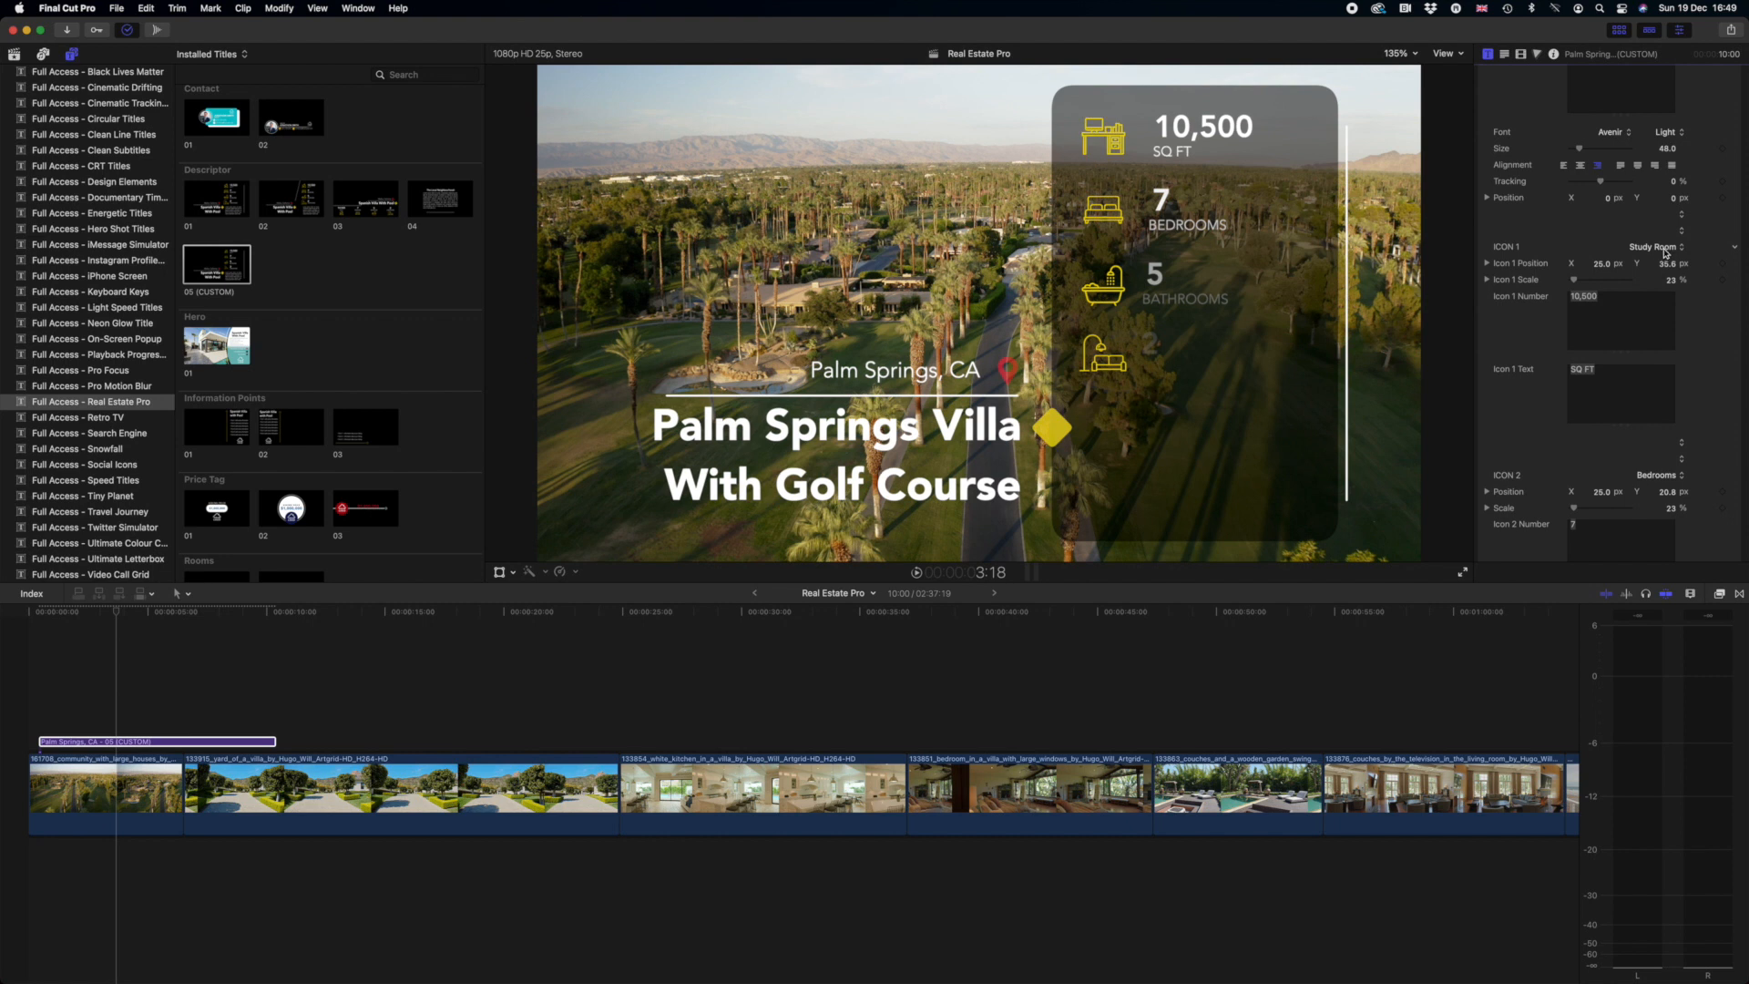
pyautogui.click(1661, 245)
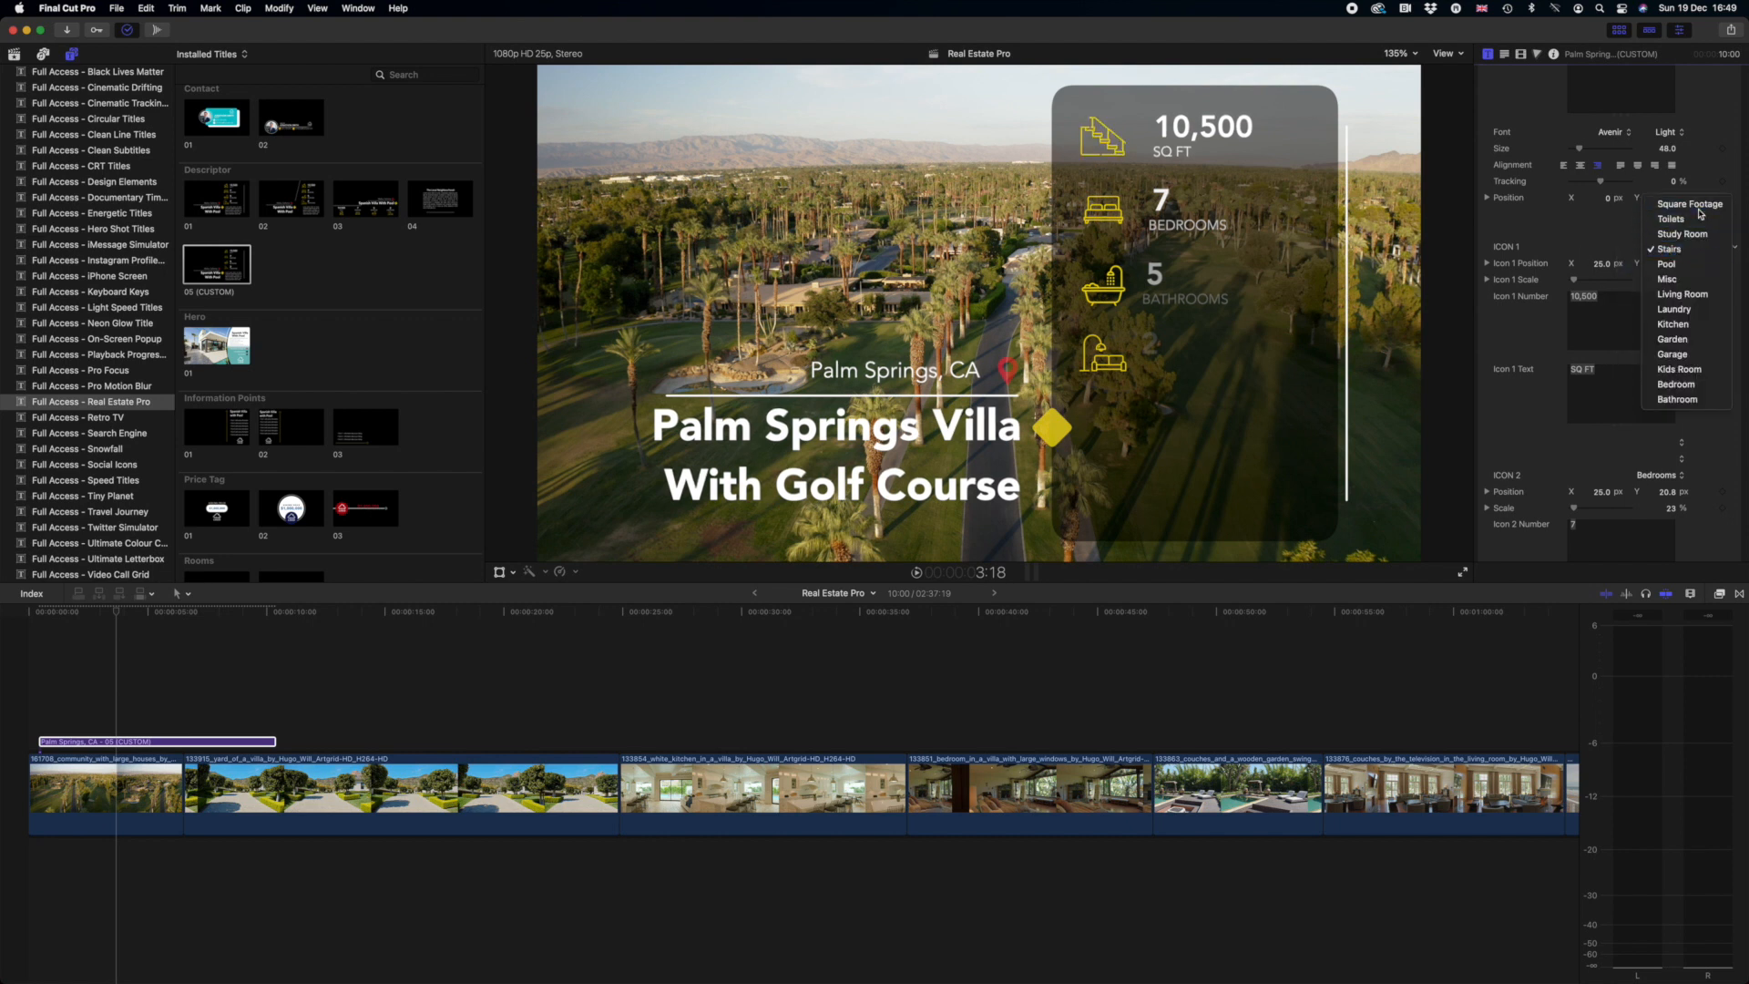
pyautogui.click(1690, 204)
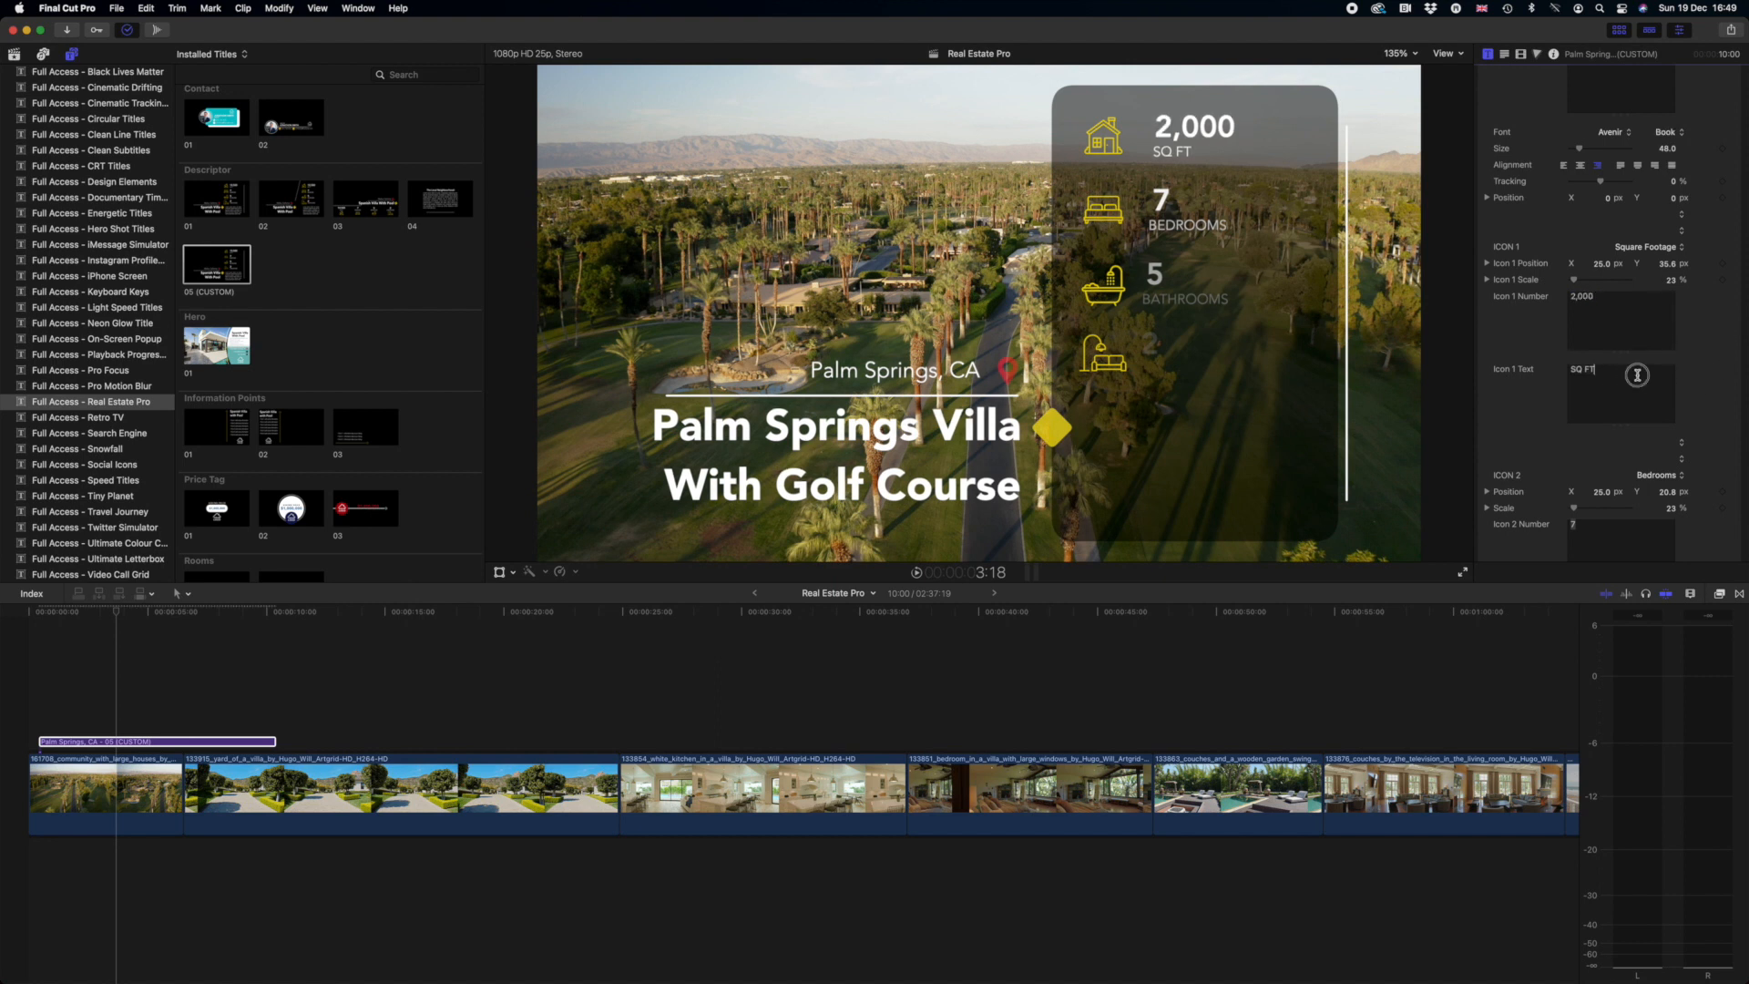
pyautogui.write('Square F')
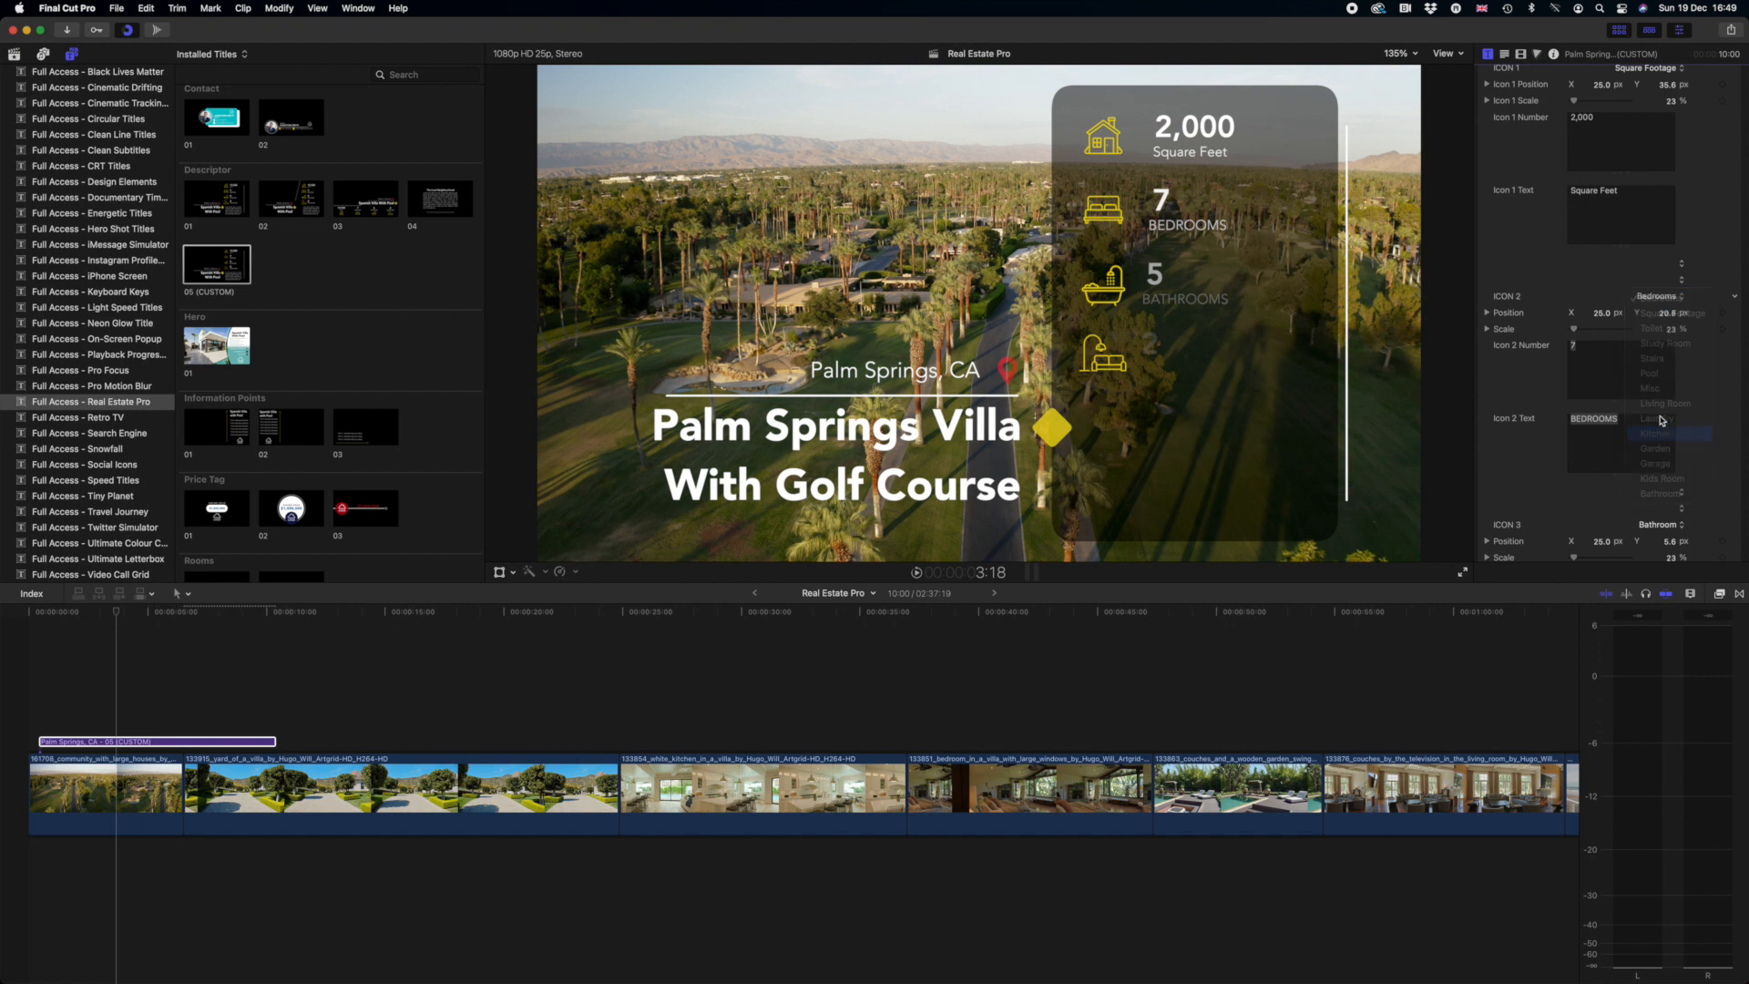
# Give the second item a Kitchen icon and label, and the fourth item a Bedroom icon.
pyautogui.click(1658, 433)
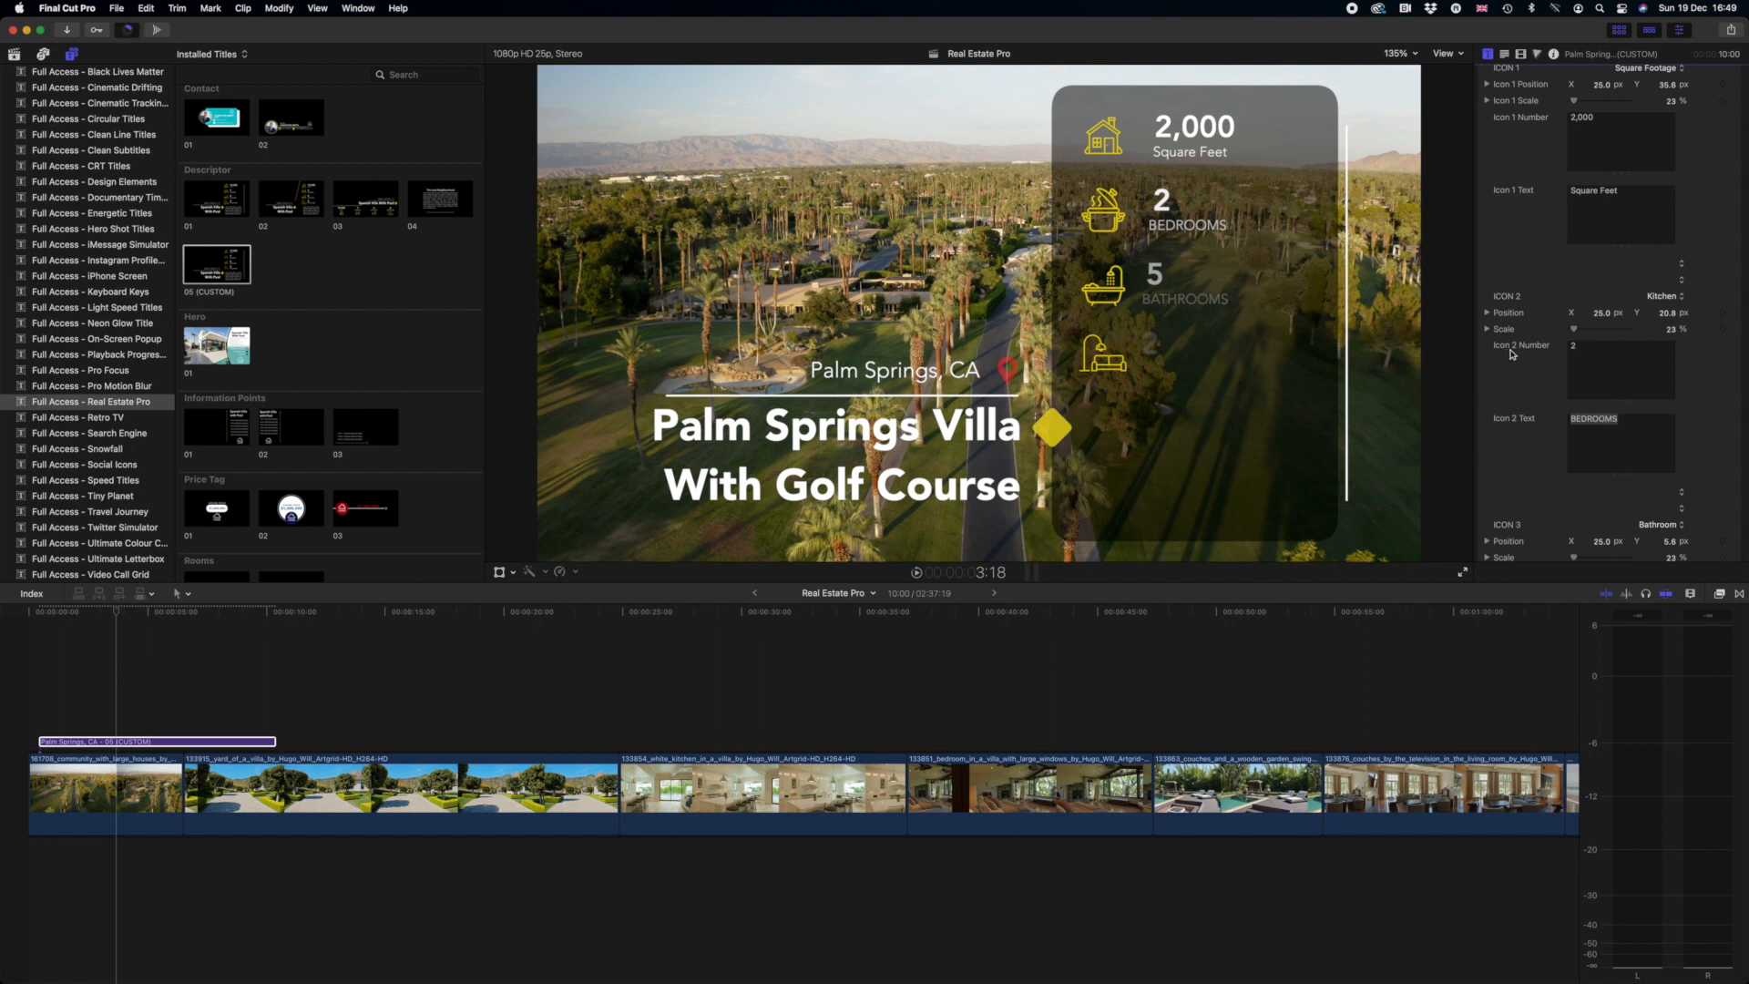
pyautogui.click(1617, 424)
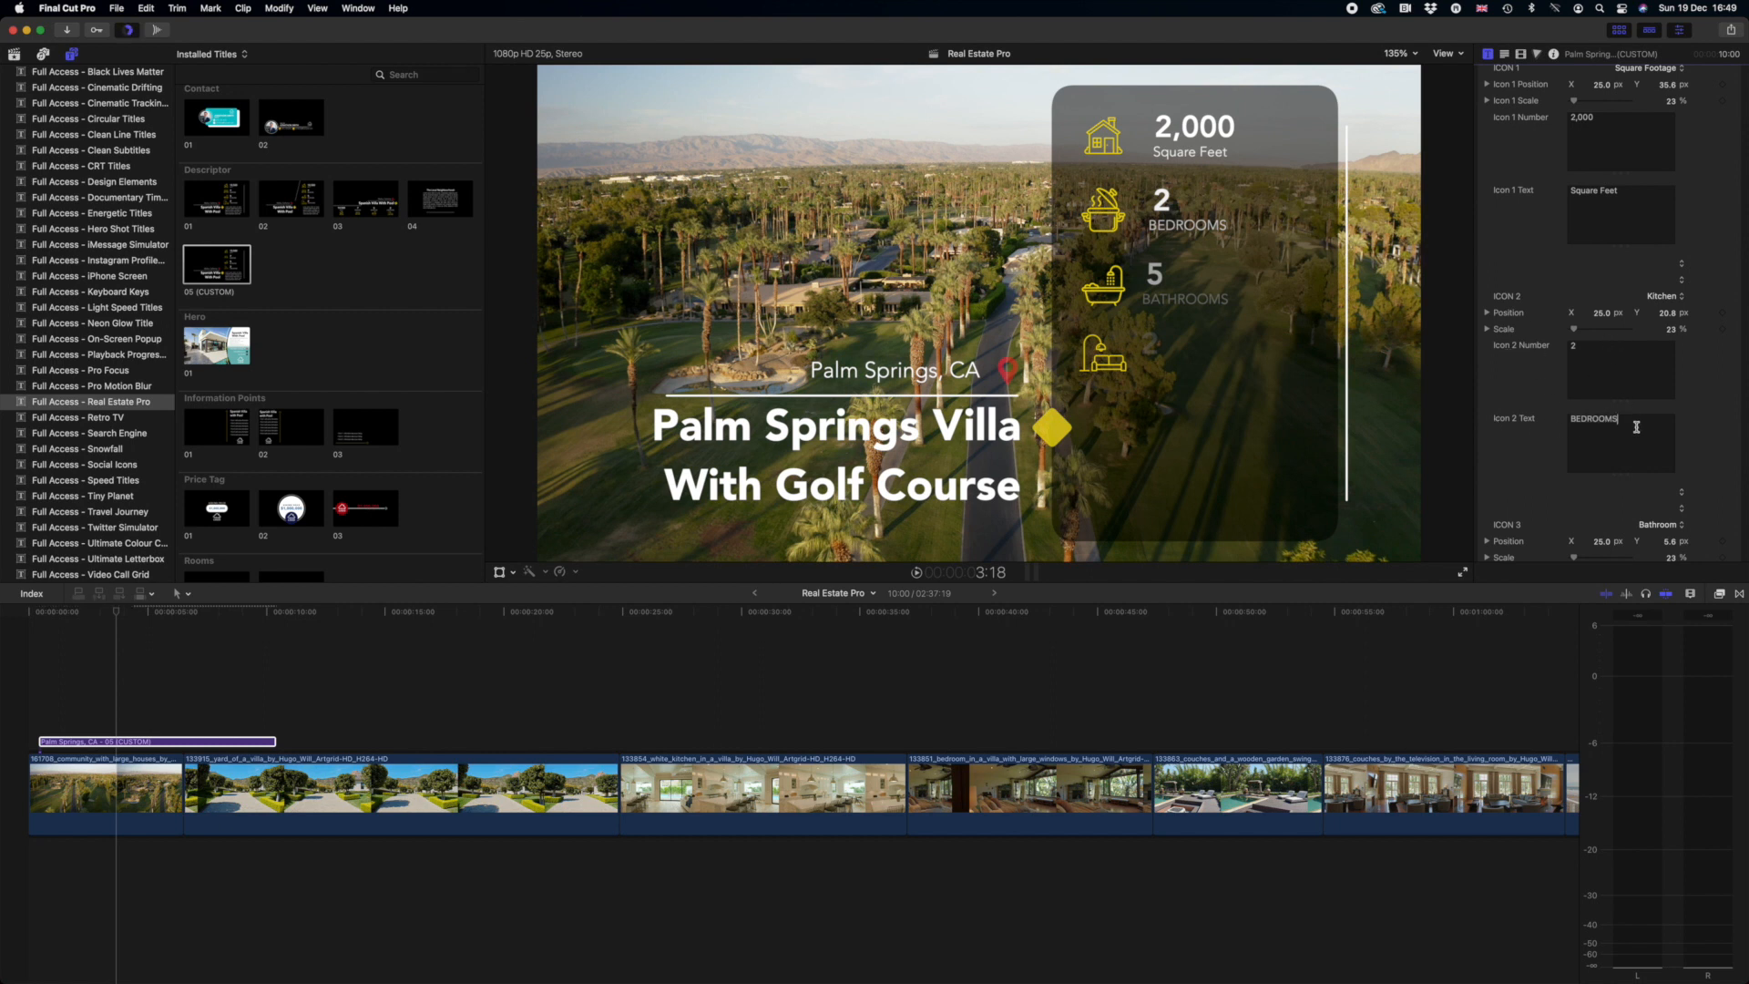
pyautogui.write('KITC')
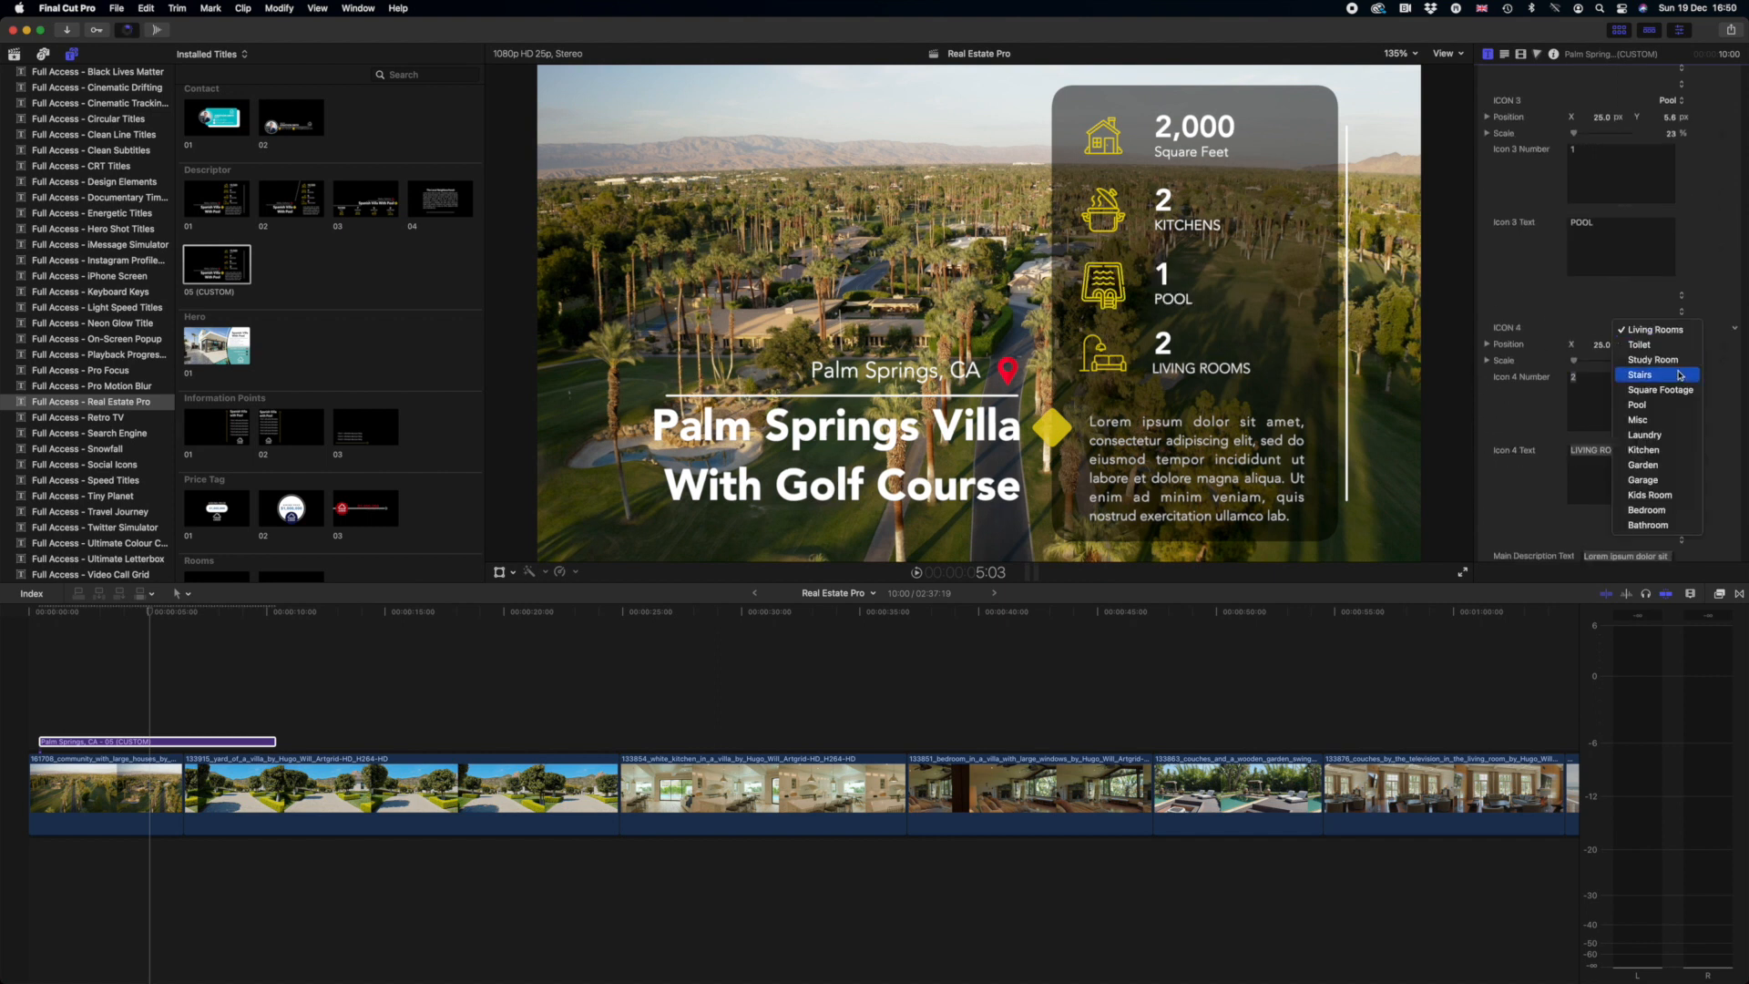
pyautogui.click(1645, 510)
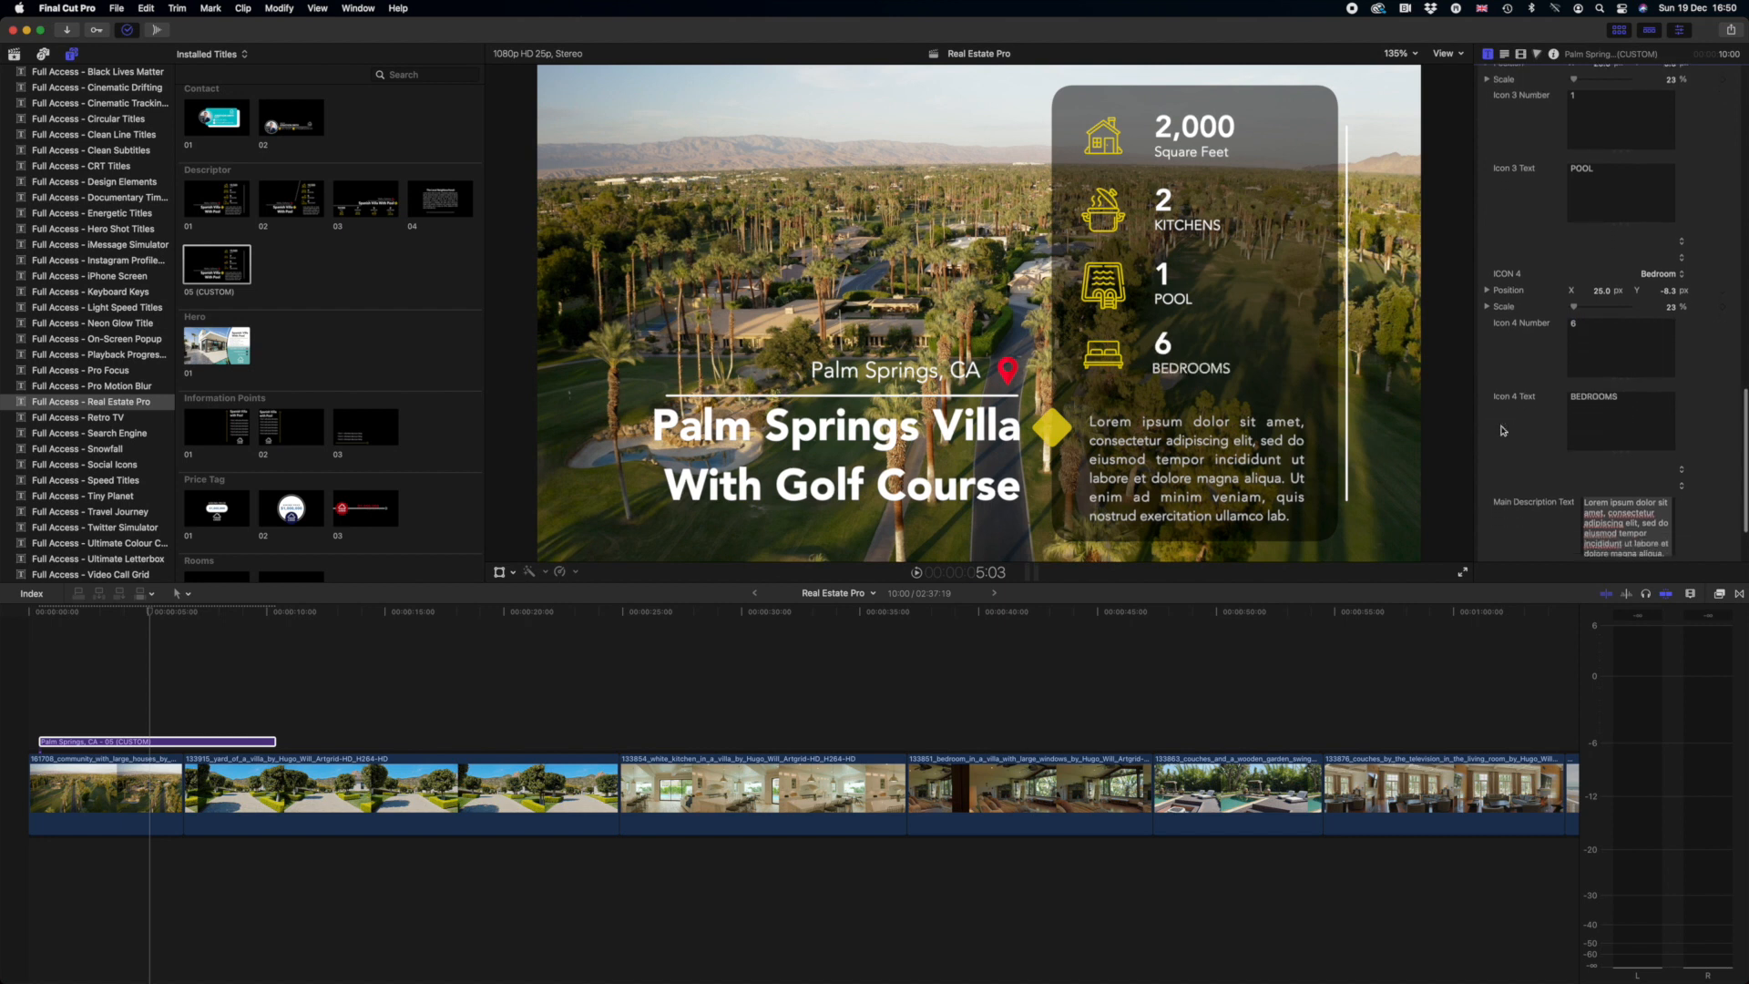
# Replace the lorem ipsum description with the 'Beautiful golf course' villa blurb.
pyautogui.scroll(-3)
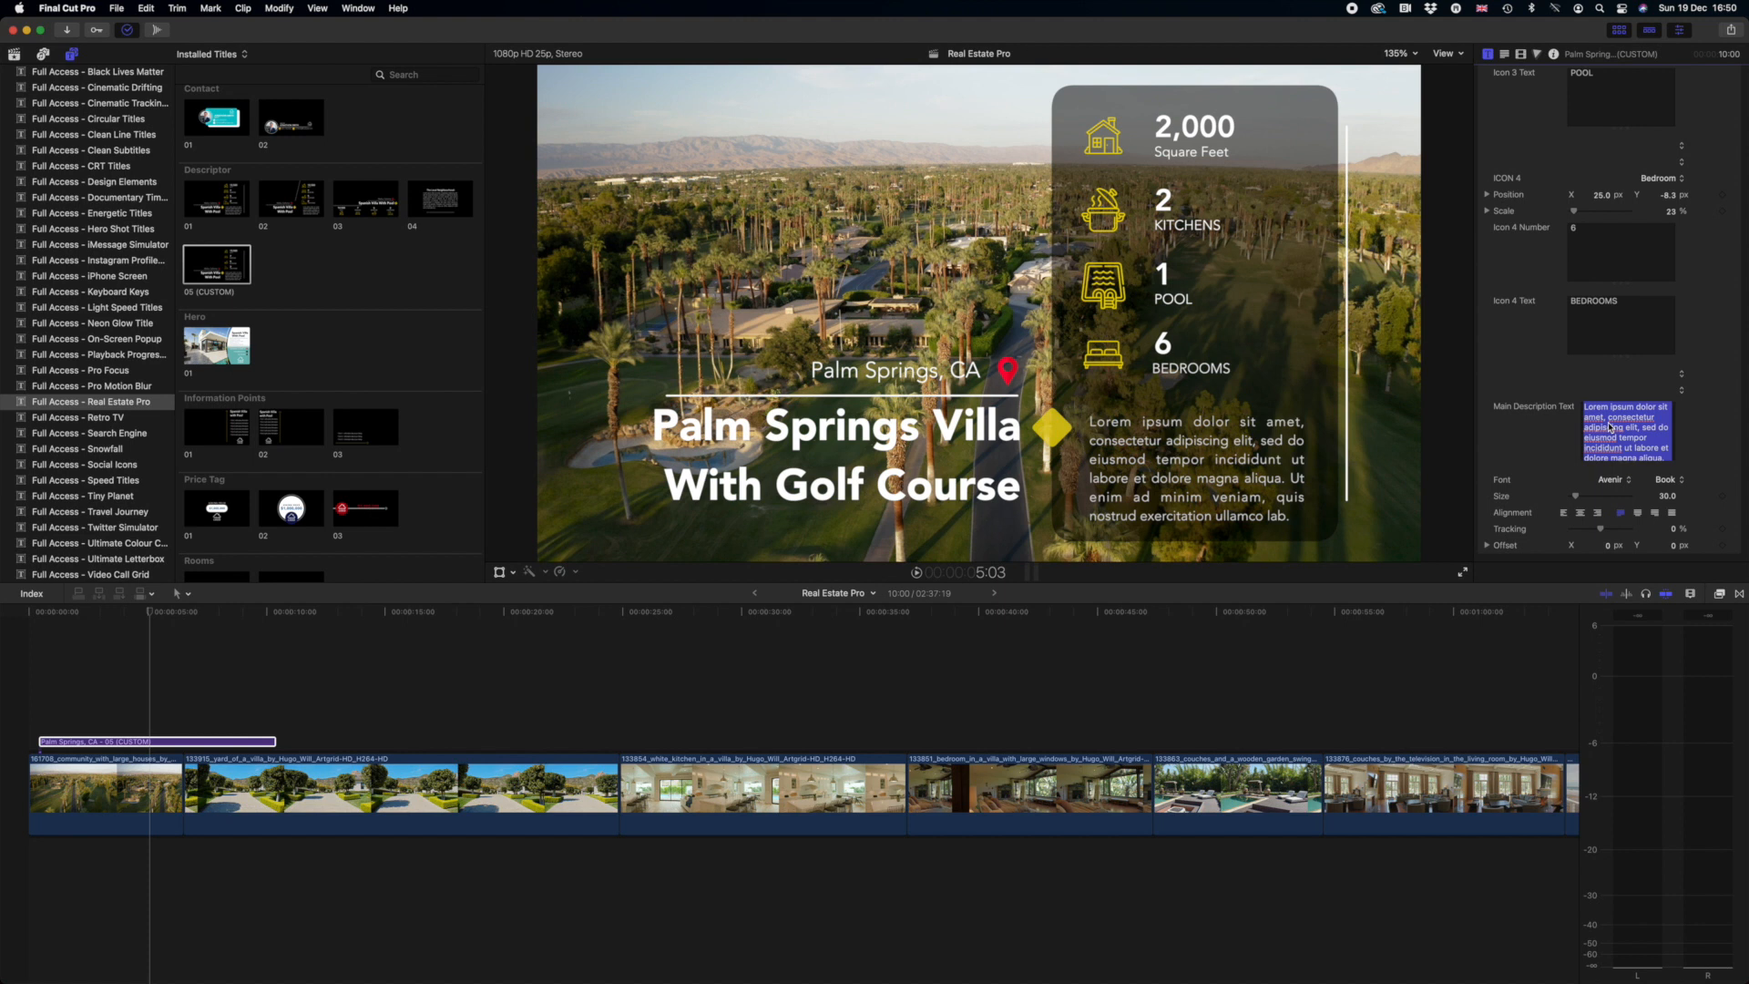
pyautogui.write('Beautiful golf course villa situated in Palm Springs, with large pool and spacious living area.')
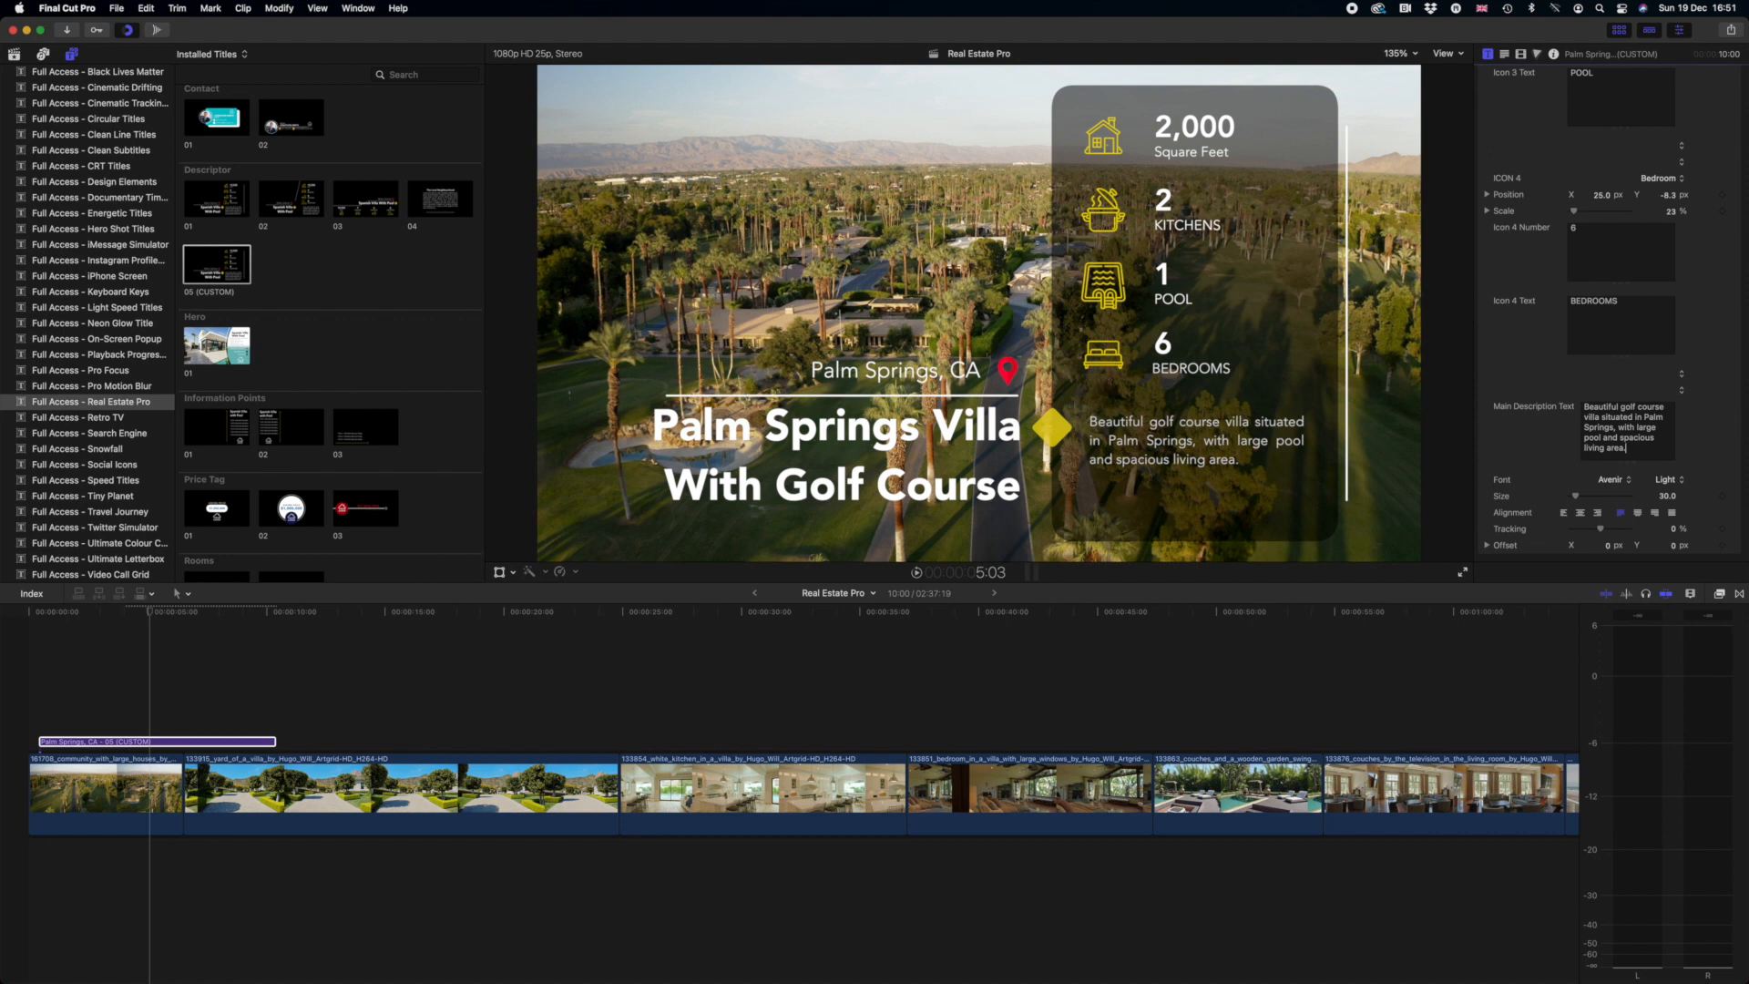
pyautogui.click(1463, 570)
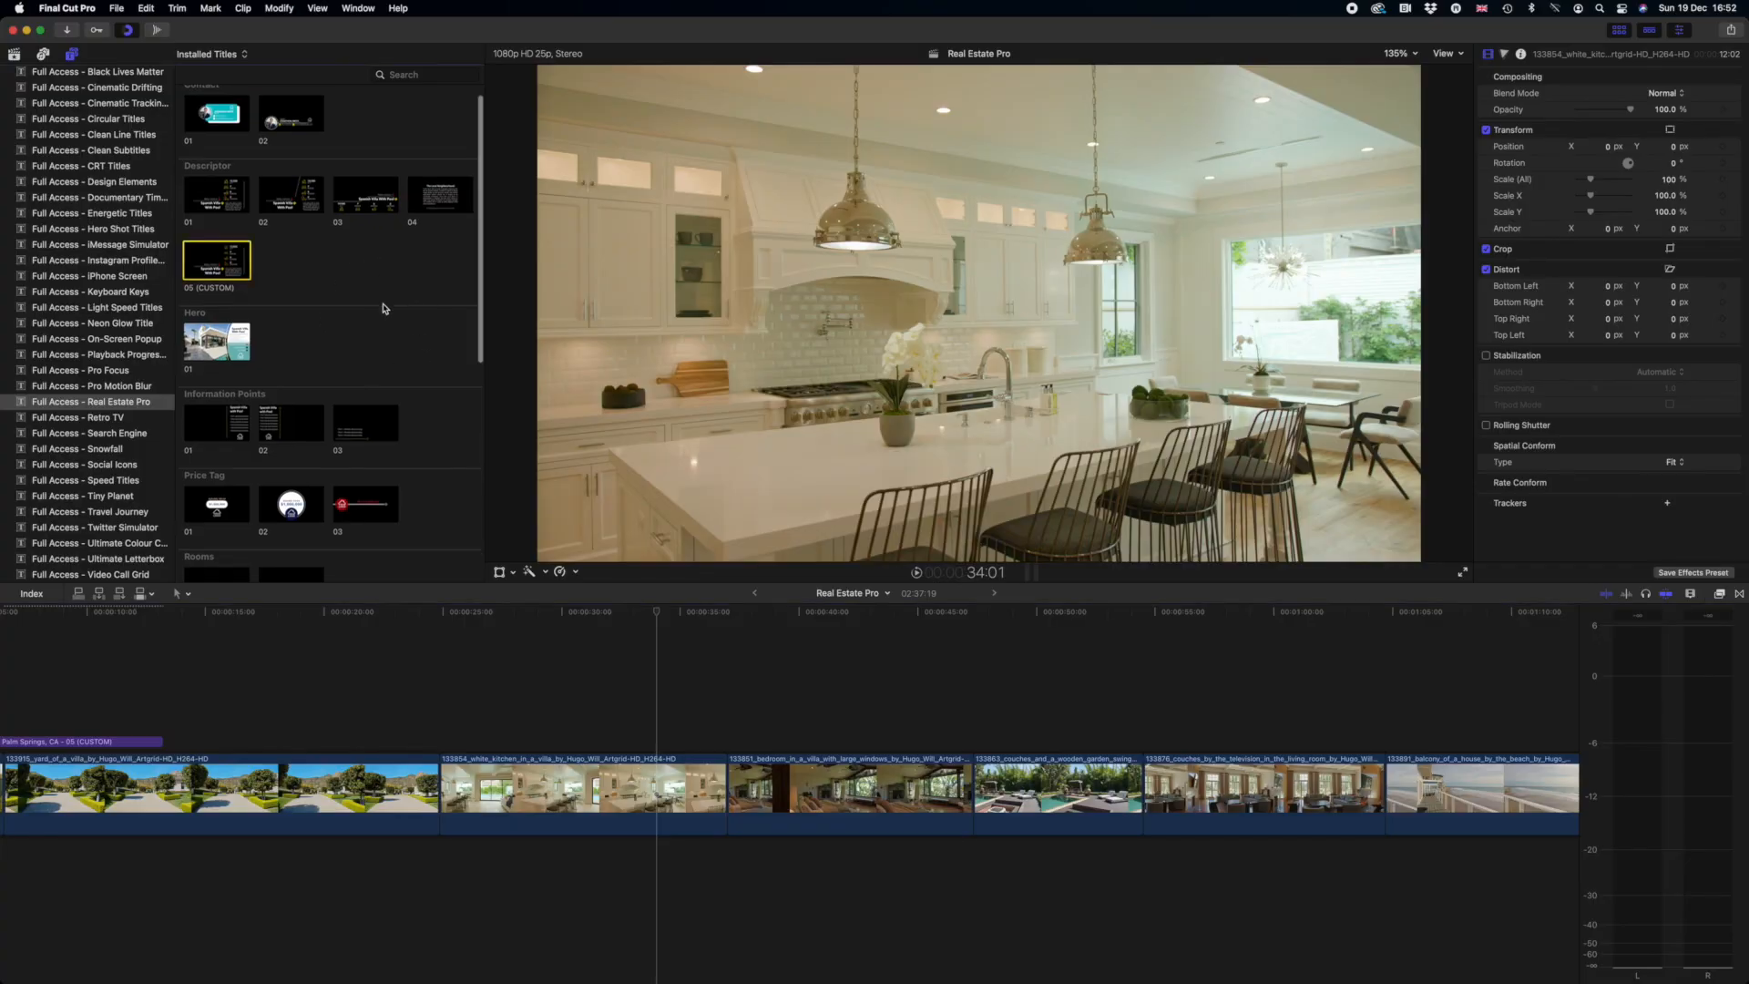
# Add the Rooms 02 title over the kitchen clip reading 'Main Kitchen'.
pyautogui.scroll(-3)
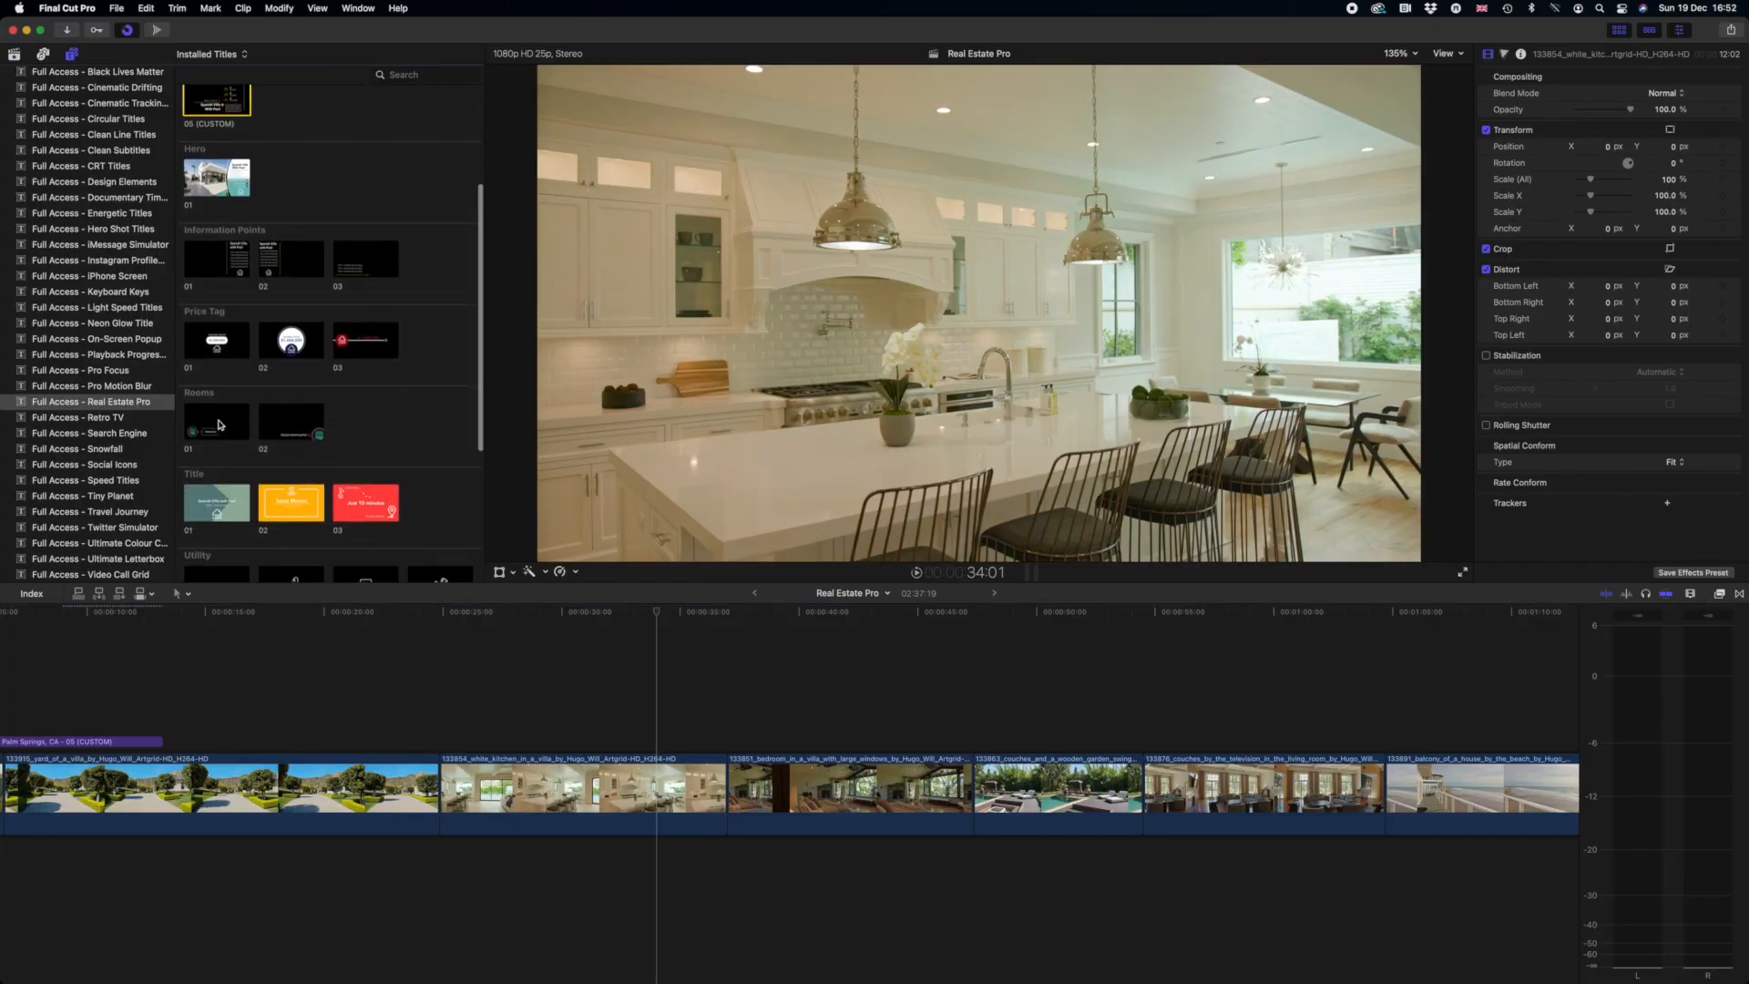
pyautogui.click(291, 420)
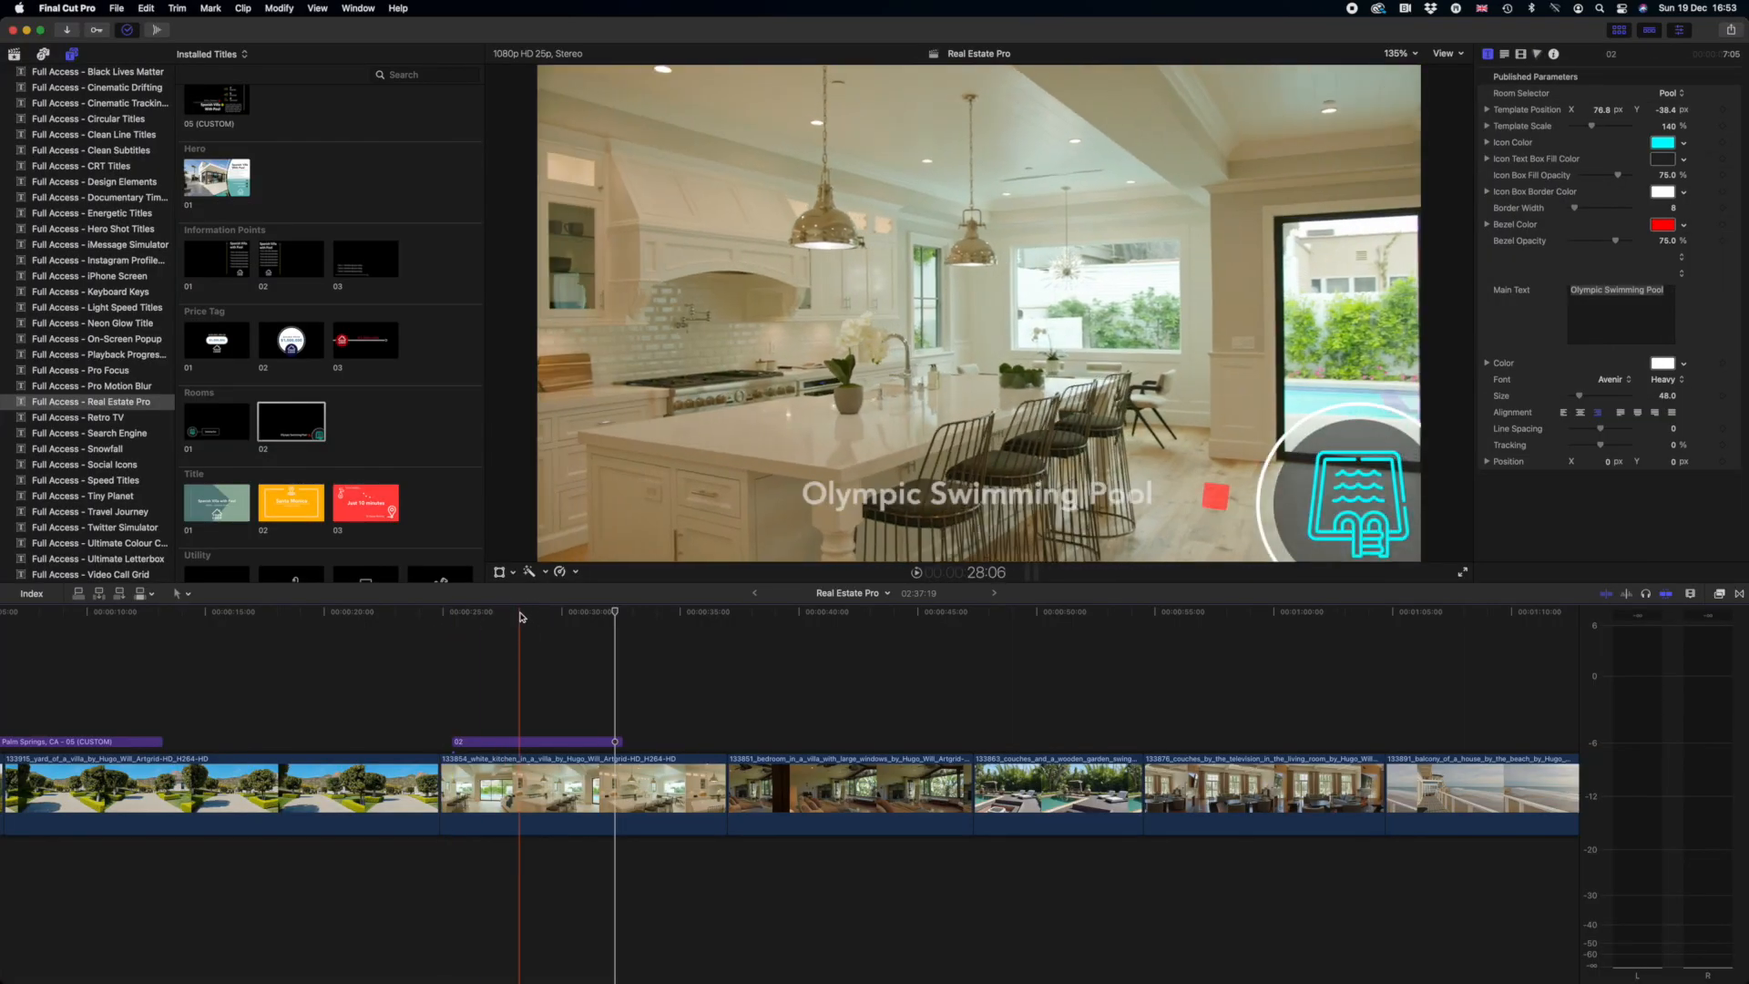
pyautogui.click(546, 612)
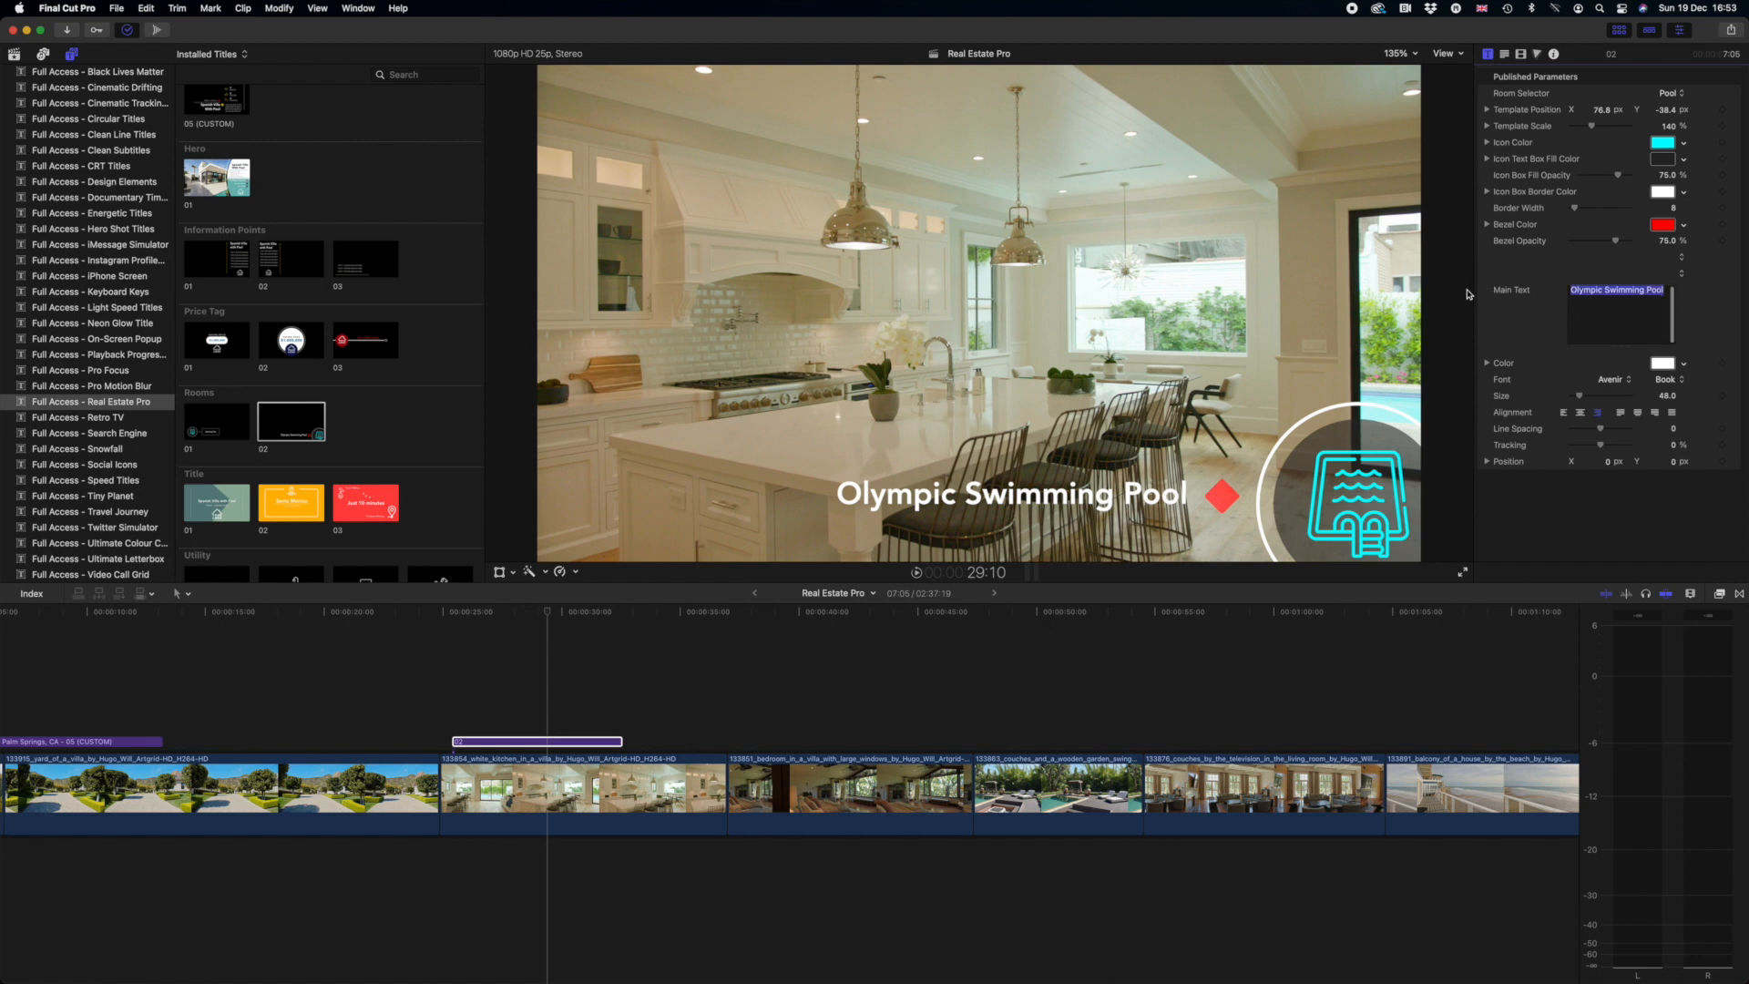
pyautogui.write('Main Kitchen')
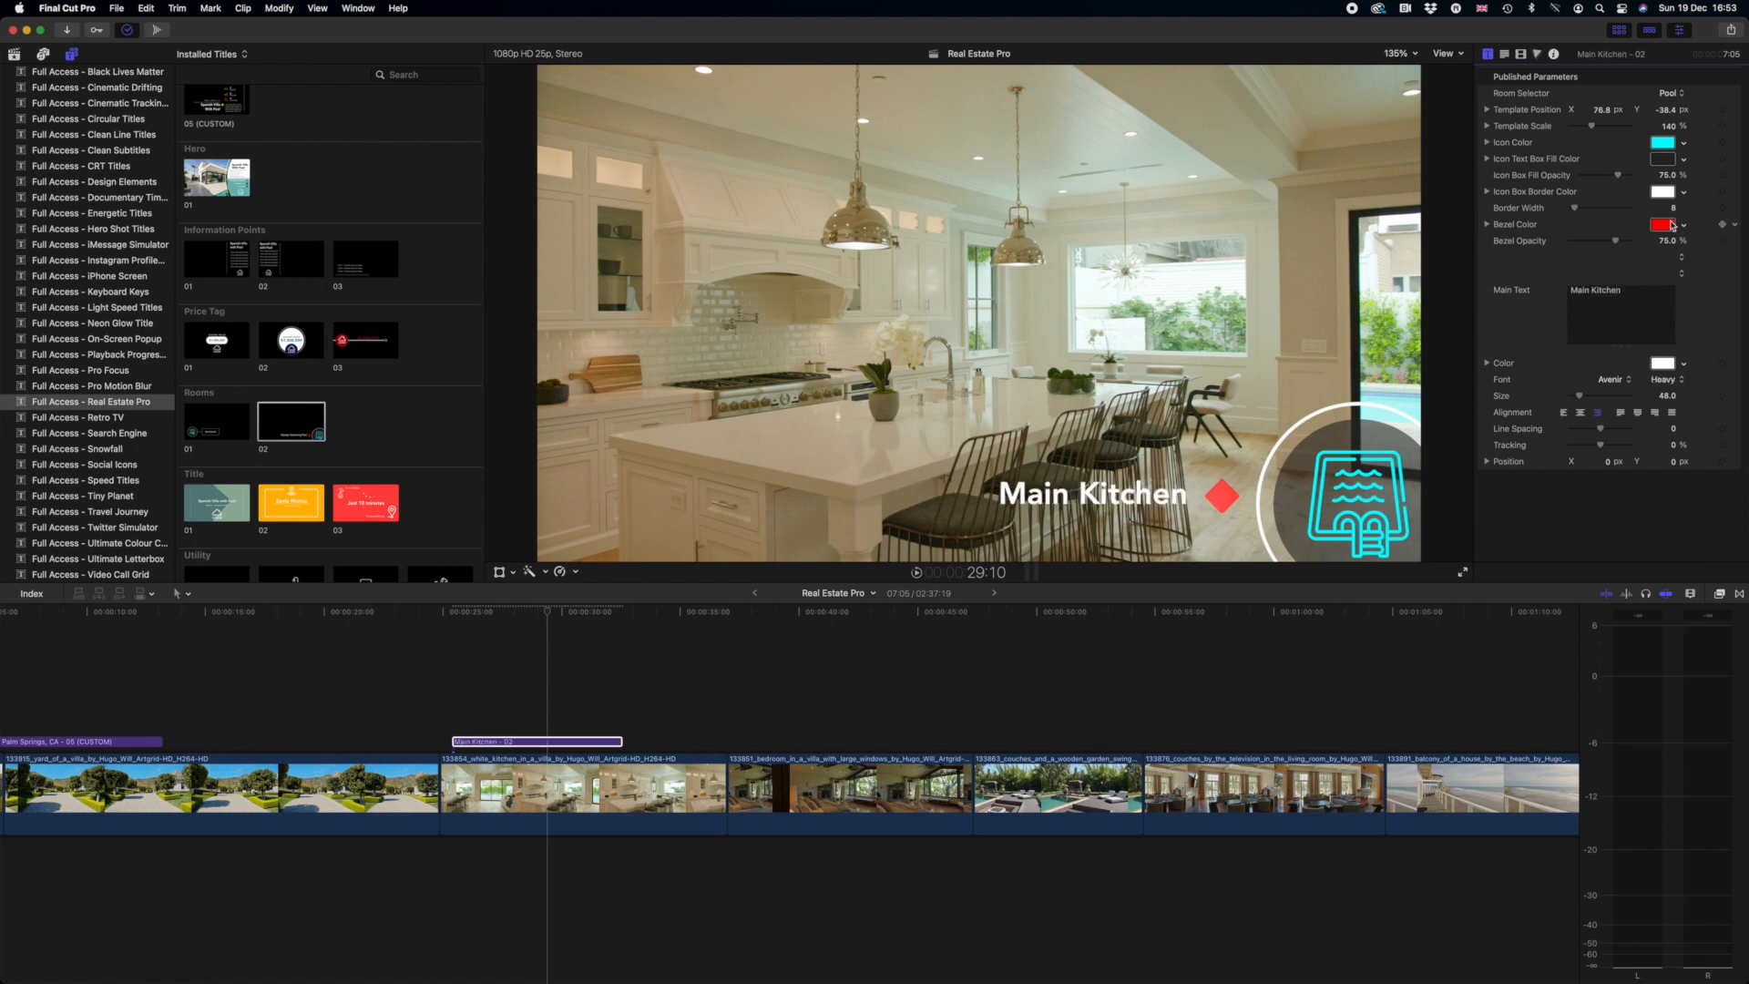
# Colour the diamond accent and the room icon yellow.
pyautogui.click(1665, 224)
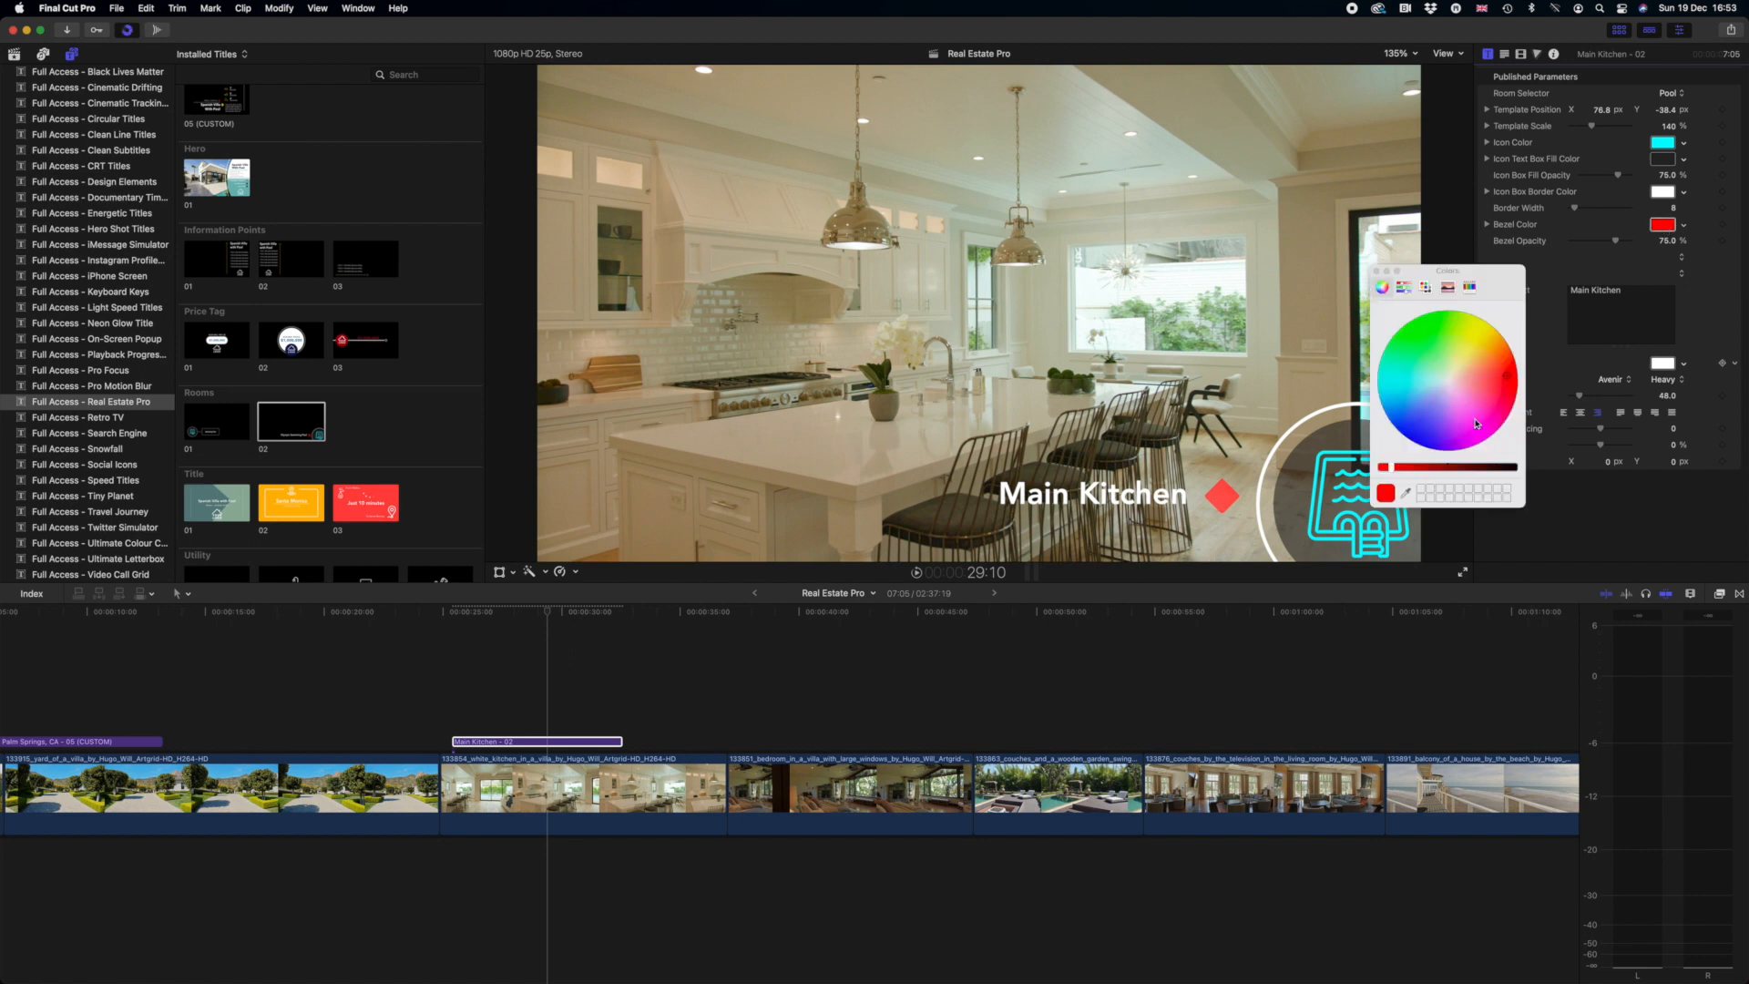
pyautogui.click(1482, 339)
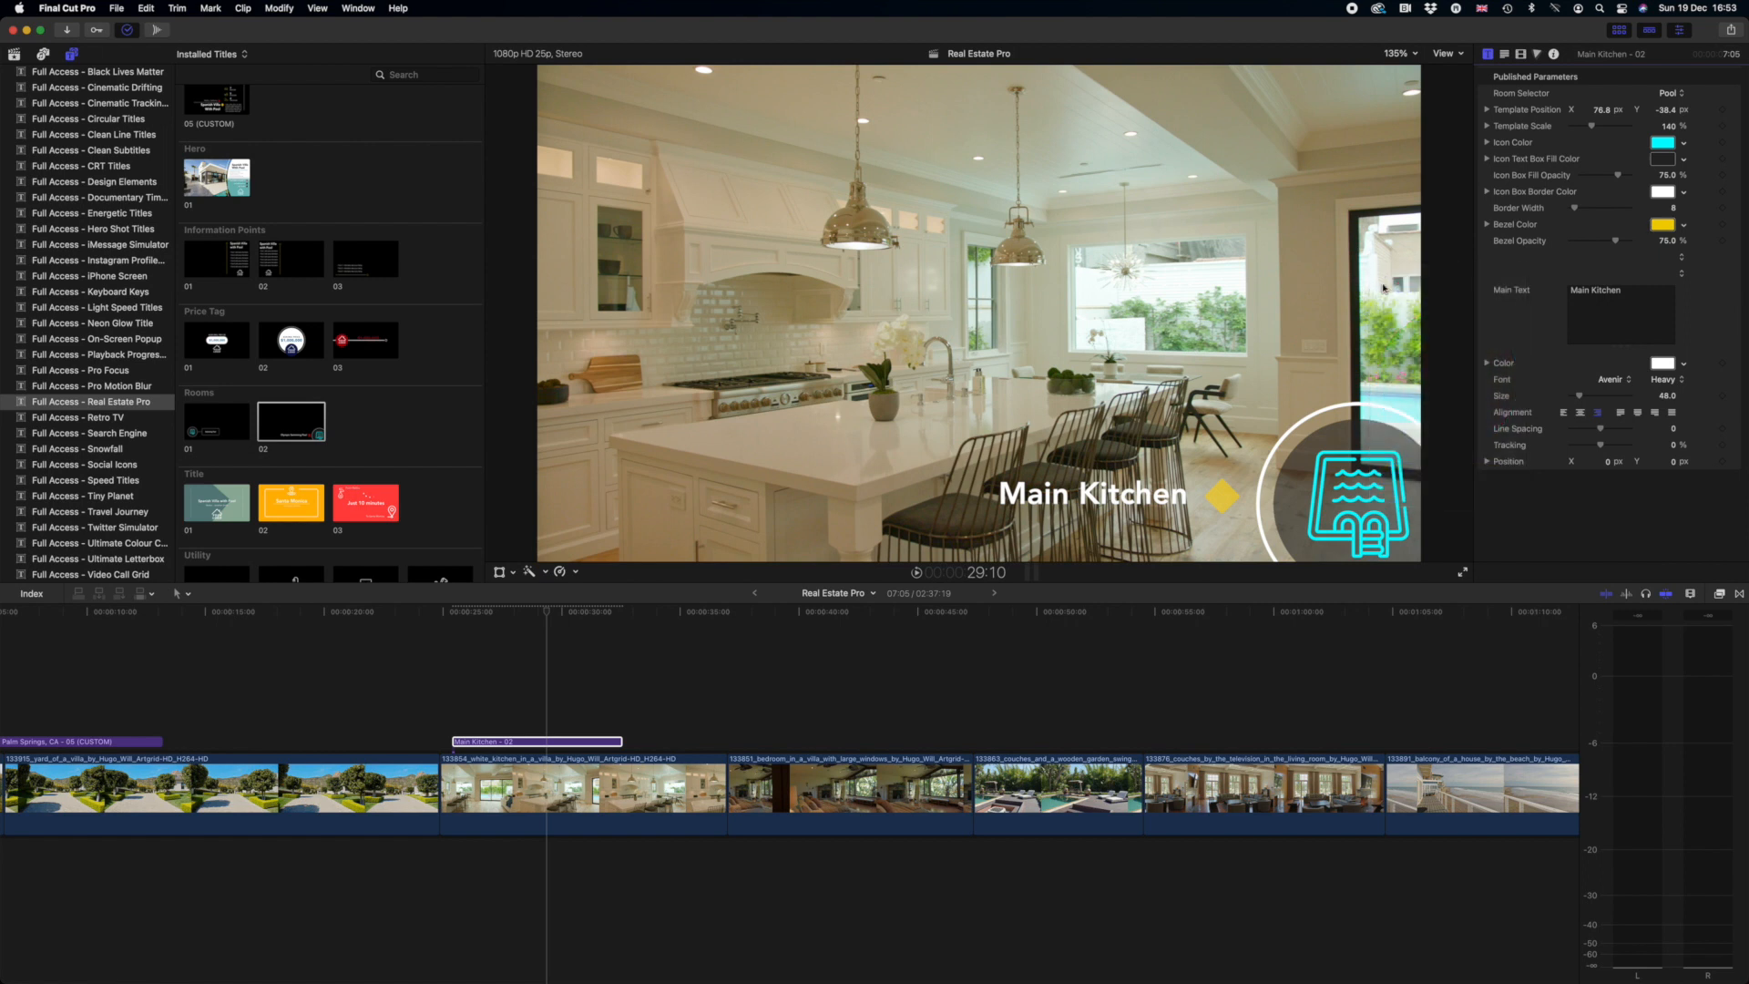
pyautogui.click(1663, 142)
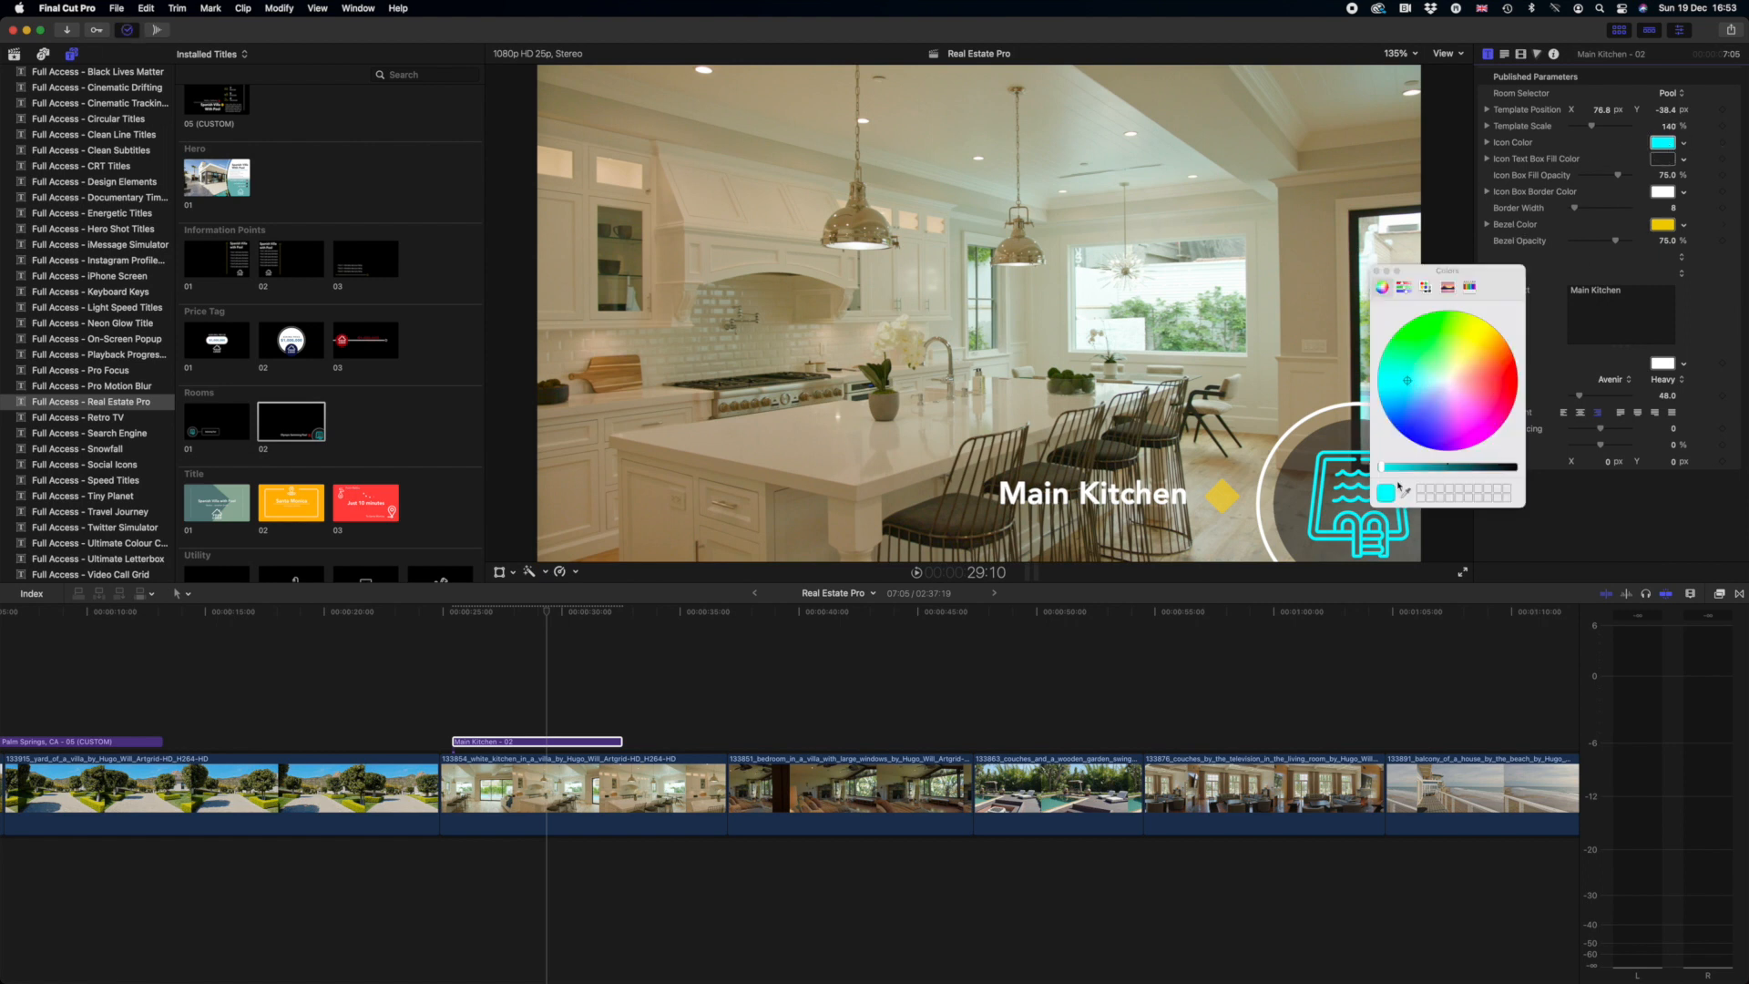
pyautogui.click(1446, 380)
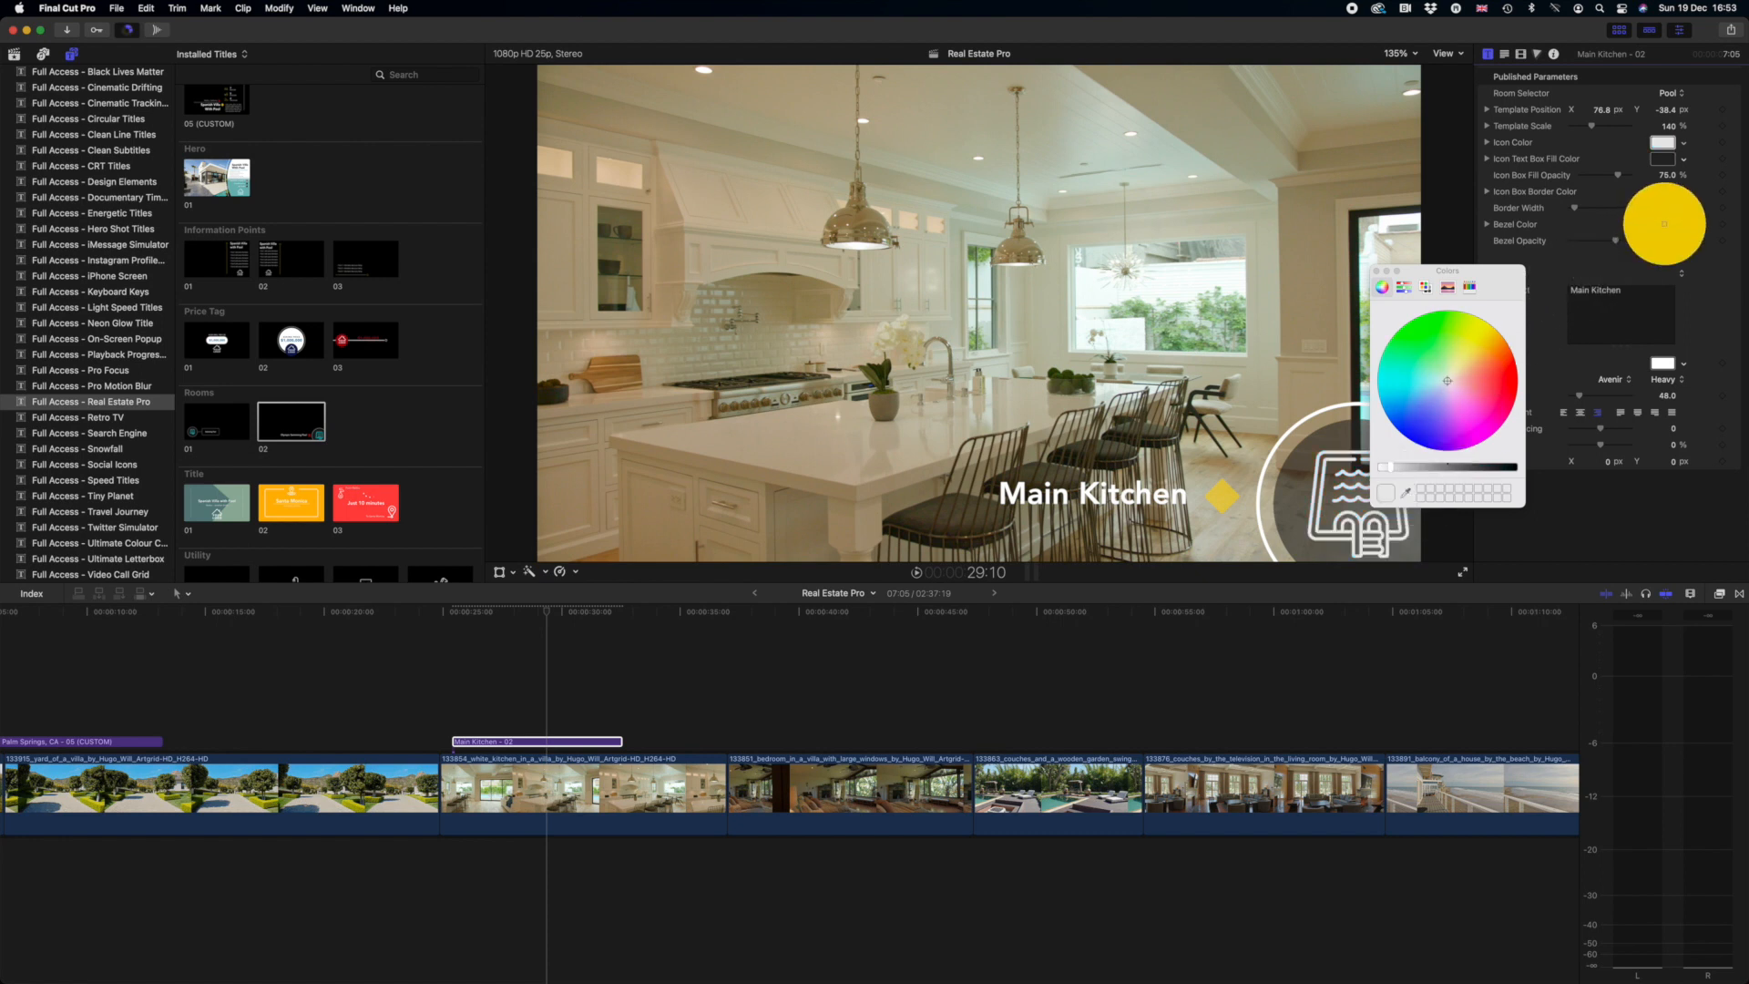
pyautogui.click(1485, 335)
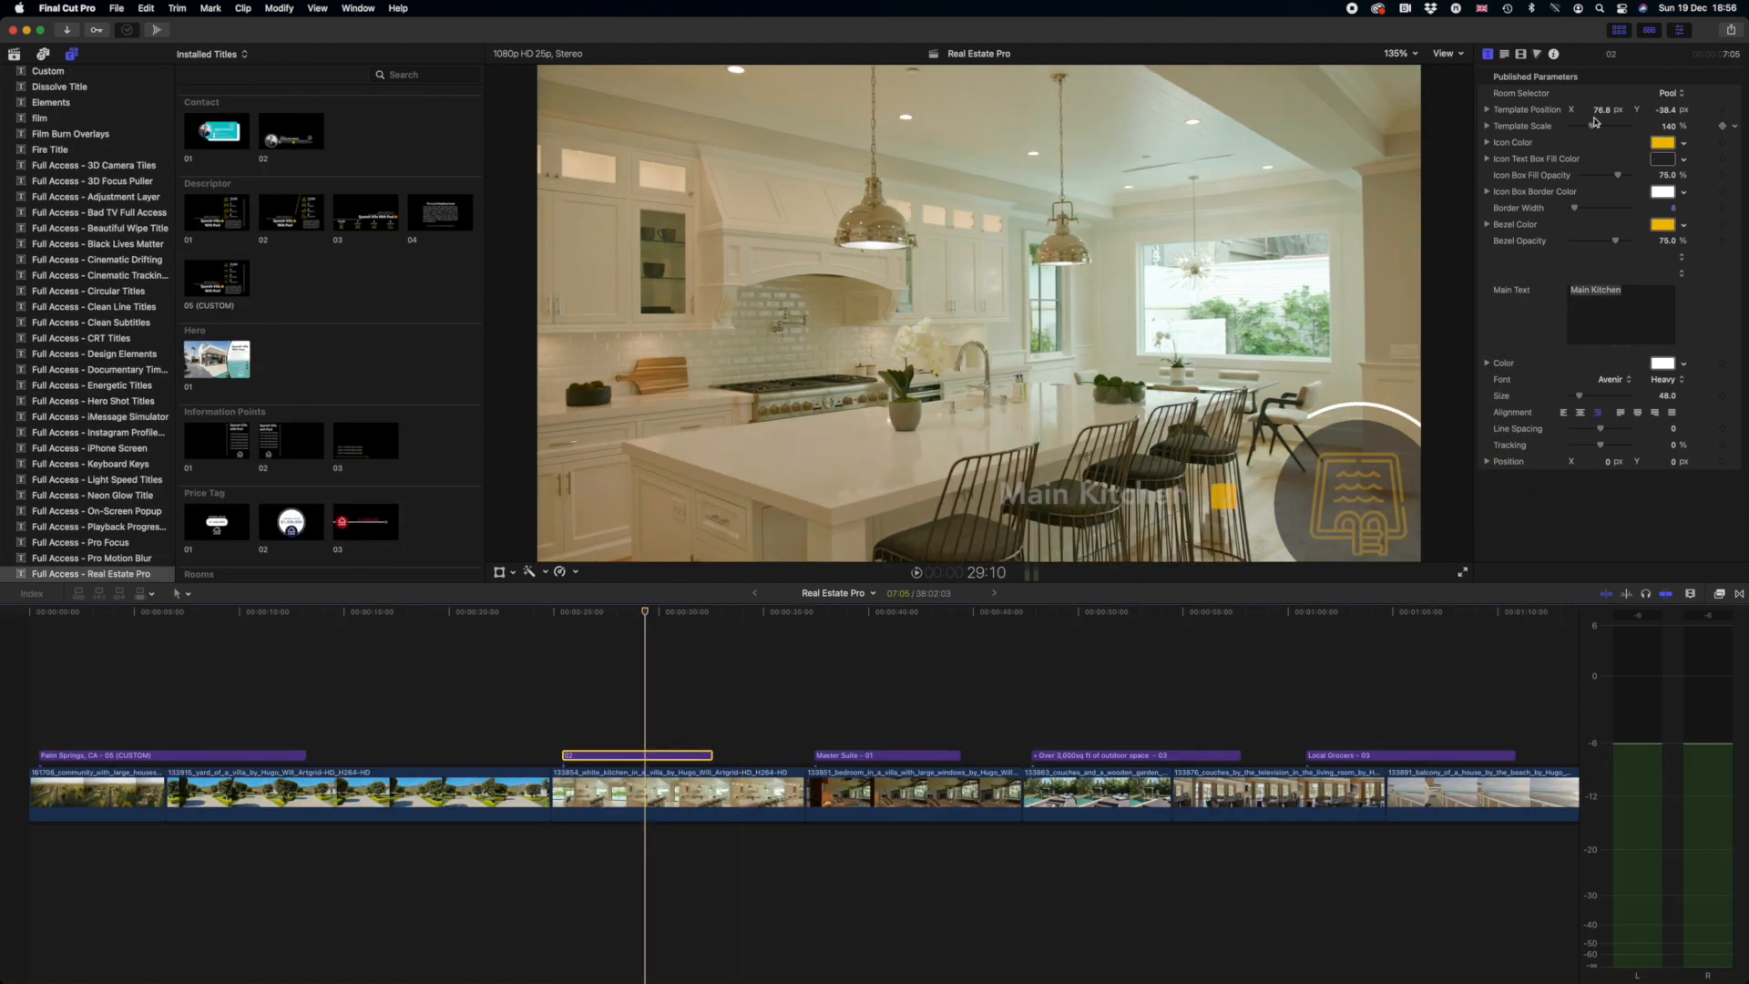
pyautogui.click(1670, 93)
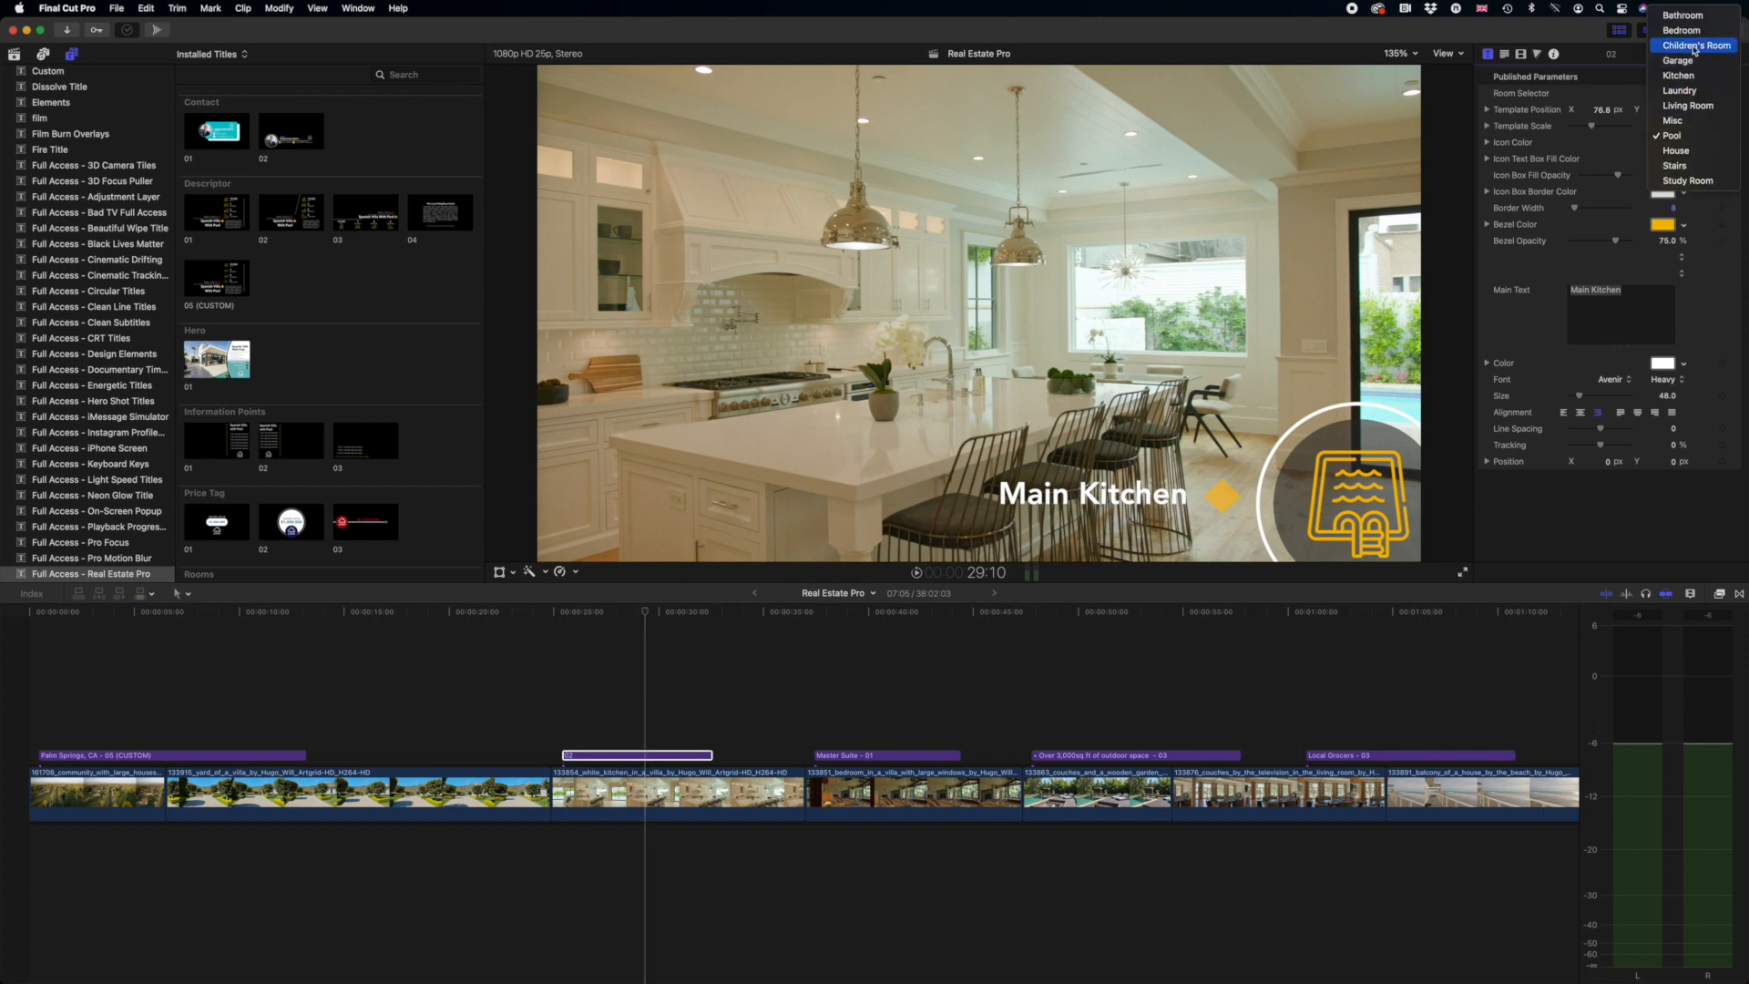
pyautogui.moveTo(1692, 74)
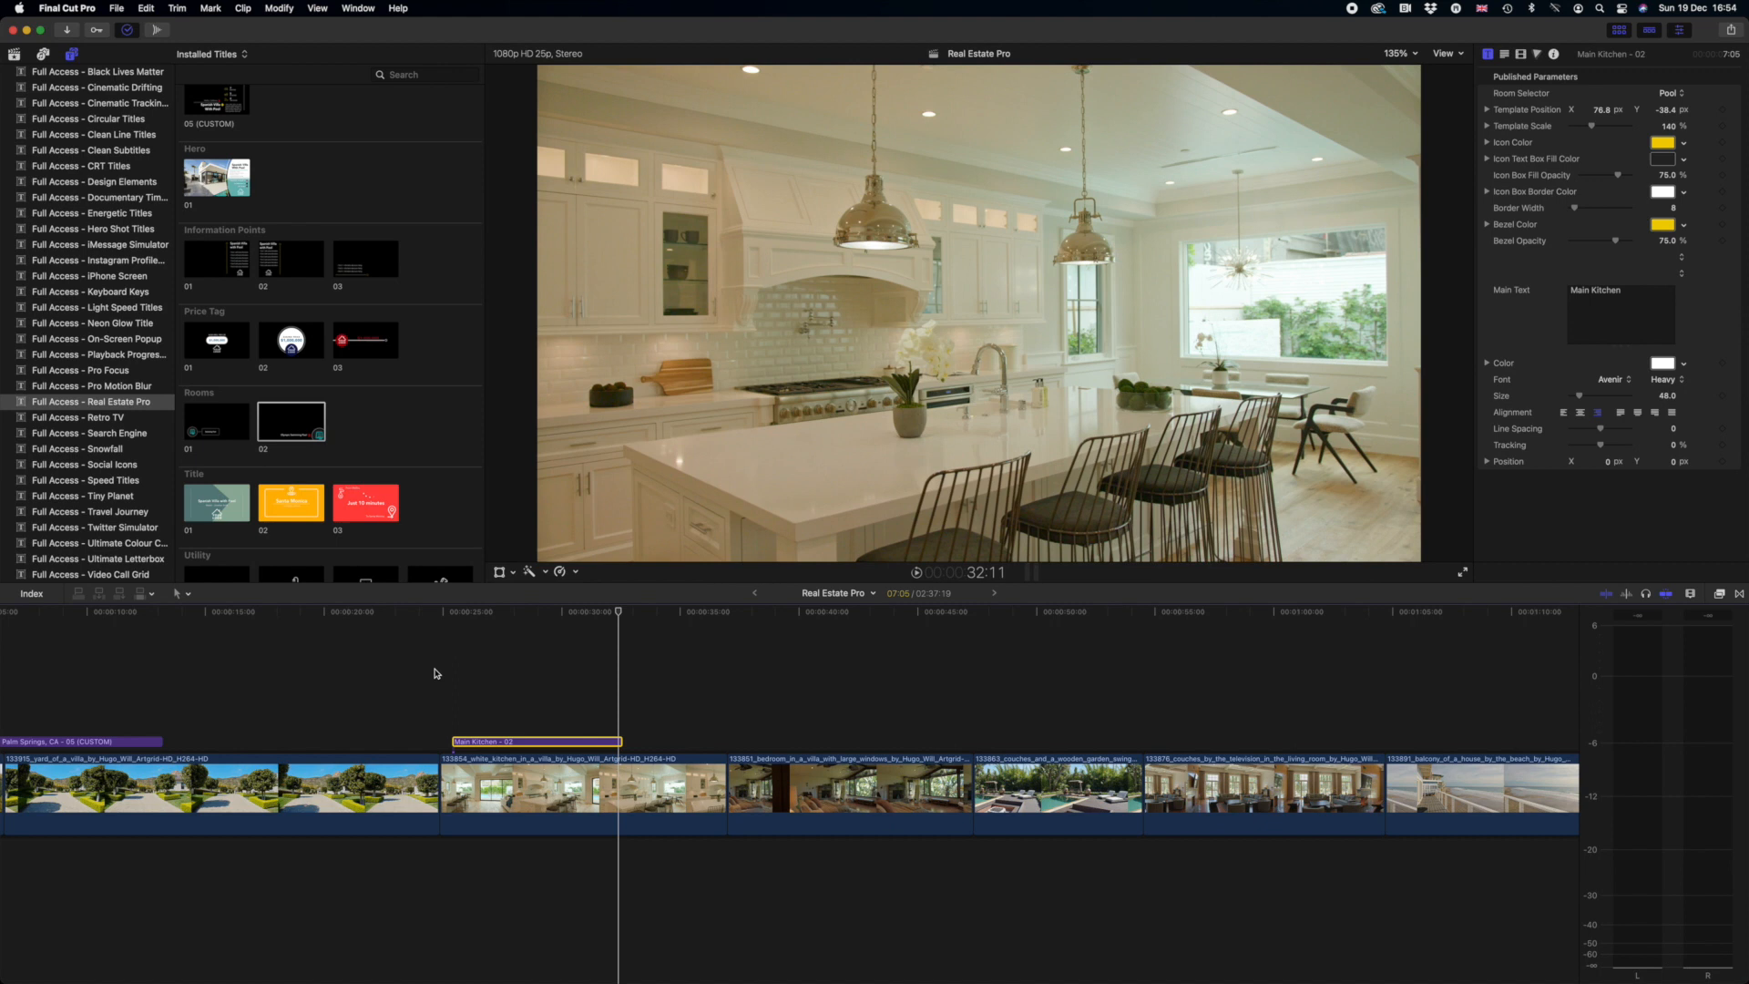
# Add the Rooms 01 Swimming Pool callout over the bedroom clip.
pyautogui.click(749, 614)
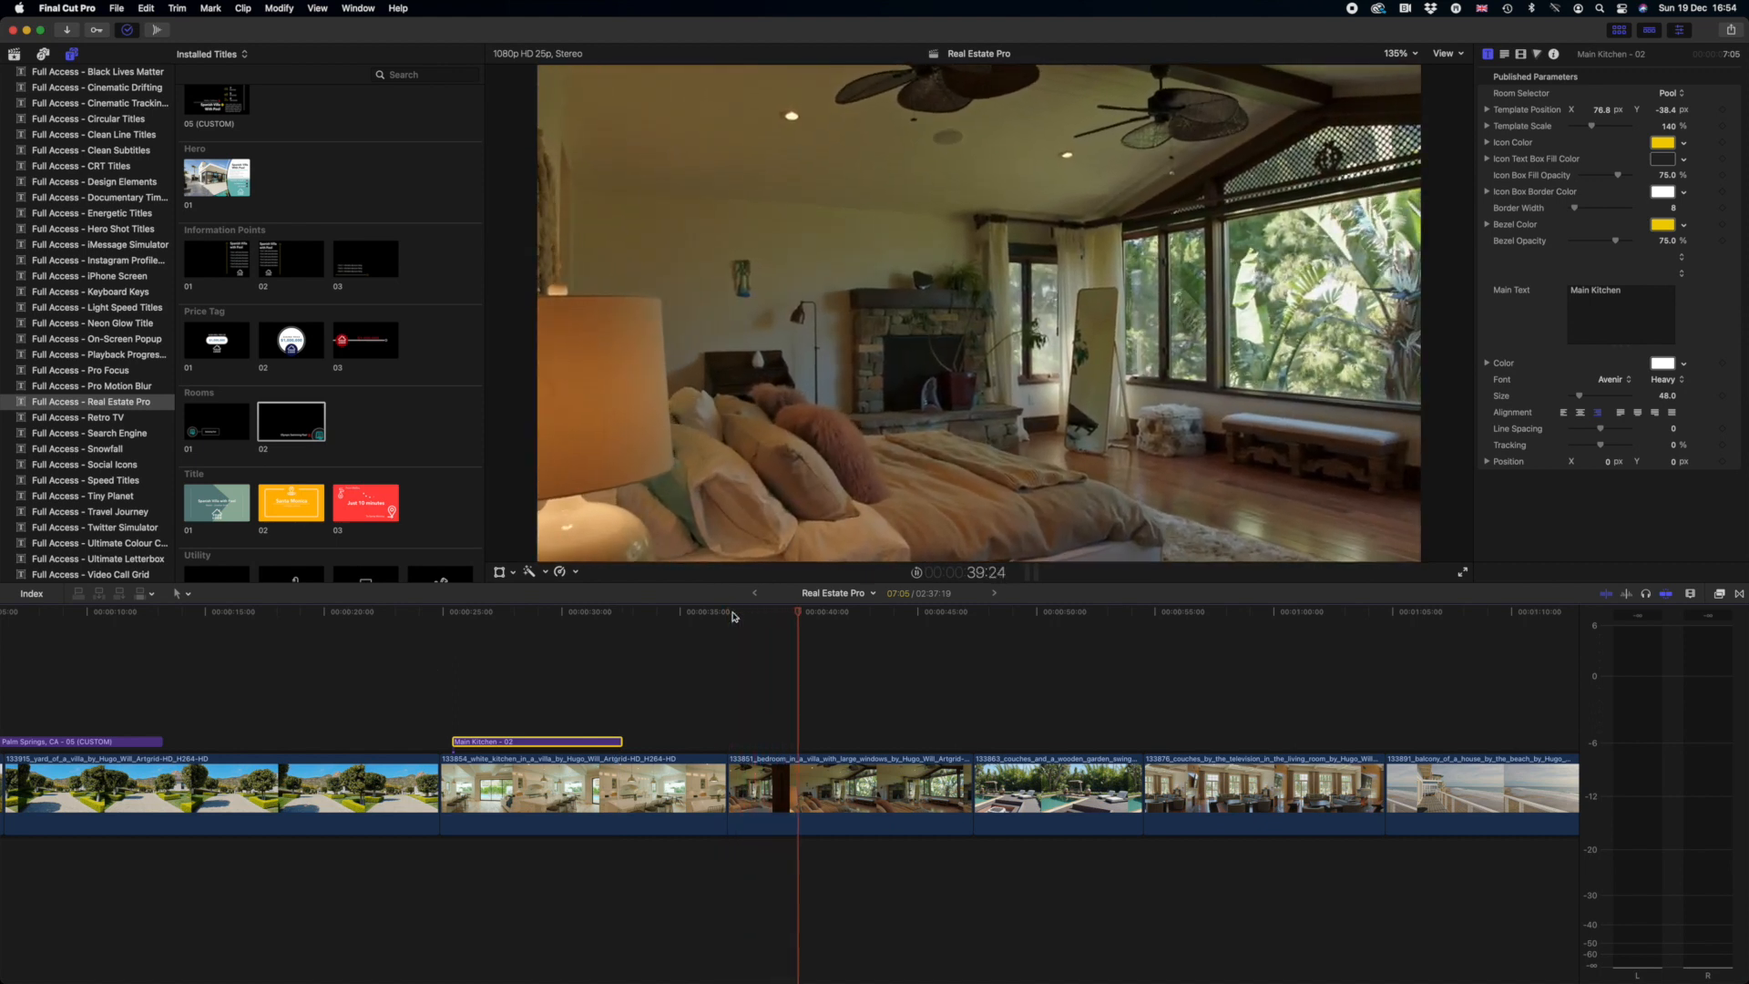
pyautogui.click(823, 610)
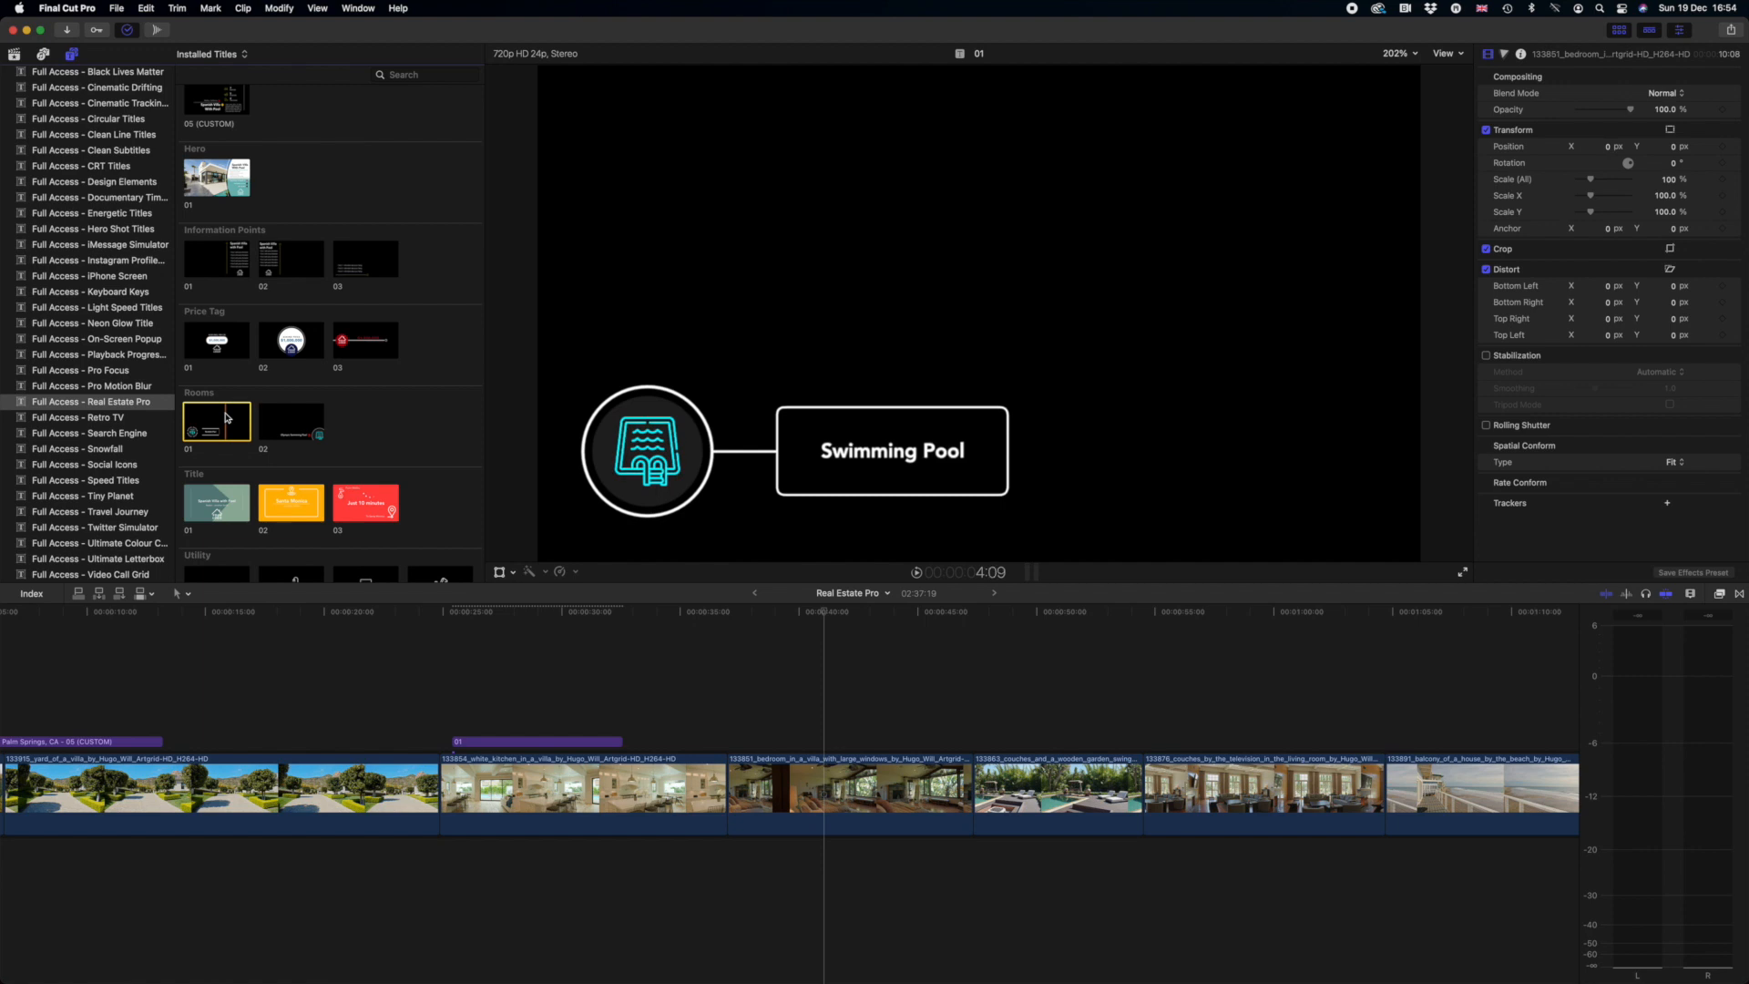
pyautogui.click(987, 610)
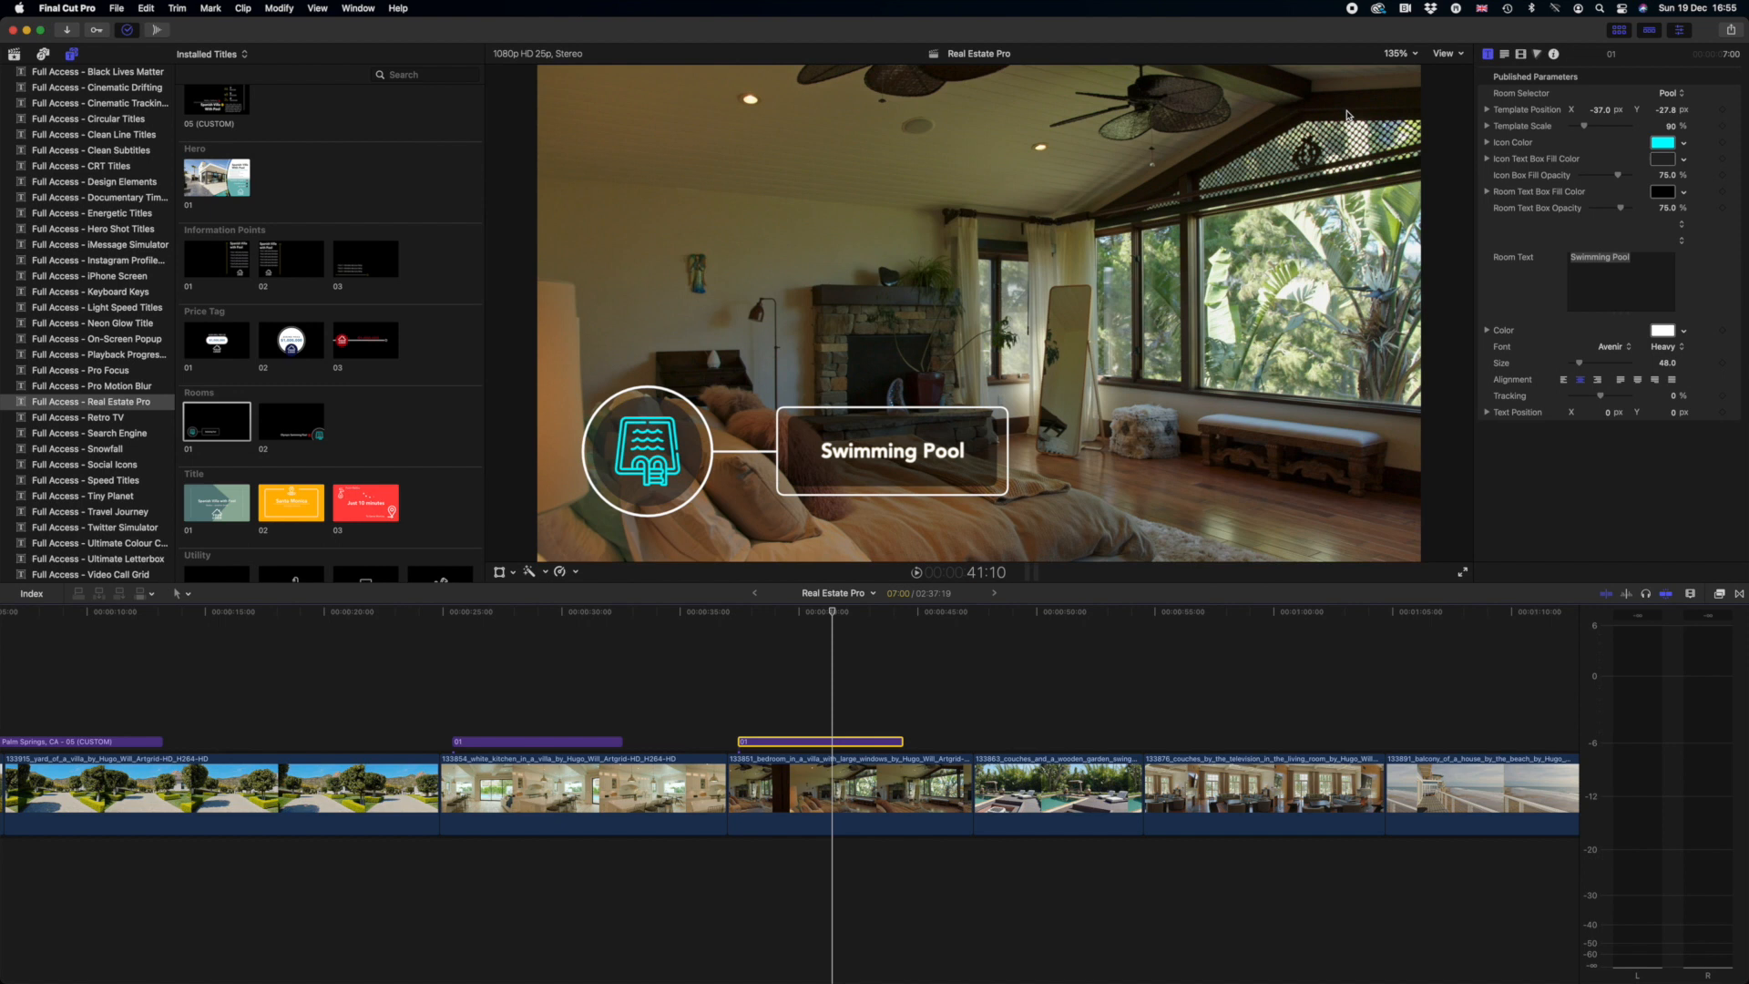
# Turn the Master Suite room icon from cyan to pink.
pyautogui.click(1617, 268)
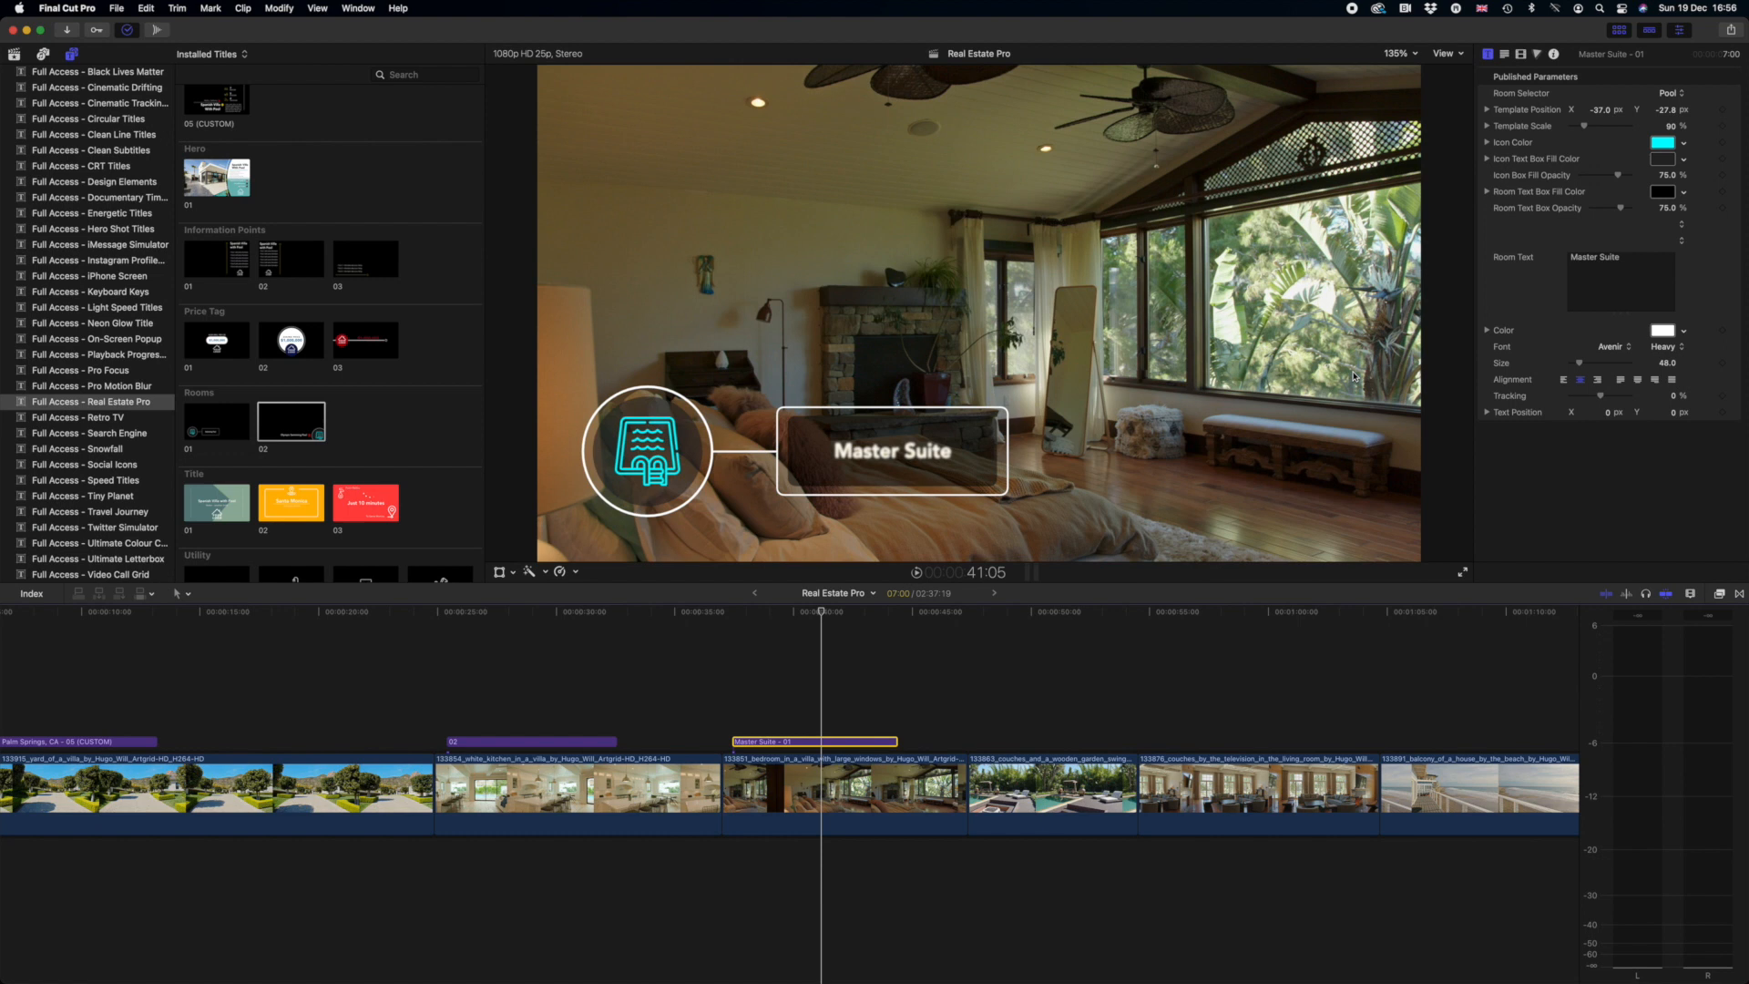
pyautogui.moveTo(1479, 213)
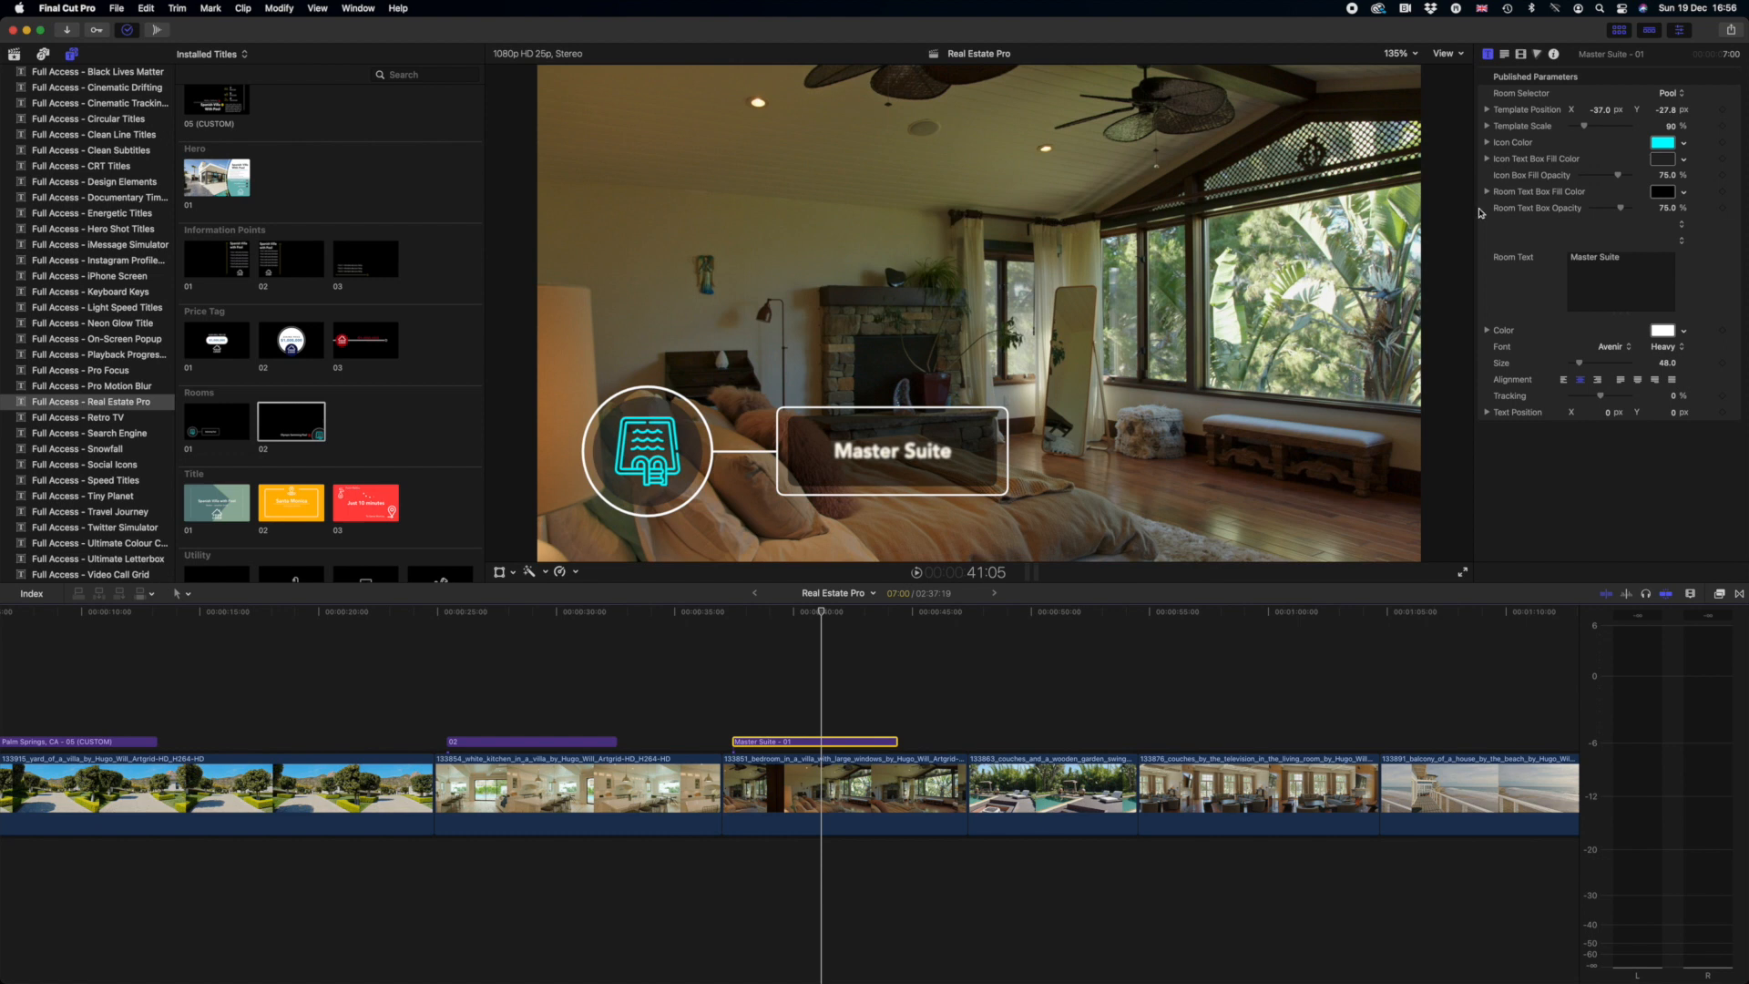
pyautogui.click(1663, 142)
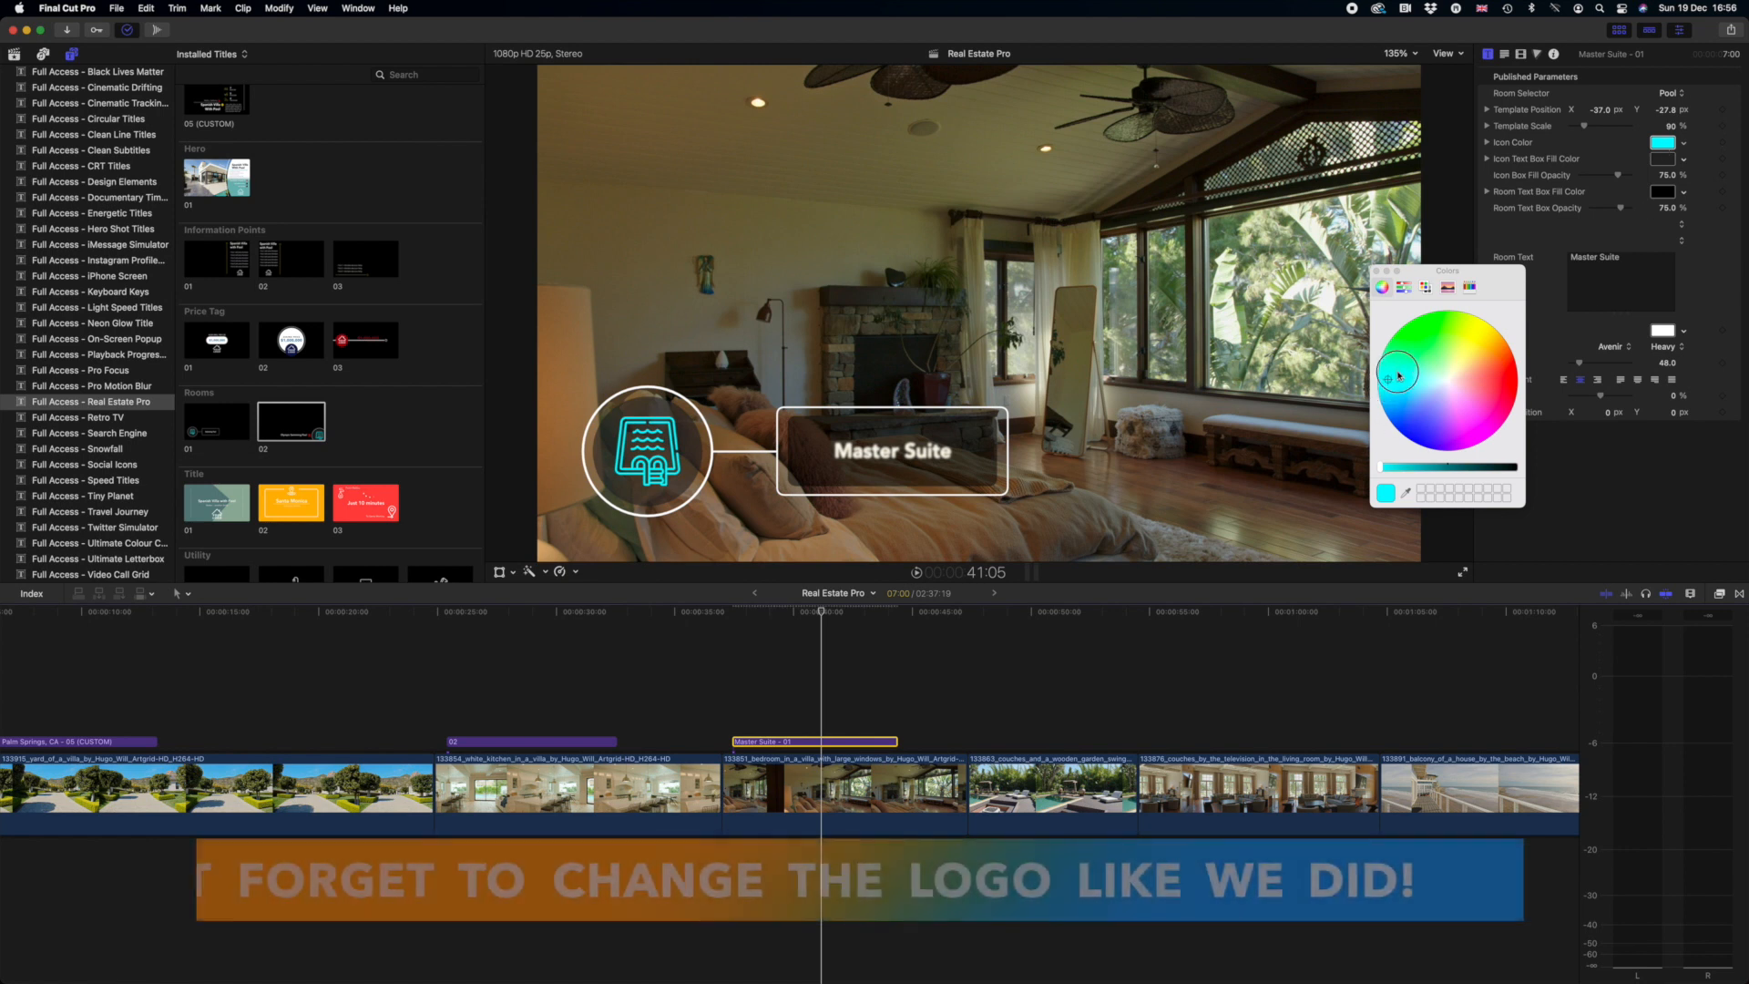
pyautogui.click(1466, 410)
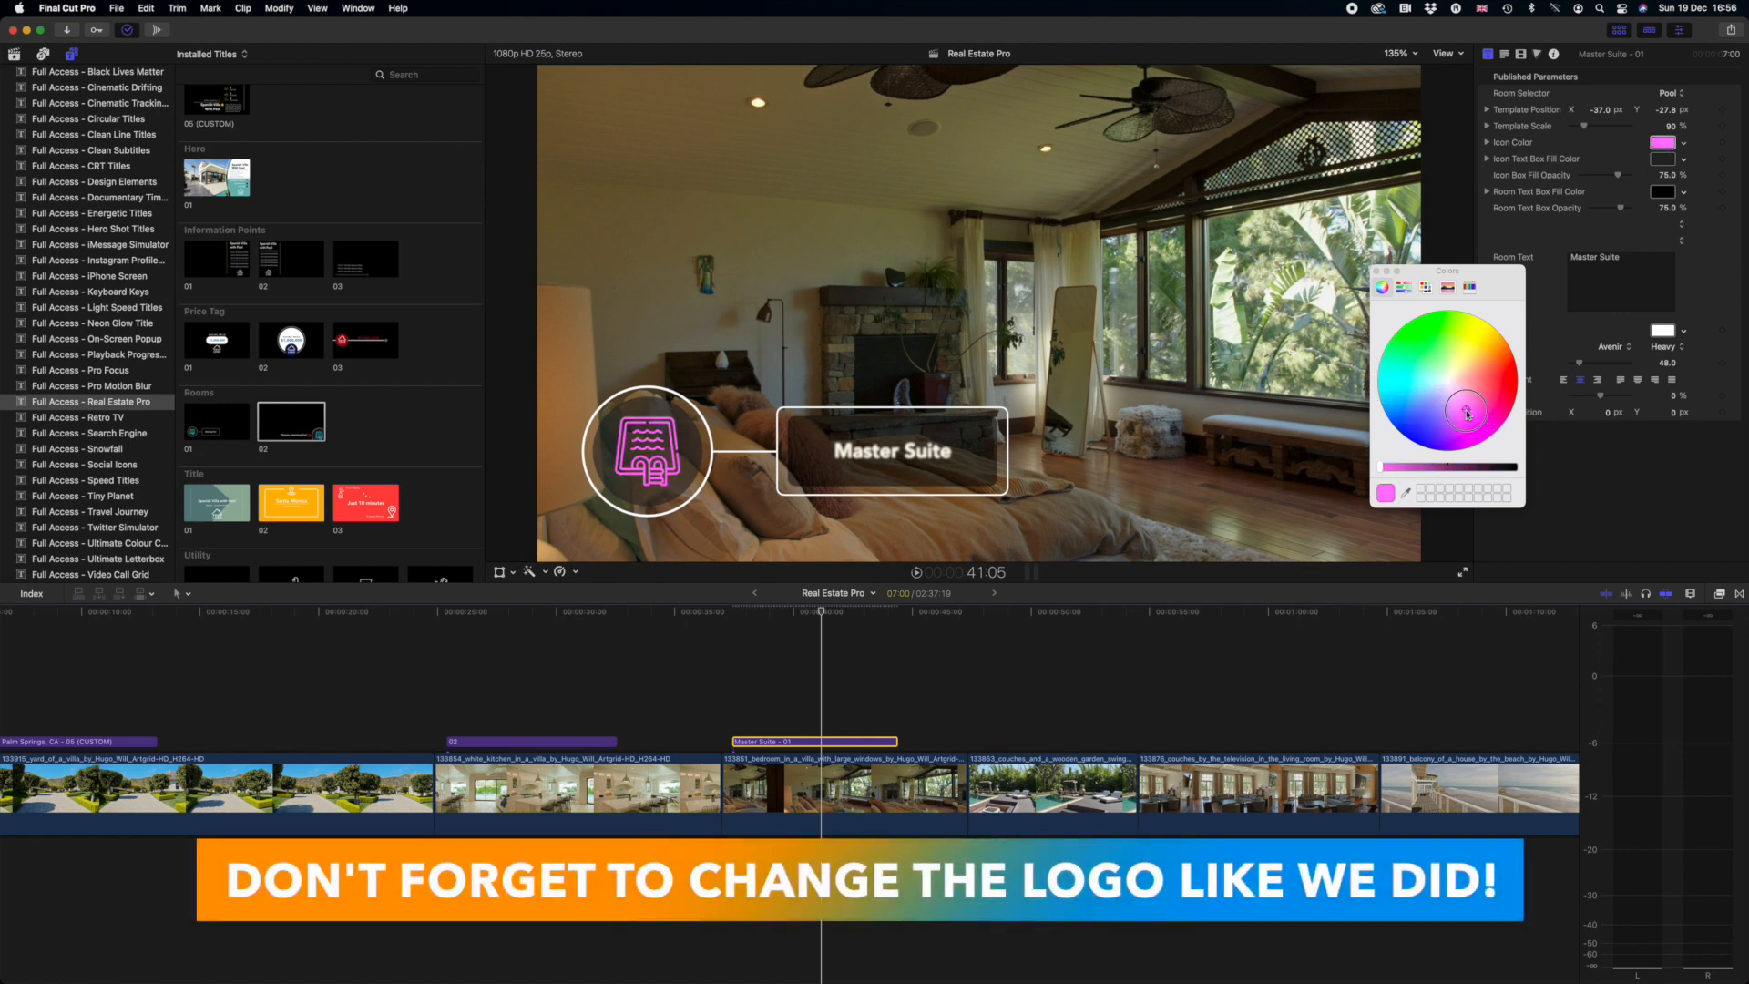
pyautogui.click(1381, 271)
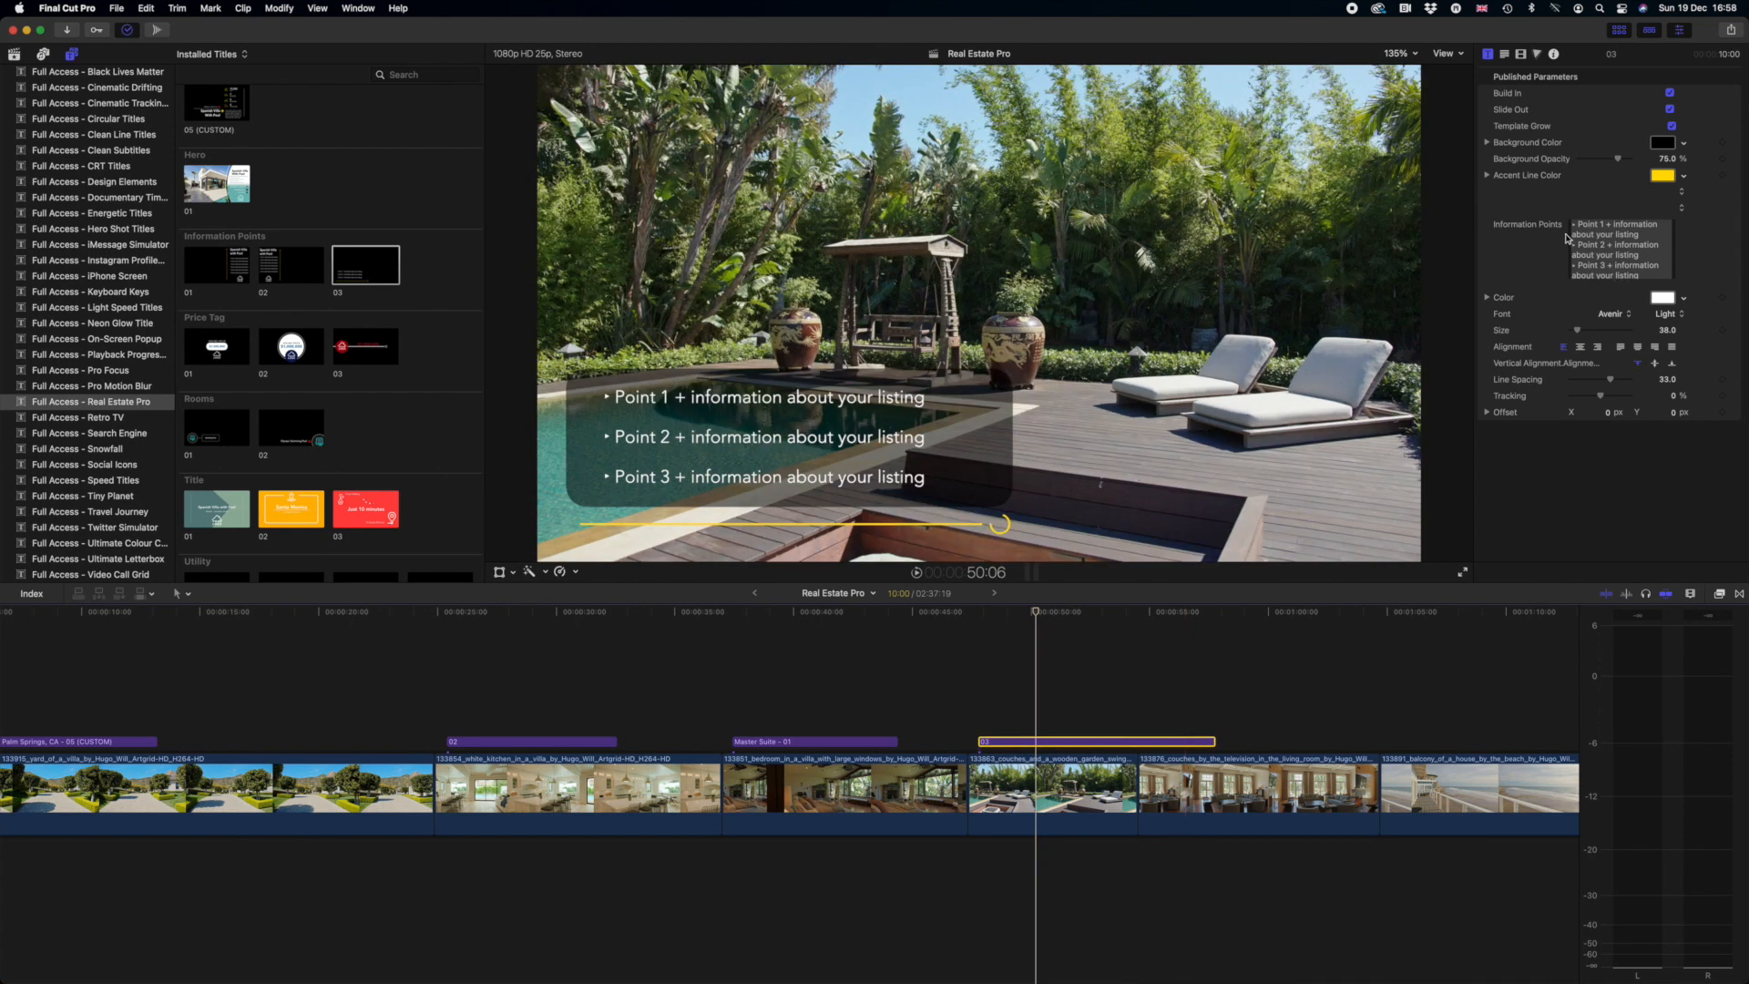
# Replace the first information point with 'Over 3,000sq ft of outdoor space'.
pyautogui.click(1667, 313)
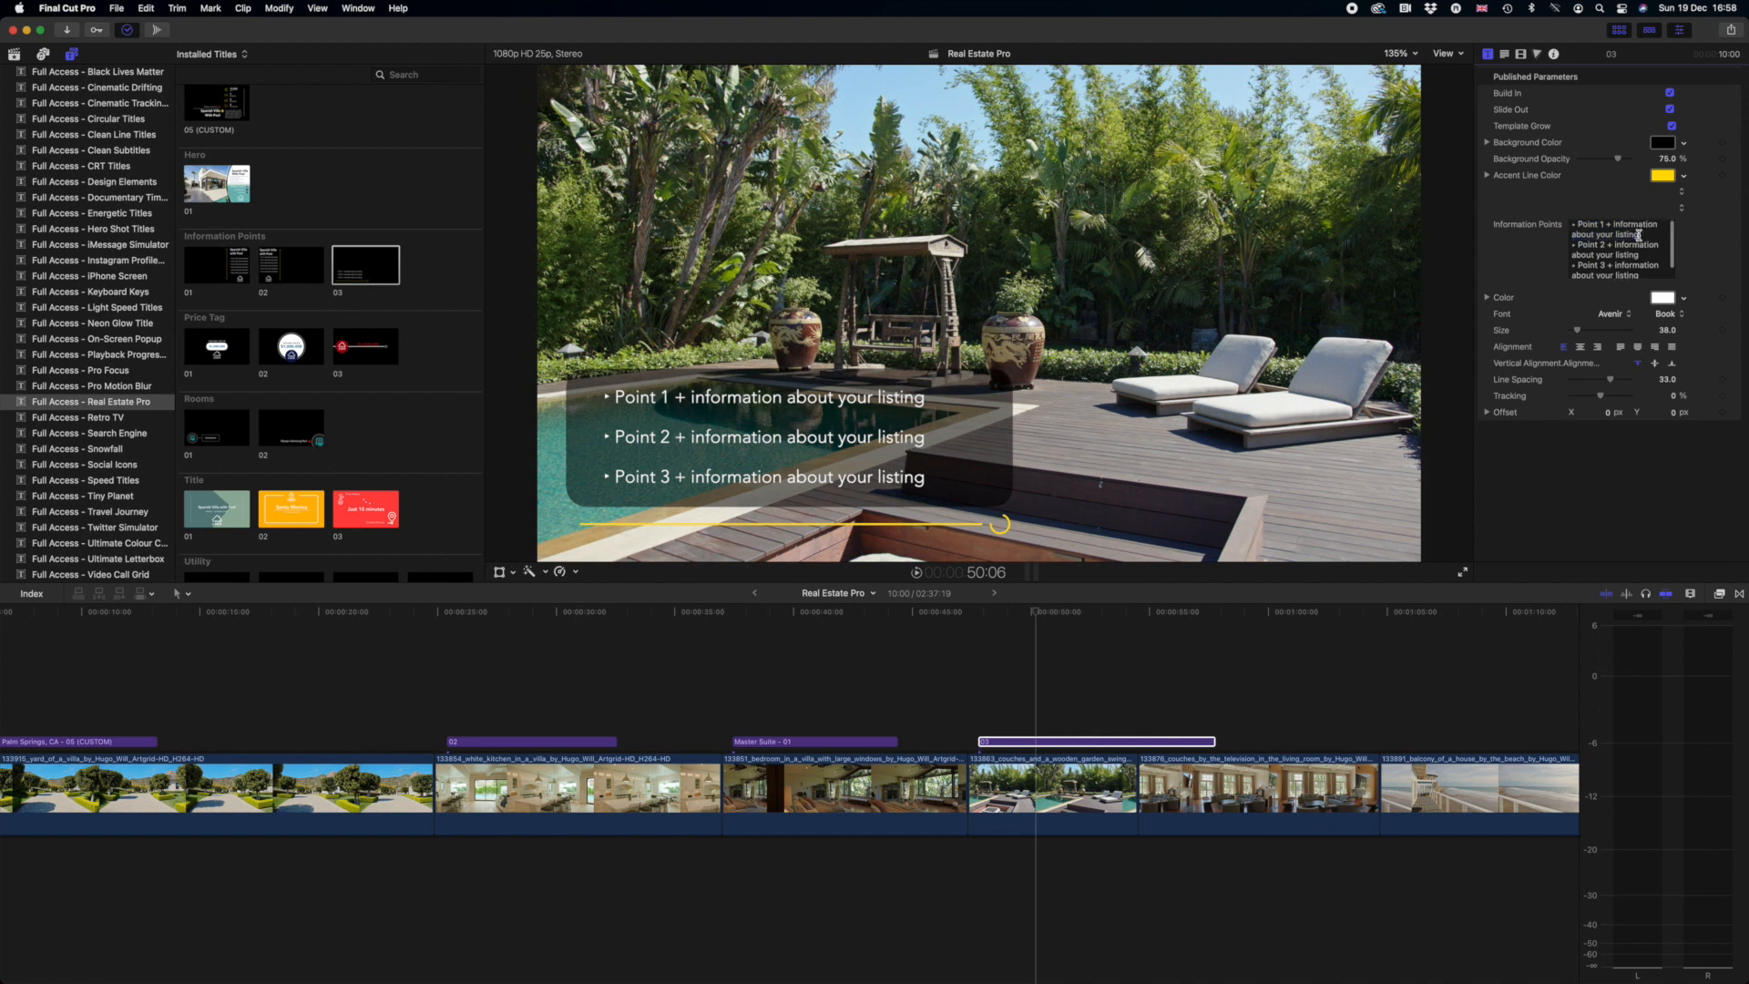
pyautogui.doubleClick(1612, 224)
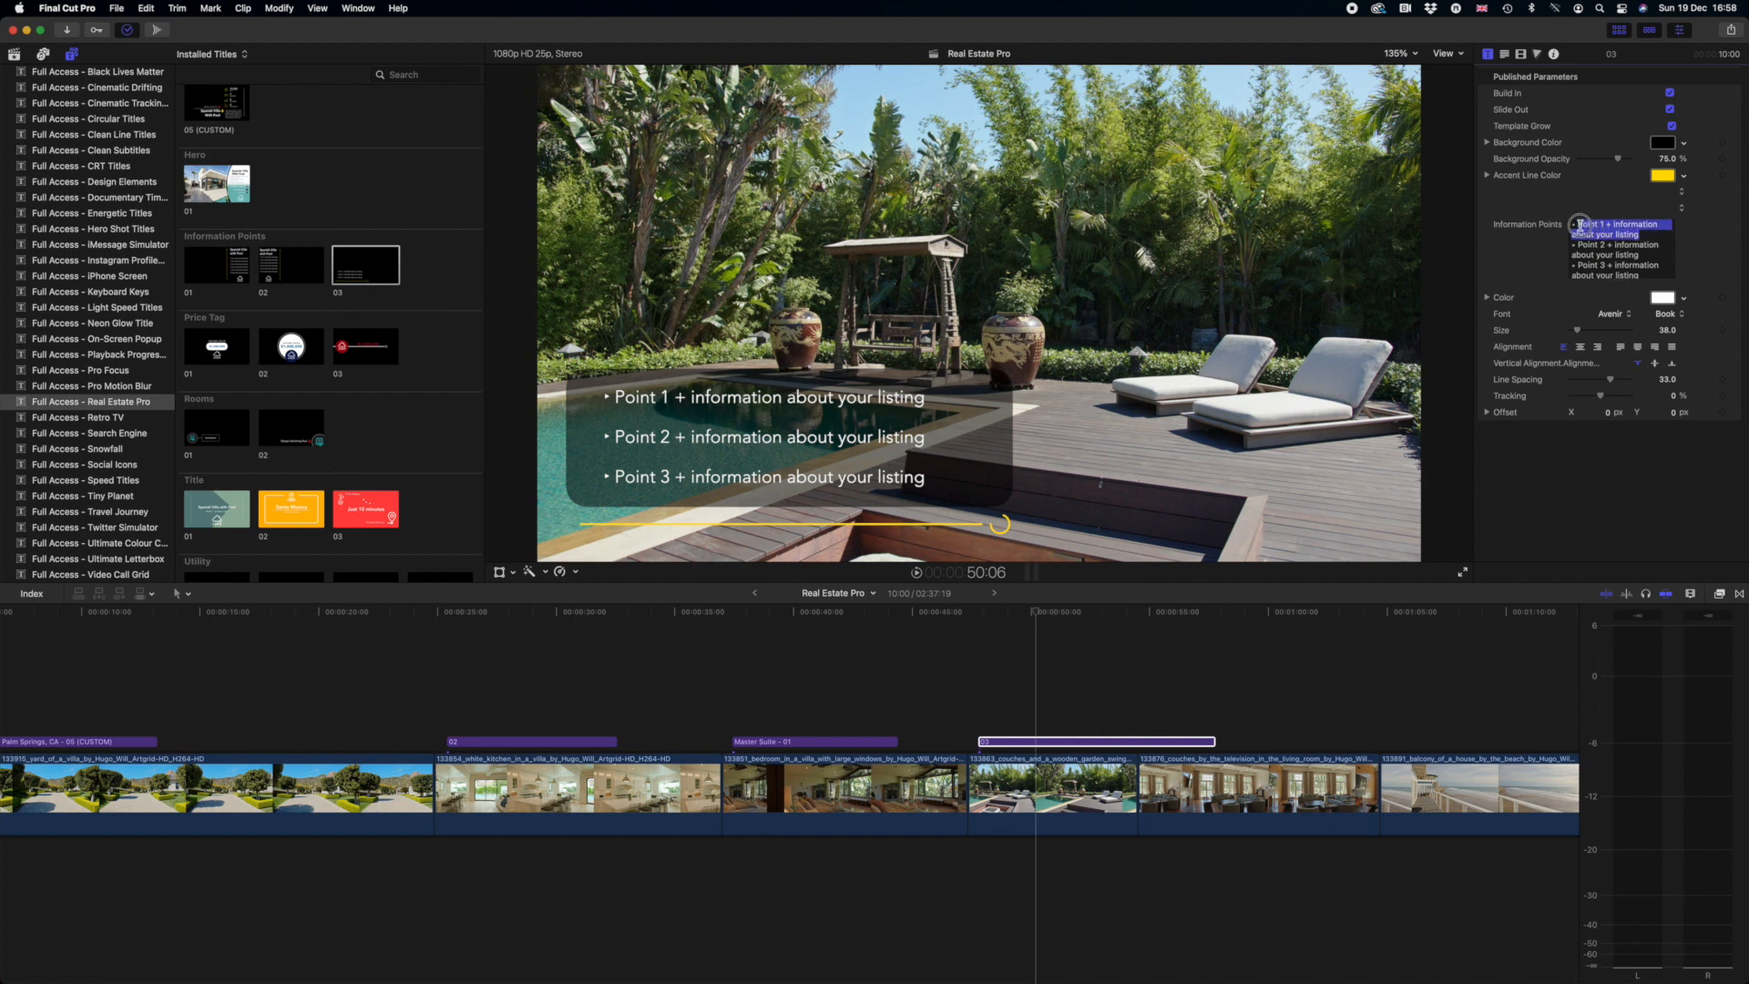
pyautogui.write('Over 3,000sq ft of outdoor space')
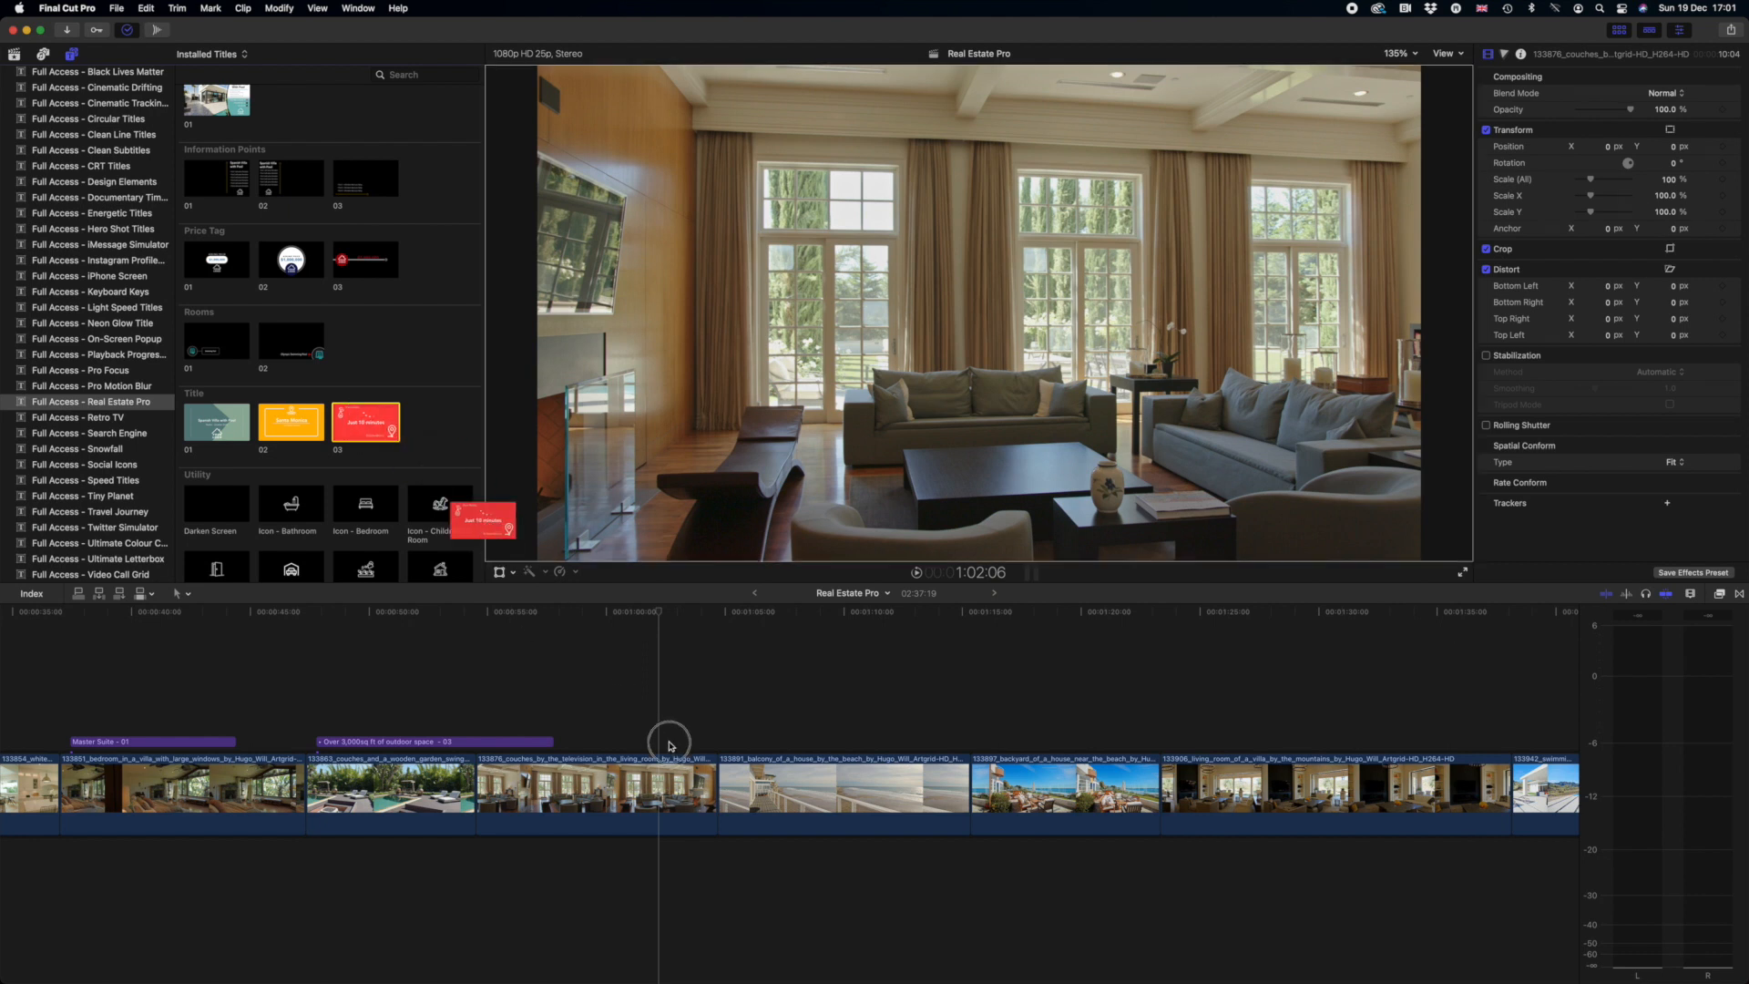
# Place the red Title 03 travel-time title over the balcony clip and preview it in the viewer.
pyautogui.click(744, 741)
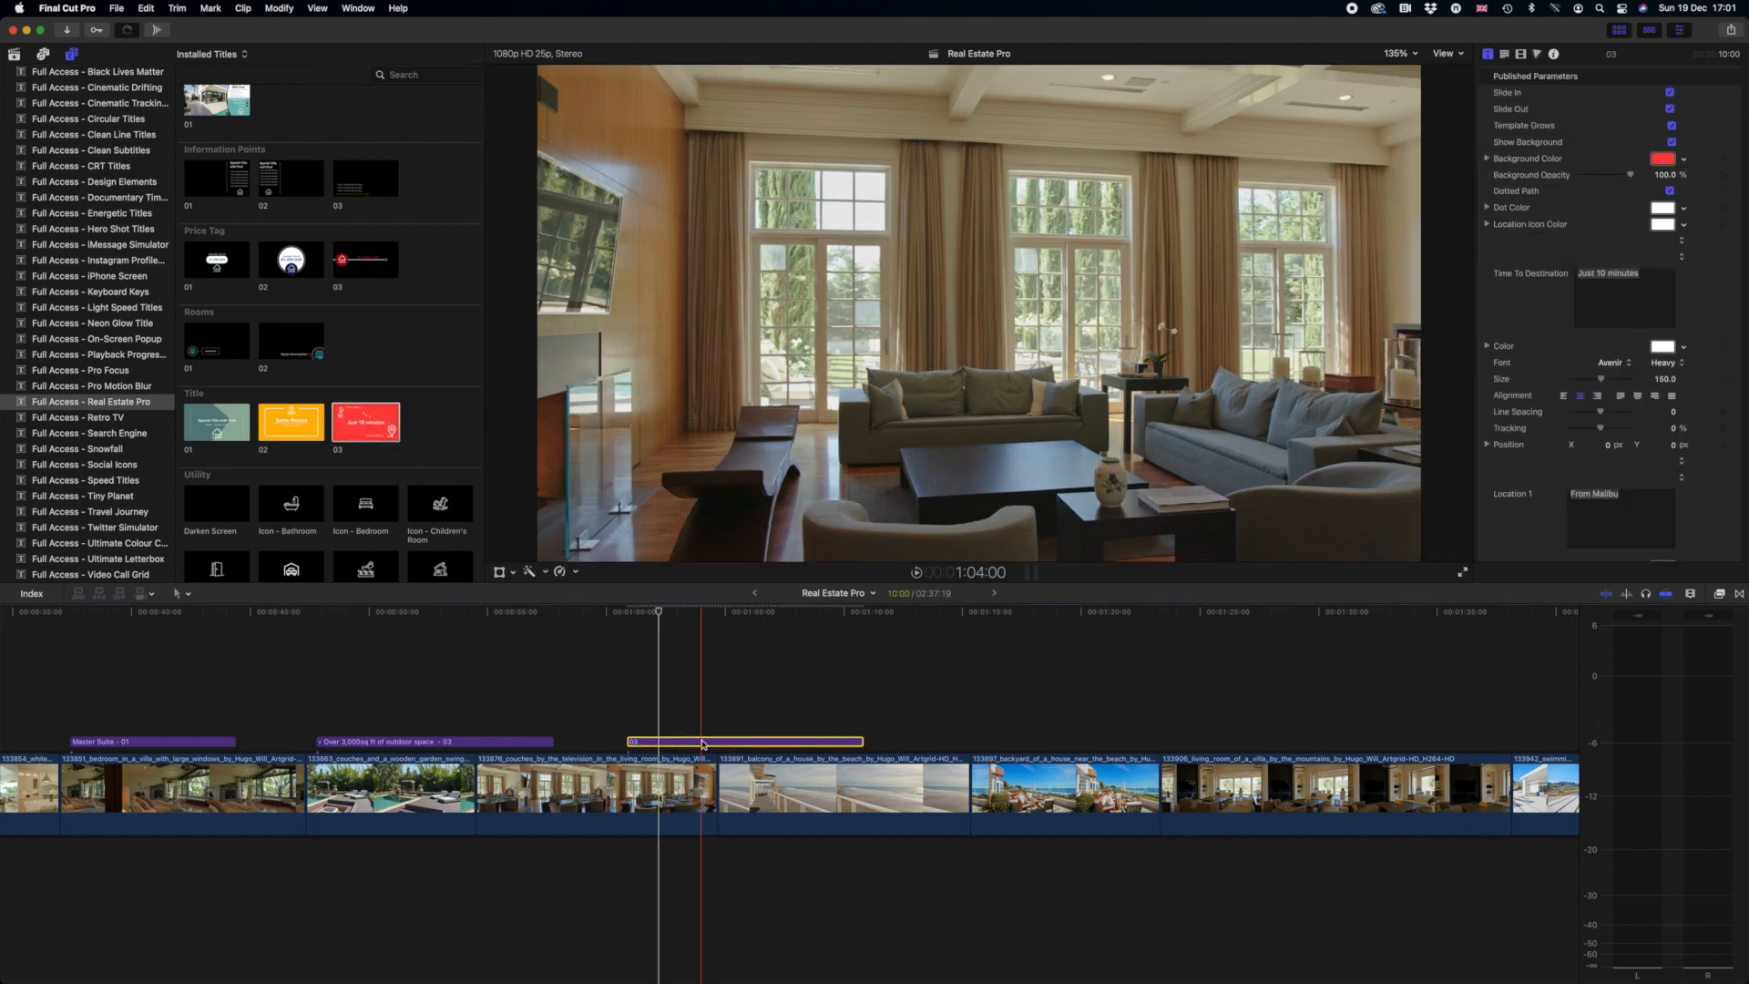
pyautogui.click(630, 612)
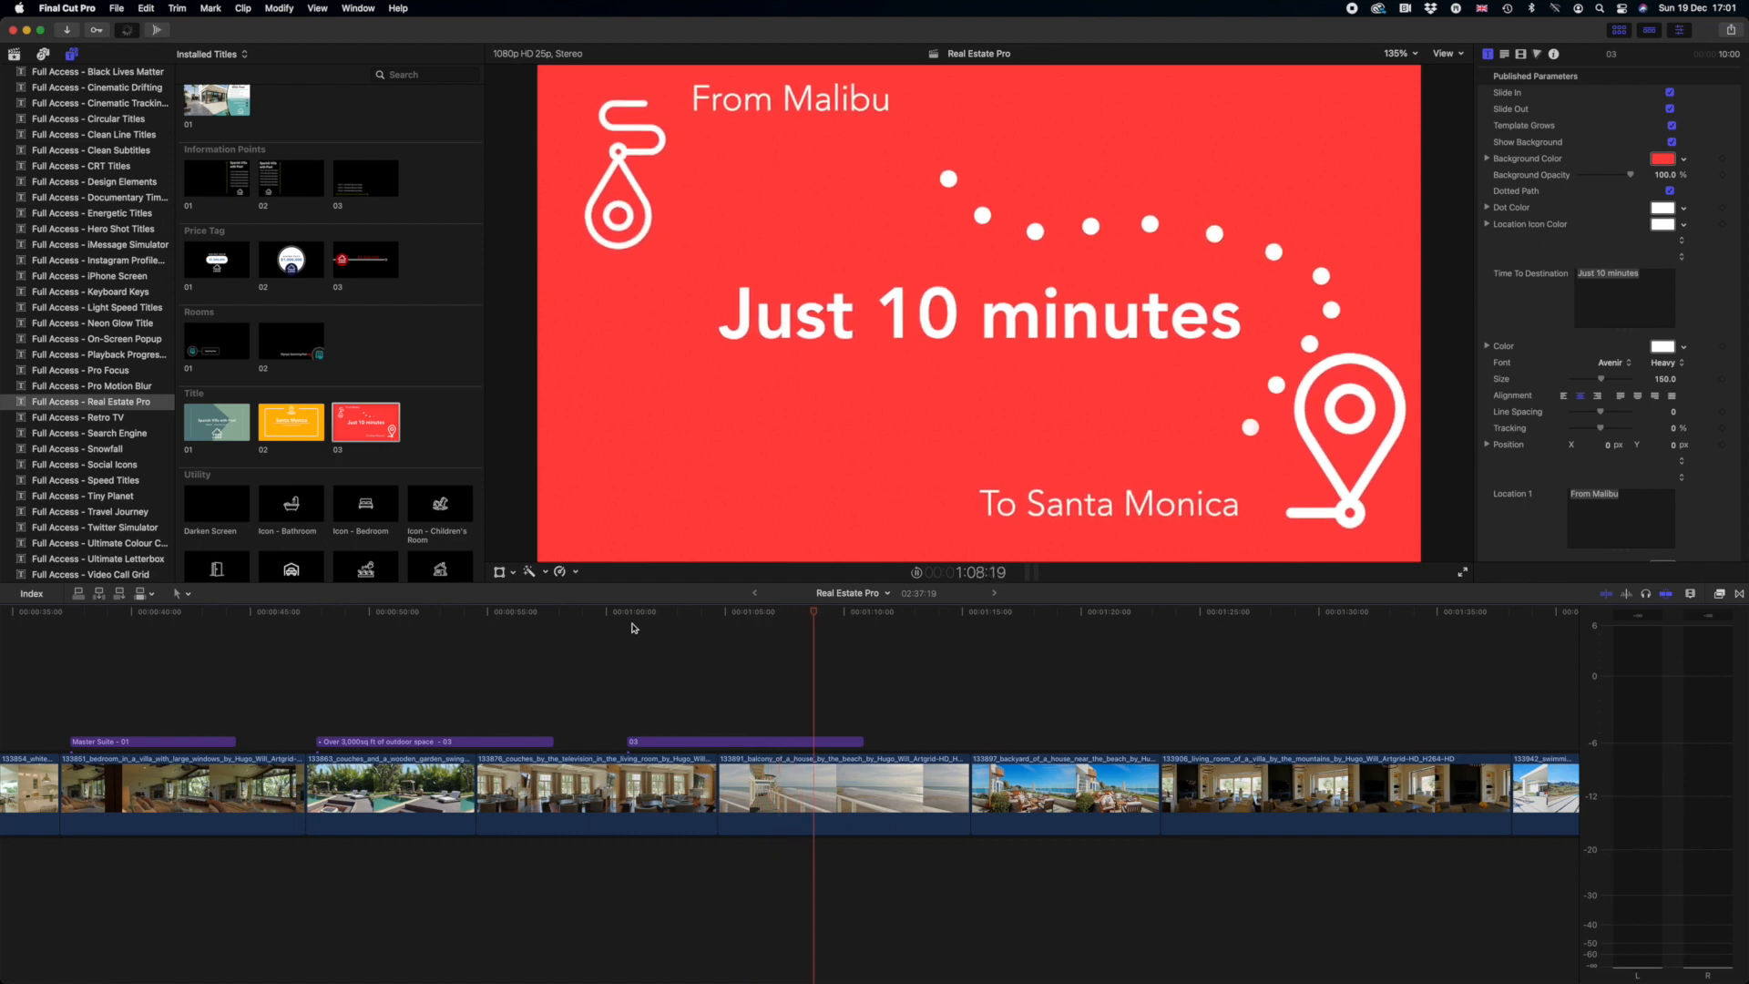
pyautogui.click(856, 612)
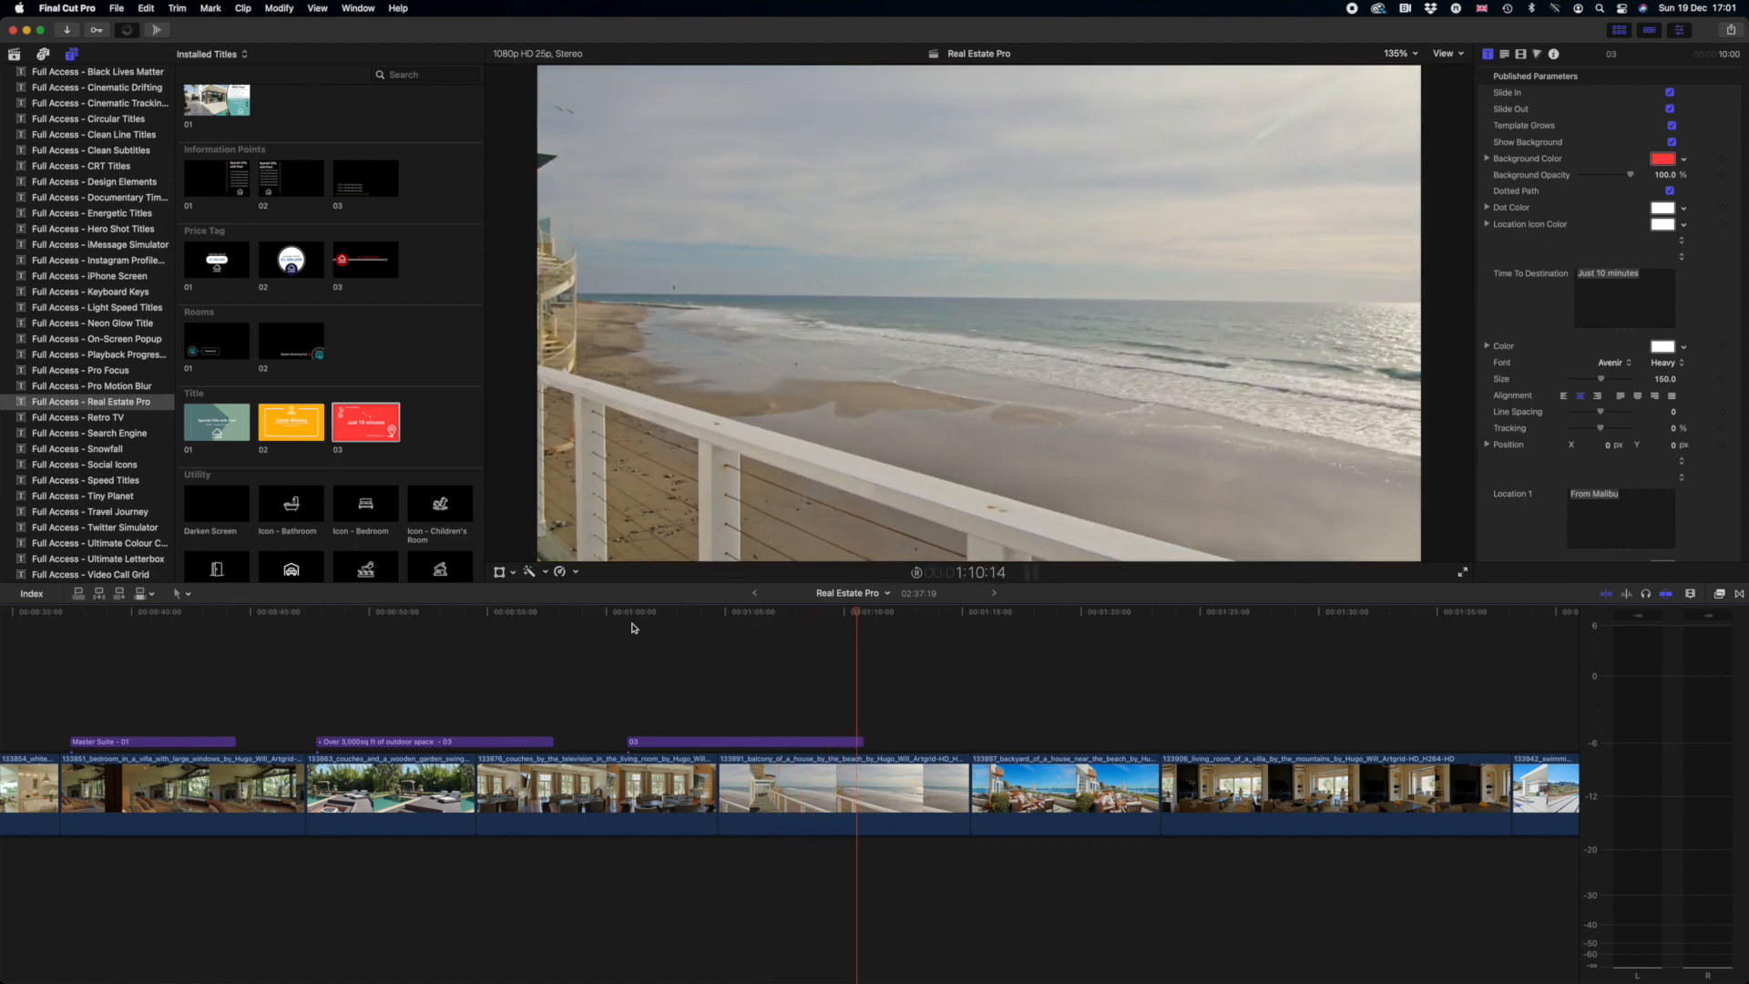
# Set the travel title's Background Color to orange.
pyautogui.click(741, 741)
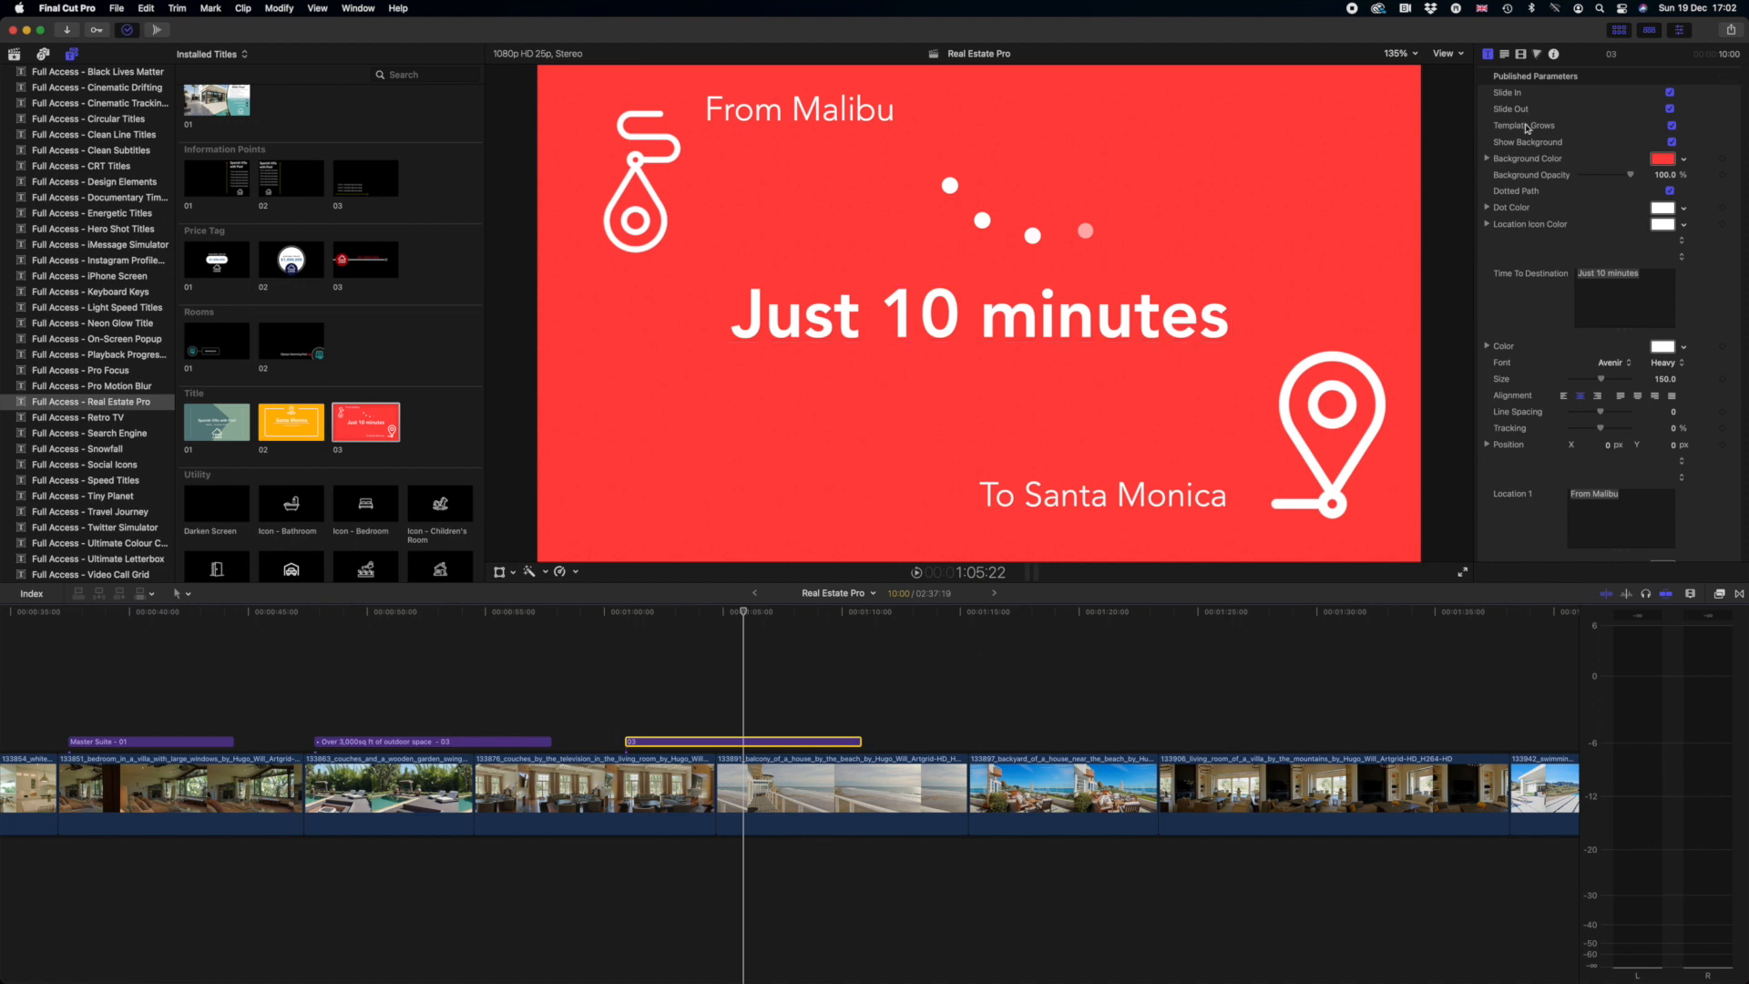
pyautogui.moveTo(1581, 98)
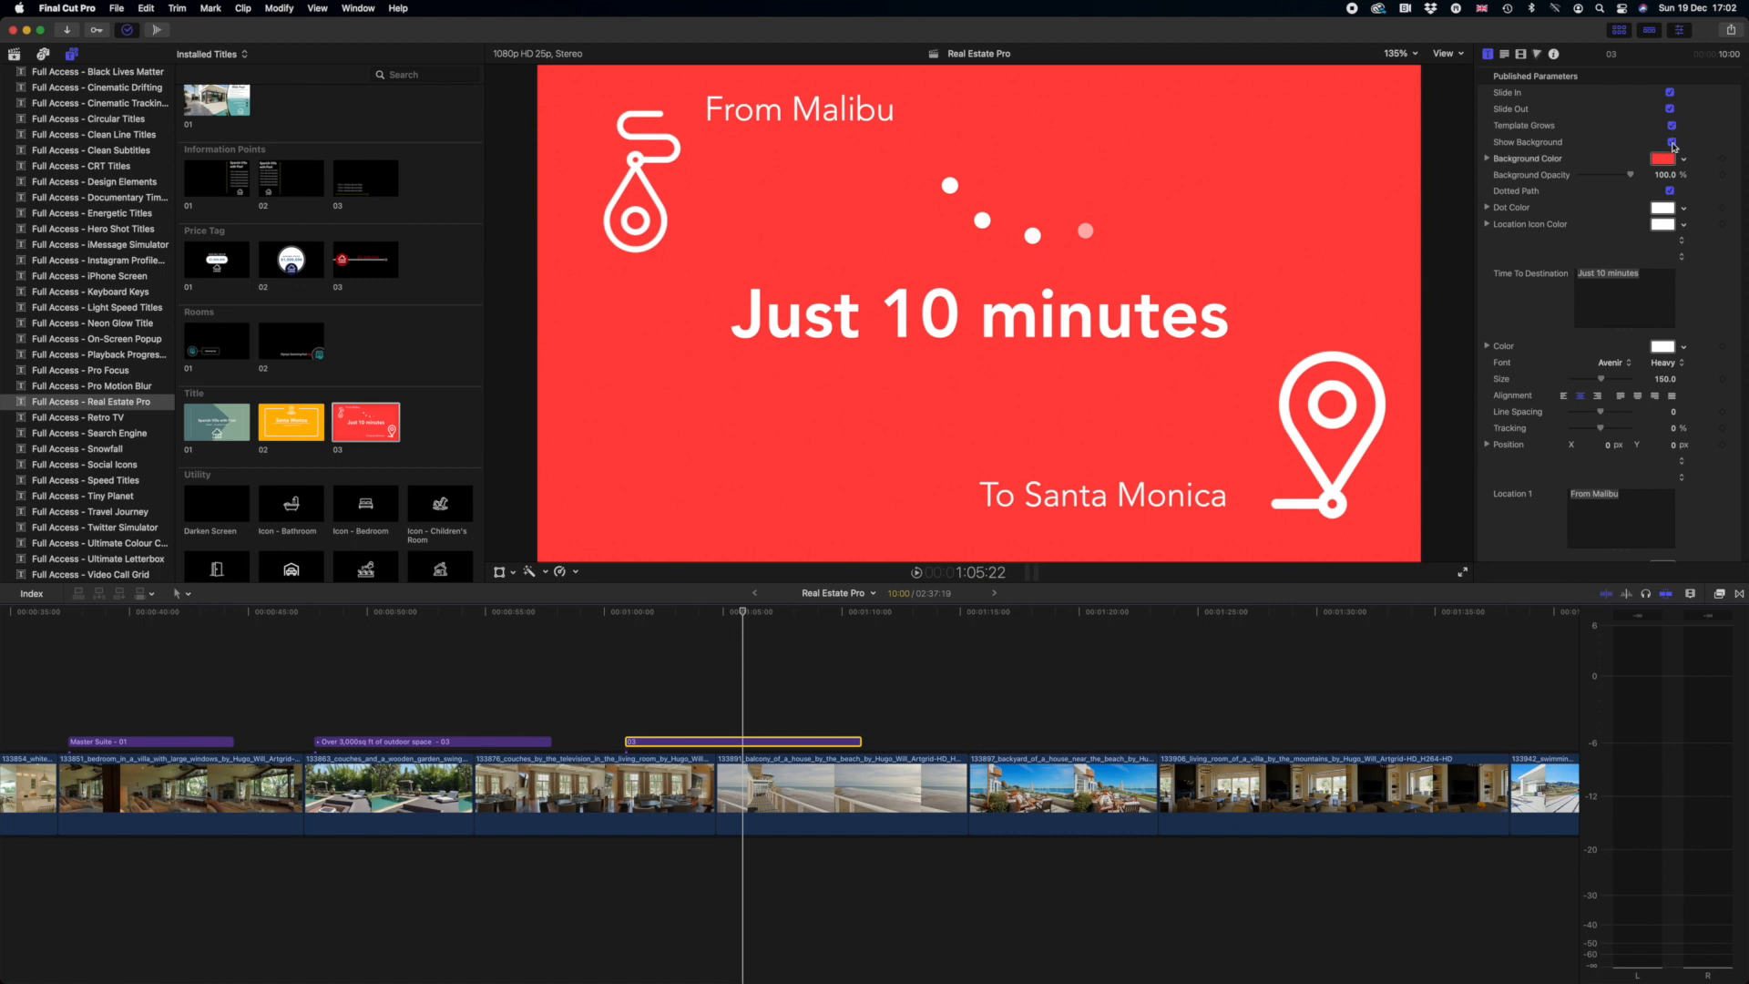
pyautogui.click(1670, 142)
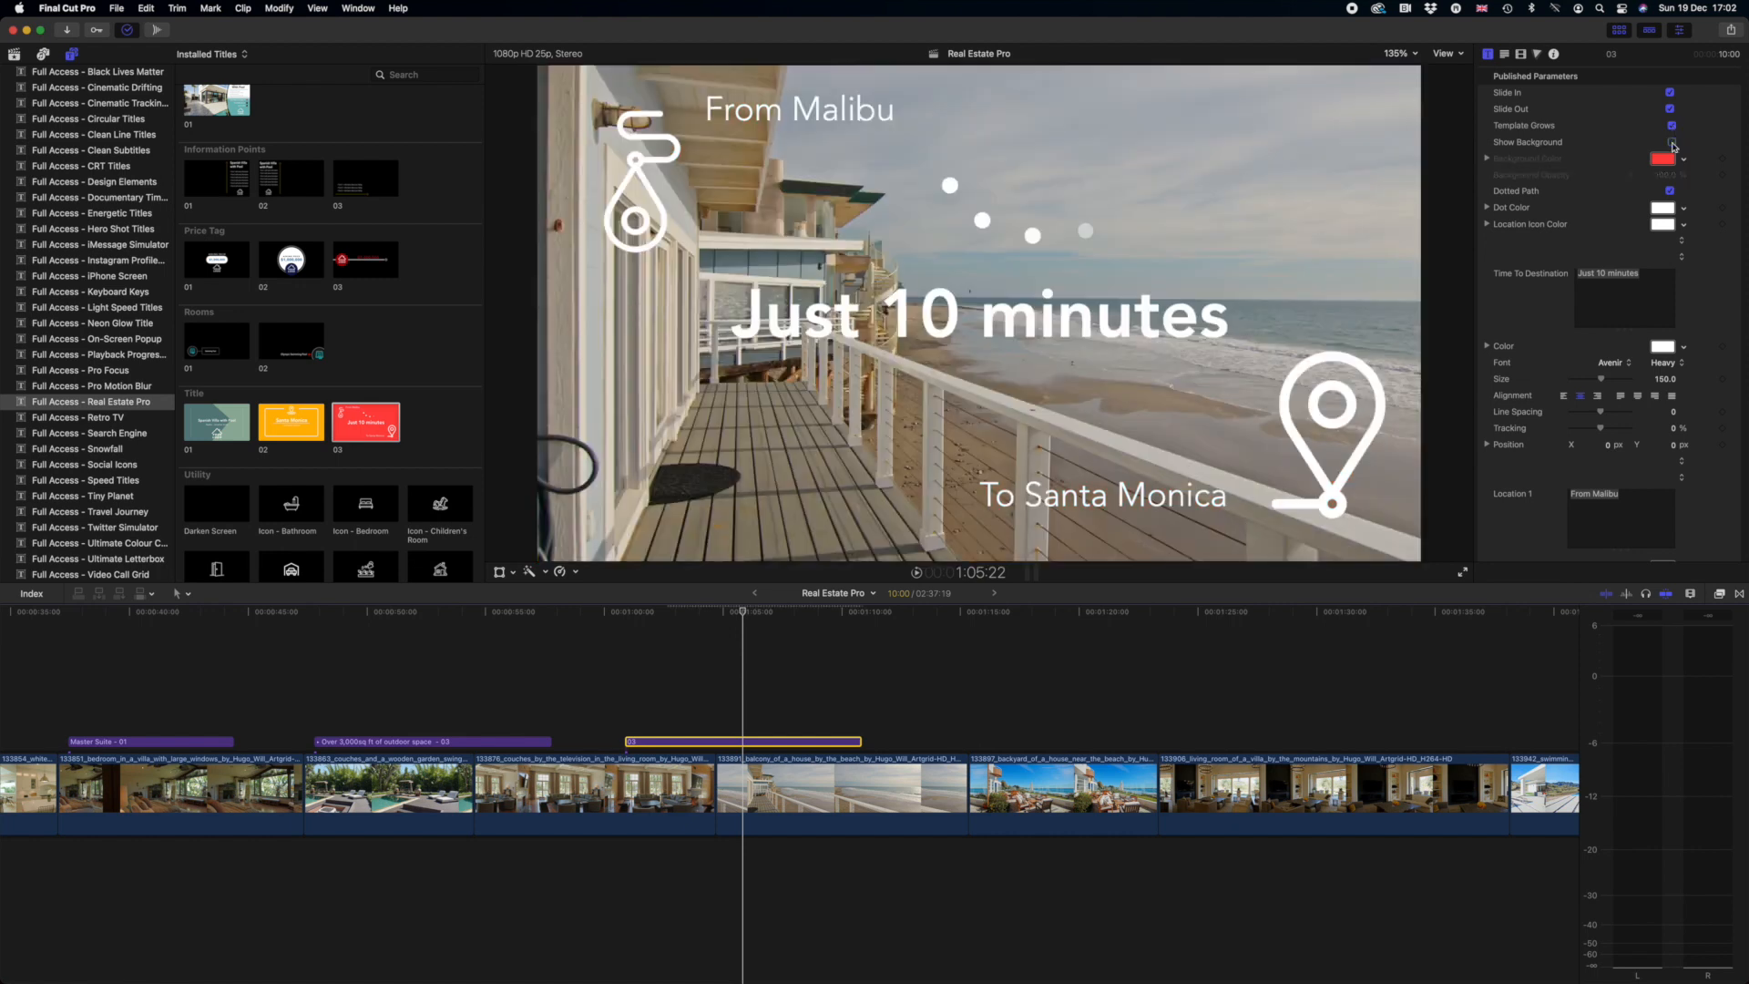
pyautogui.click(1672, 142)
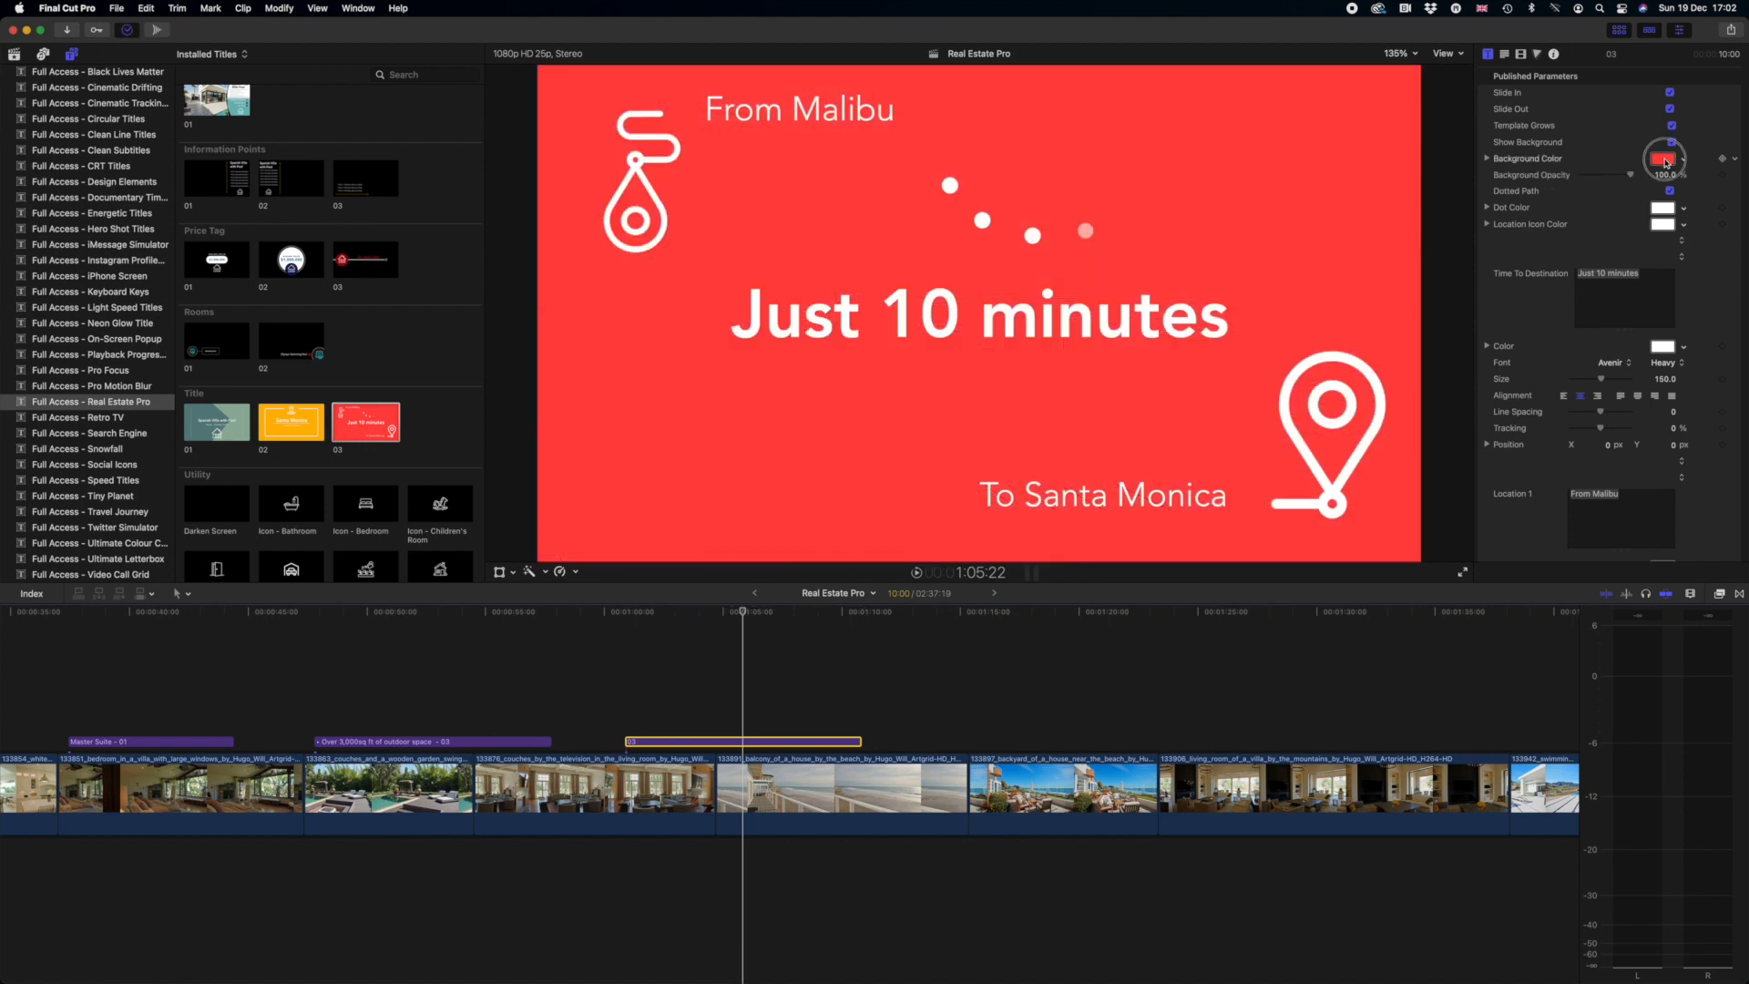
pyautogui.click(1661, 158)
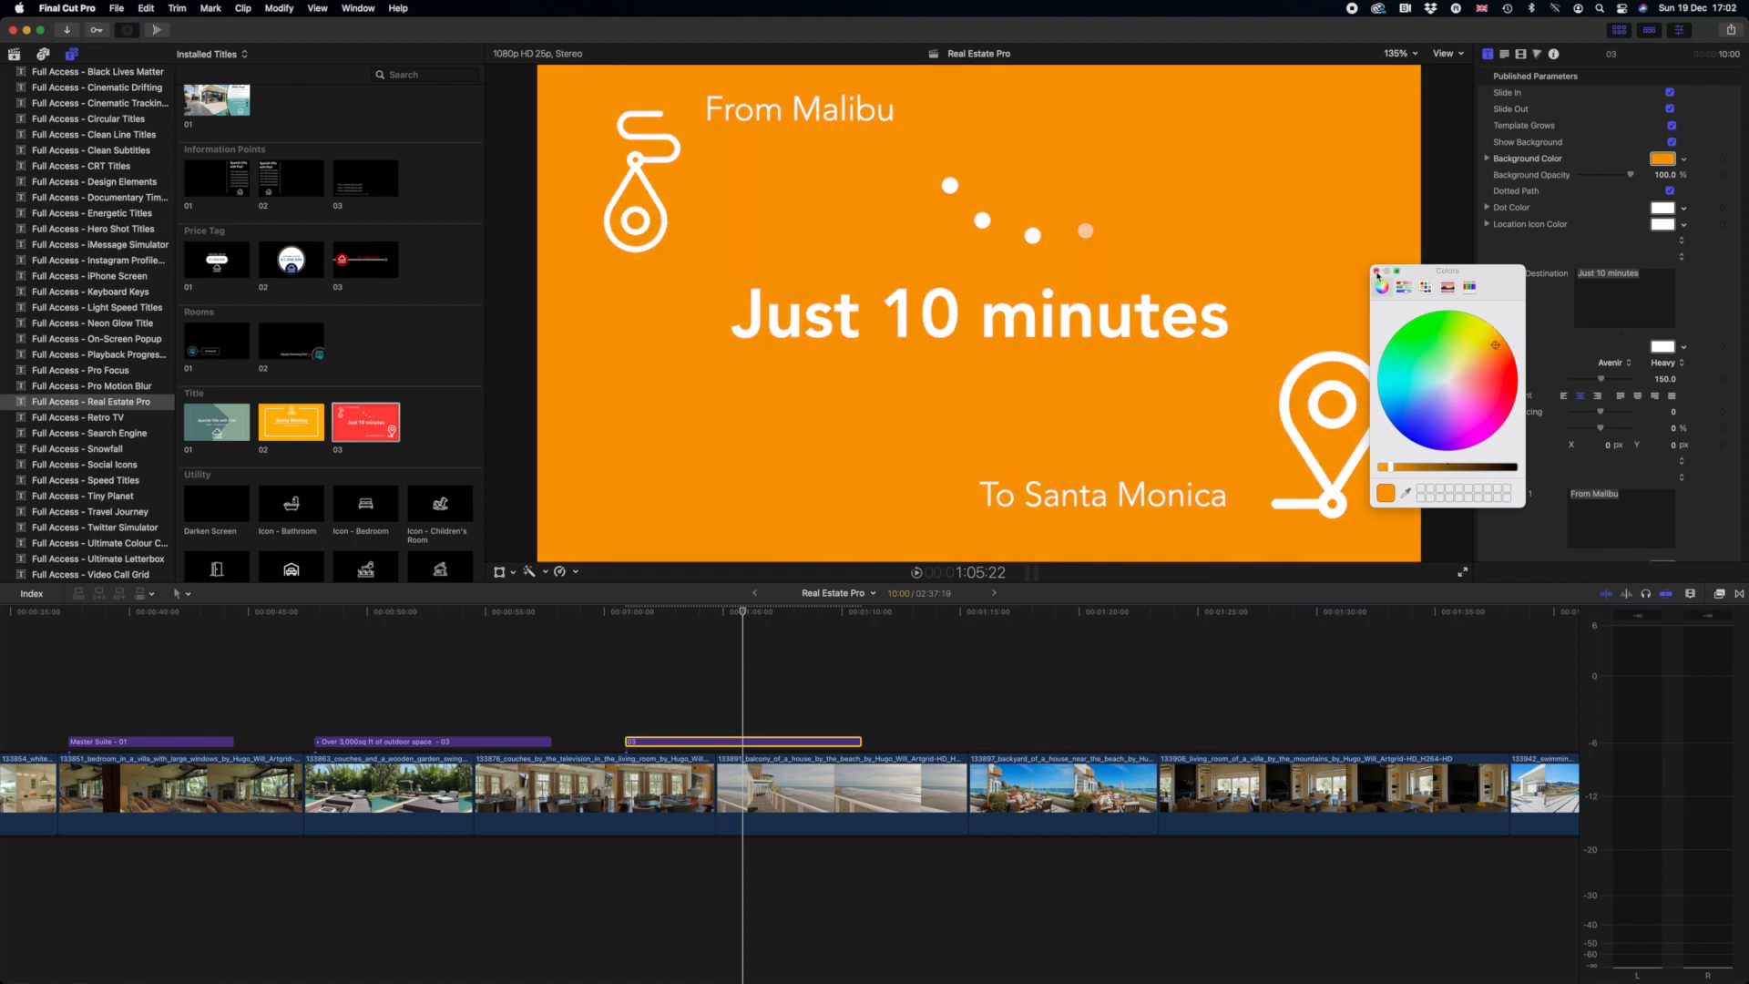
pyautogui.click(1381, 271)
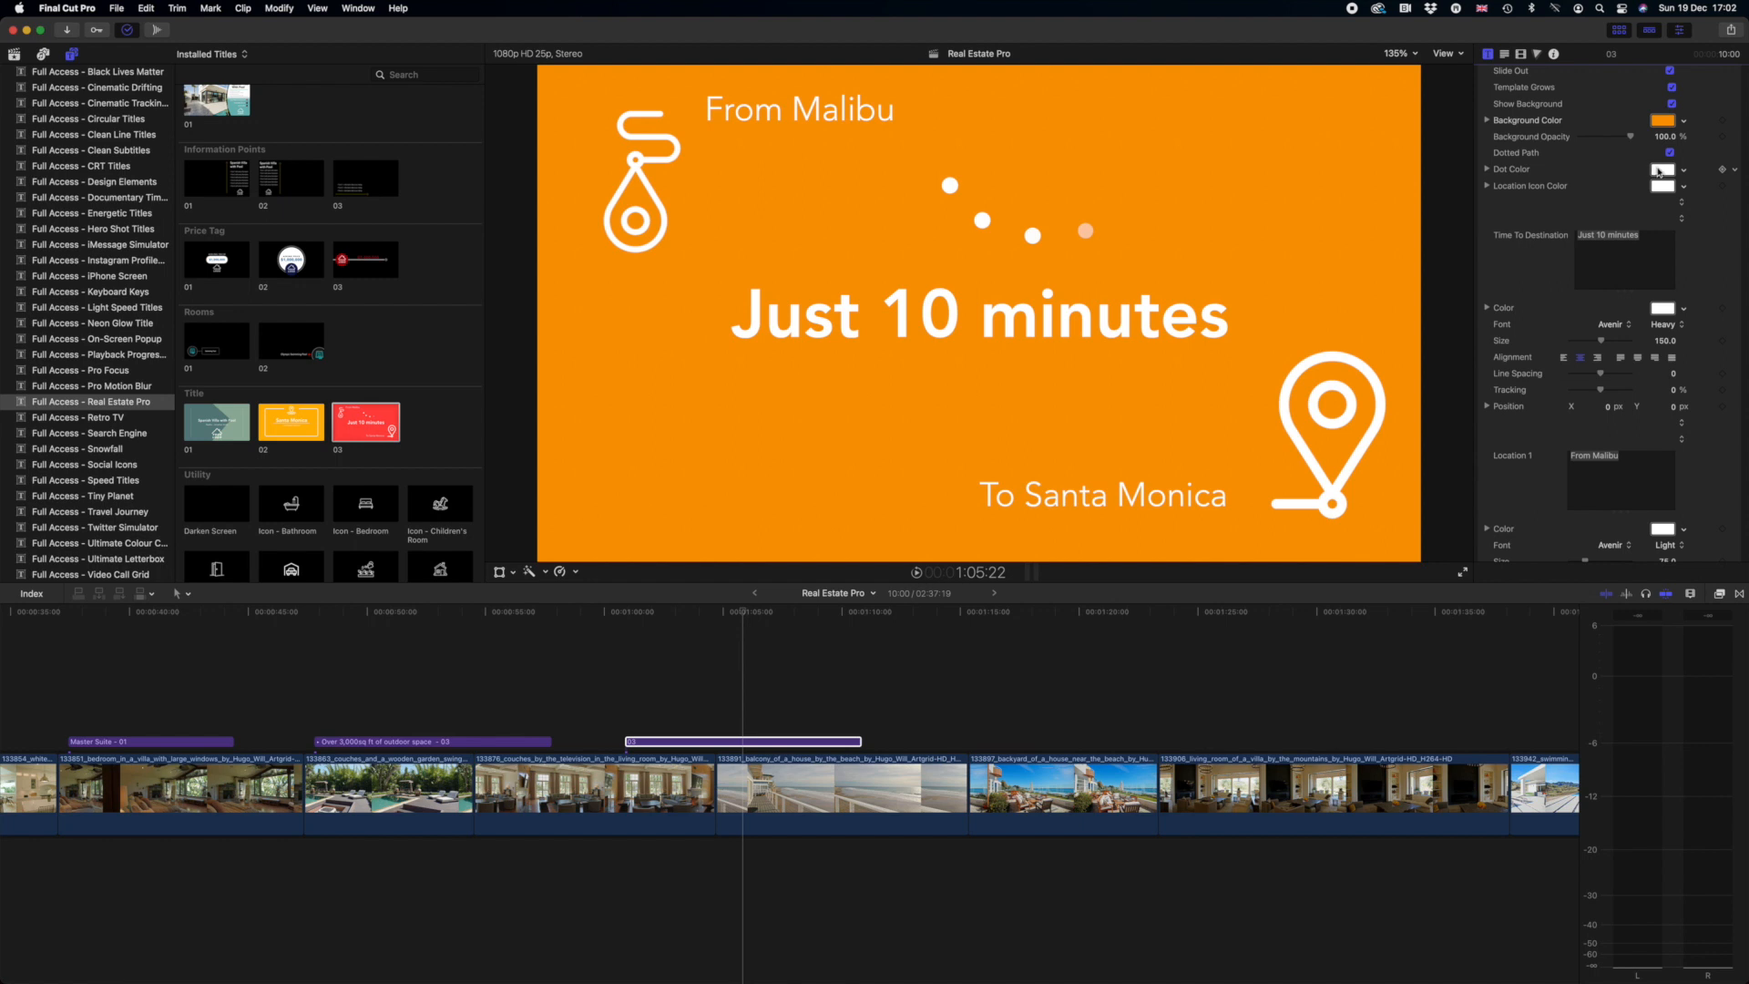
# Set the Dot Color and Location Icon Color to black.
pyautogui.click(1661, 168)
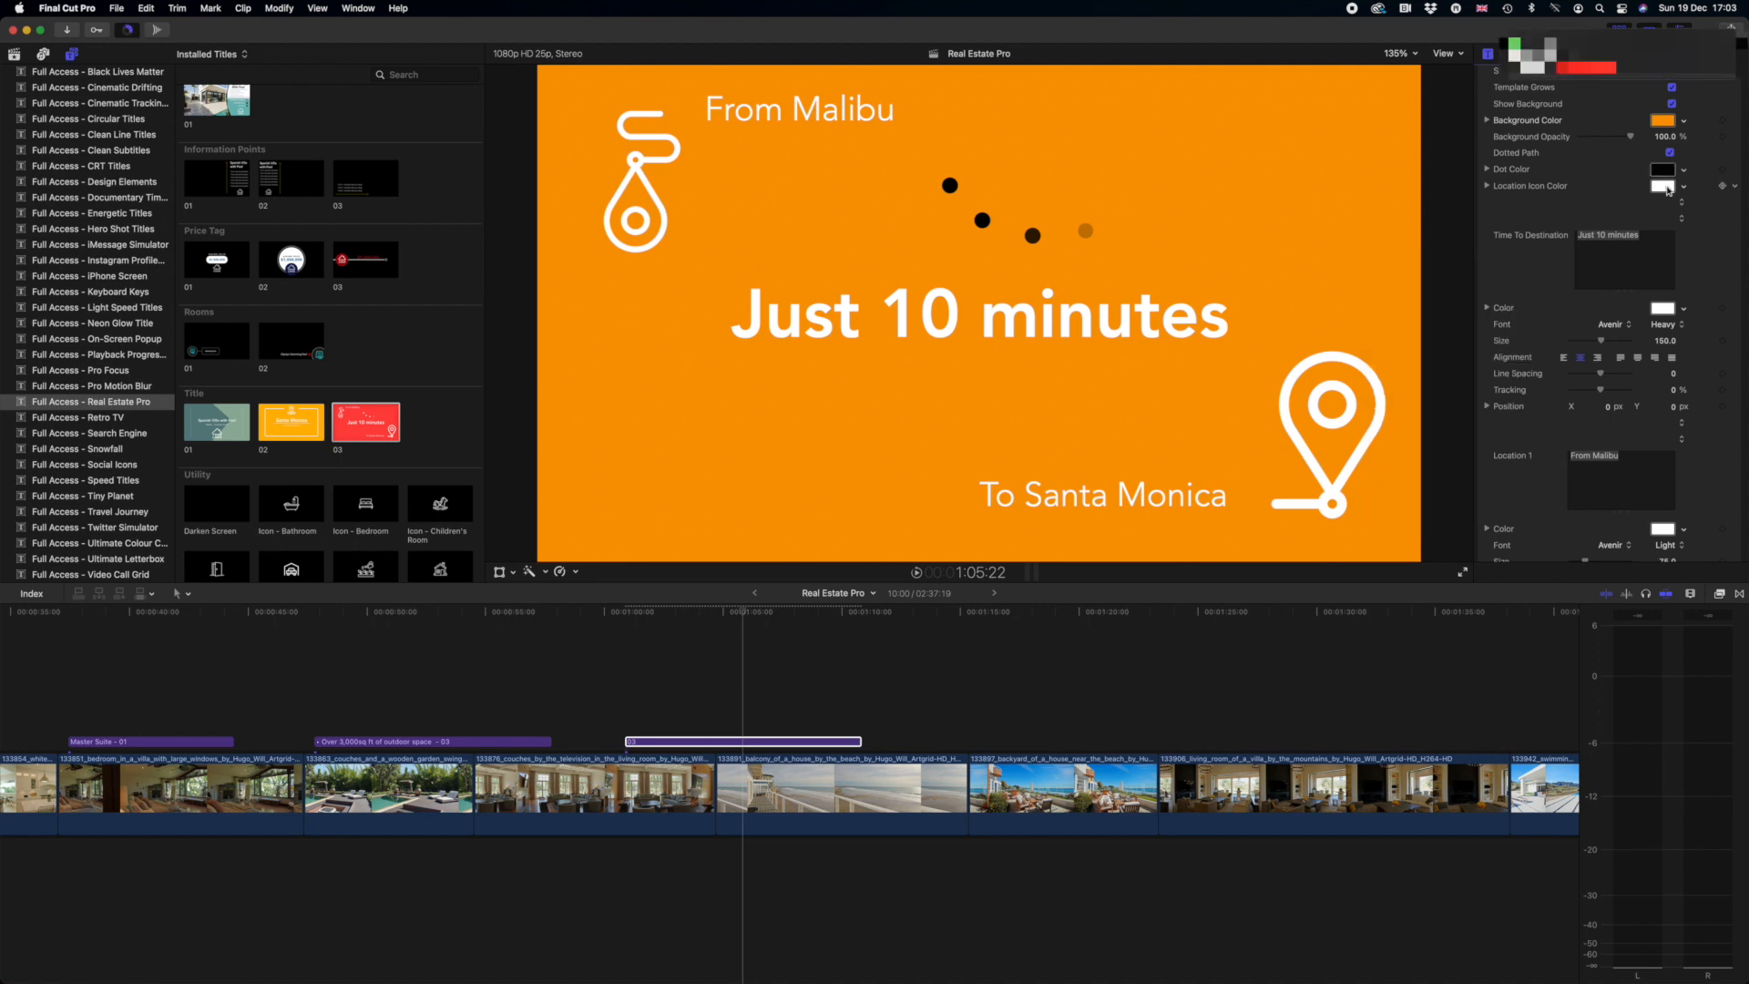
pyautogui.click(1662, 186)
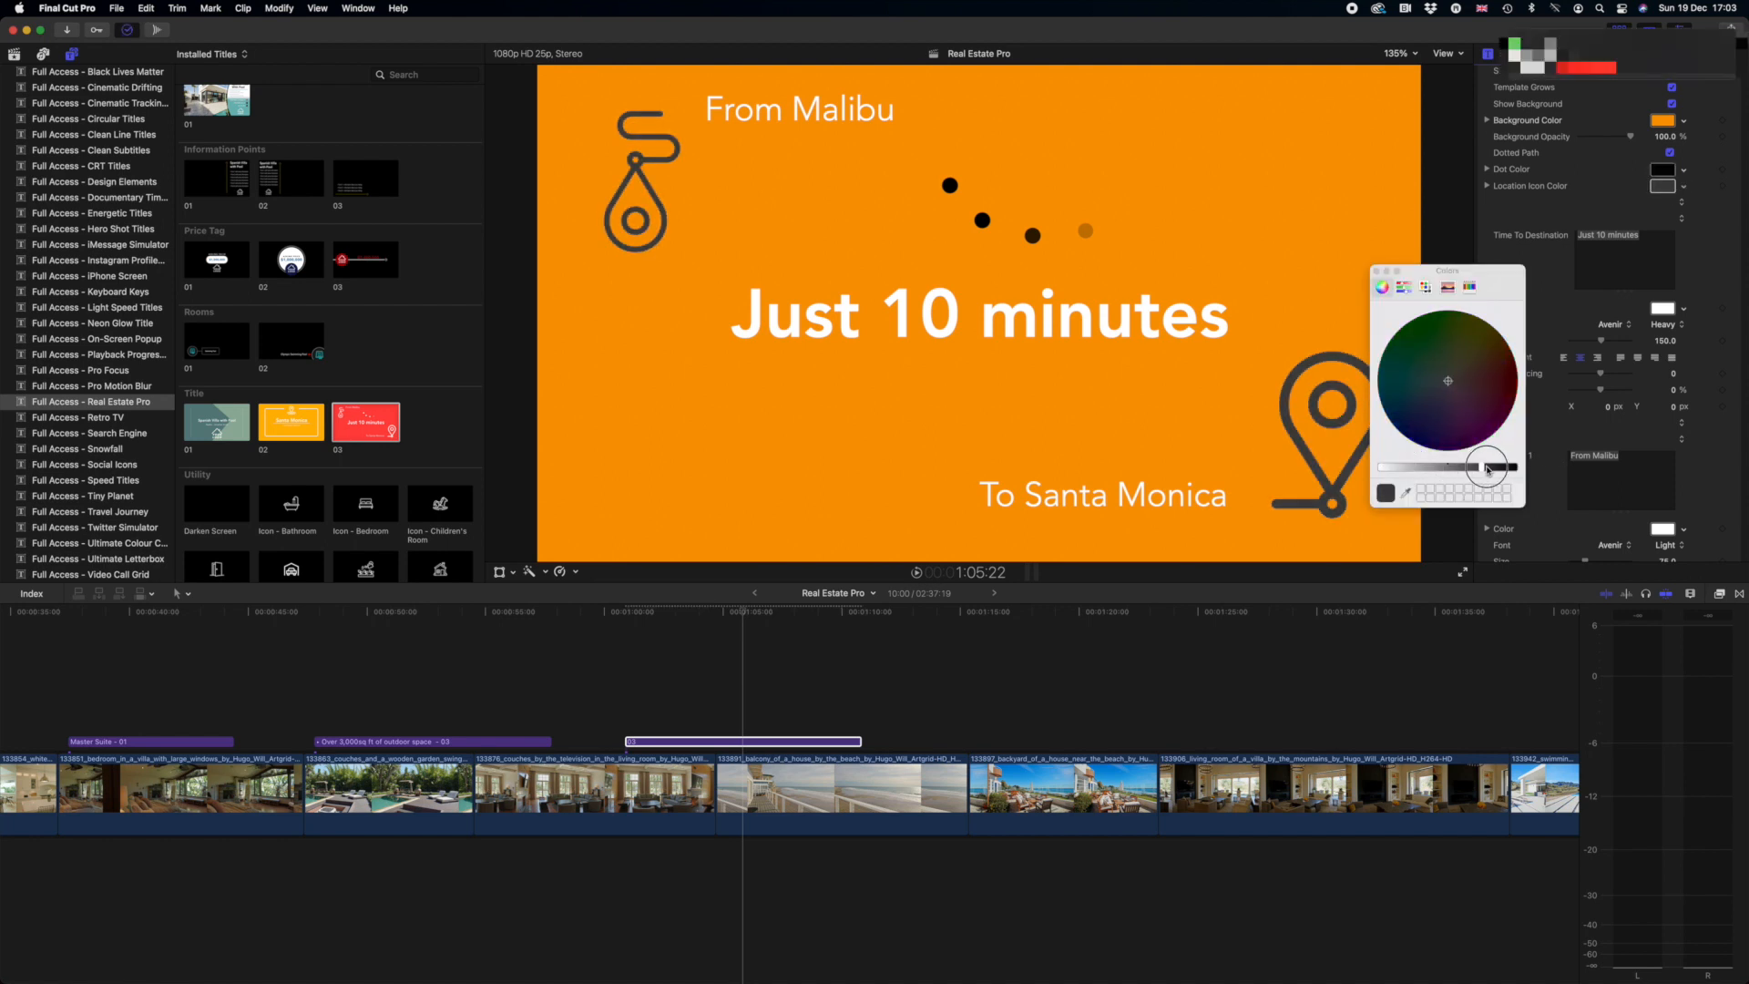
pyautogui.click(1379, 271)
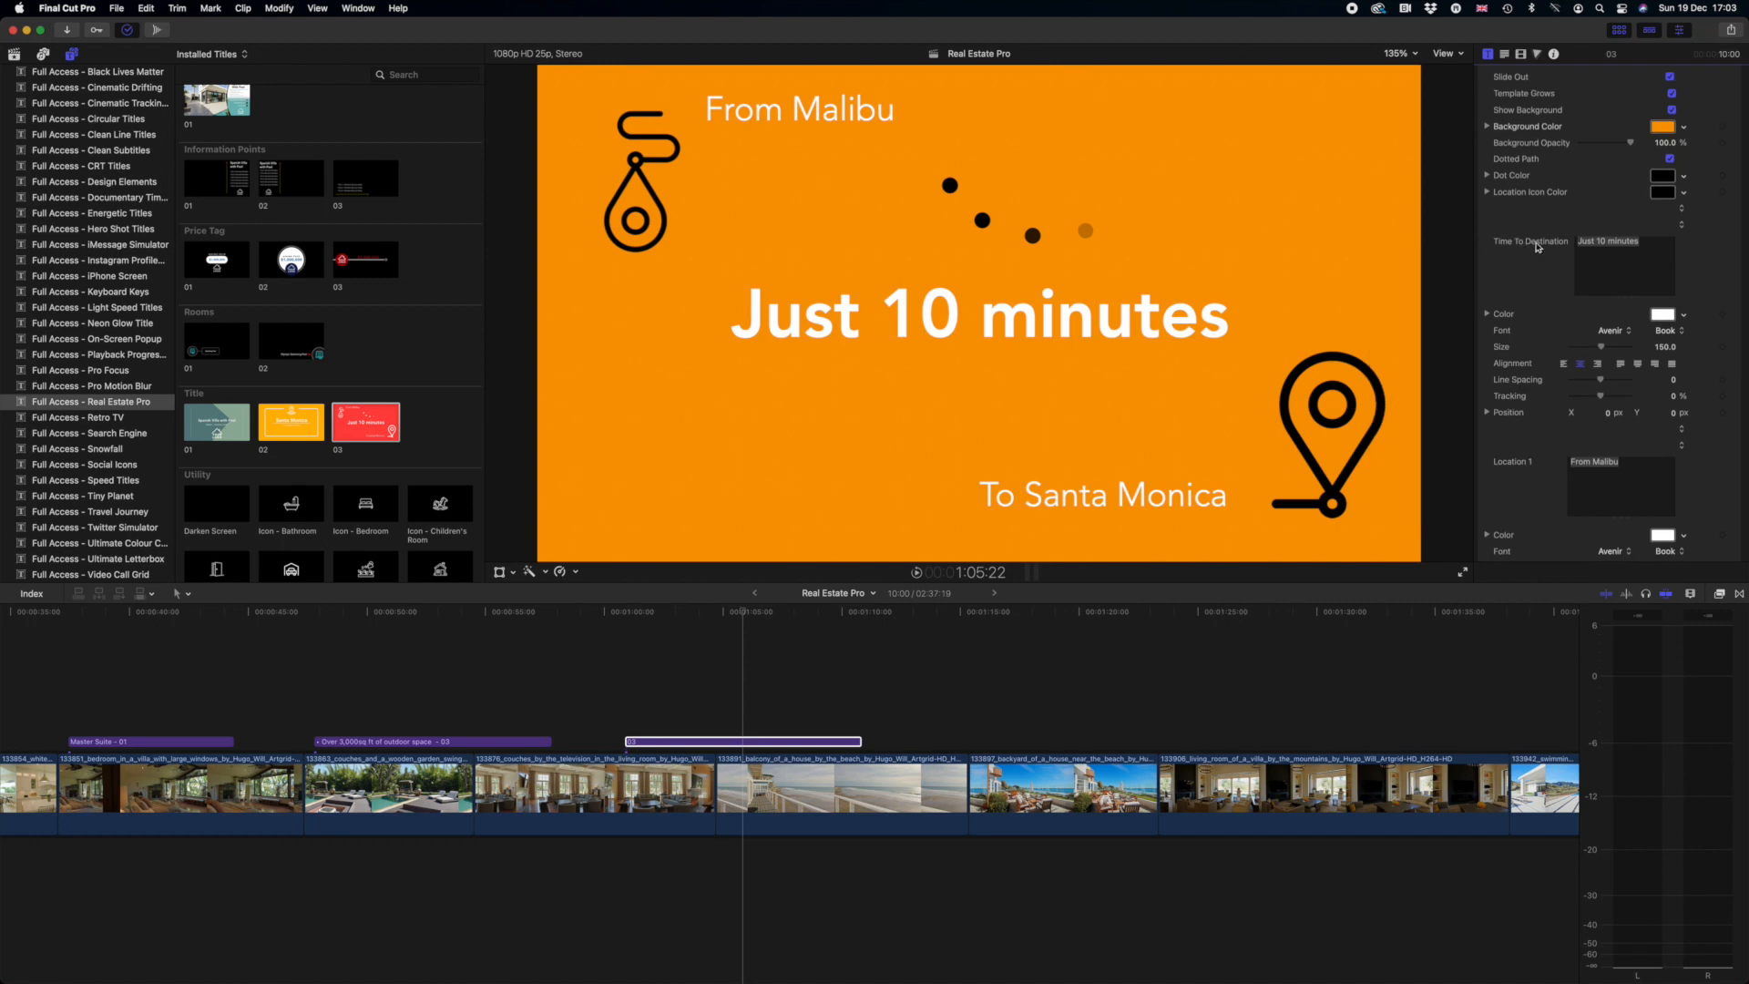
# Replace the title's Location 2 with 'Local Grocers' and Time To Destination with '5 minute drive'.
pyautogui.scroll(-3)
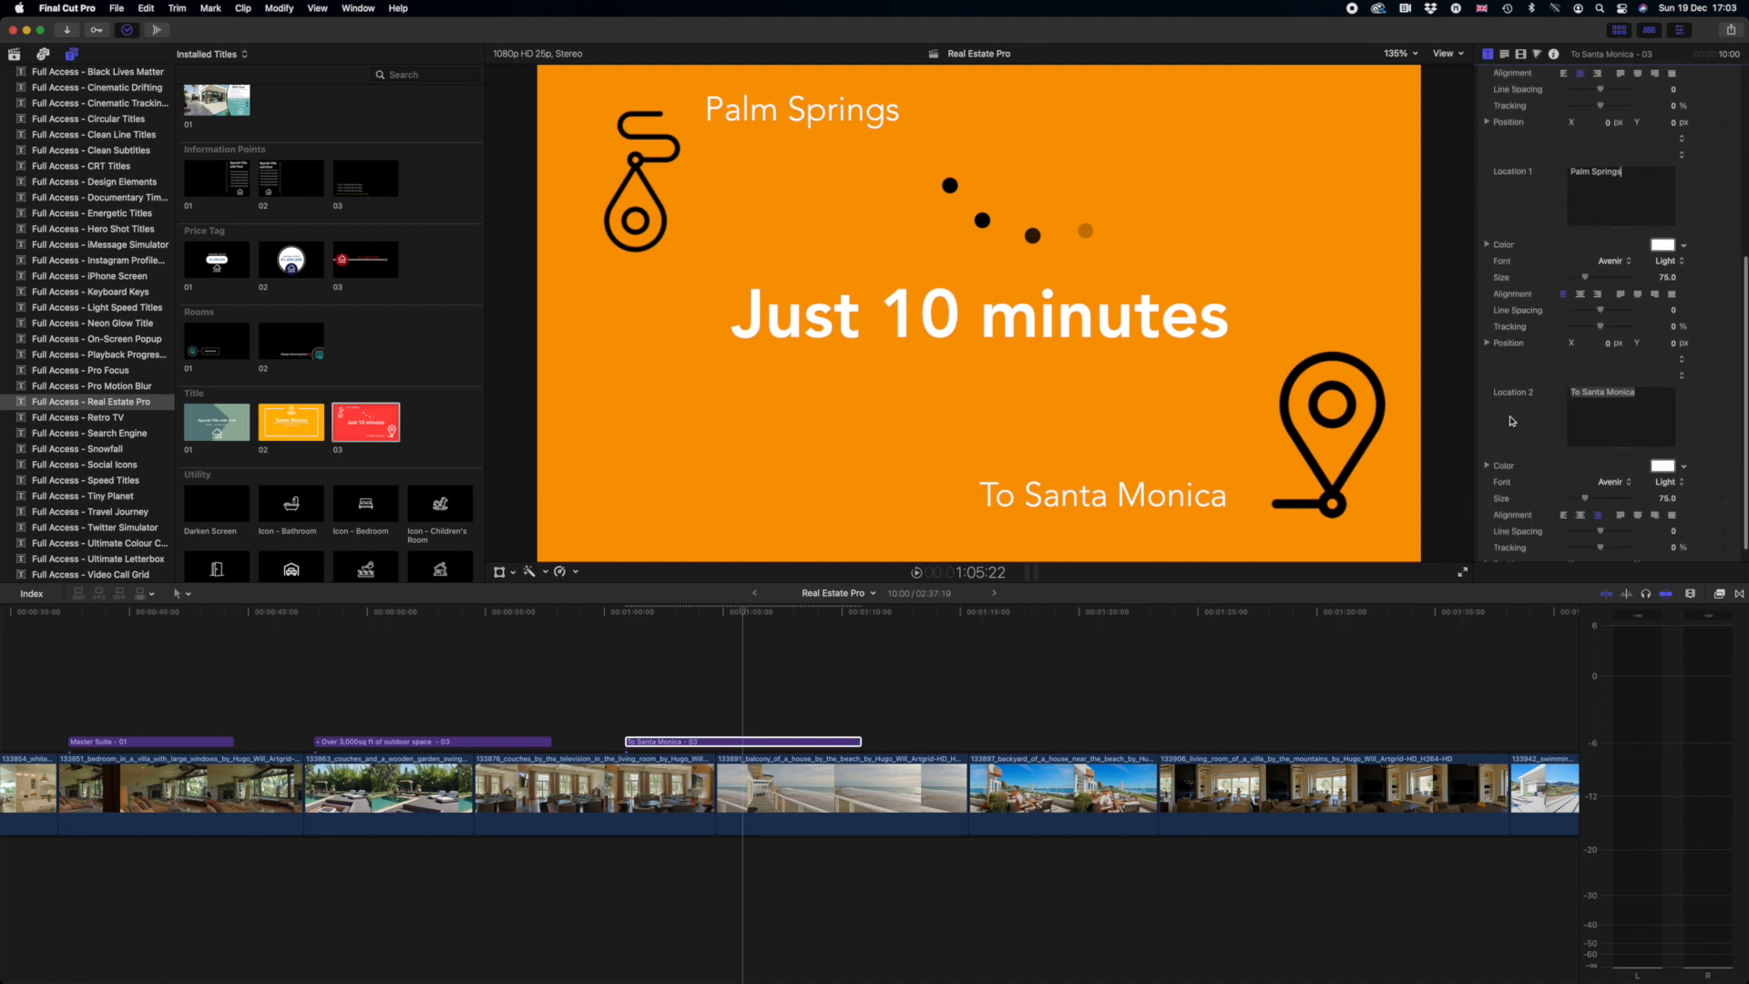
pyautogui.tripleClick(1618, 400)
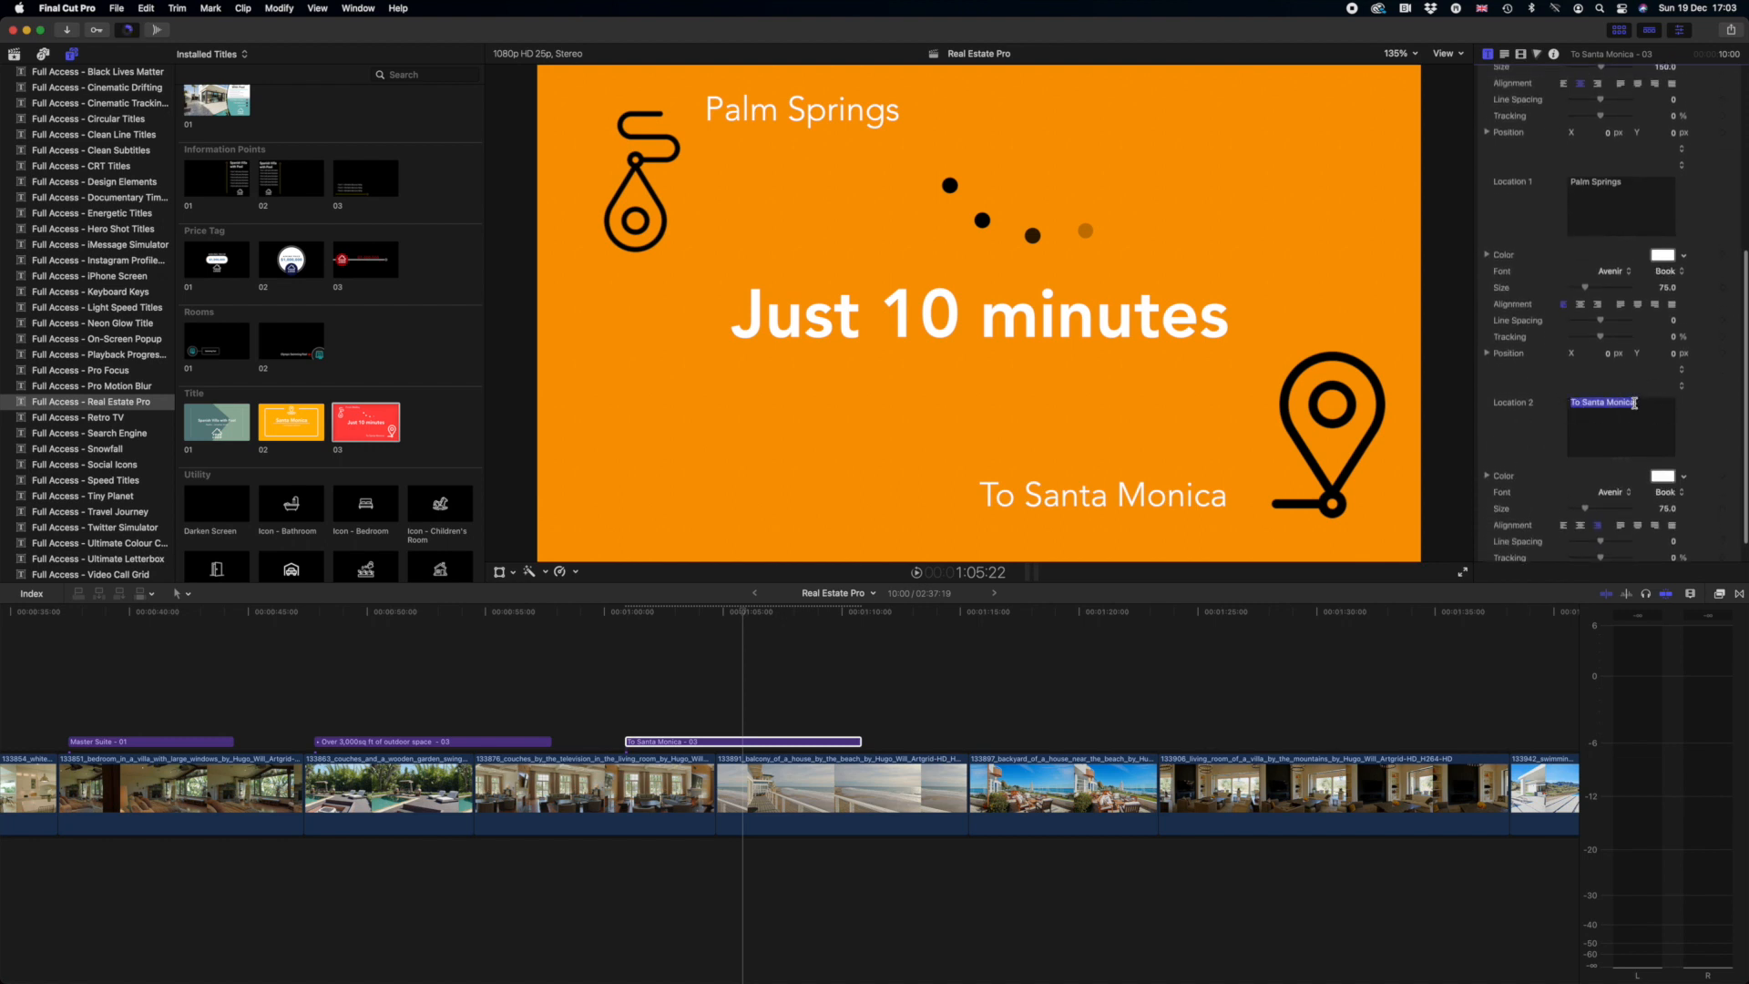
pyautogui.write('Local Groc')
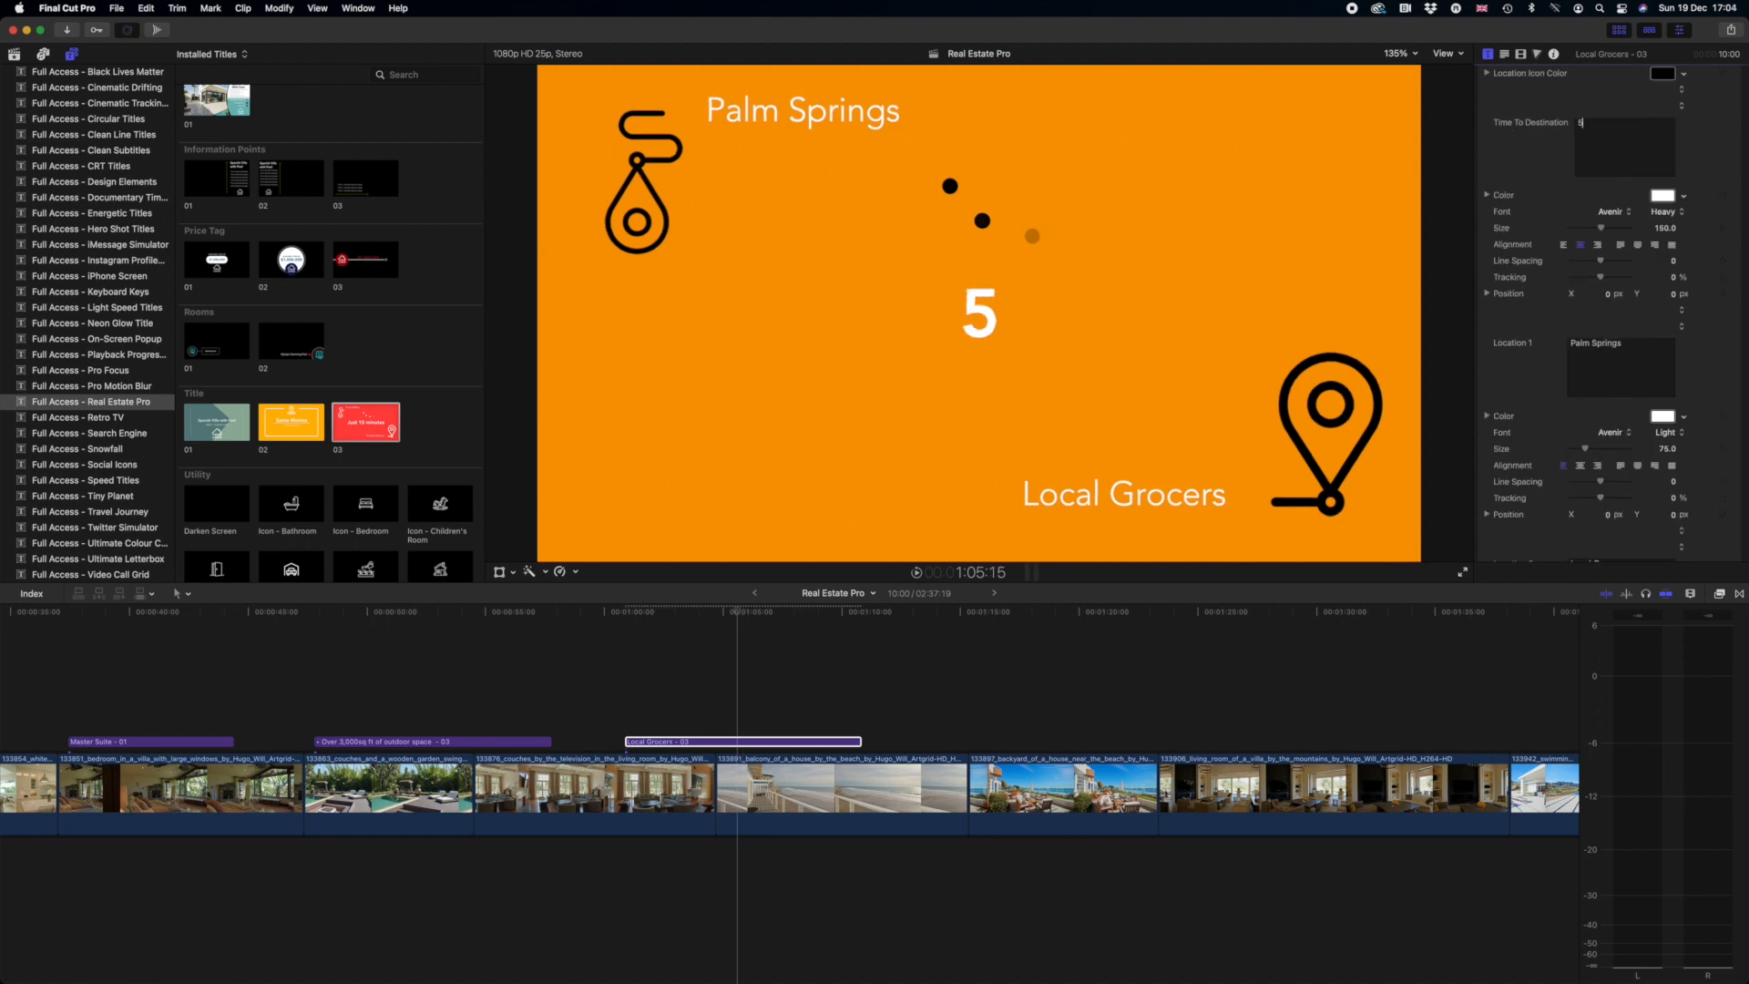
pyautogui.write('5 minute d')
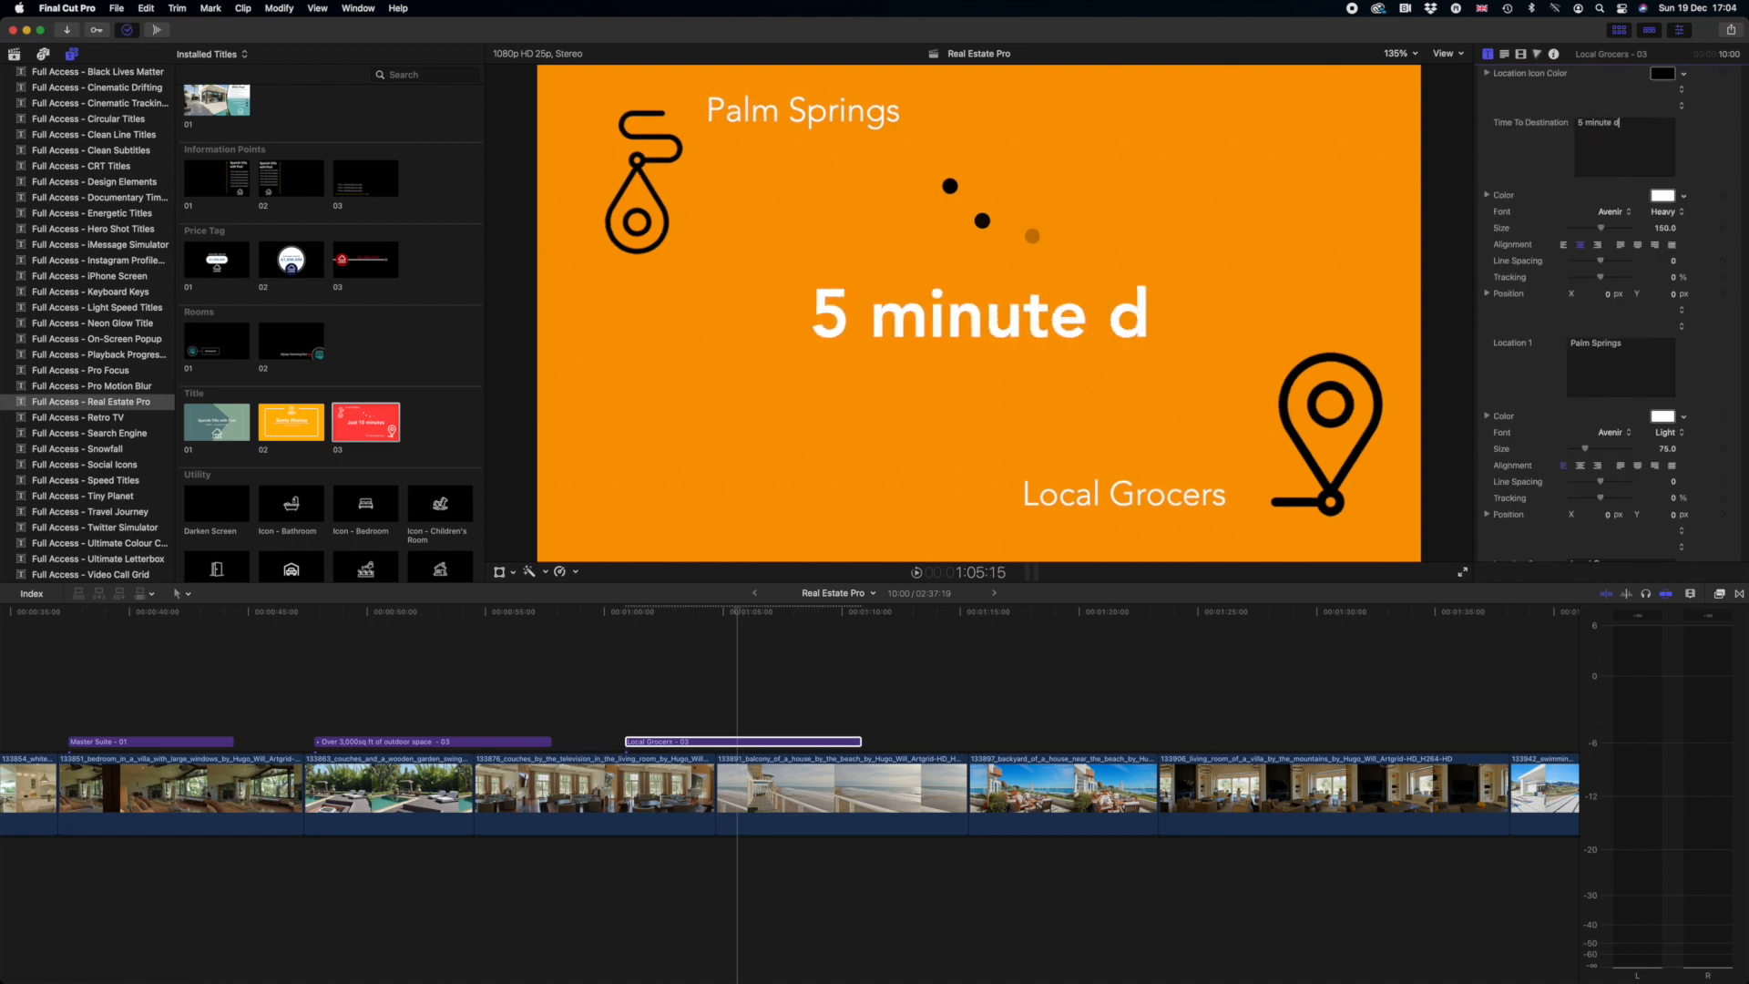
pyautogui.write('rive')
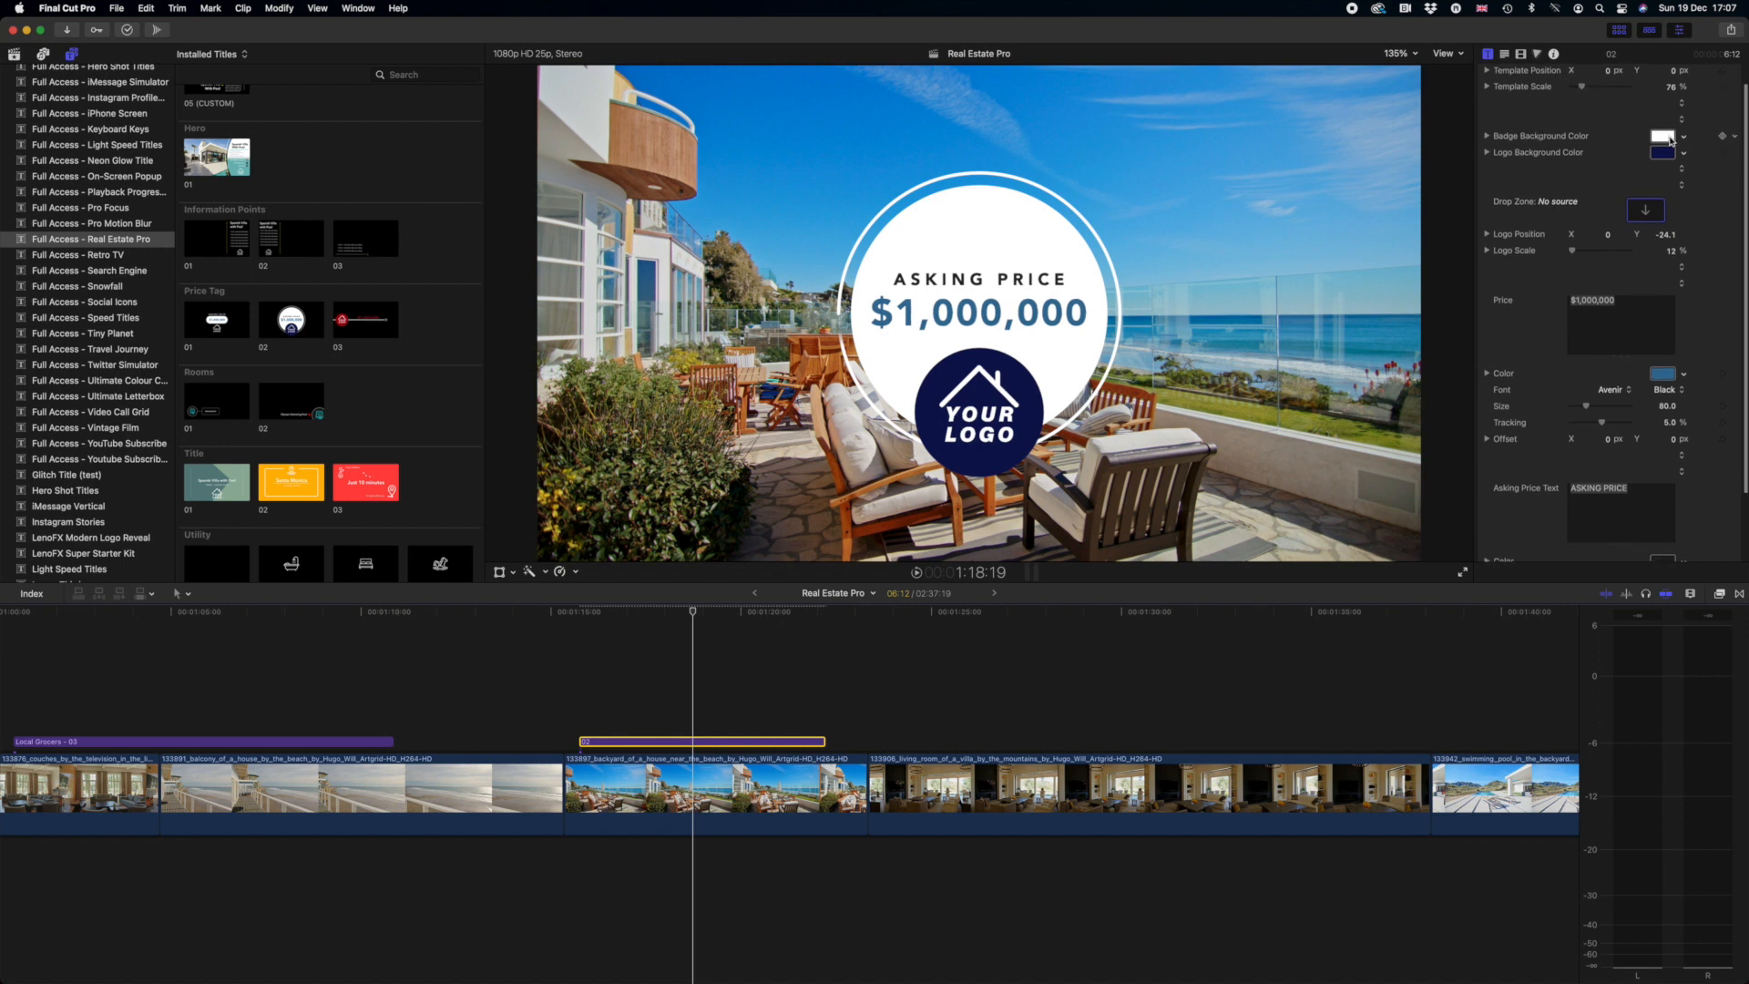
# Set the price badge's Logo Background Color to dark navy and close the Colors window.
pyautogui.click(1661, 152)
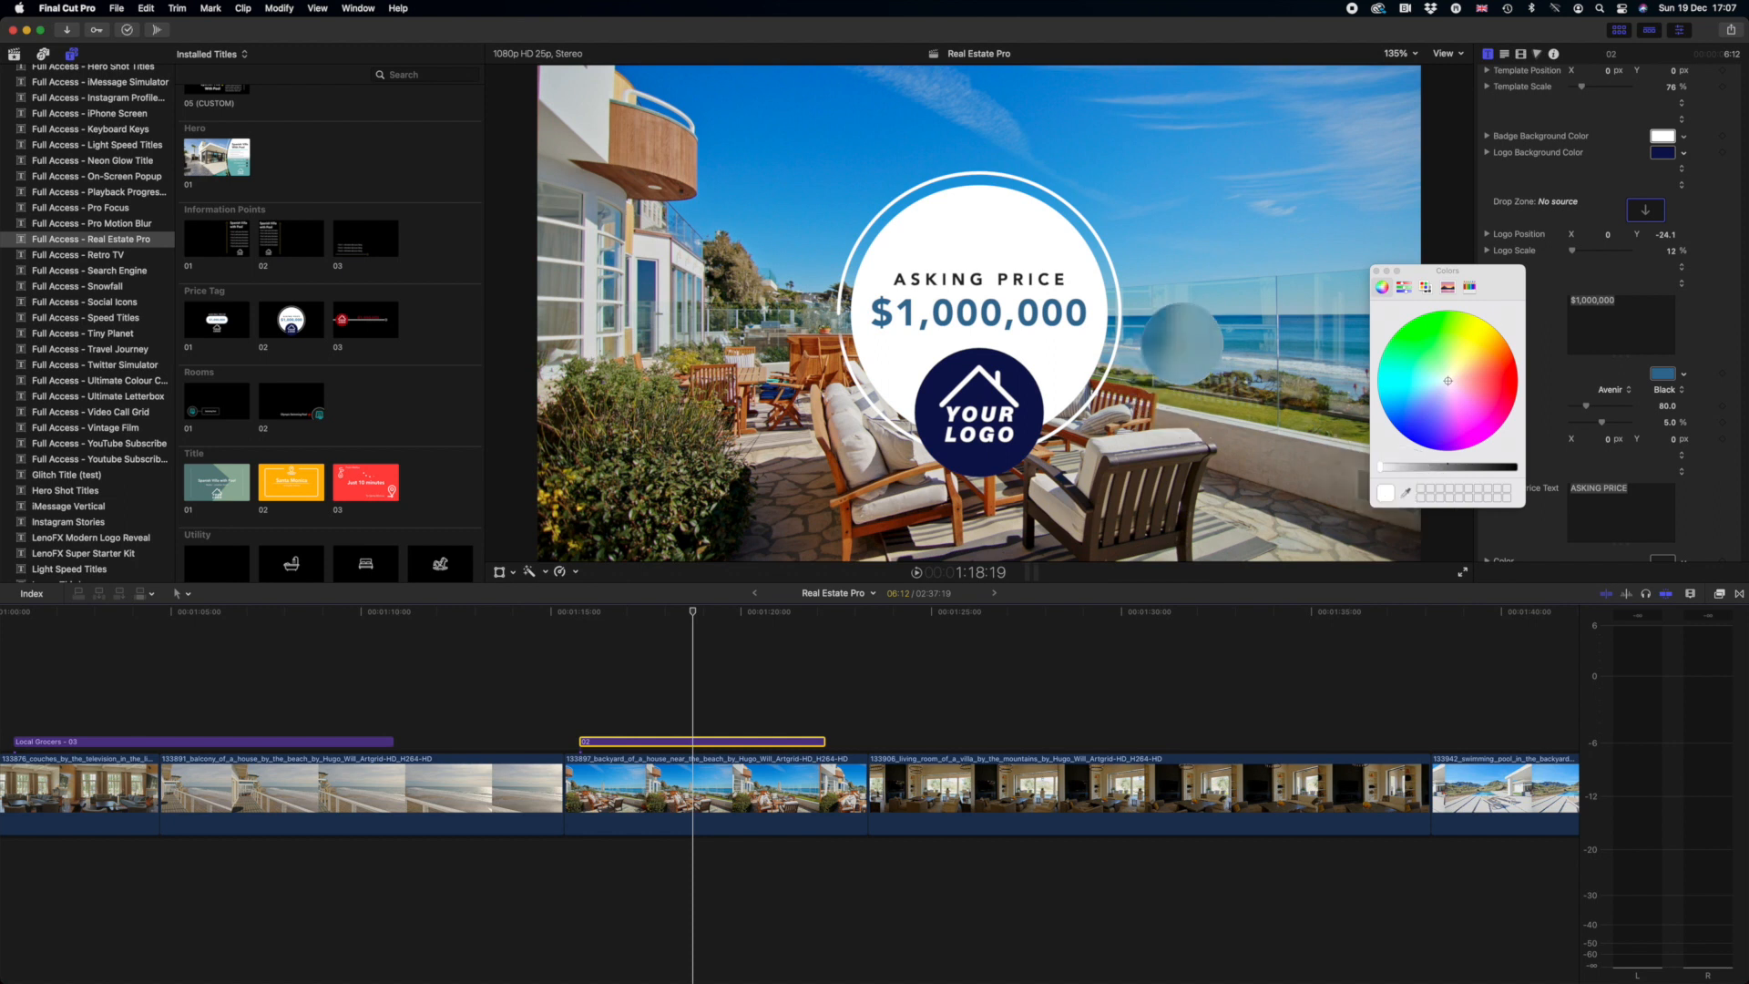
pyautogui.moveTo(1193, 349)
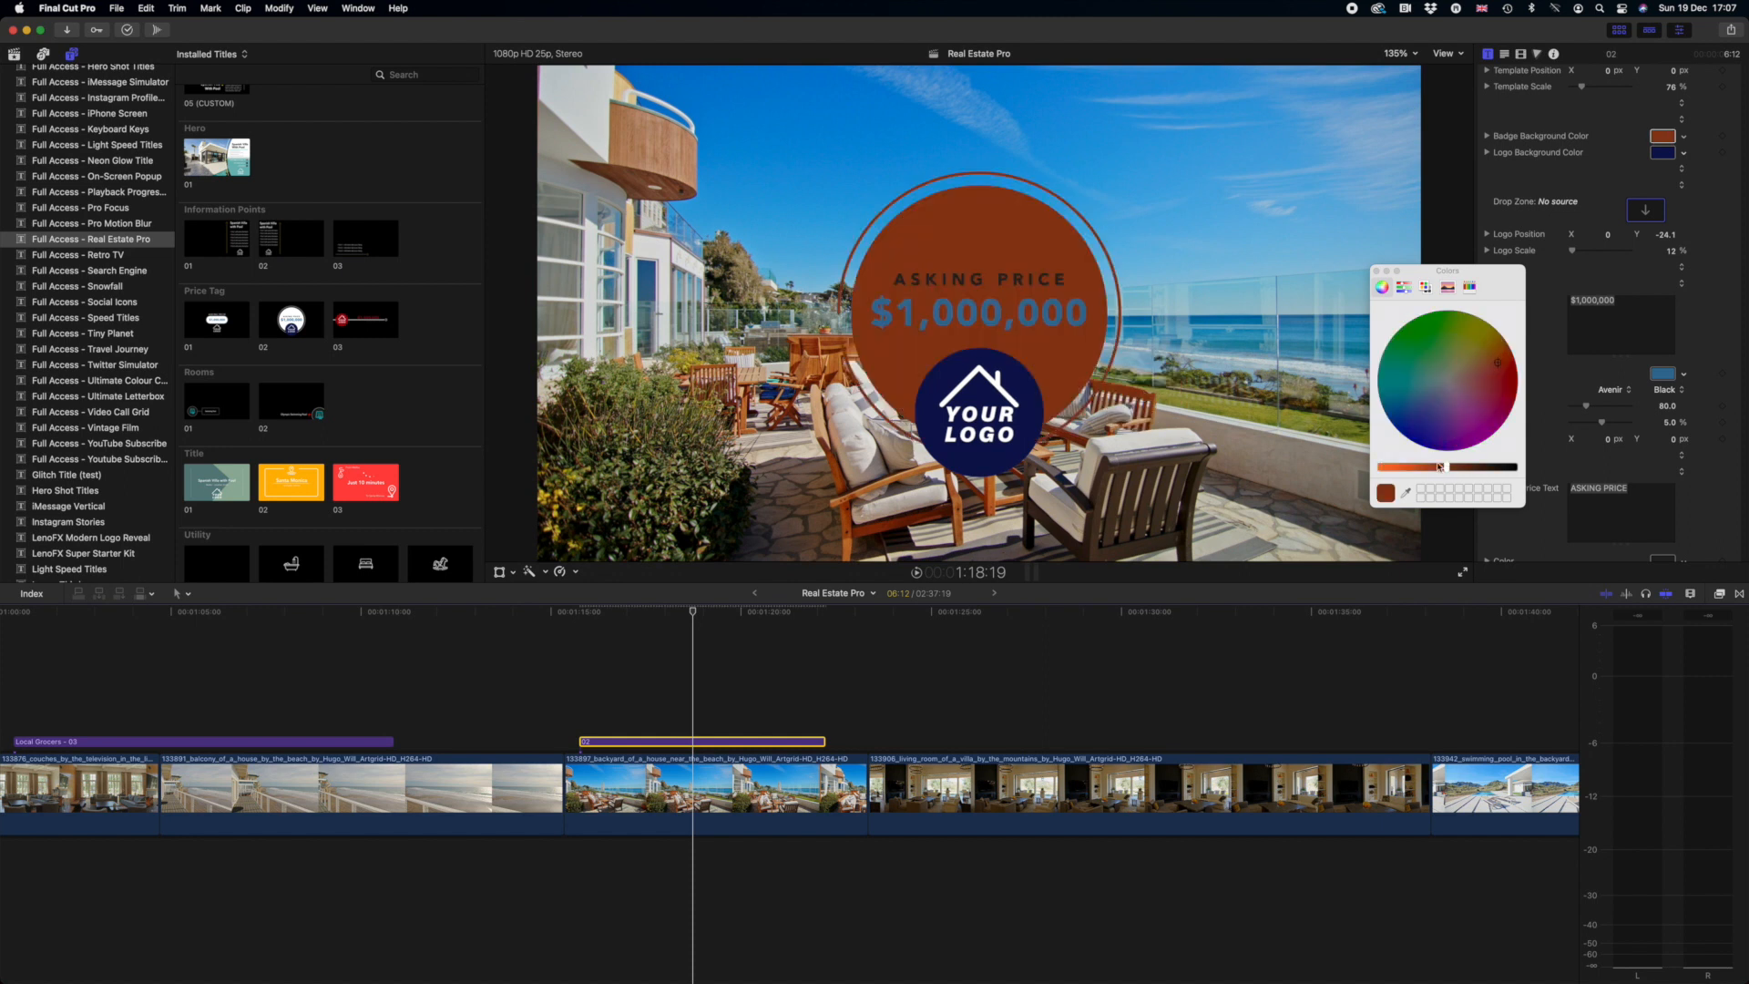
pyautogui.click(1450, 379)
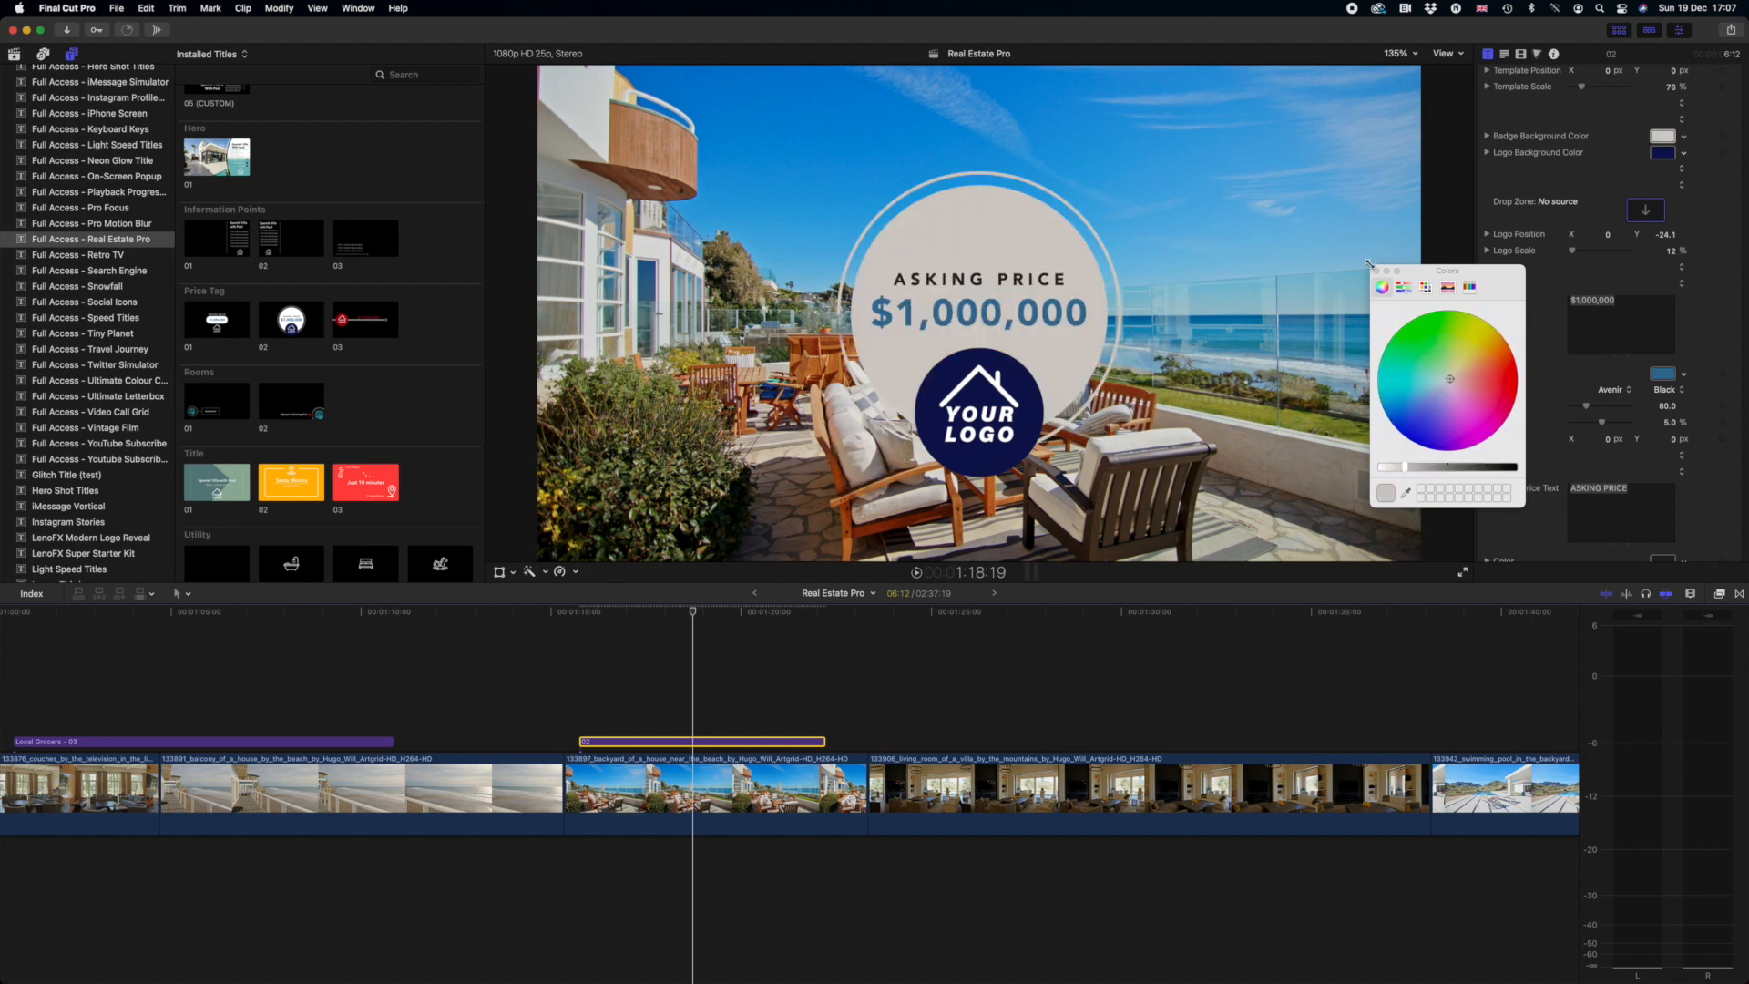
pyautogui.click(1379, 271)
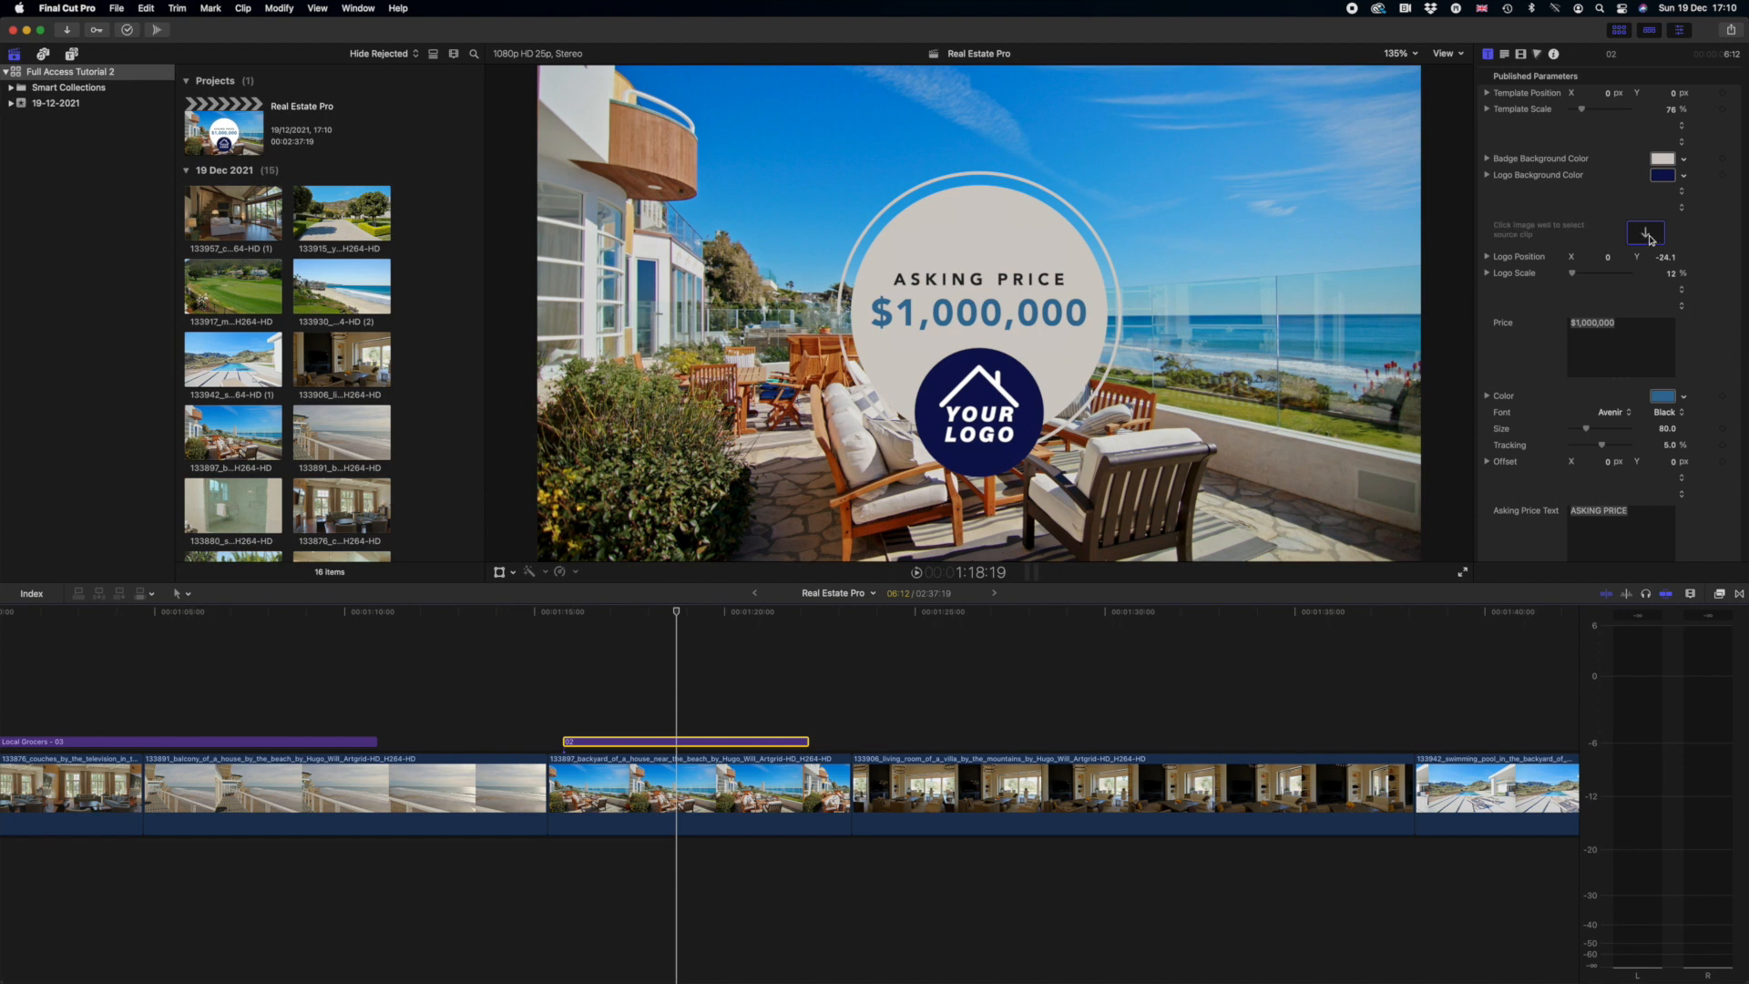
# Apply the 'real estate' logo image to the badge's Drop Zone, replacing the YOUR LOGO placeholder.
pyautogui.click(1647, 231)
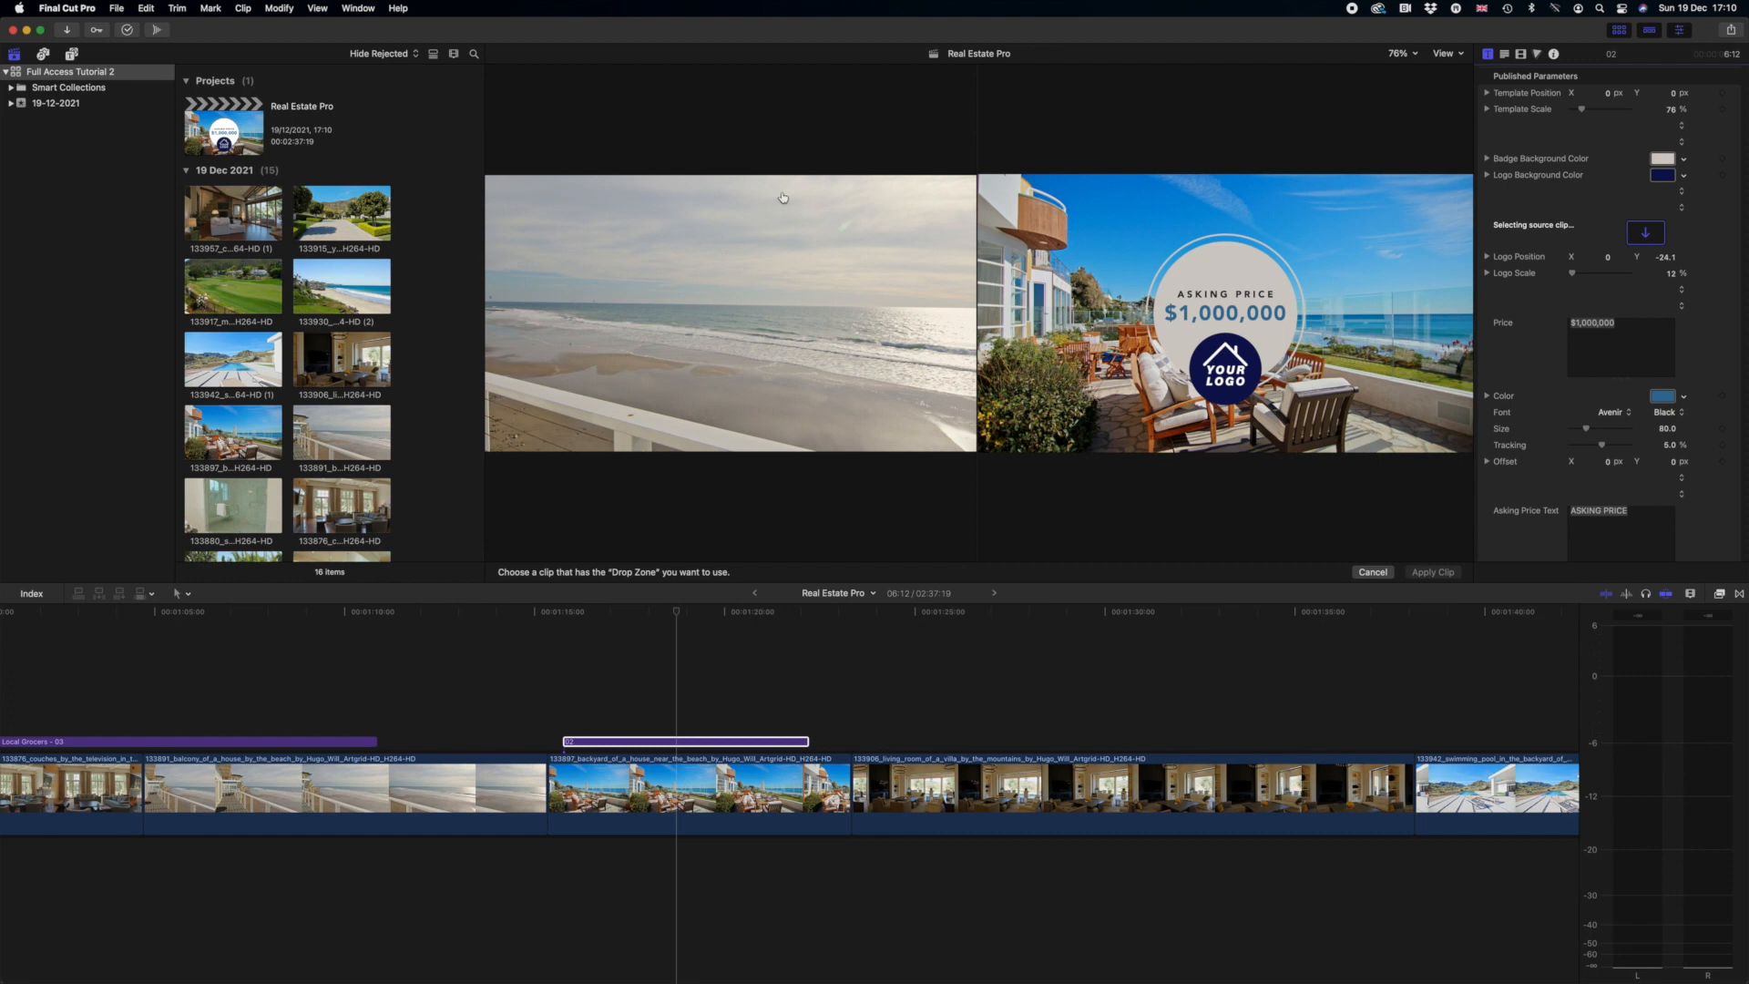
pyautogui.moveTo(428, 208)
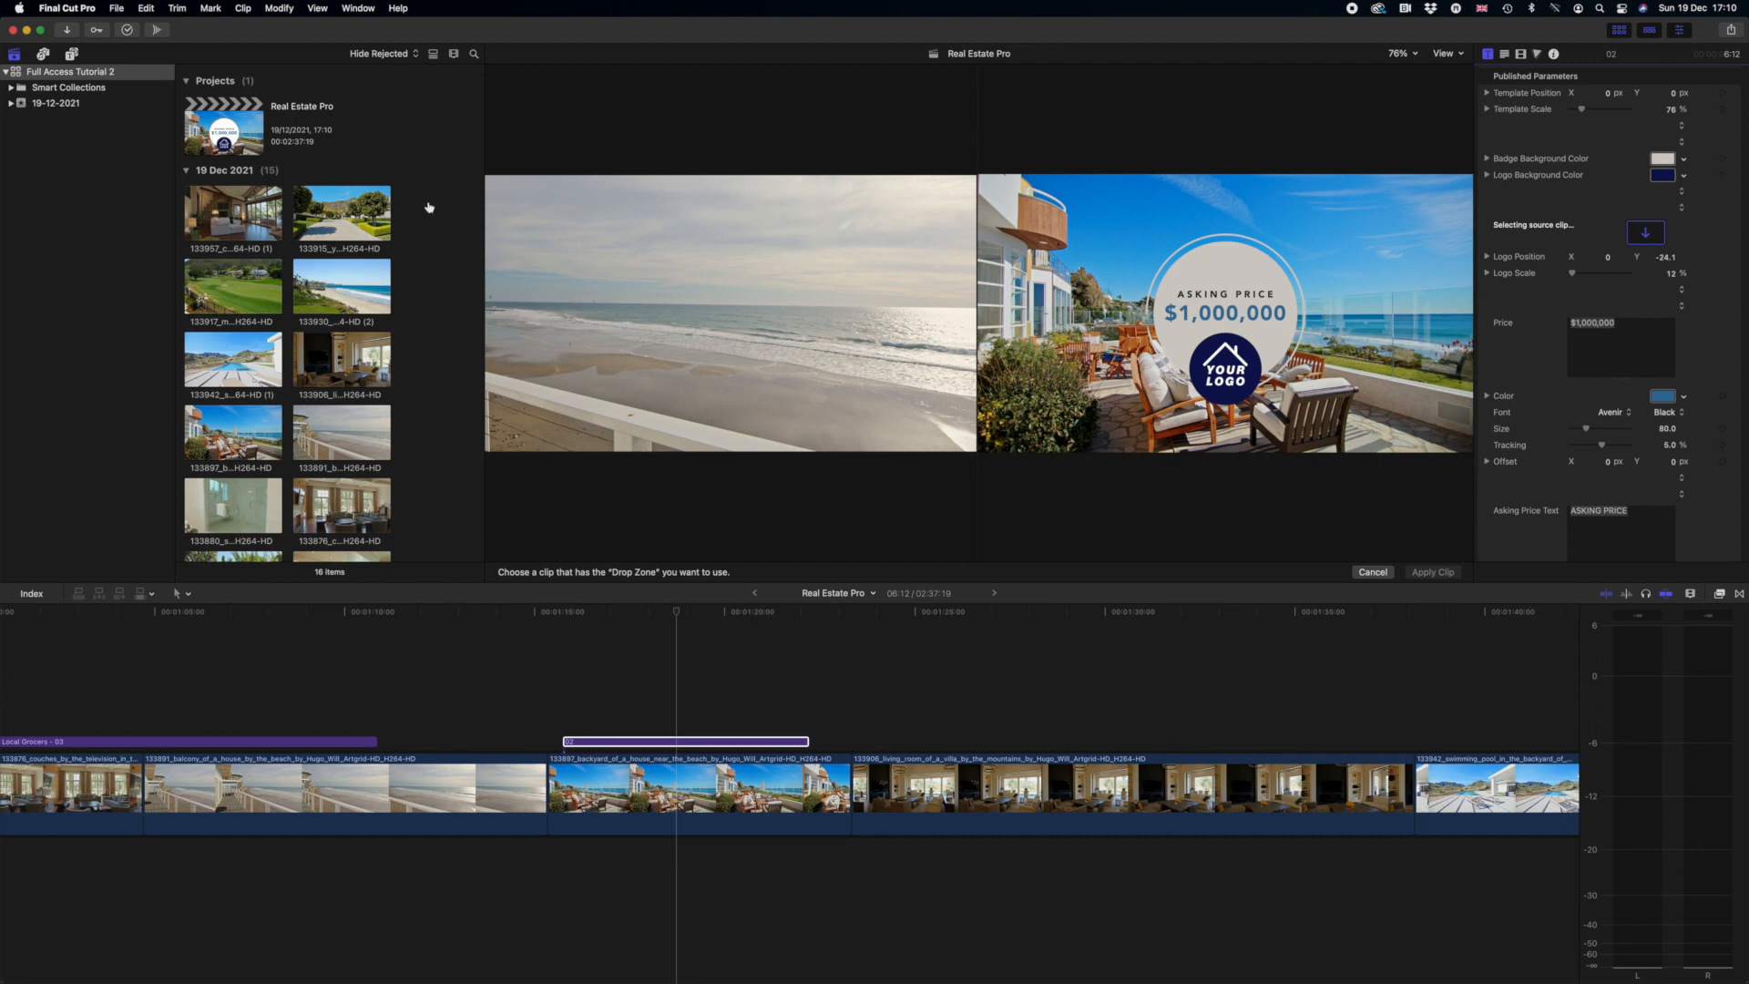
pyautogui.scroll(-3)
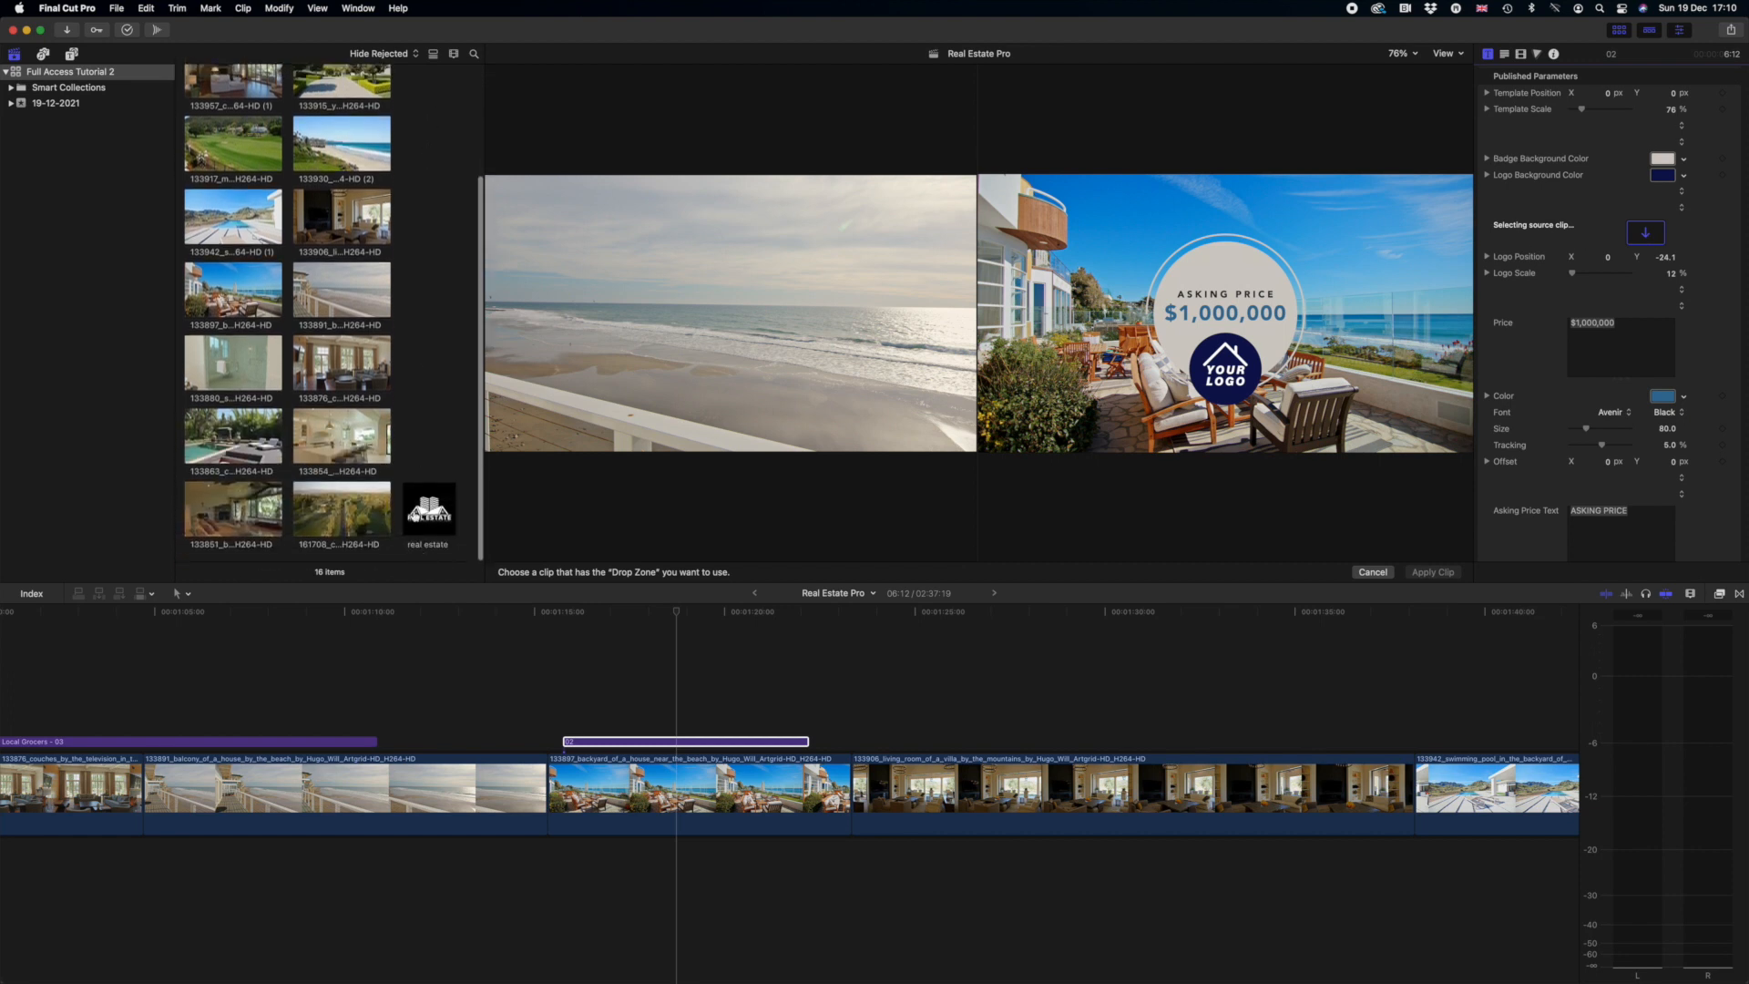
pyautogui.click(427, 508)
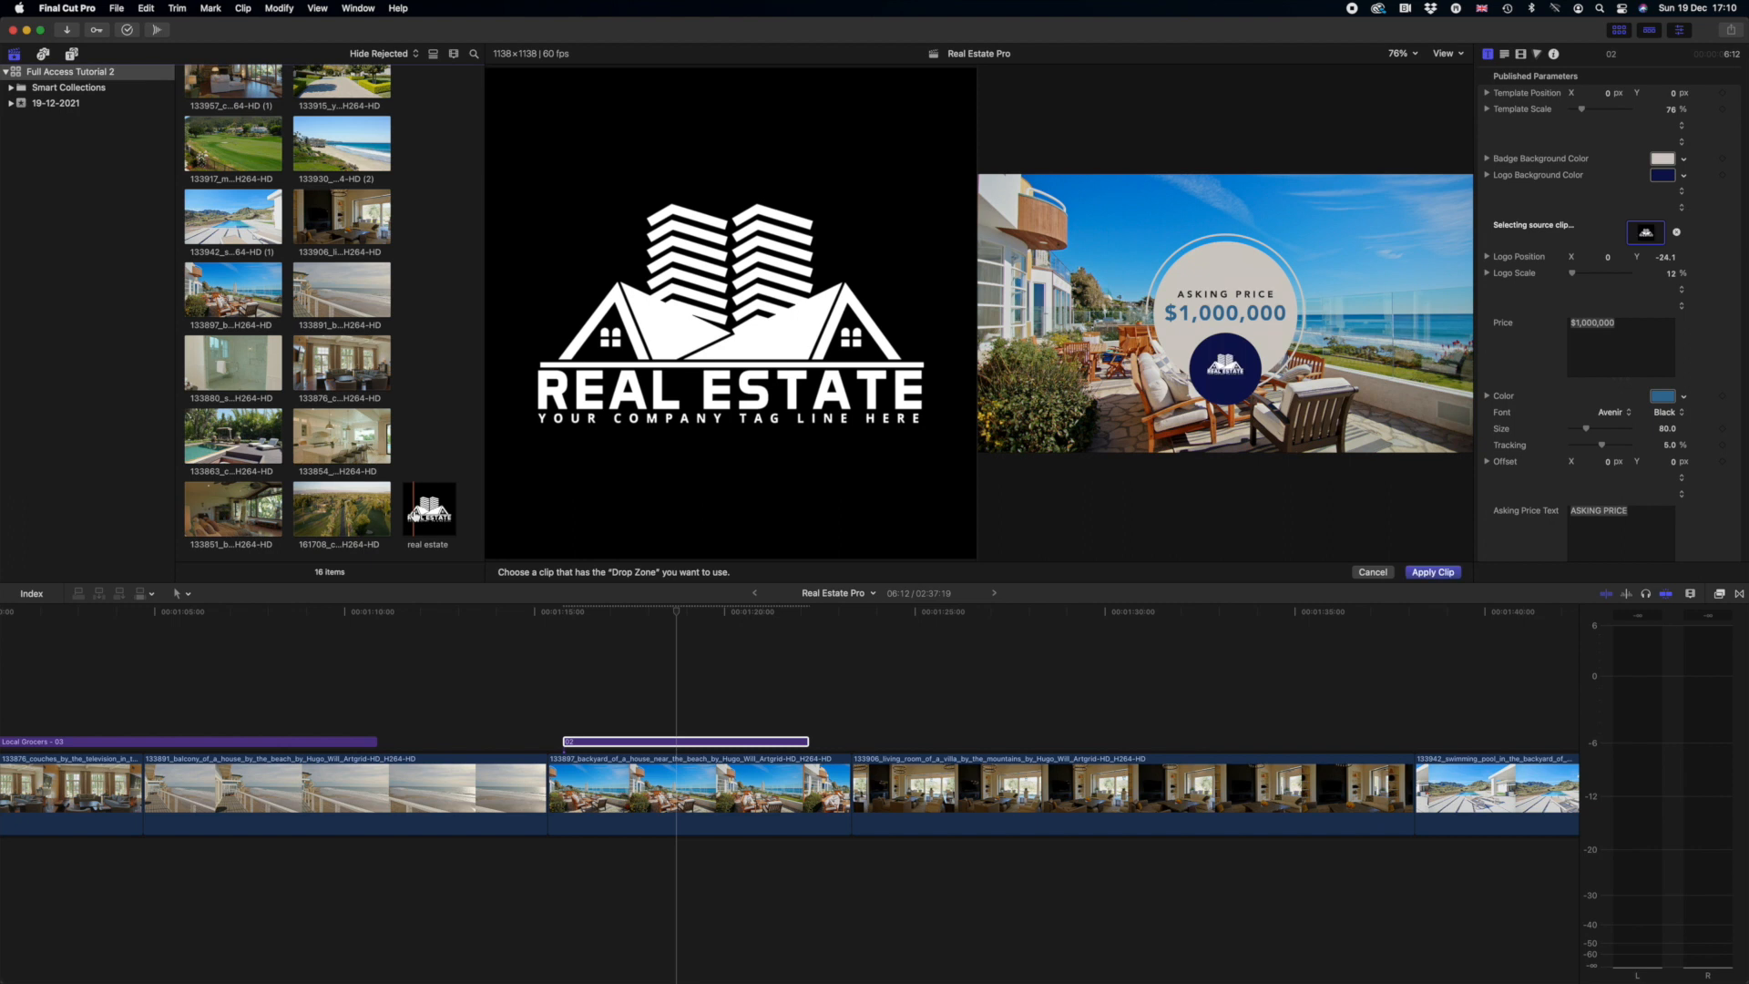
pyautogui.click(1432, 571)
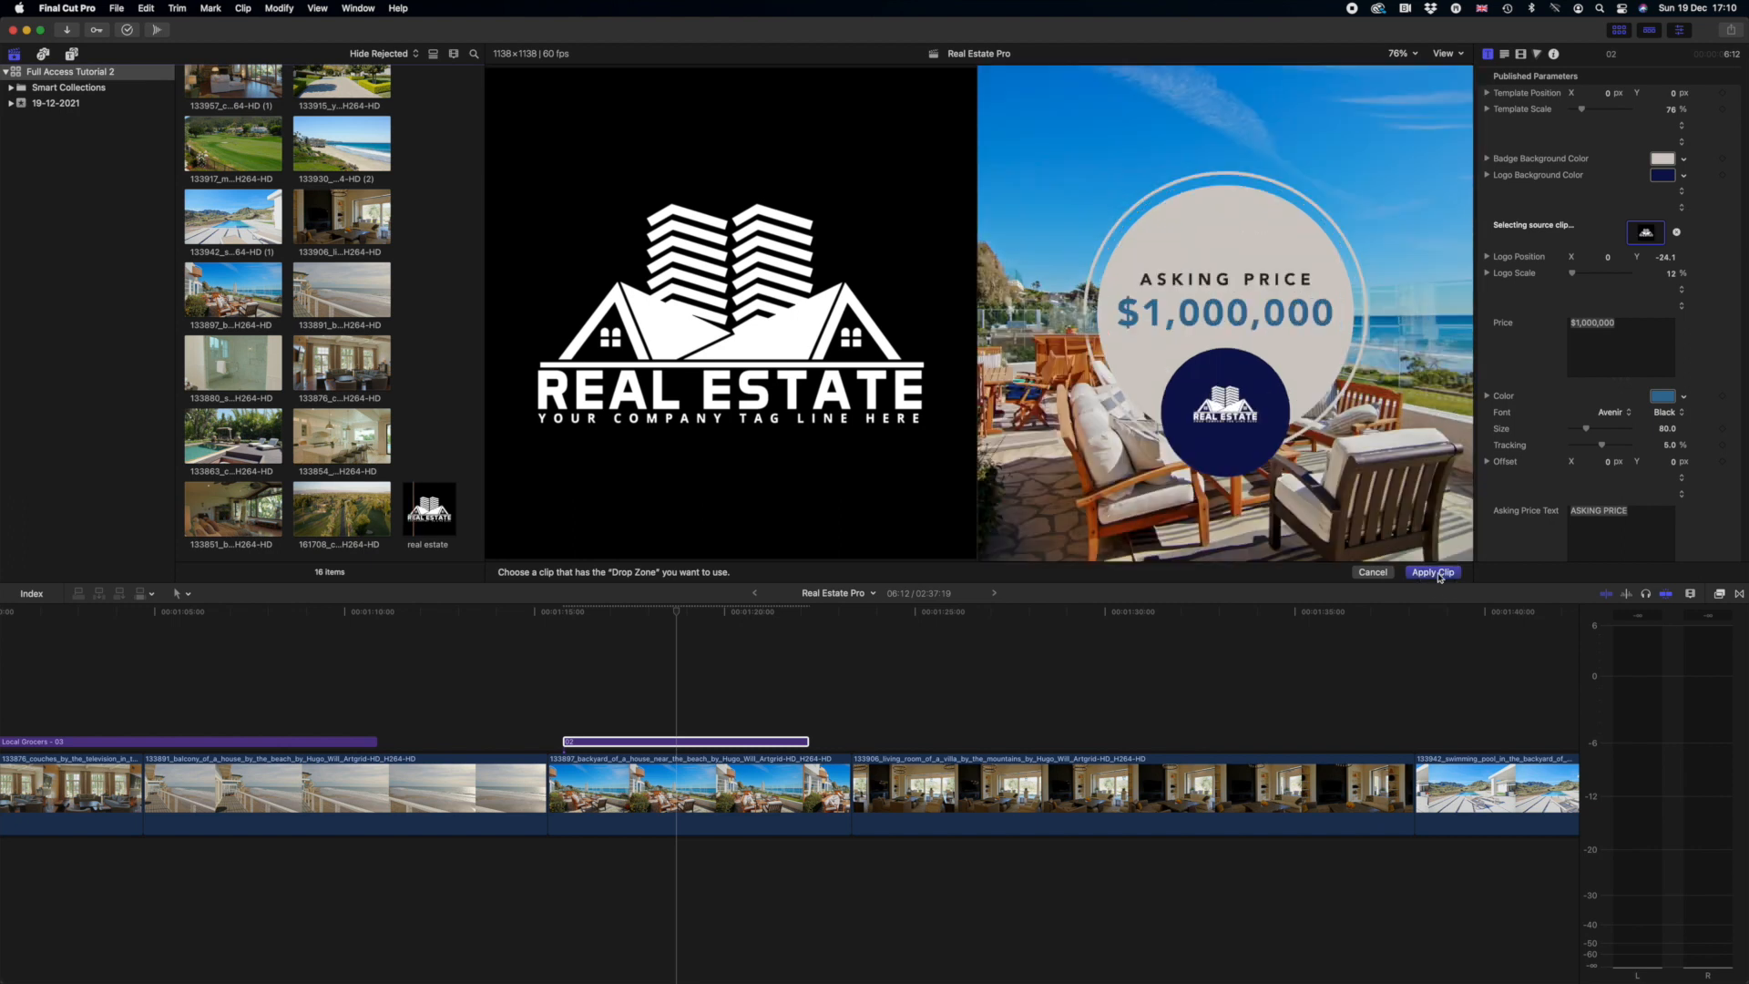
# Raise the Logo Scale from 12% to about 19% so the logo fills the navy circle.
pyautogui.click(1432, 572)
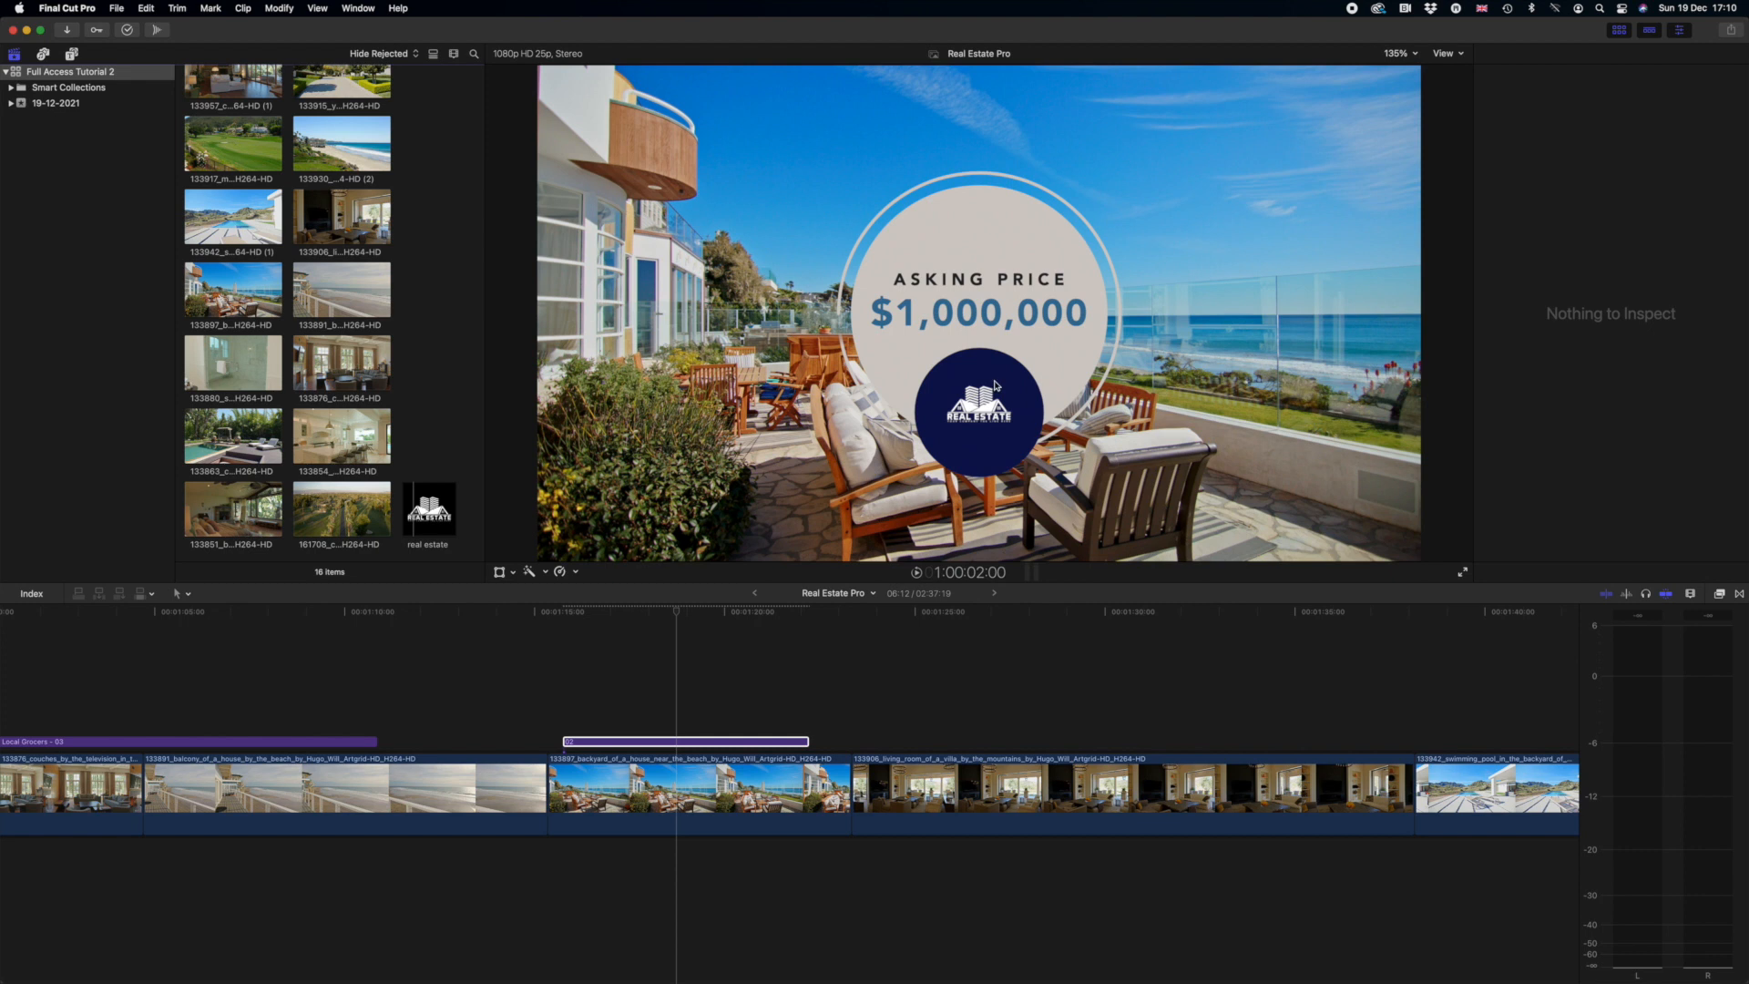
pyautogui.moveTo(930, 421)
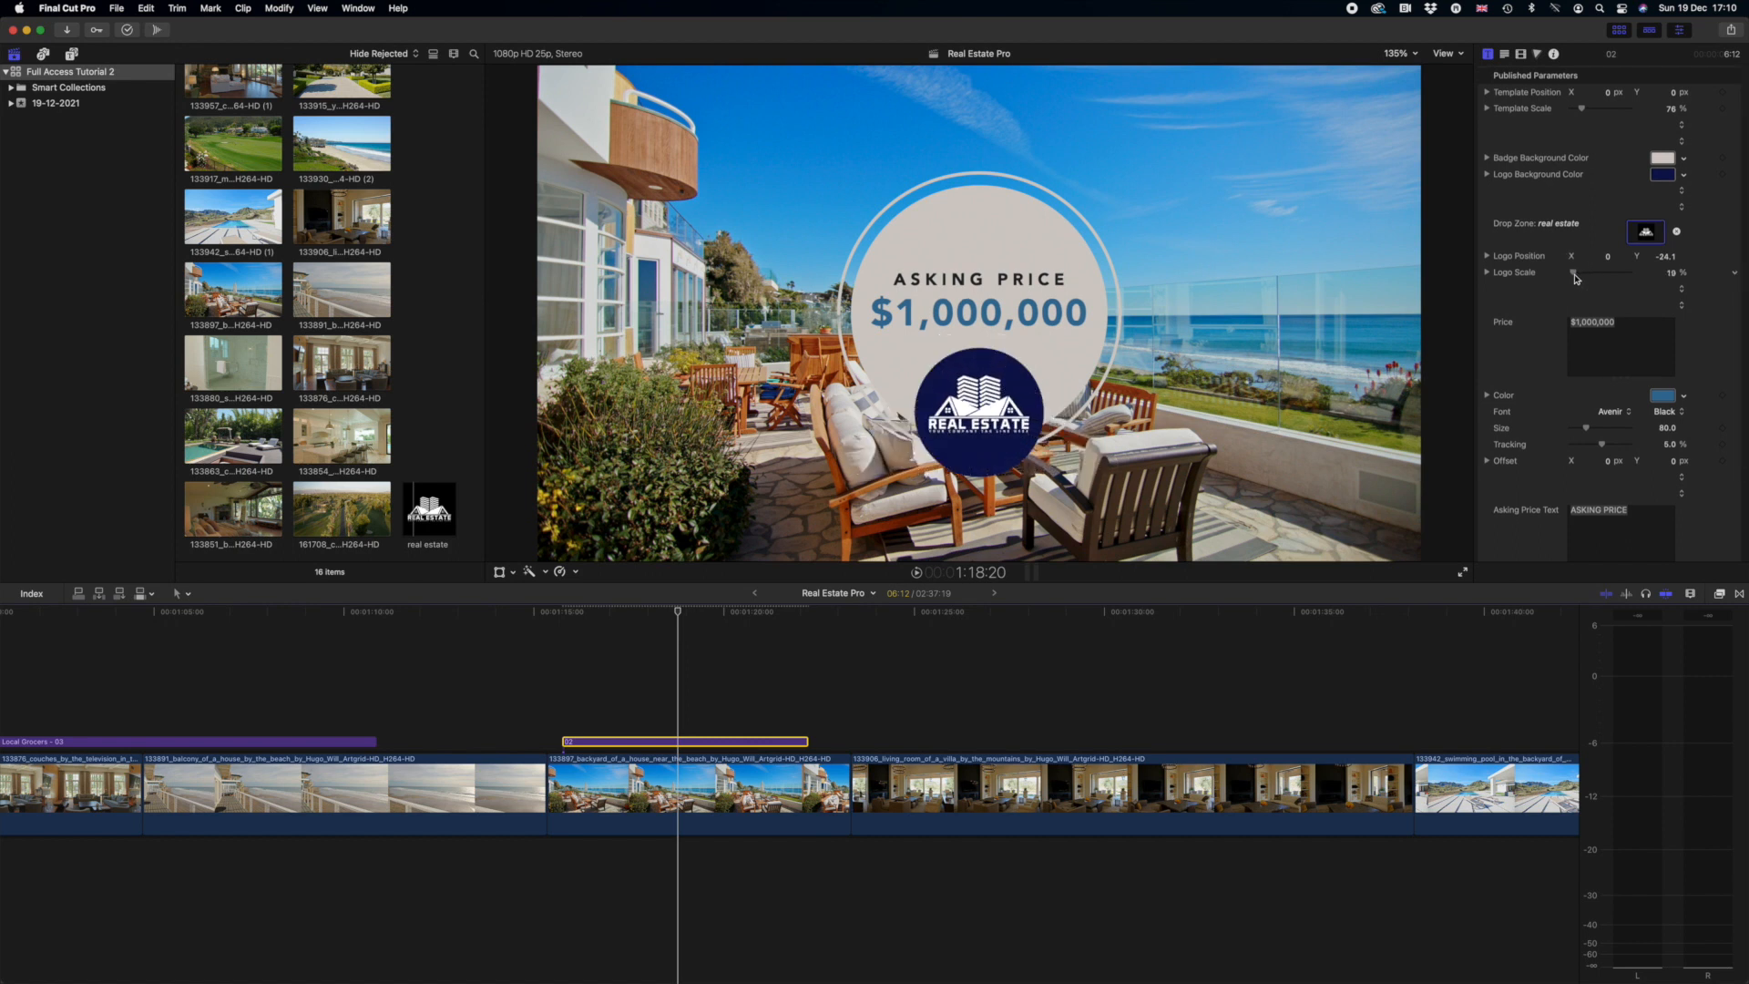
pyautogui.click(1663, 257)
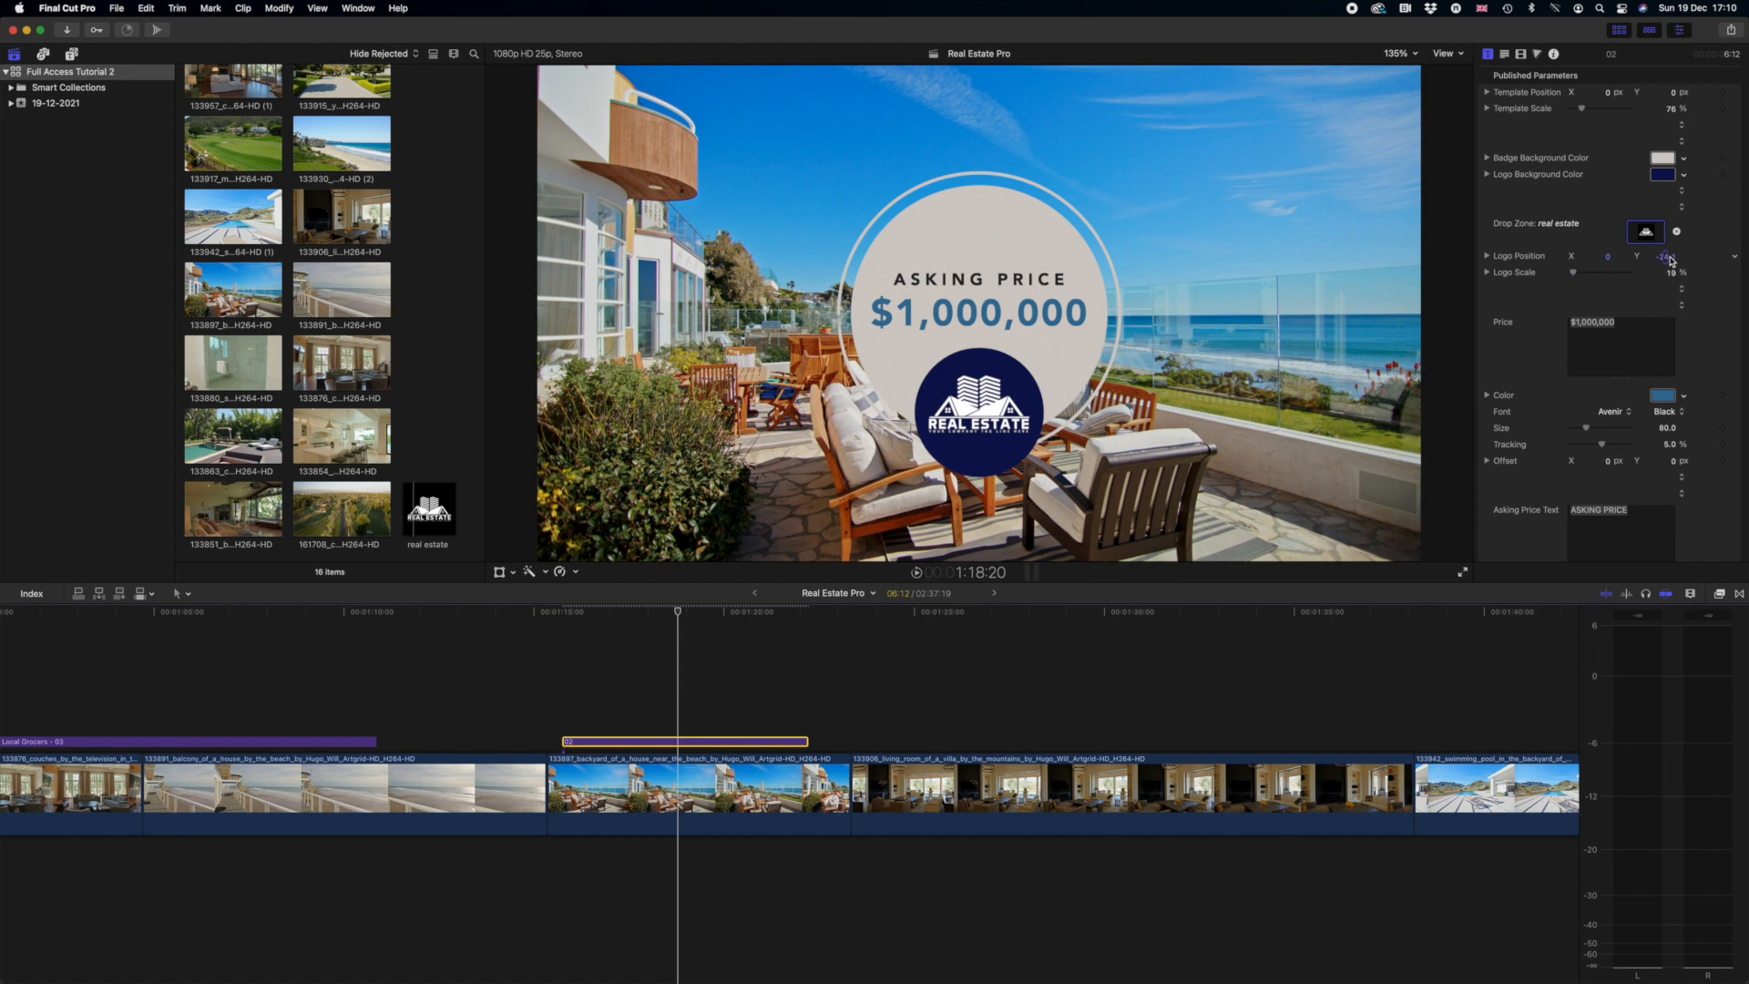
pyautogui.scroll(-3)
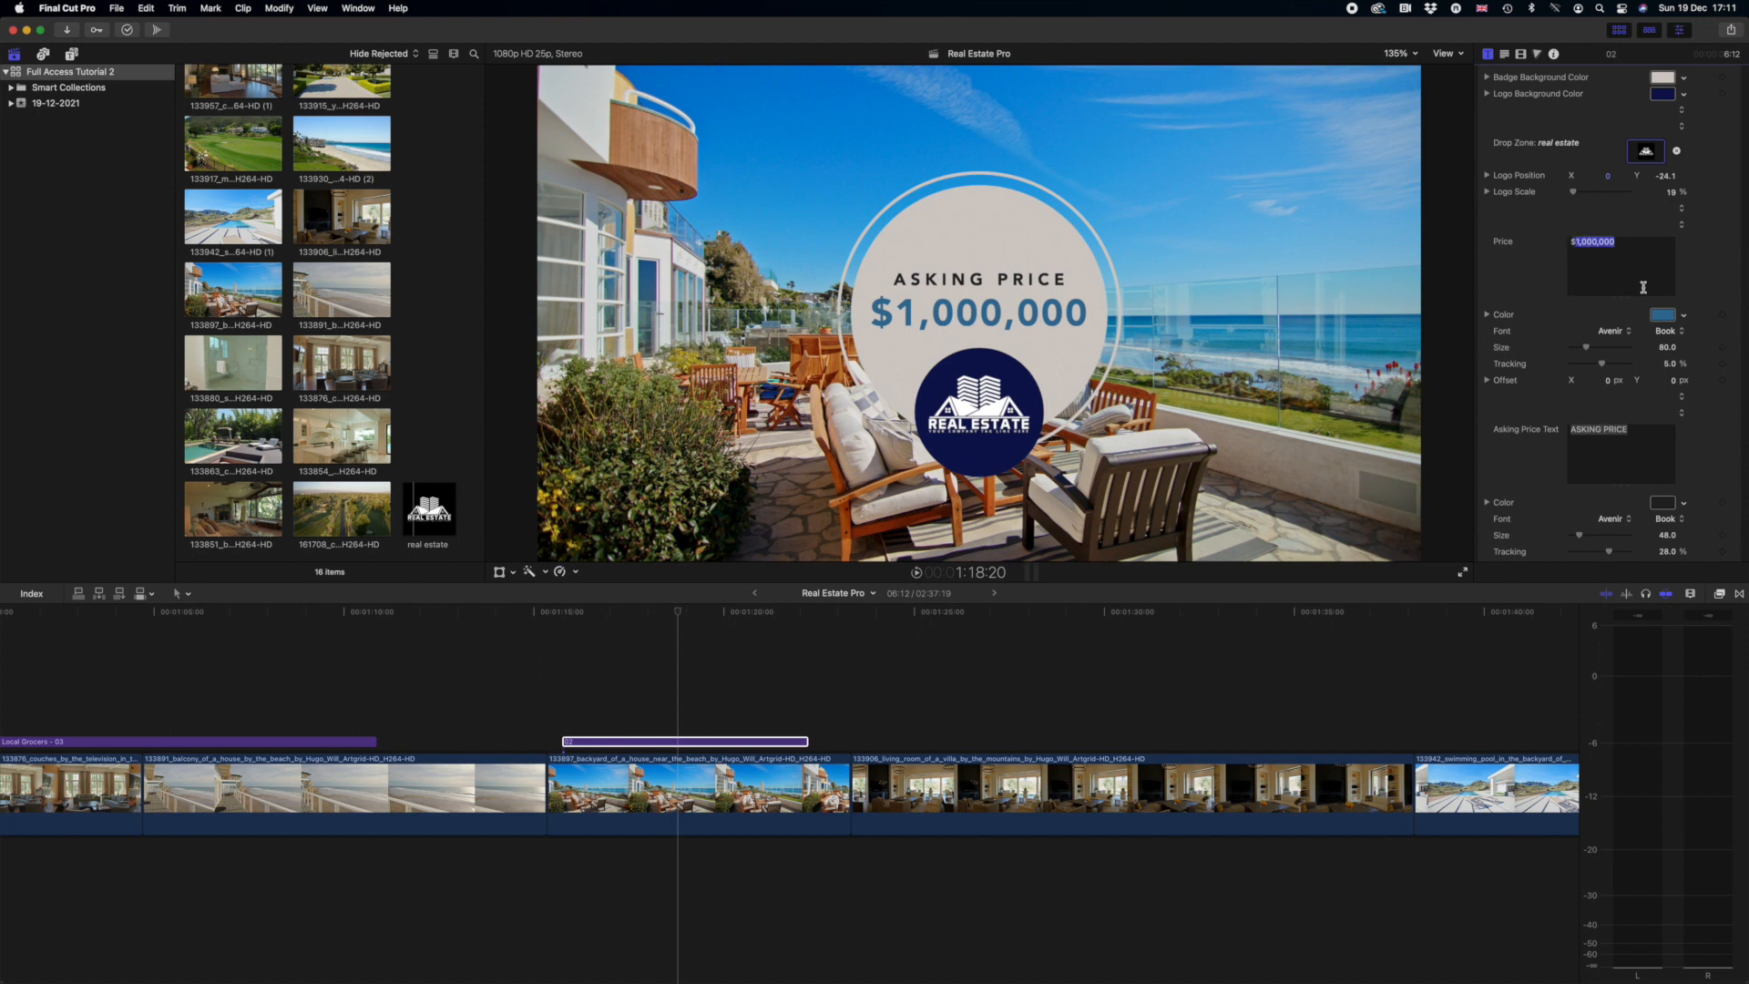
# Change the badge Price to $3,500,000 with white text.
pyautogui.write('$3,5')
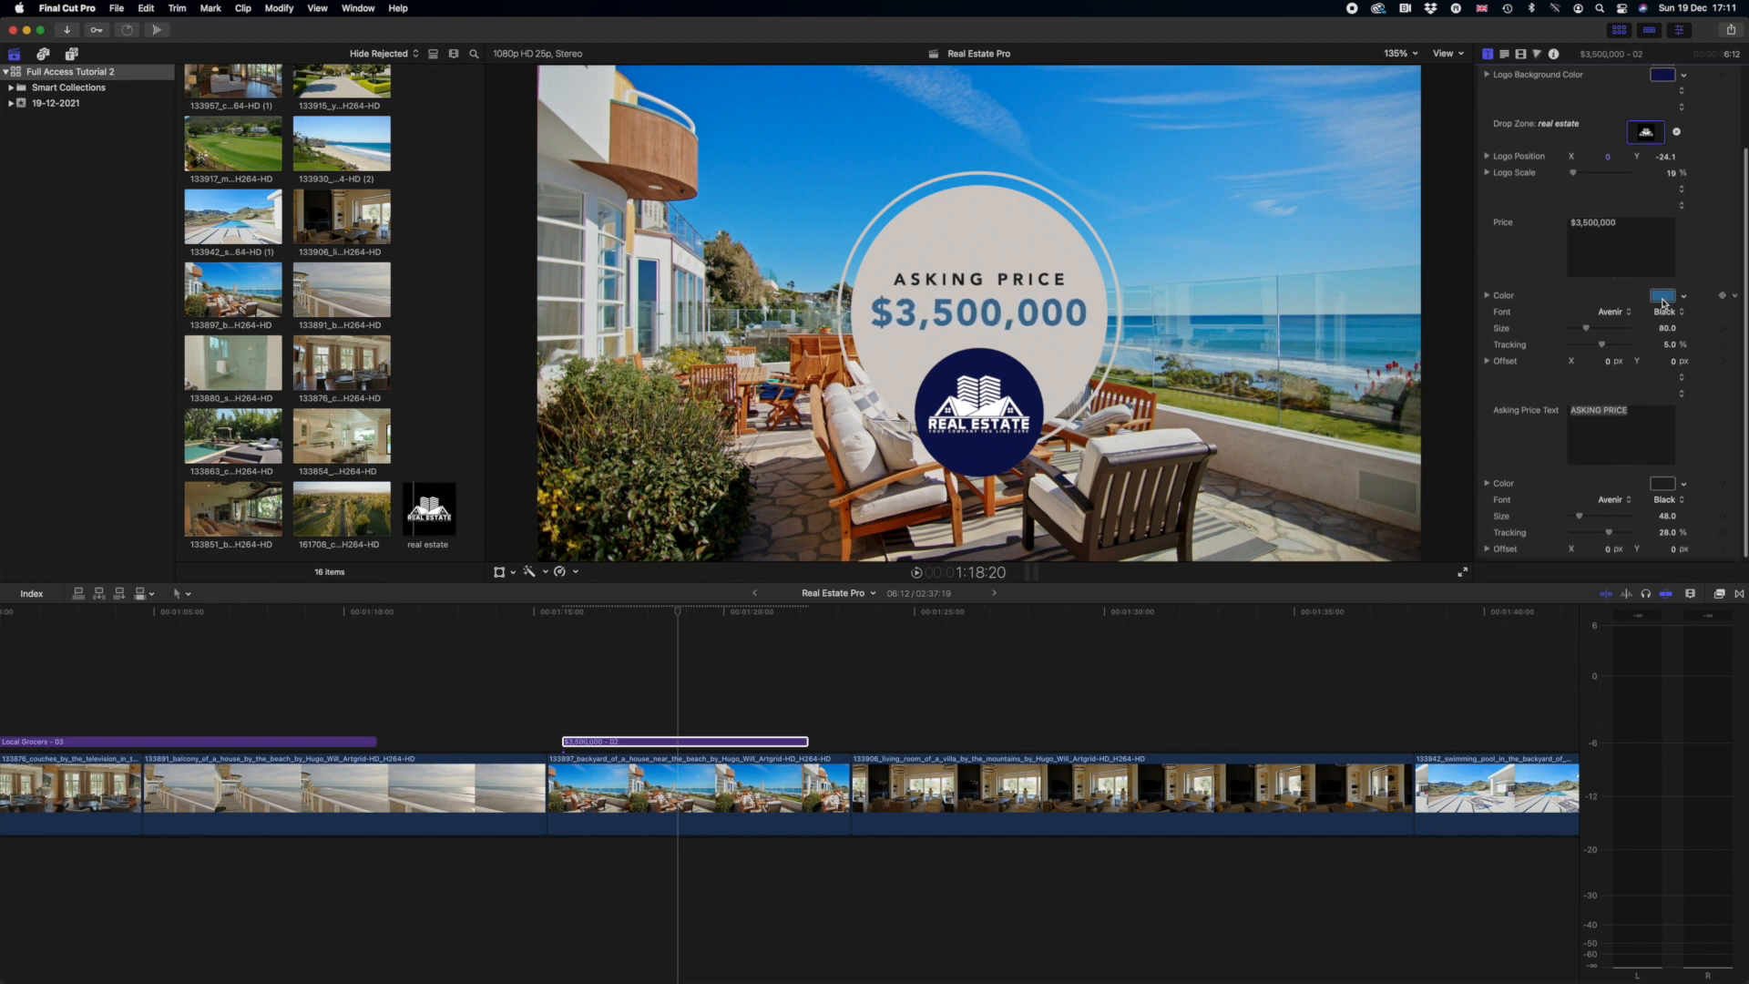
pyautogui.click(1661, 295)
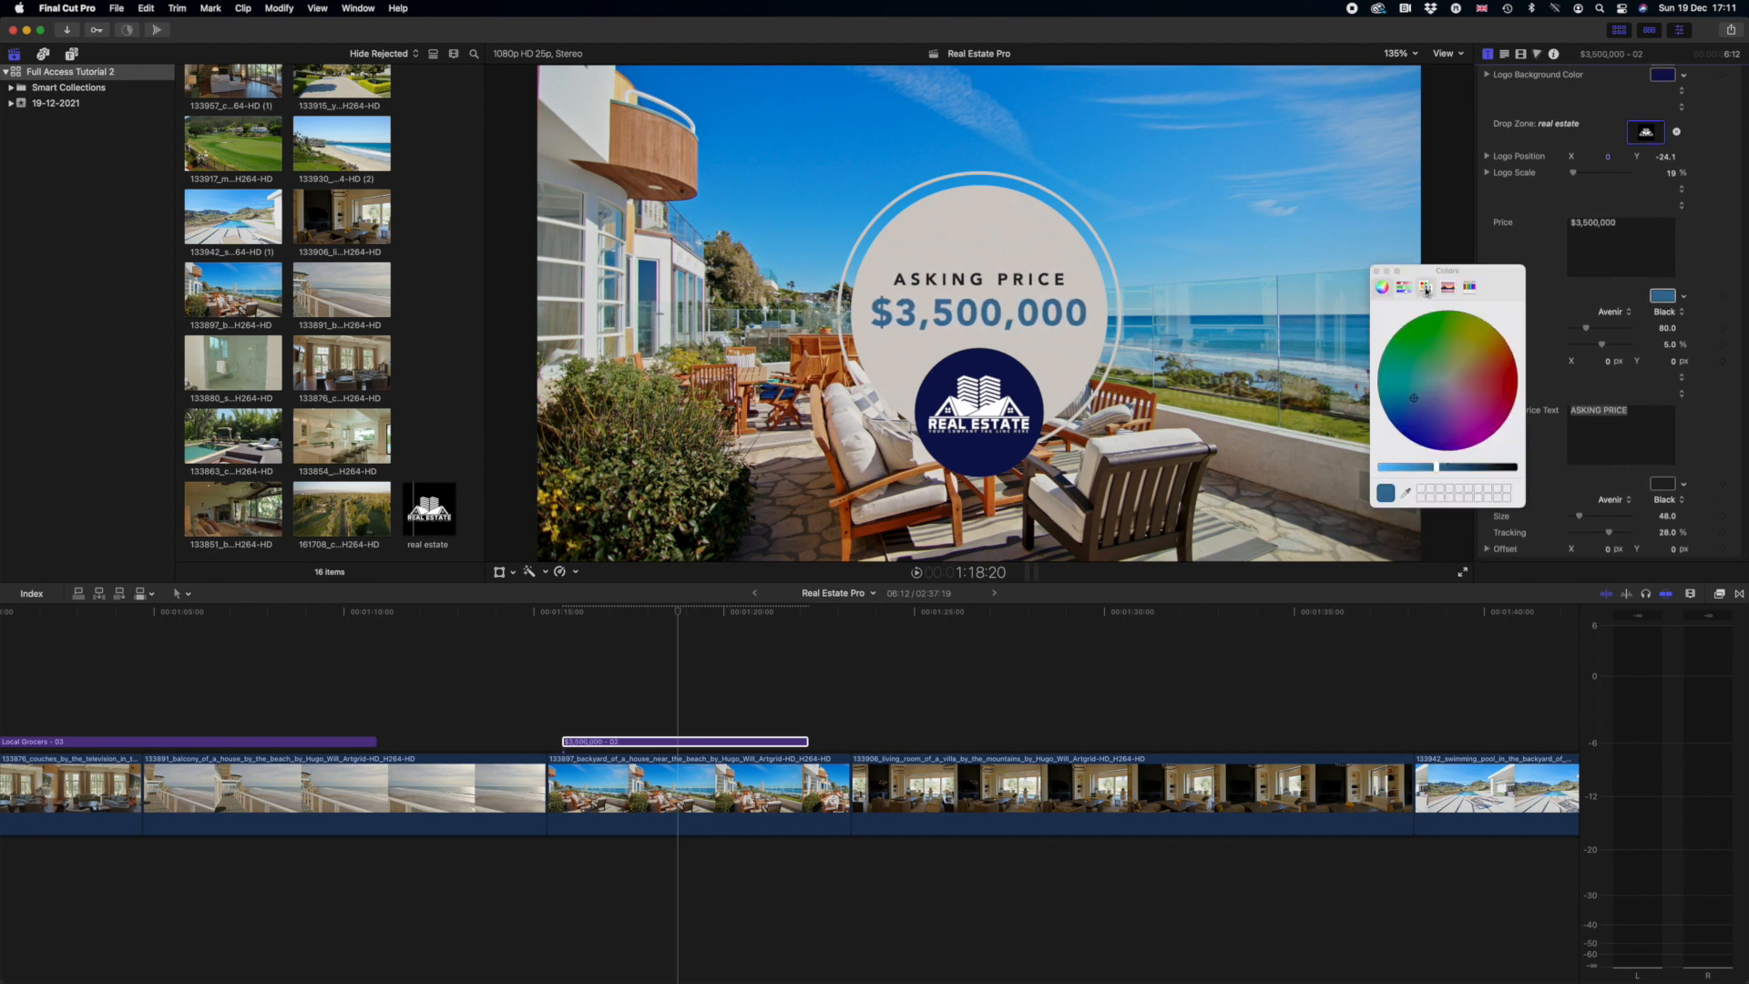
pyautogui.click(1402, 286)
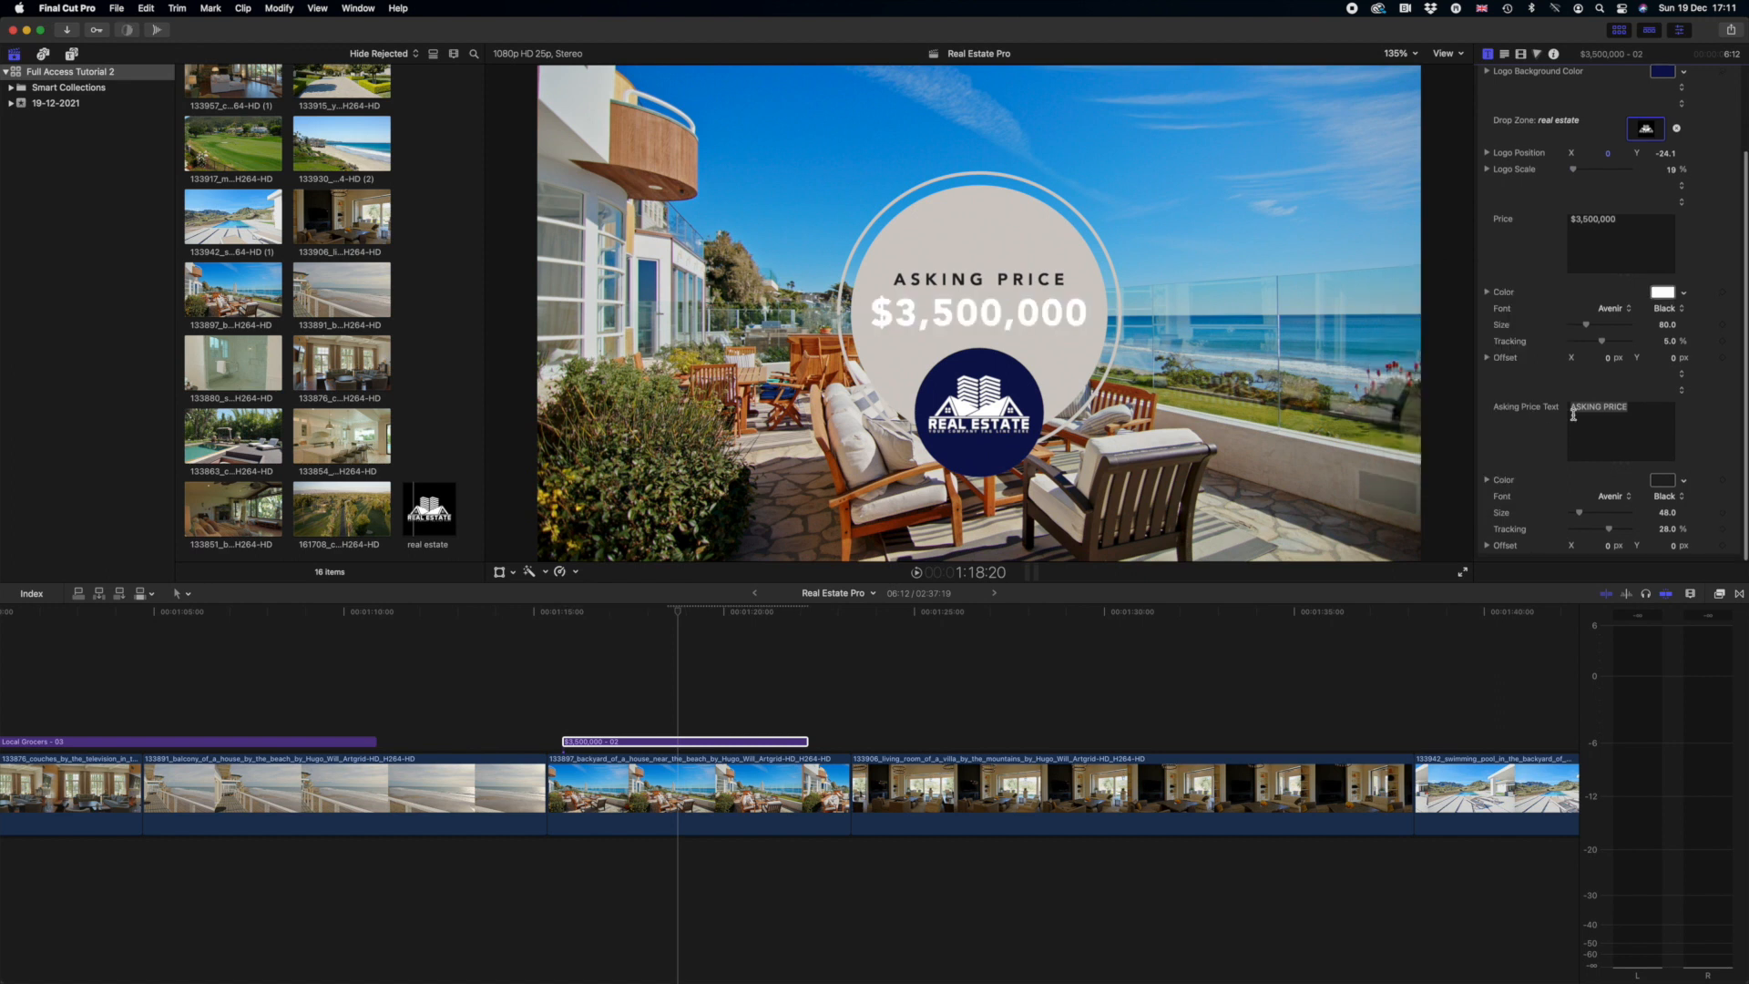
# Replace the ASKING PRICE heading with 'OFFERS OVER:'.
pyautogui.click(1668, 308)
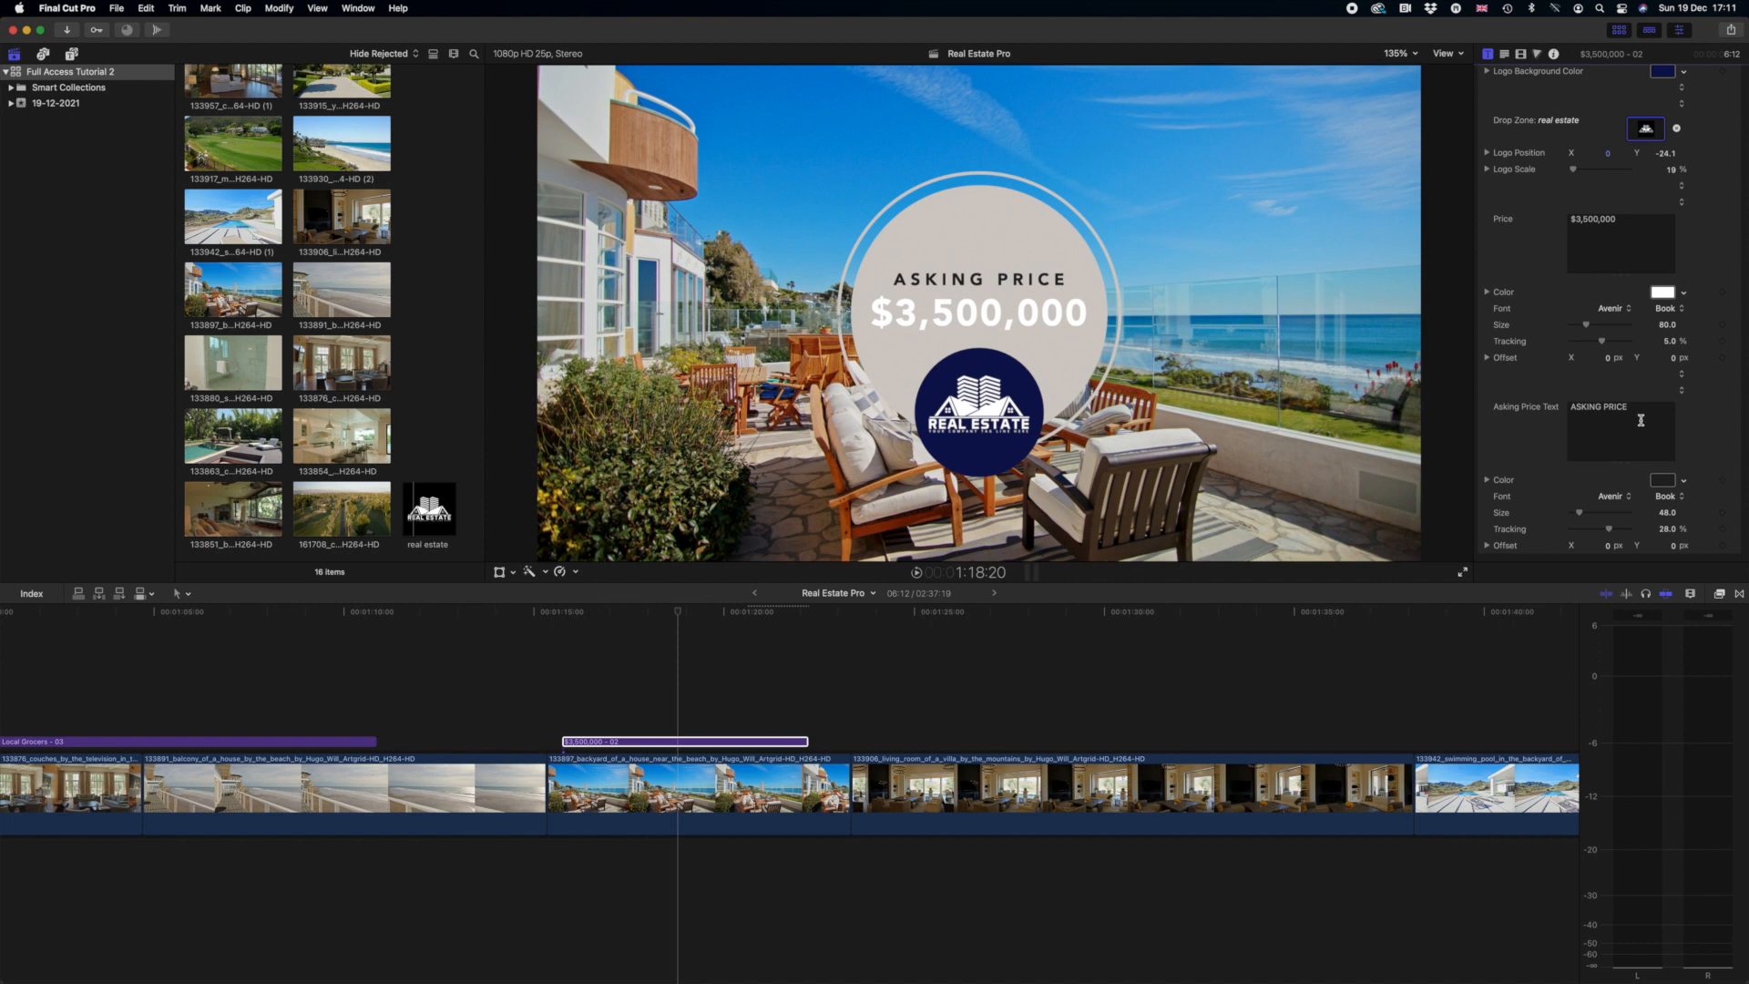
pyautogui.doubleClick(1597, 407)
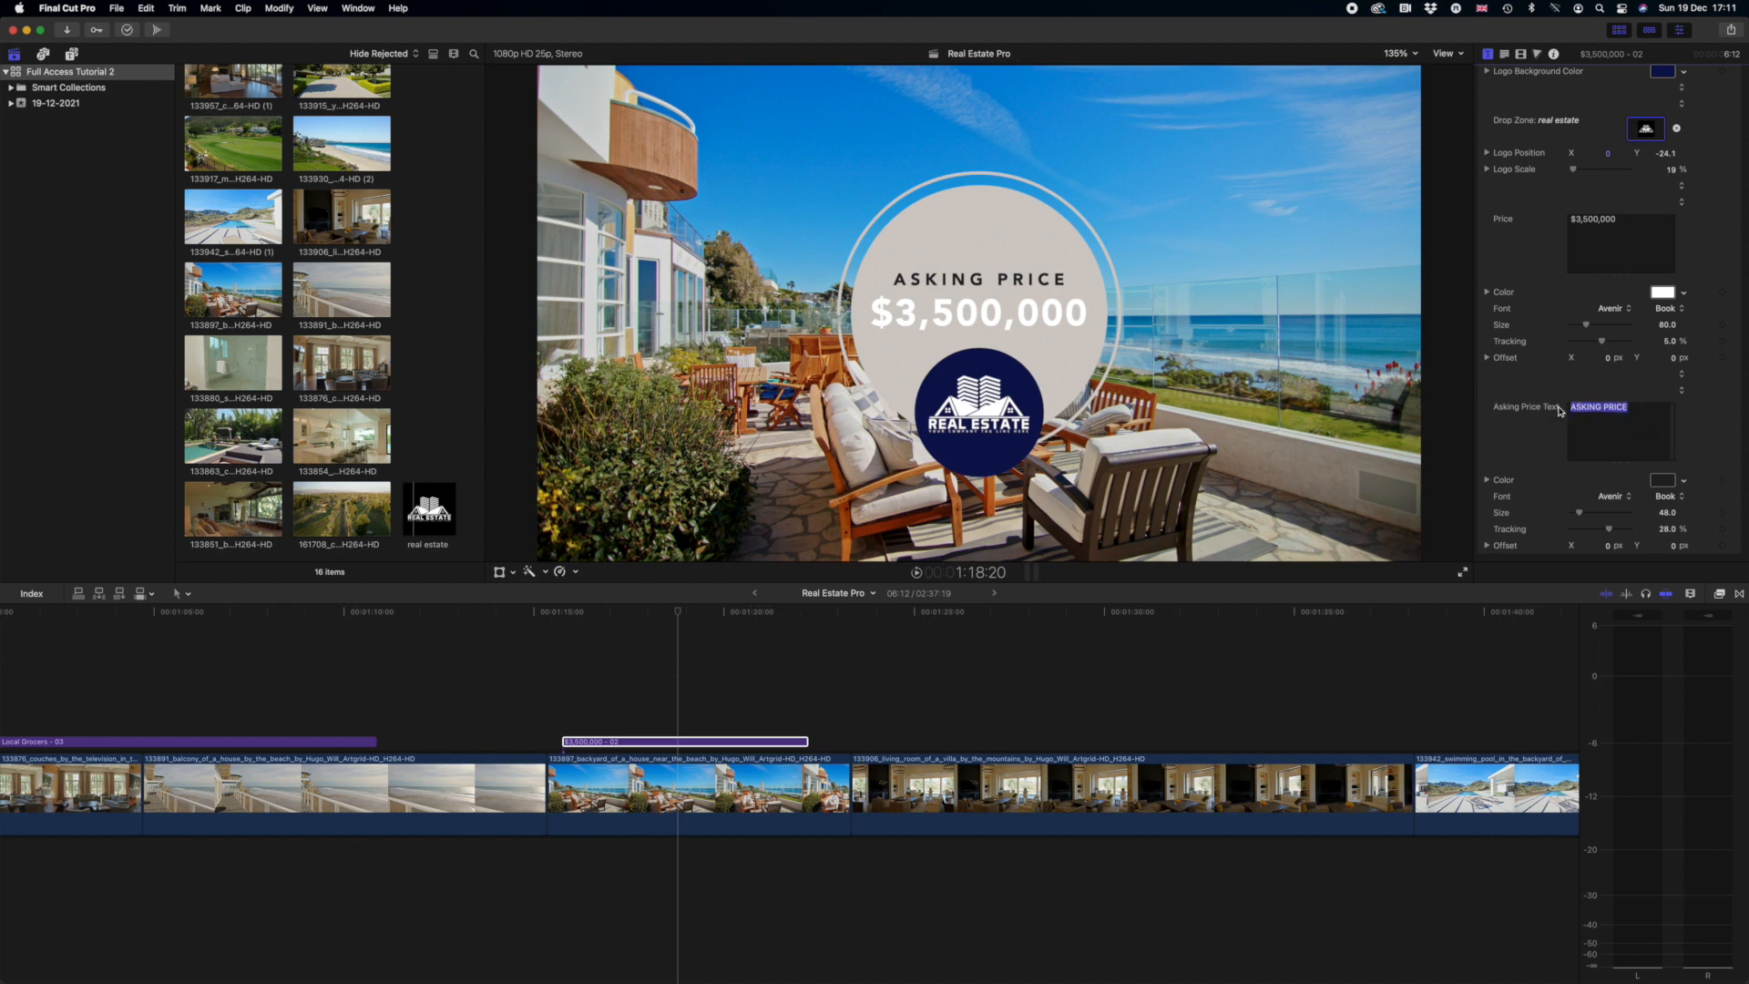
pyautogui.write('OFFERS OVER:')
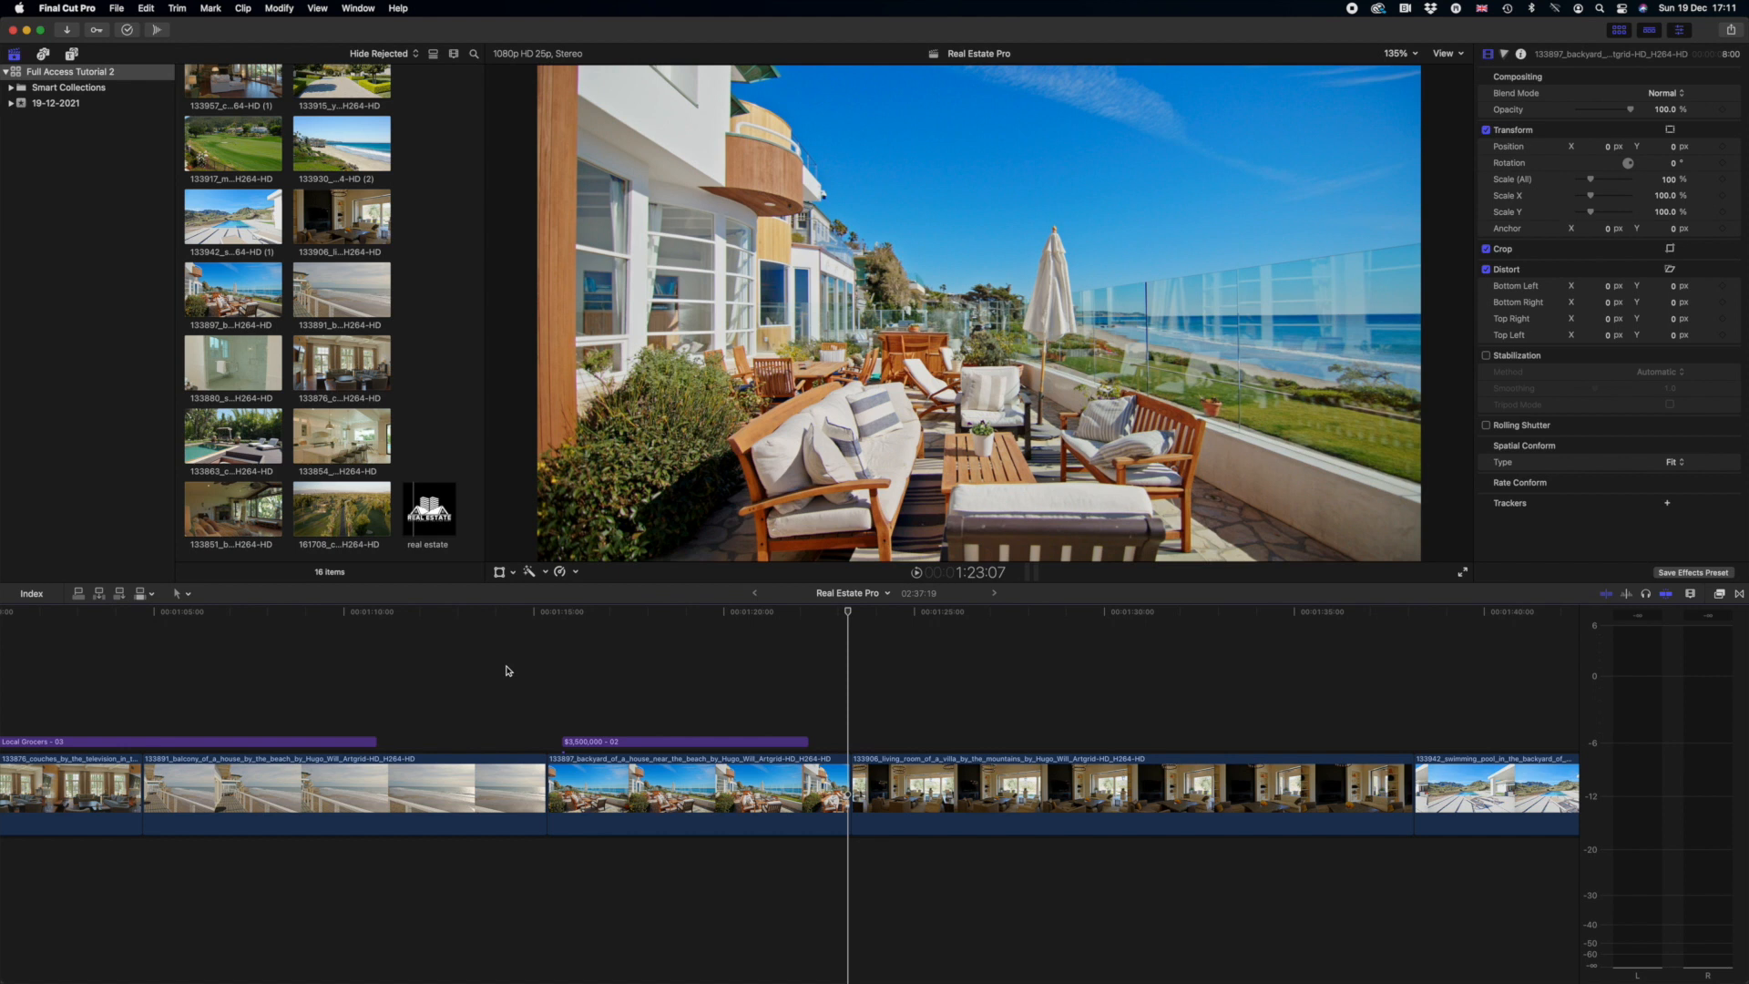
pyautogui.moveTo(507, 671)
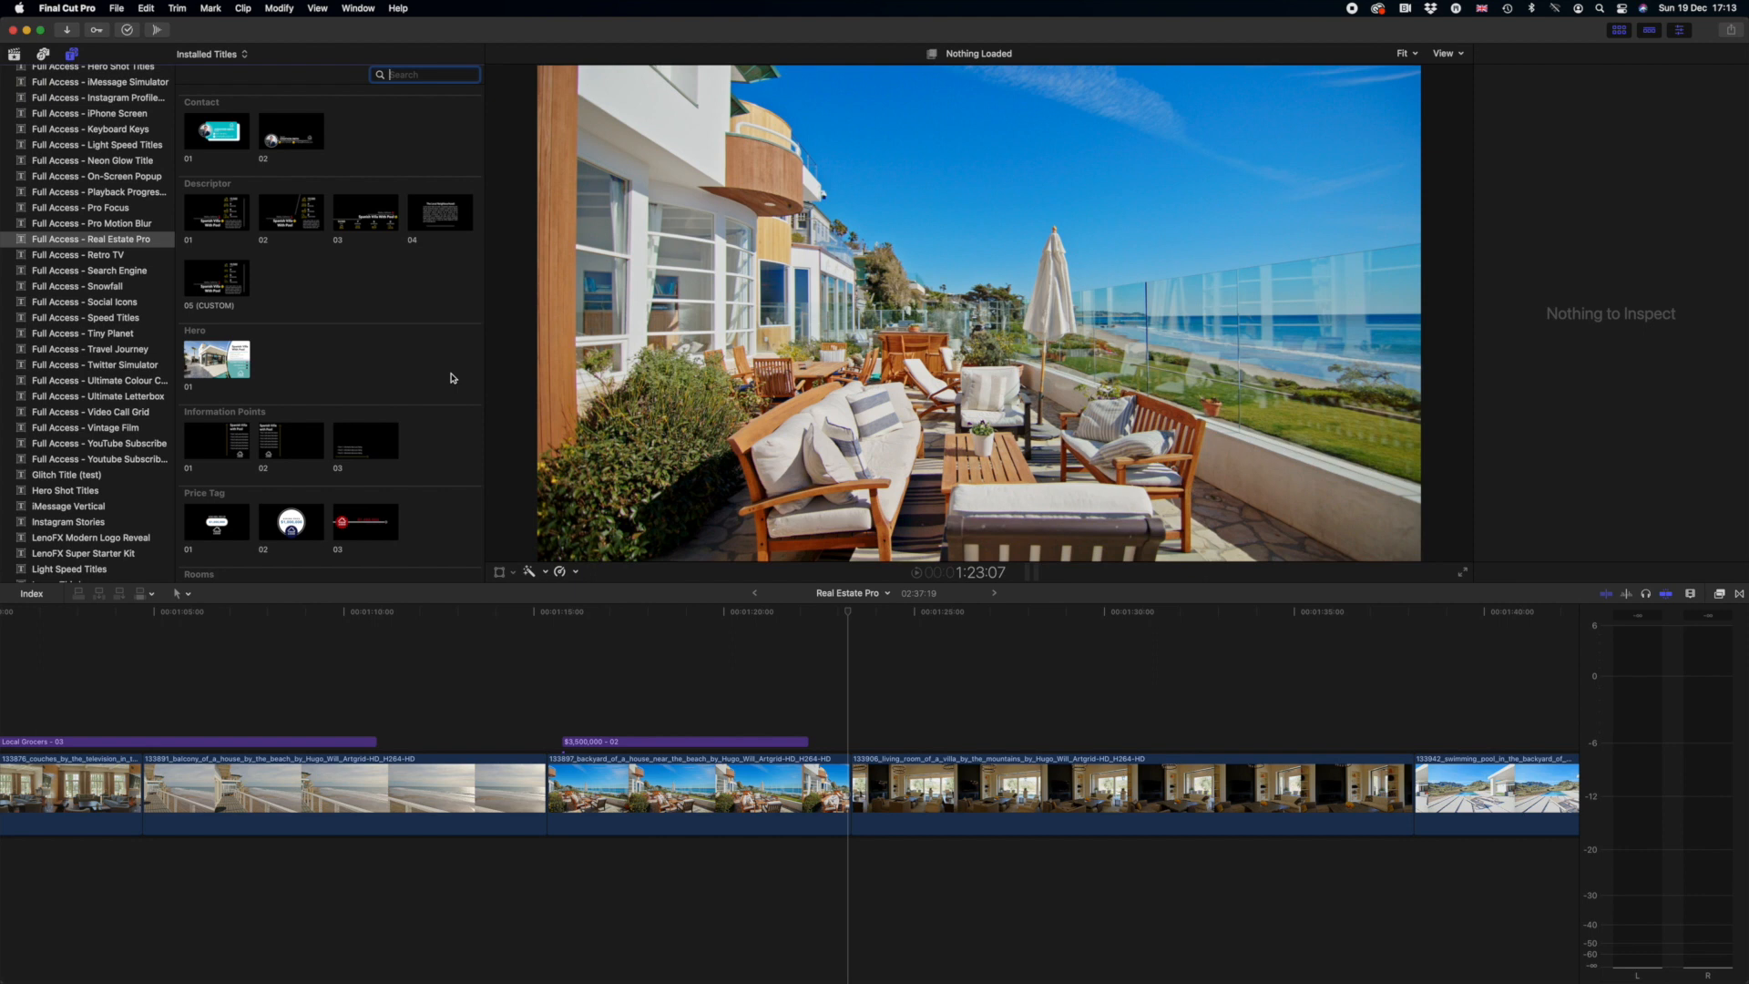
# Add Contact title 01 above the aerial beach clip and select it.
pyautogui.click(663, 787)
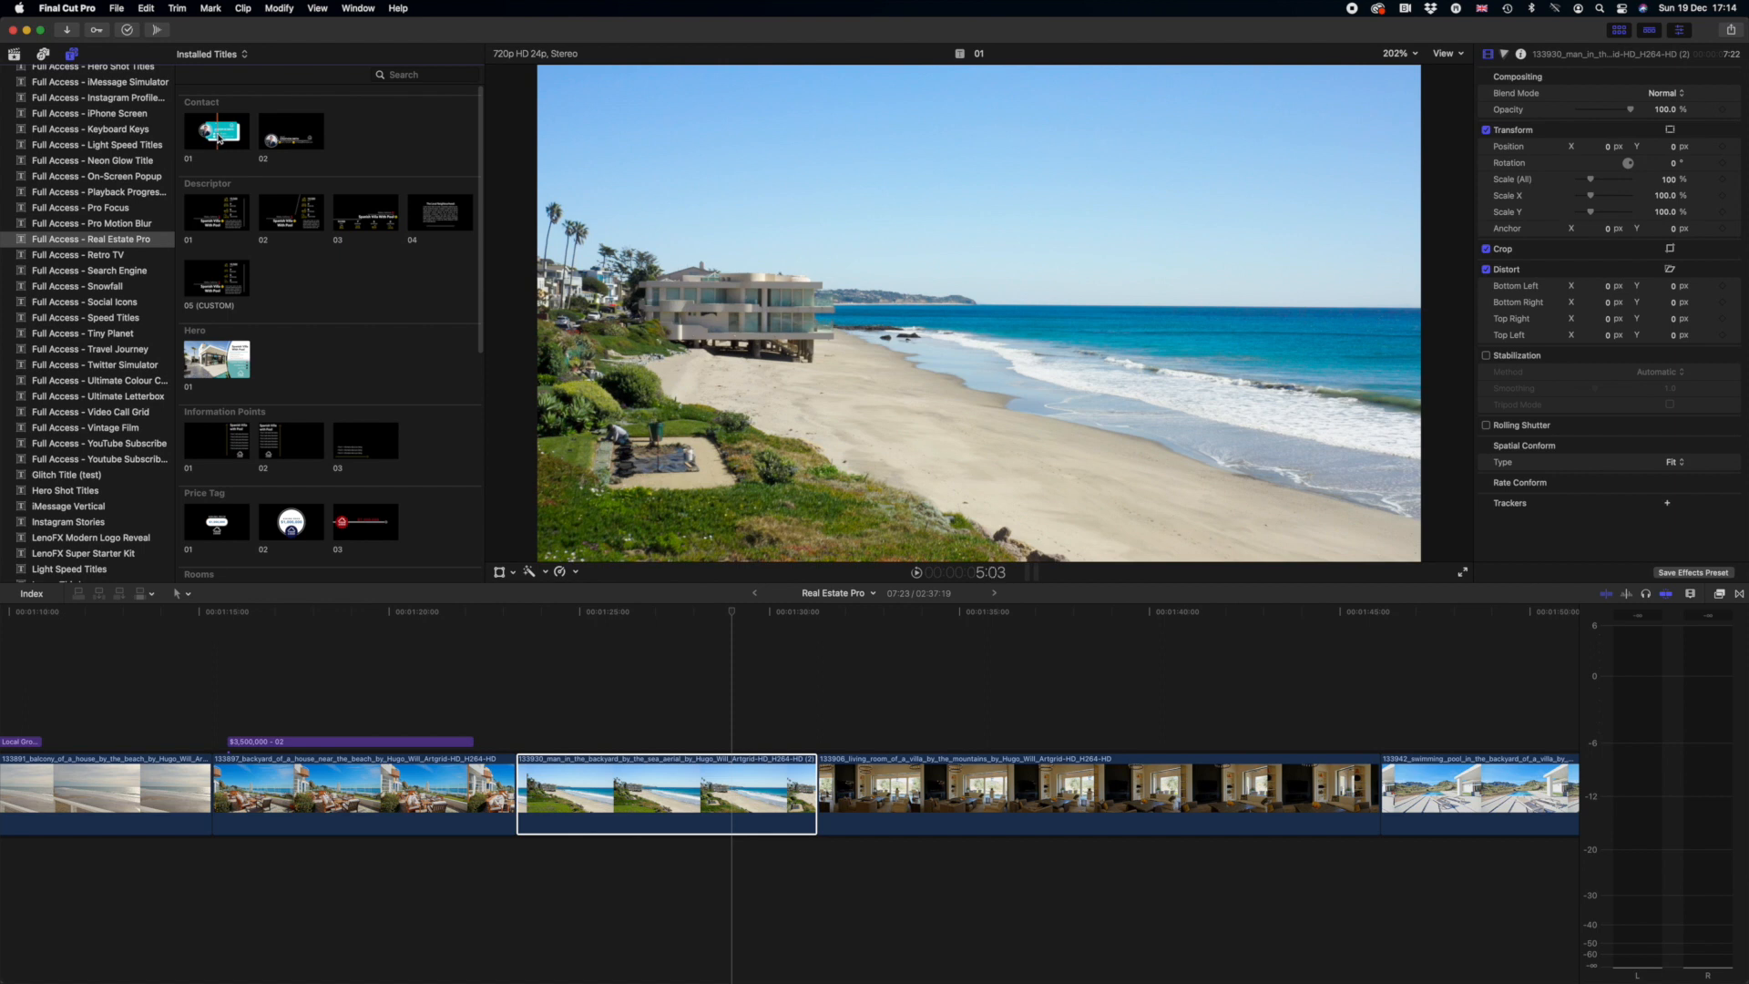
pyautogui.moveTo(217, 131)
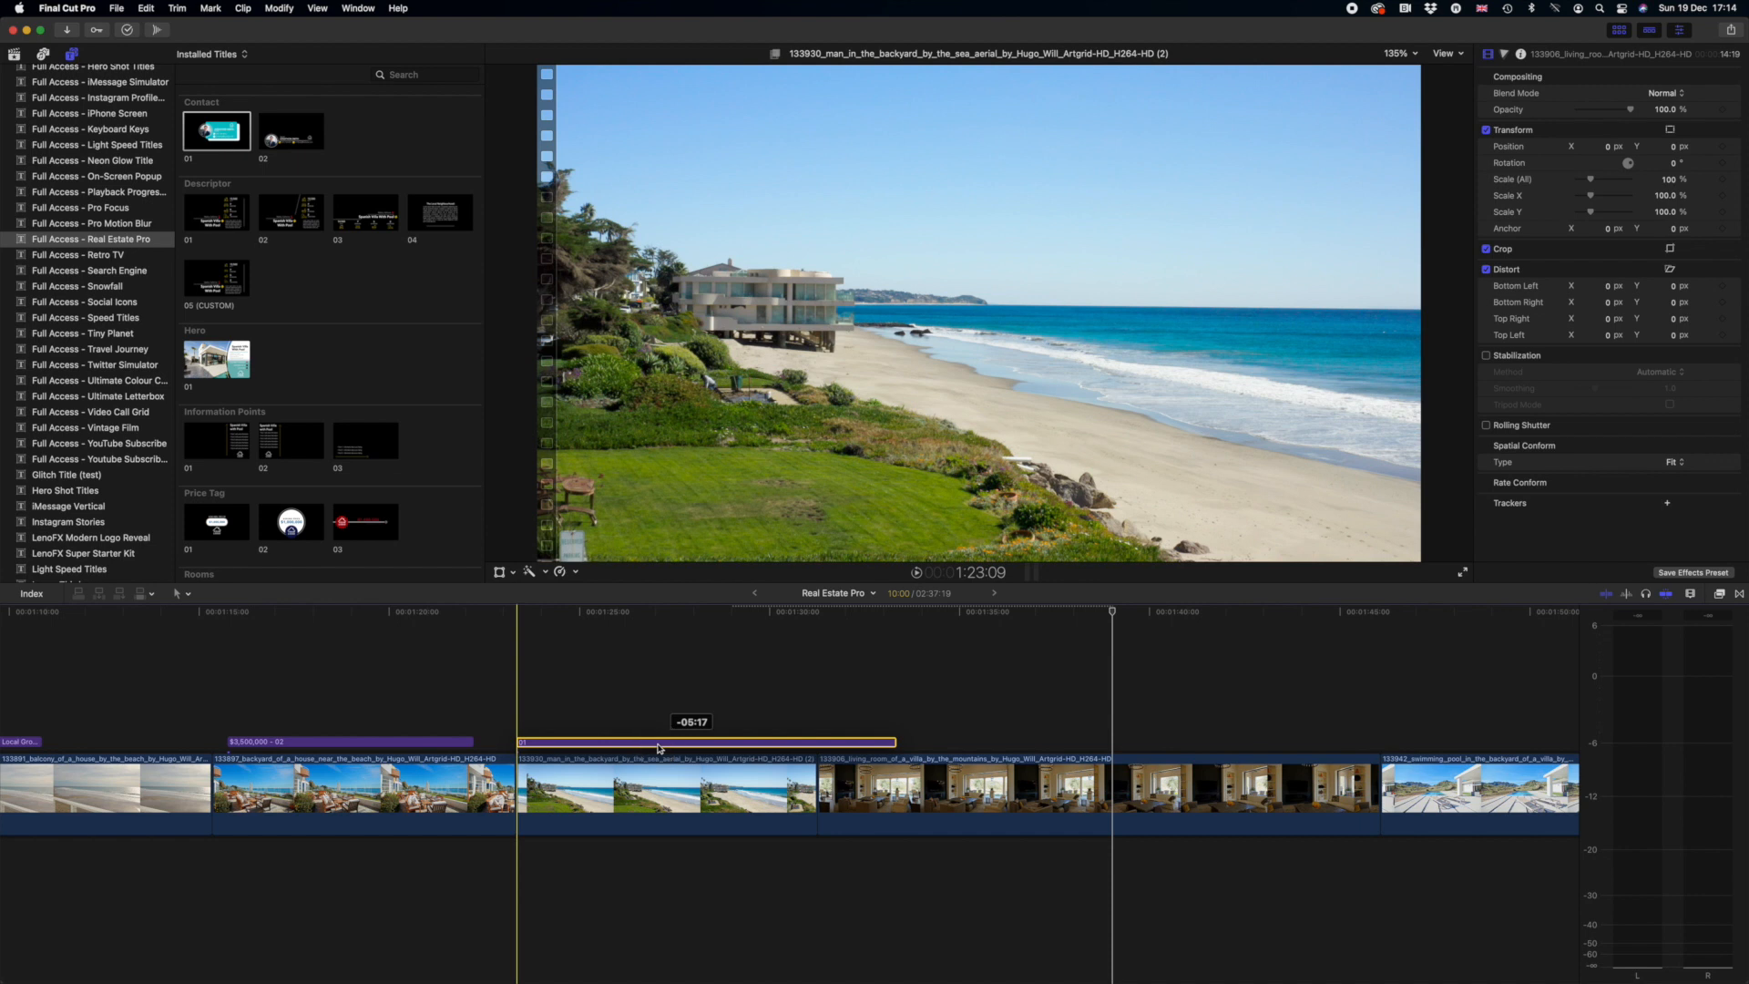
pyautogui.click(703, 741)
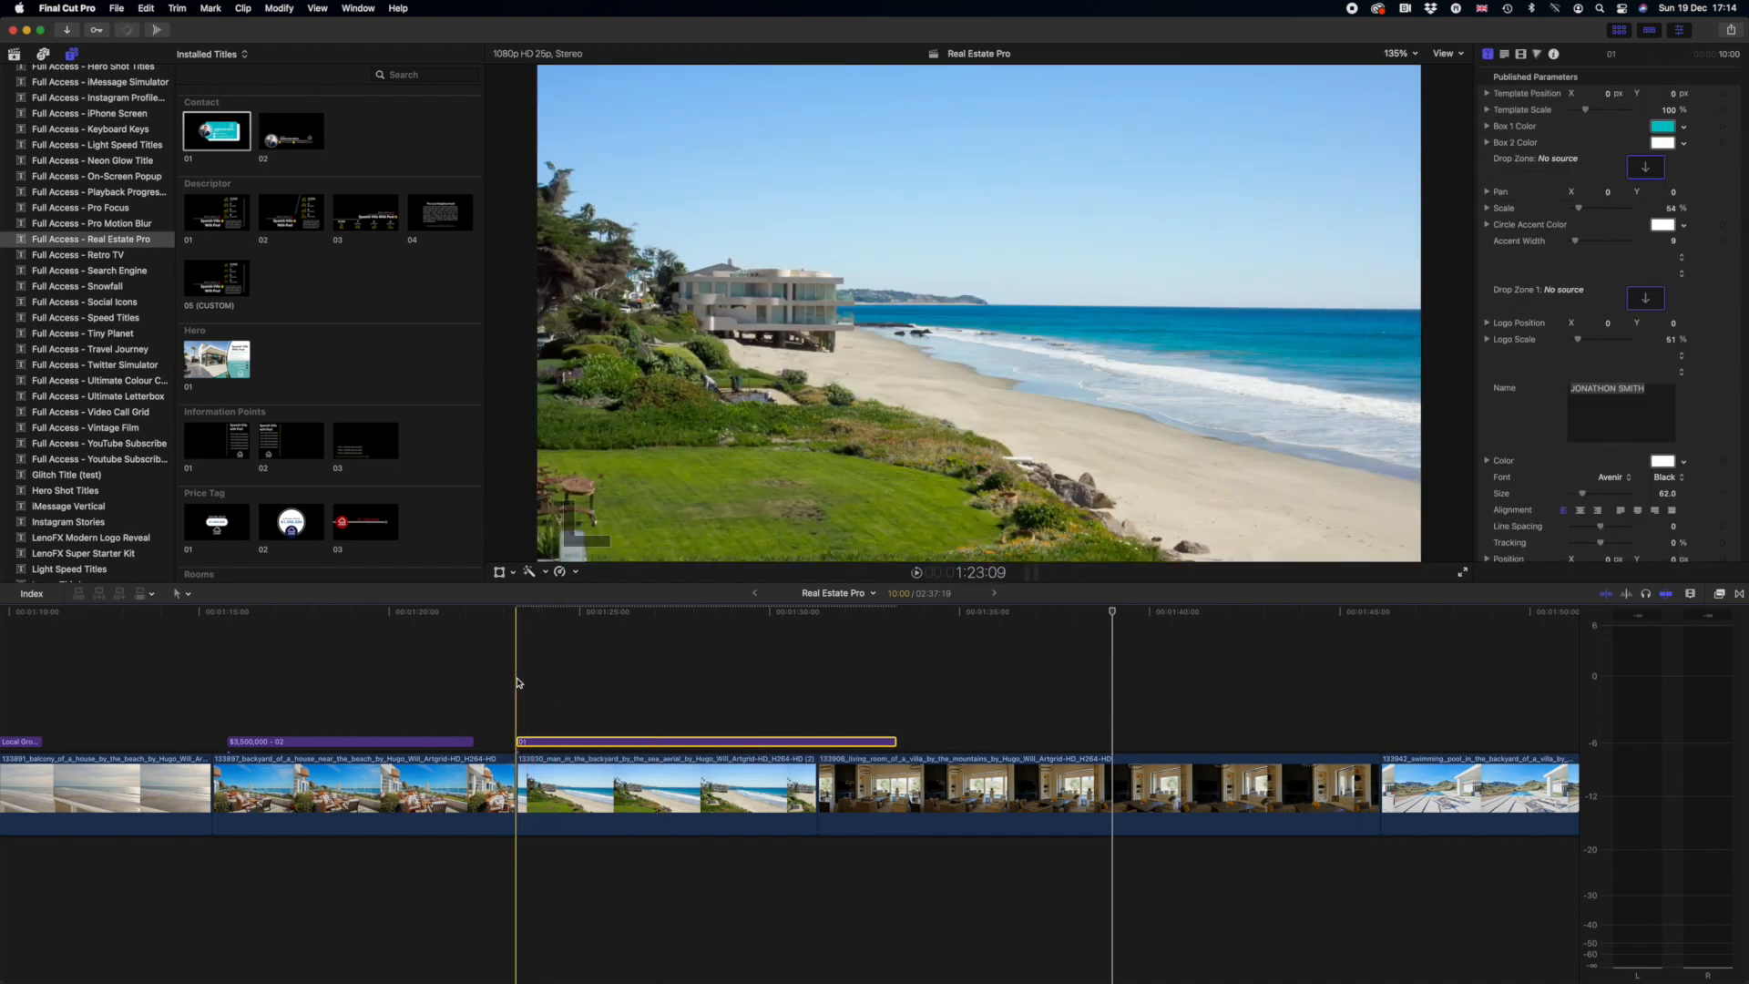
# Select the contact card title and shrink it over the beach shot.
pyautogui.click(654, 612)
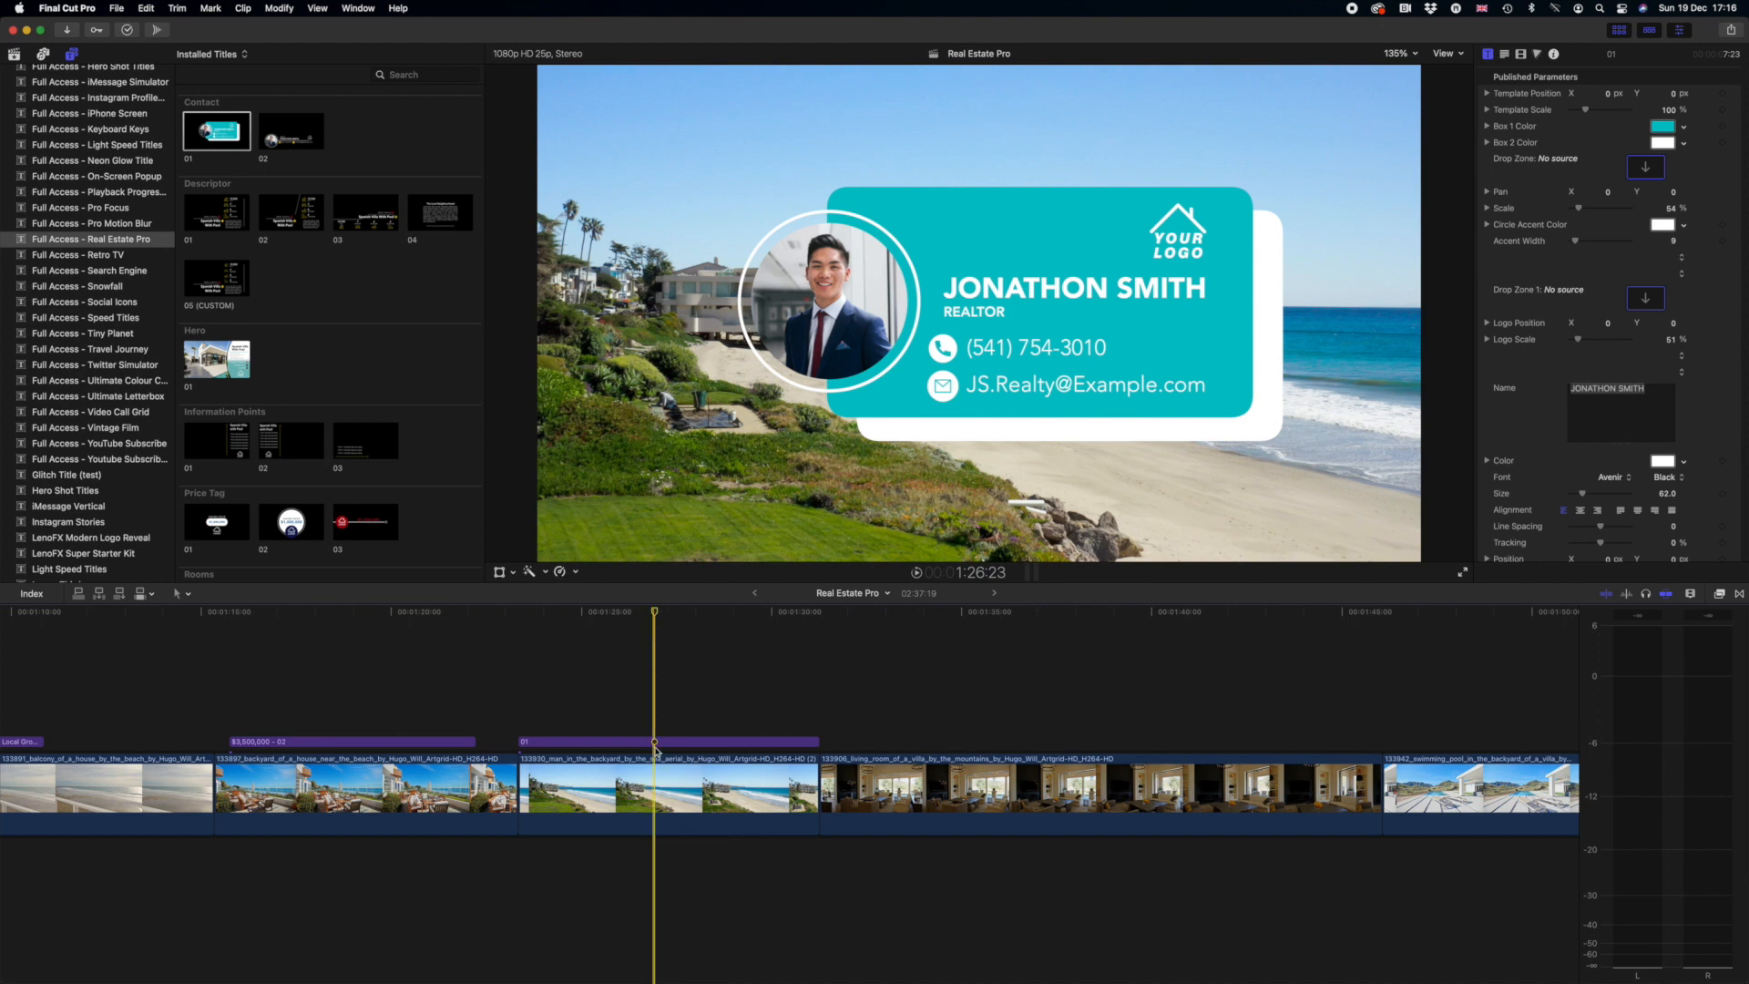
pyautogui.click(667, 741)
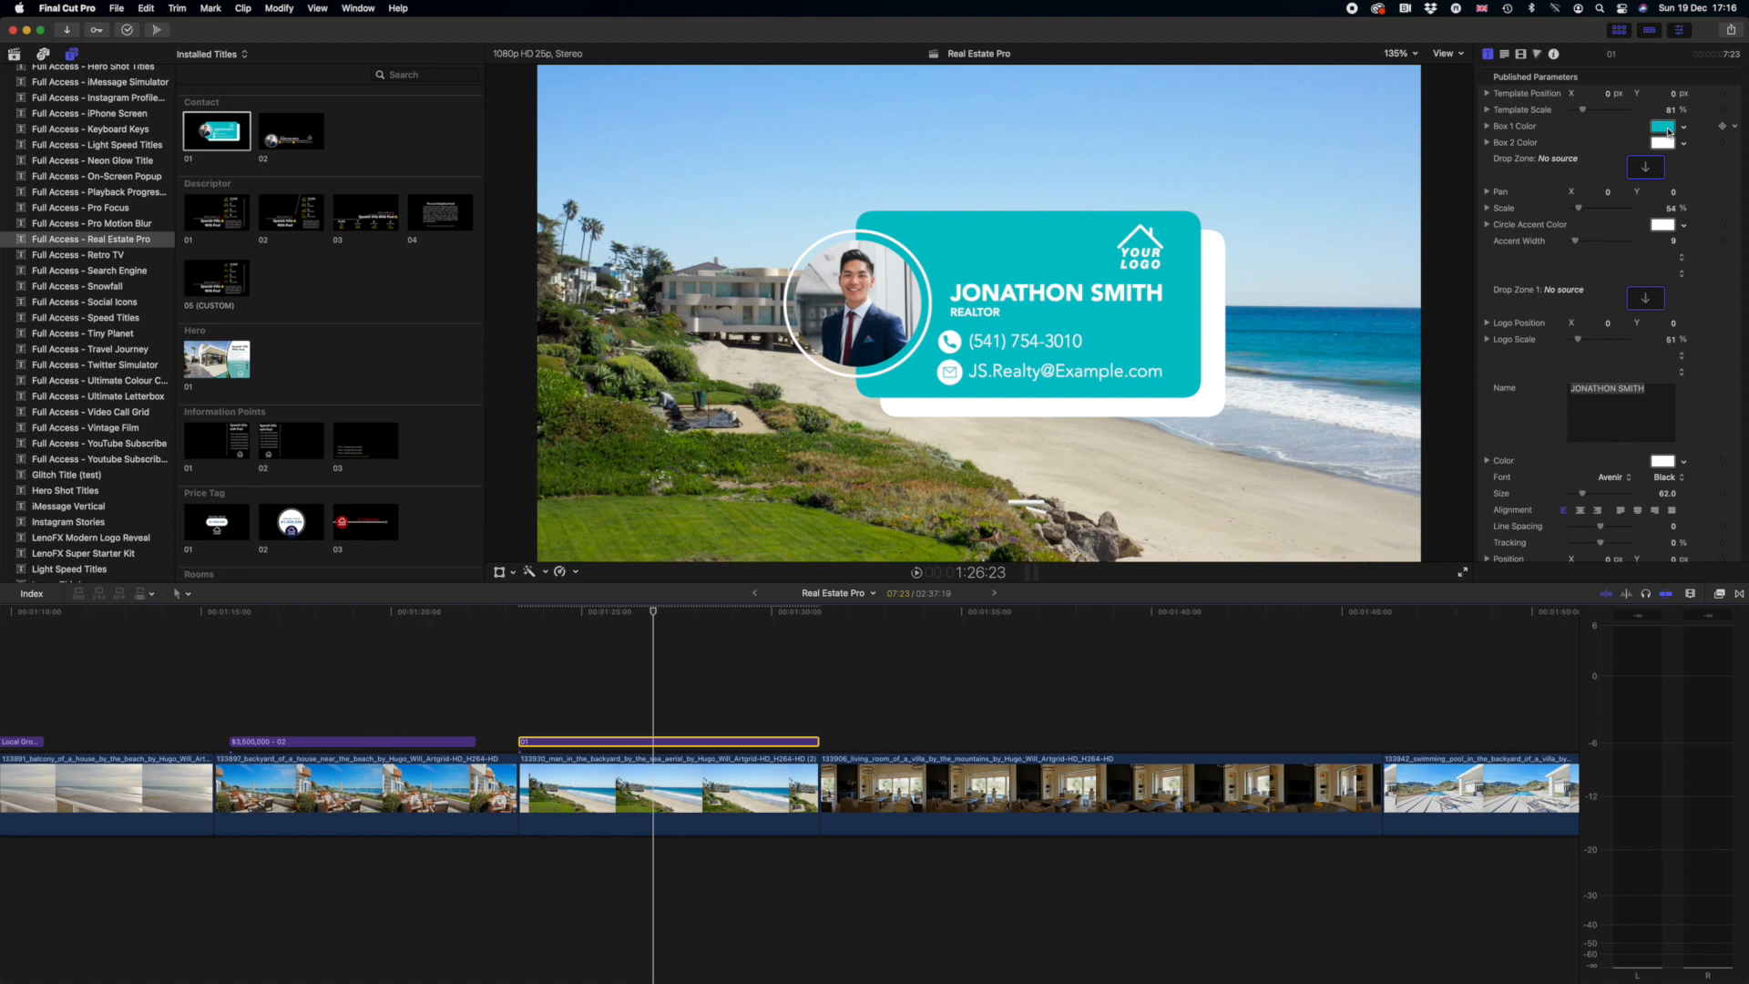
# Turn the contact card's main box orange using the colour wheel.
pyautogui.click(1662, 126)
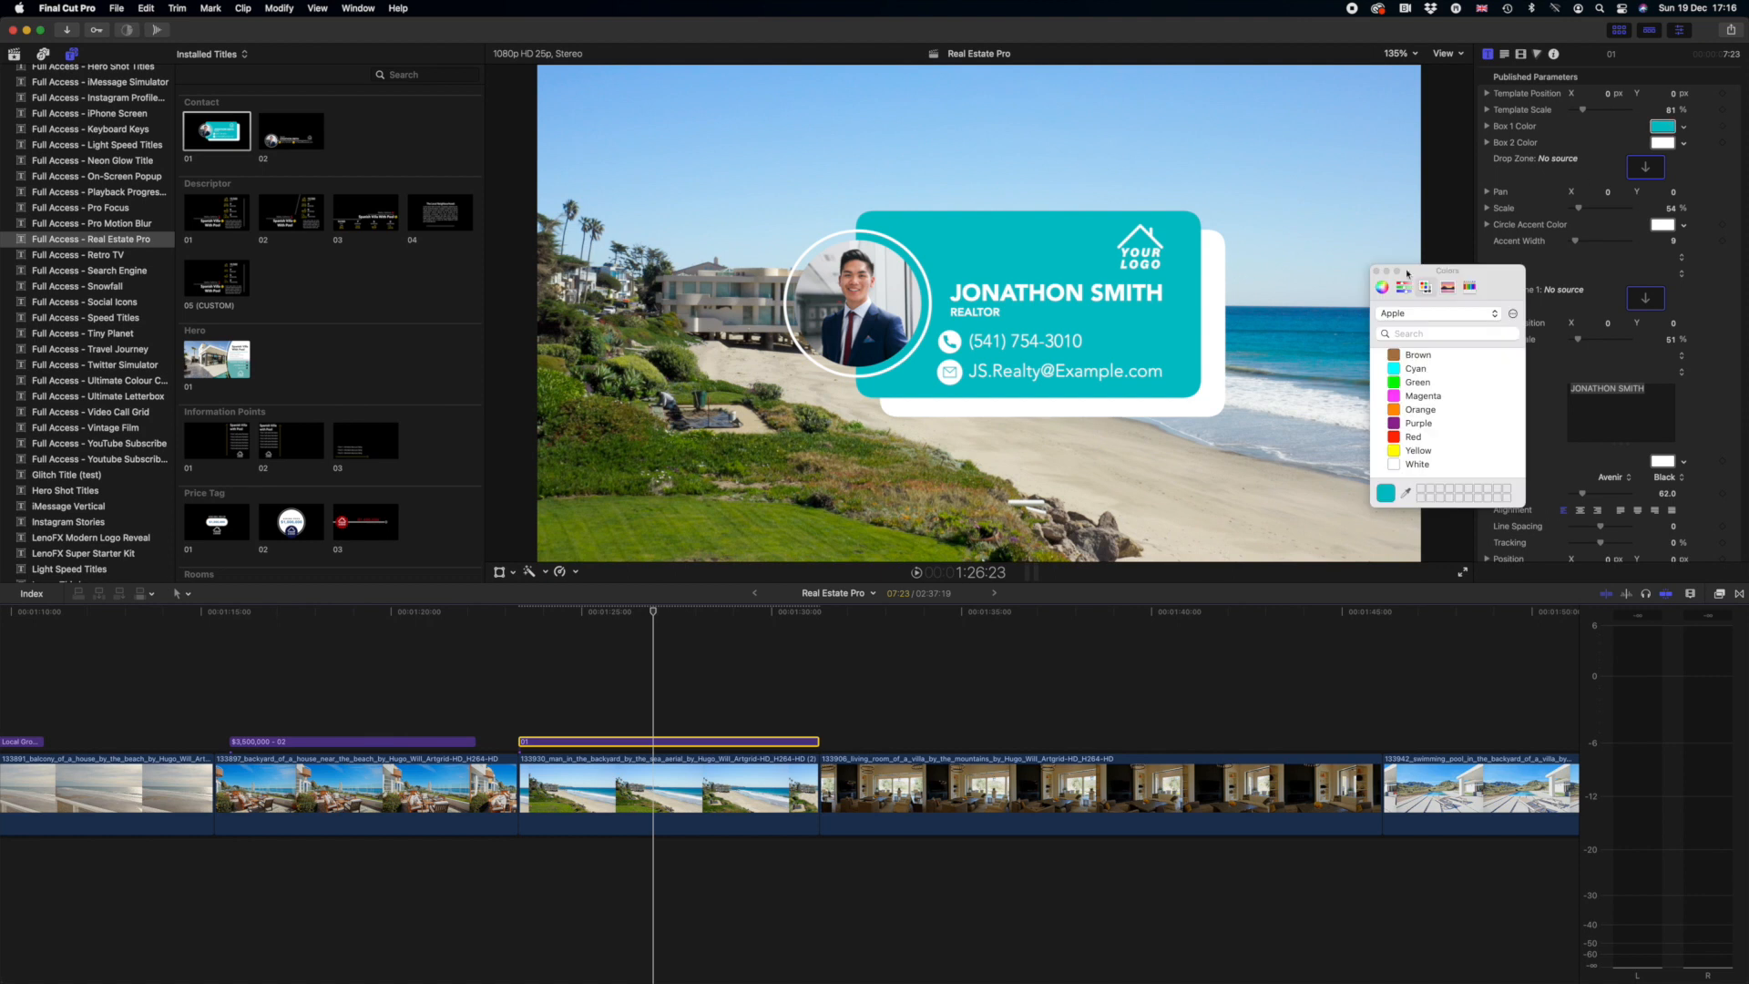
pyautogui.click(1384, 286)
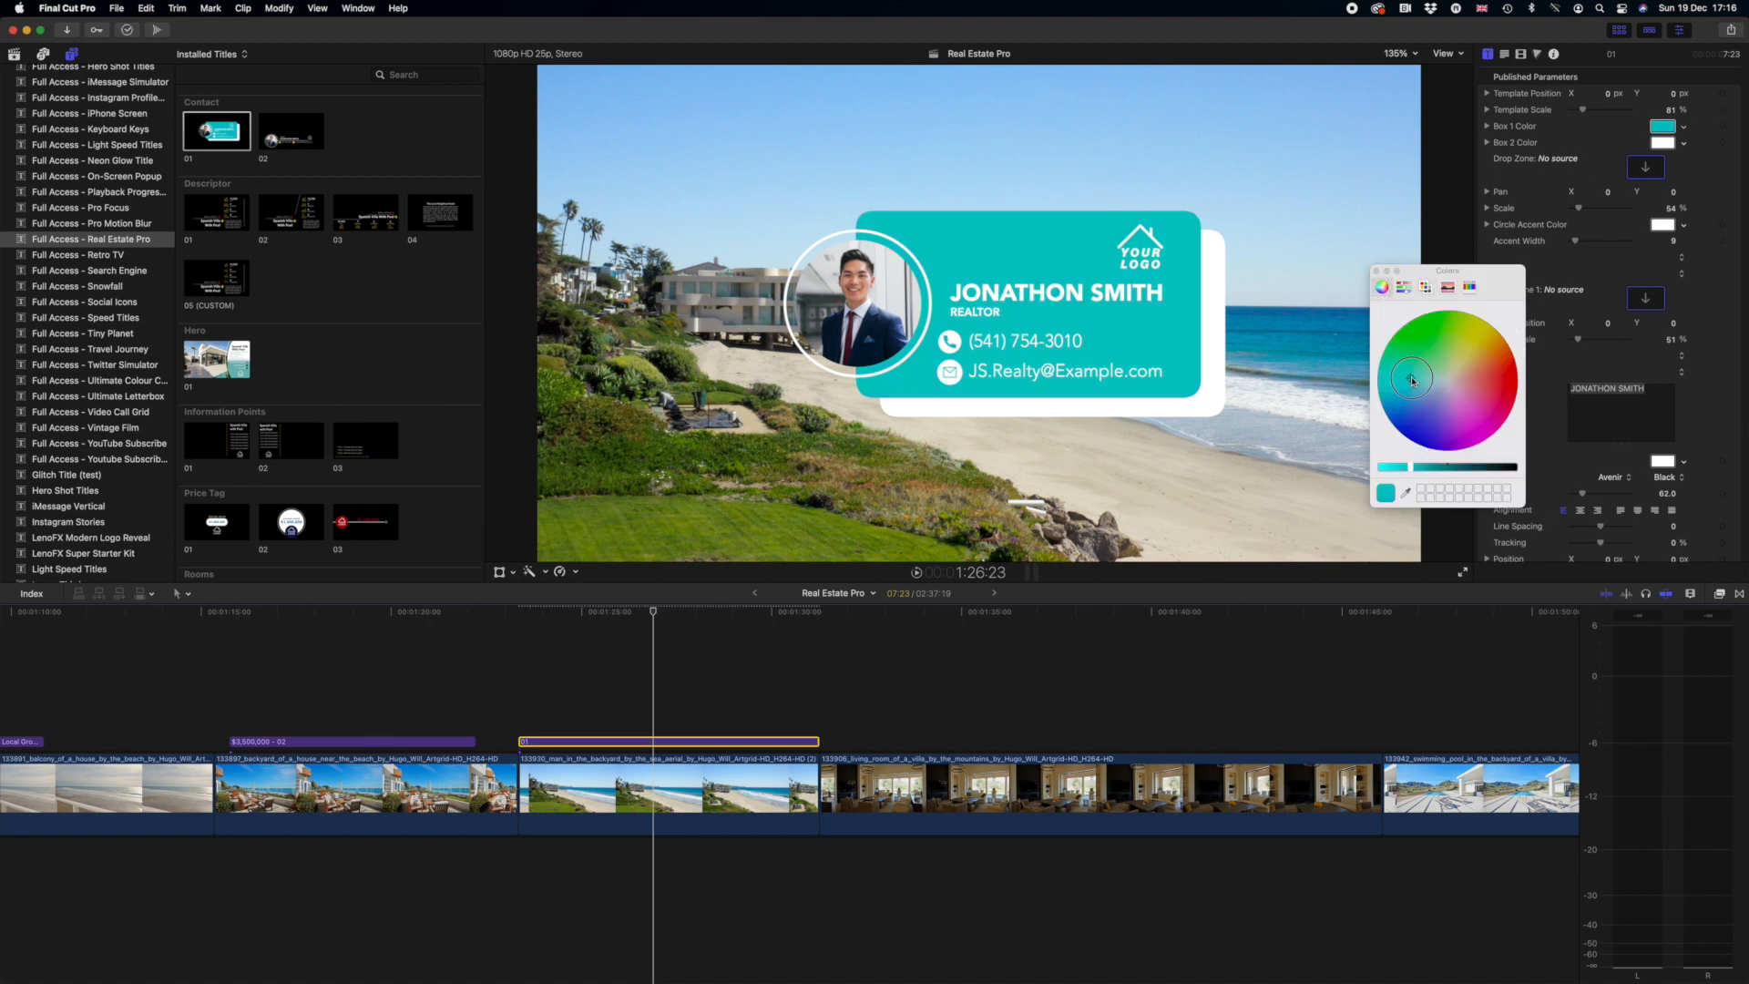
pyautogui.click(1488, 339)
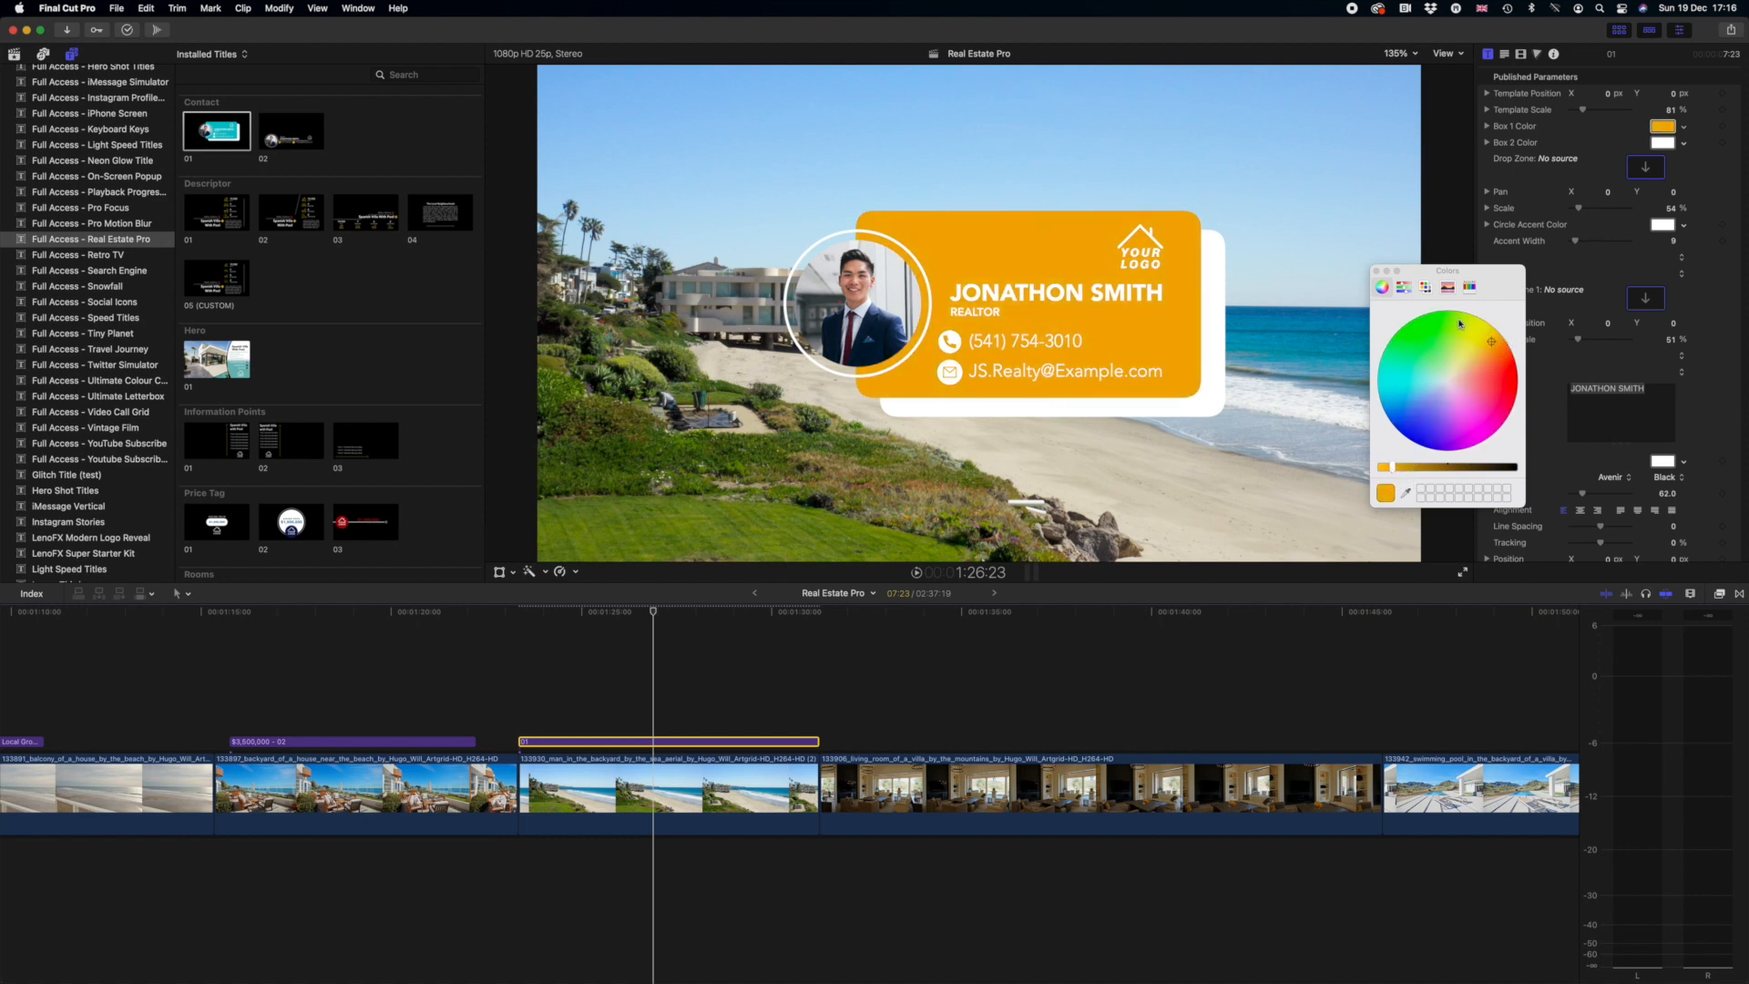
pyautogui.click(1661, 142)
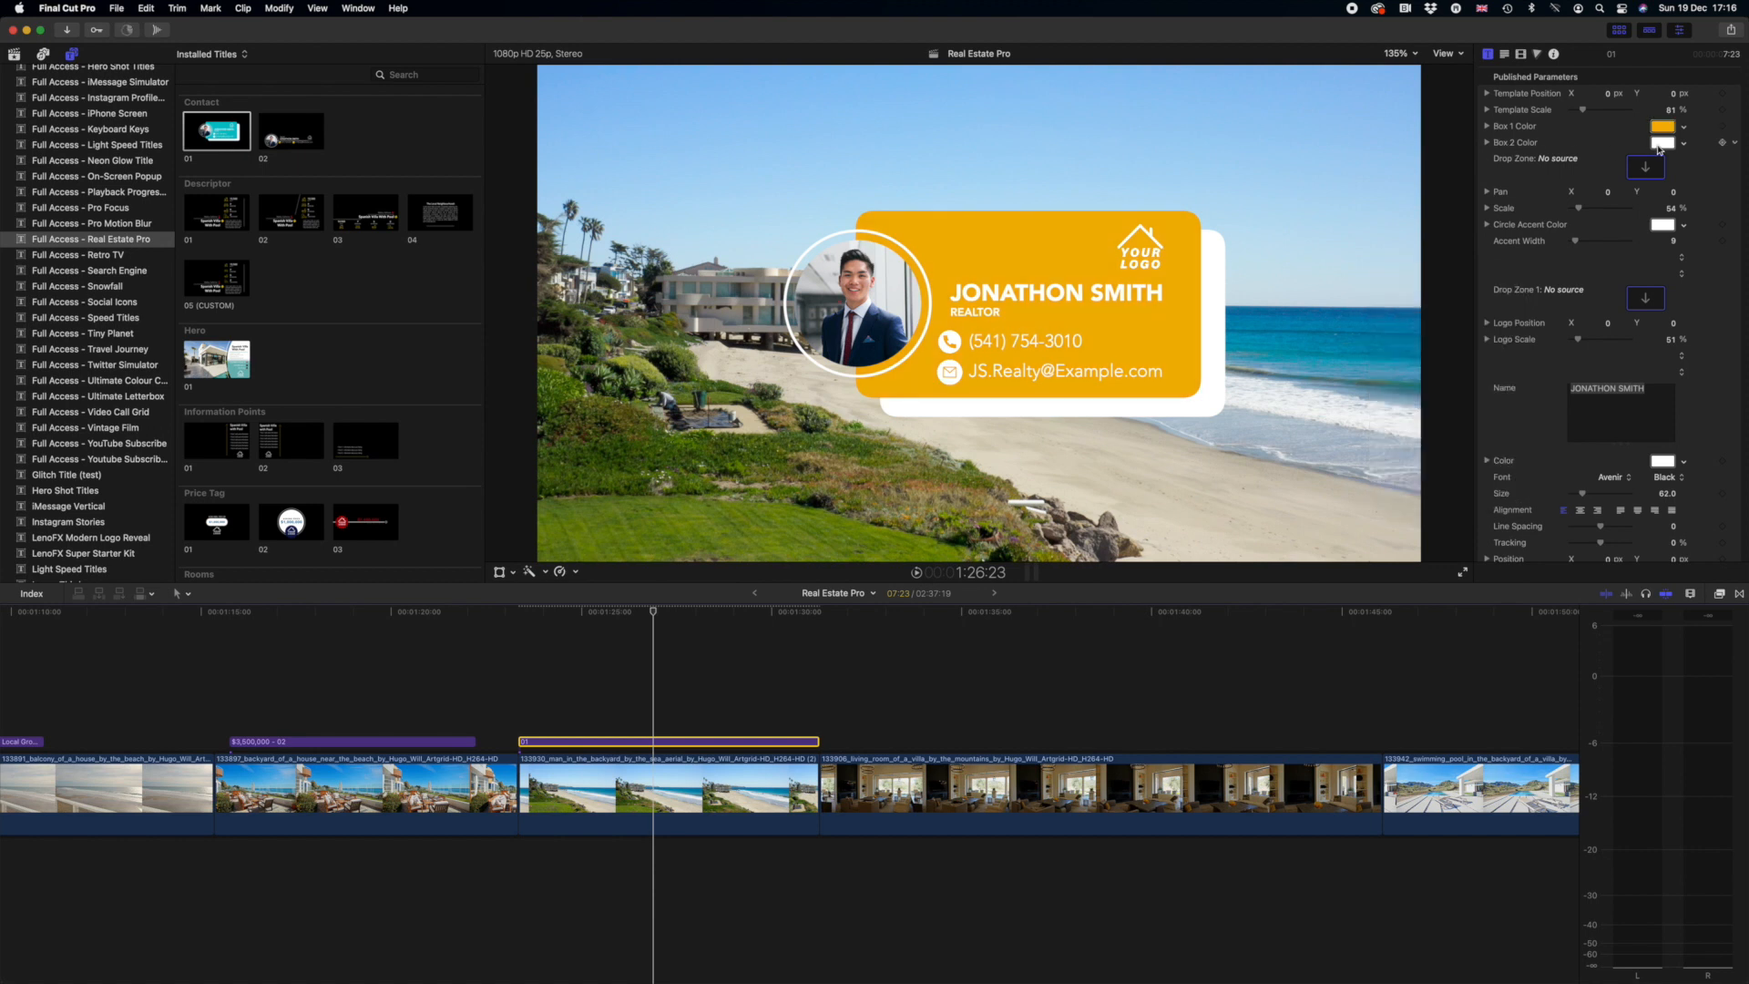
pyautogui.click(1661, 142)
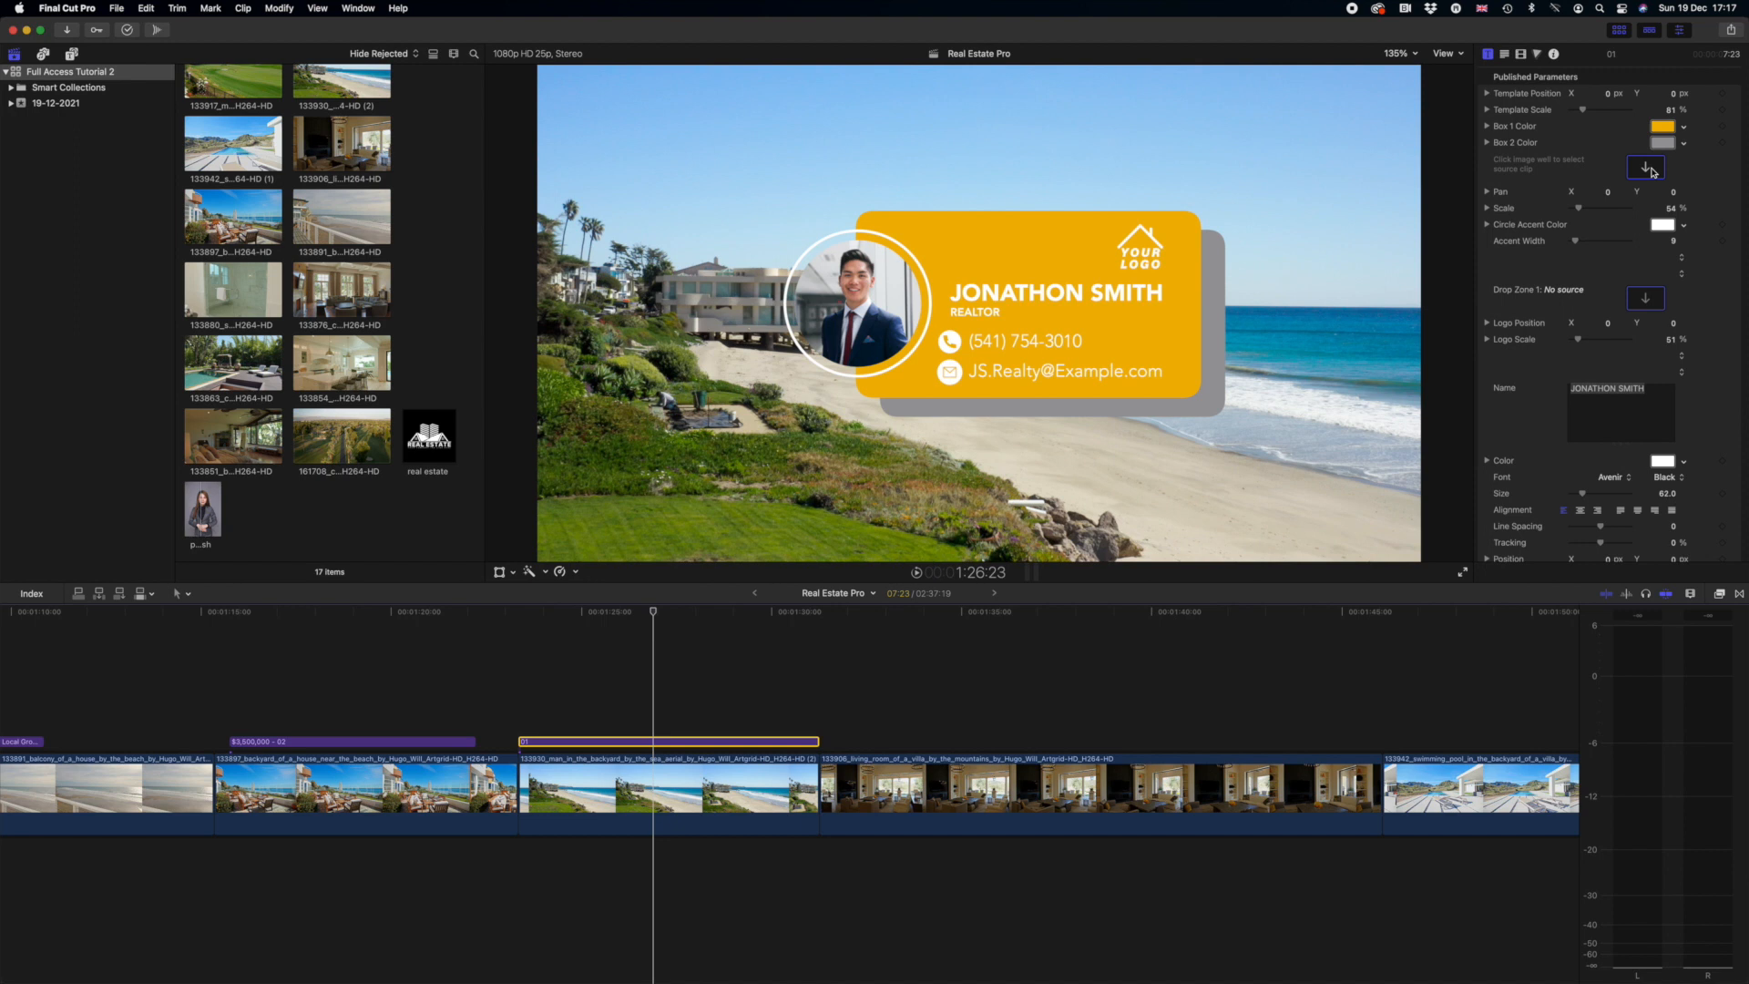
# Apply the woman's portrait to the card's photo Drop Zone in place of the placeholder man.
pyautogui.click(1647, 168)
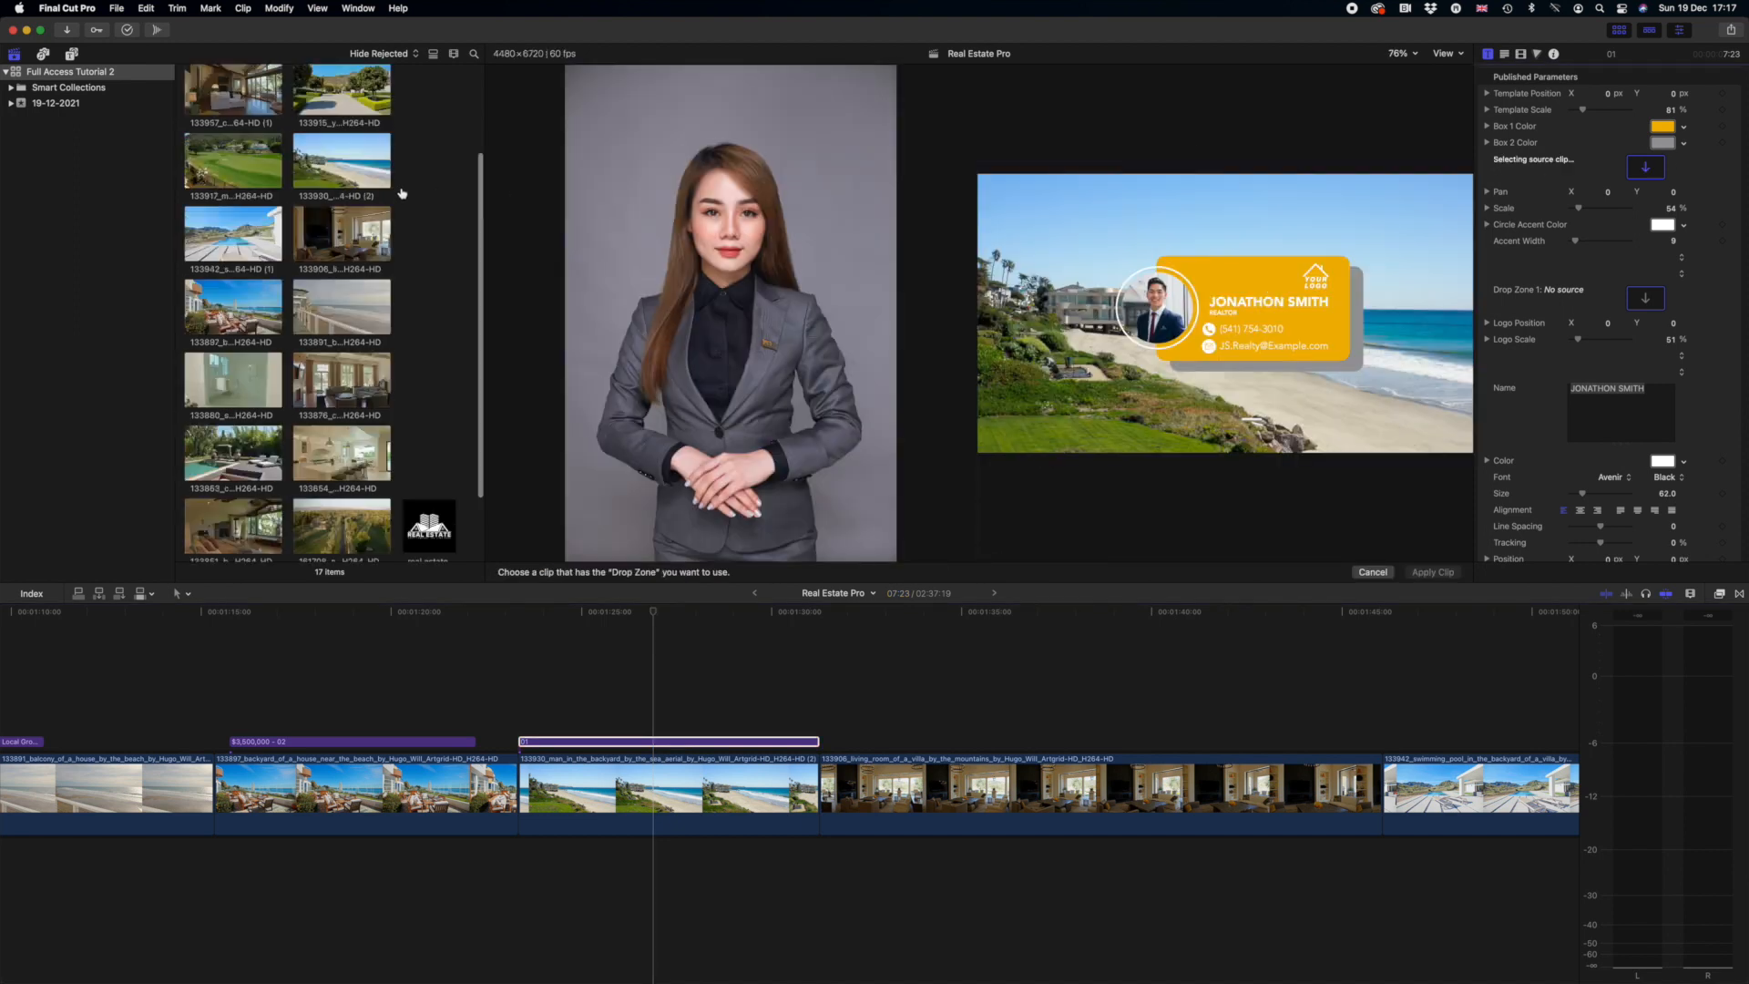
pyautogui.scroll(-3)
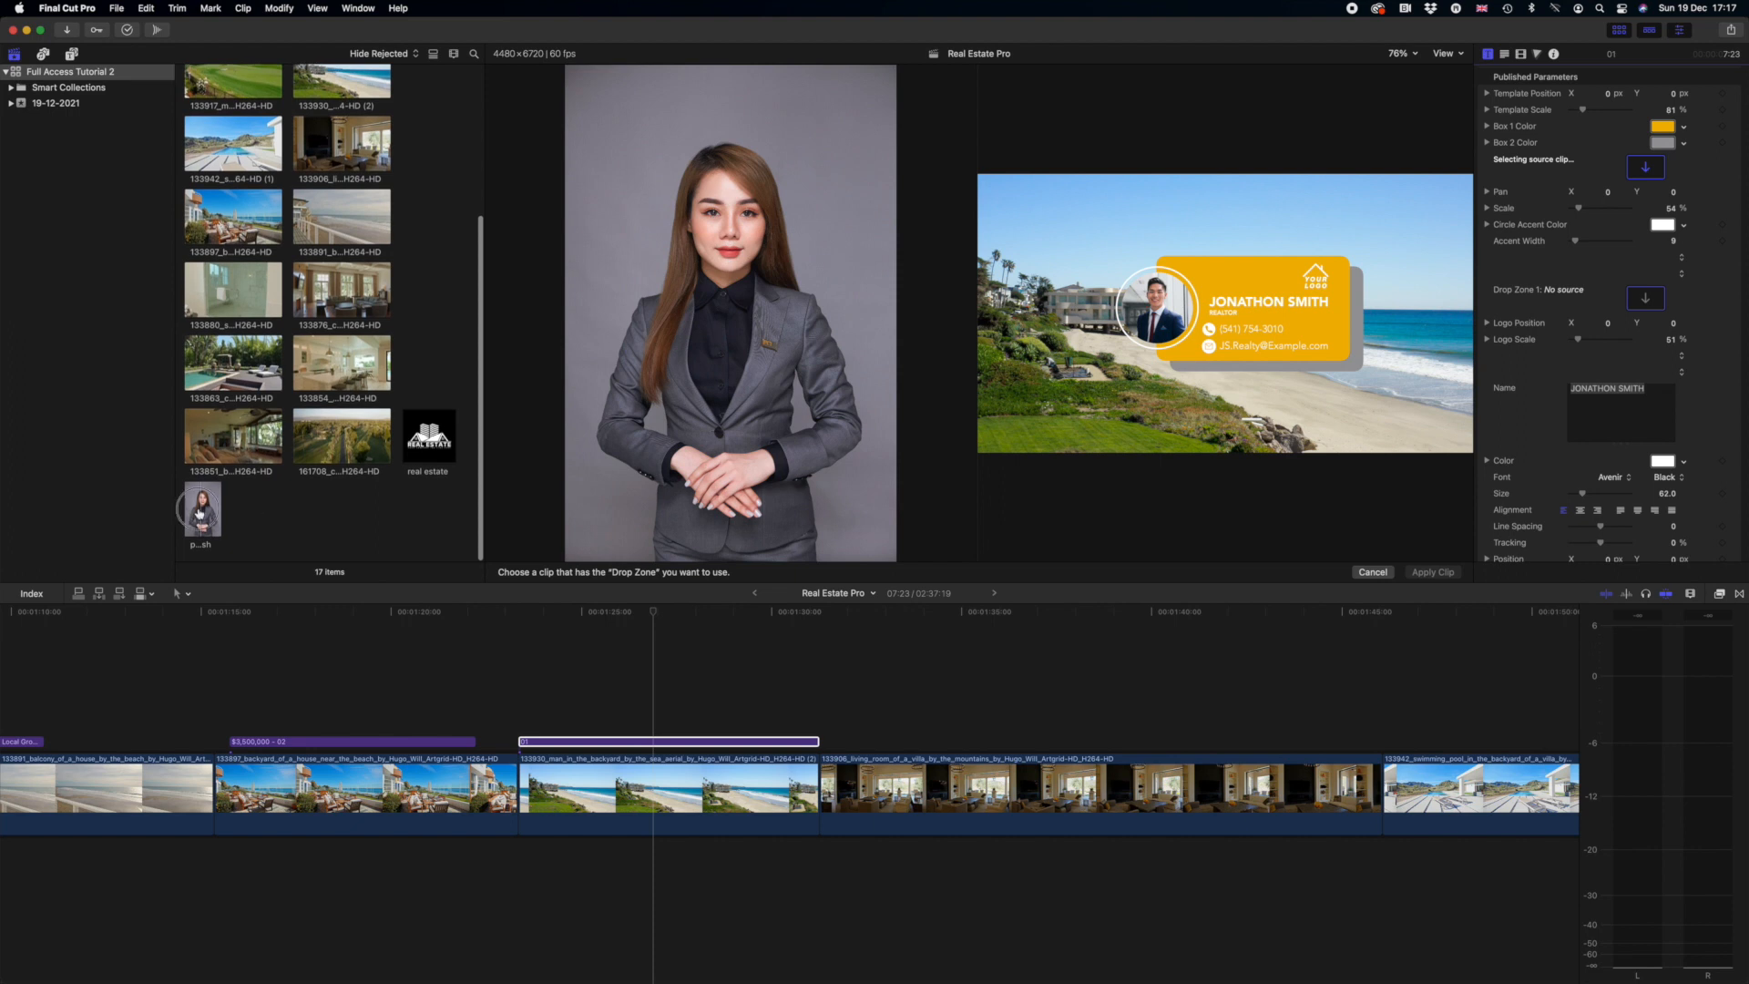
pyautogui.click(200, 509)
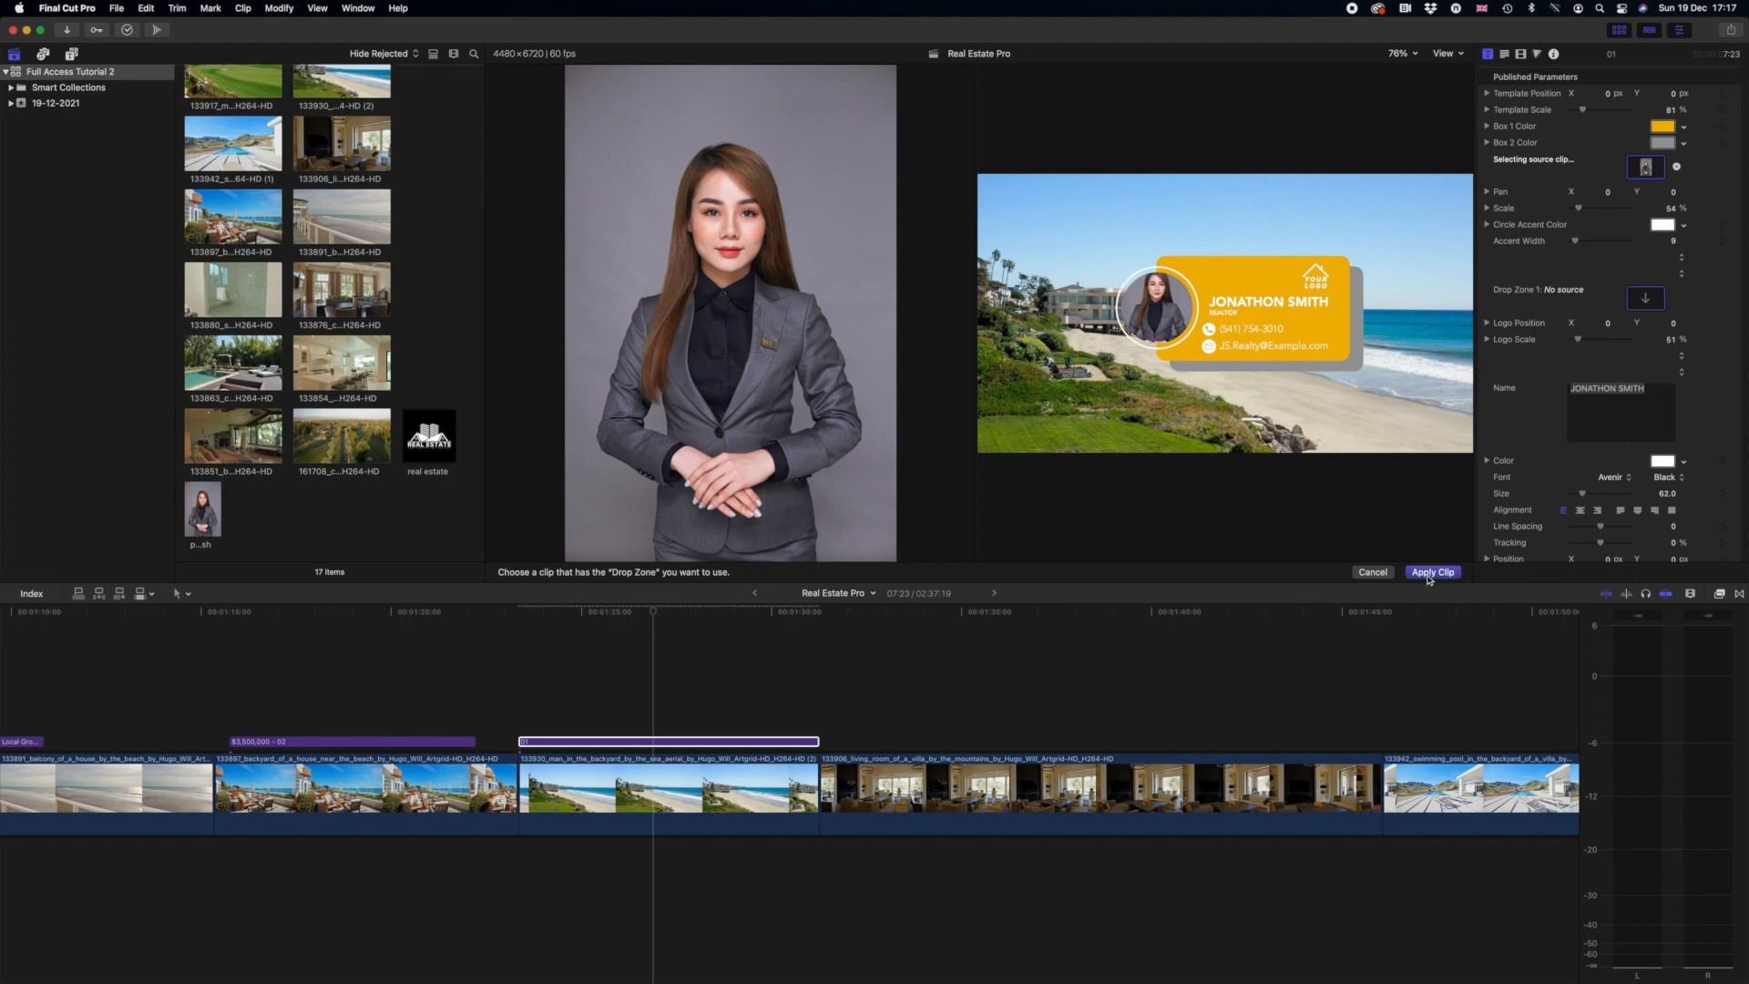
pyautogui.click(1431, 572)
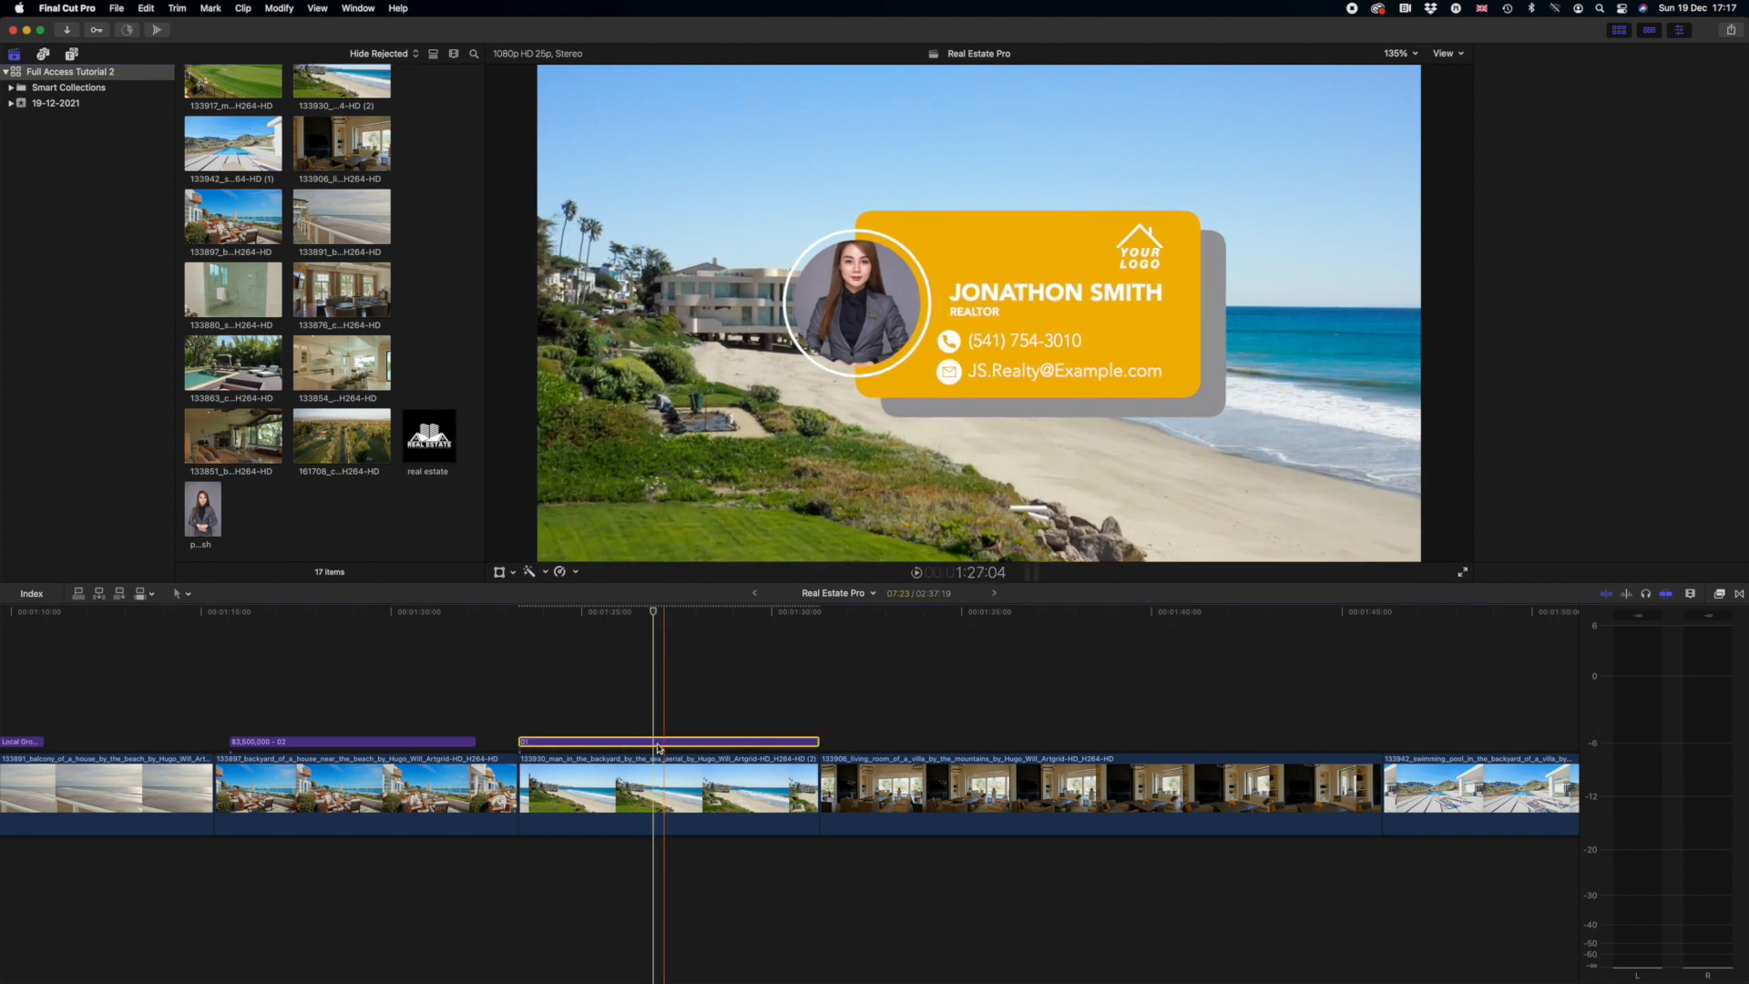
pyautogui.click(1486, 52)
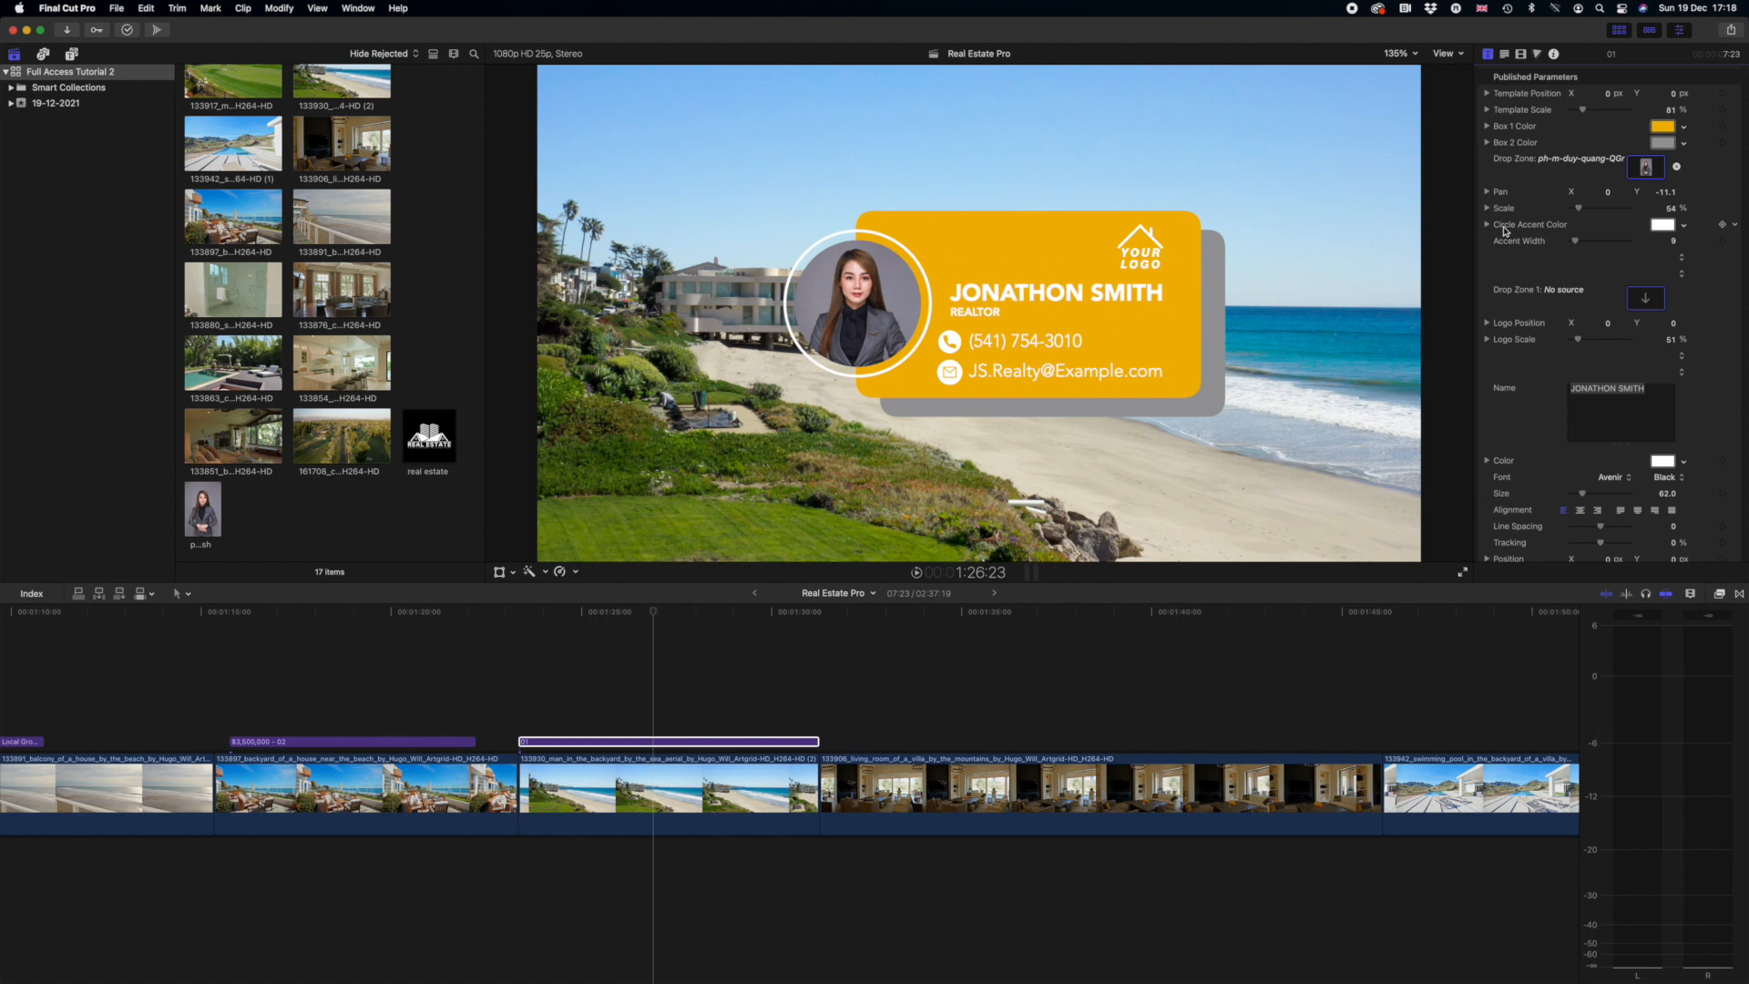
pyautogui.moveTo(1601, 231)
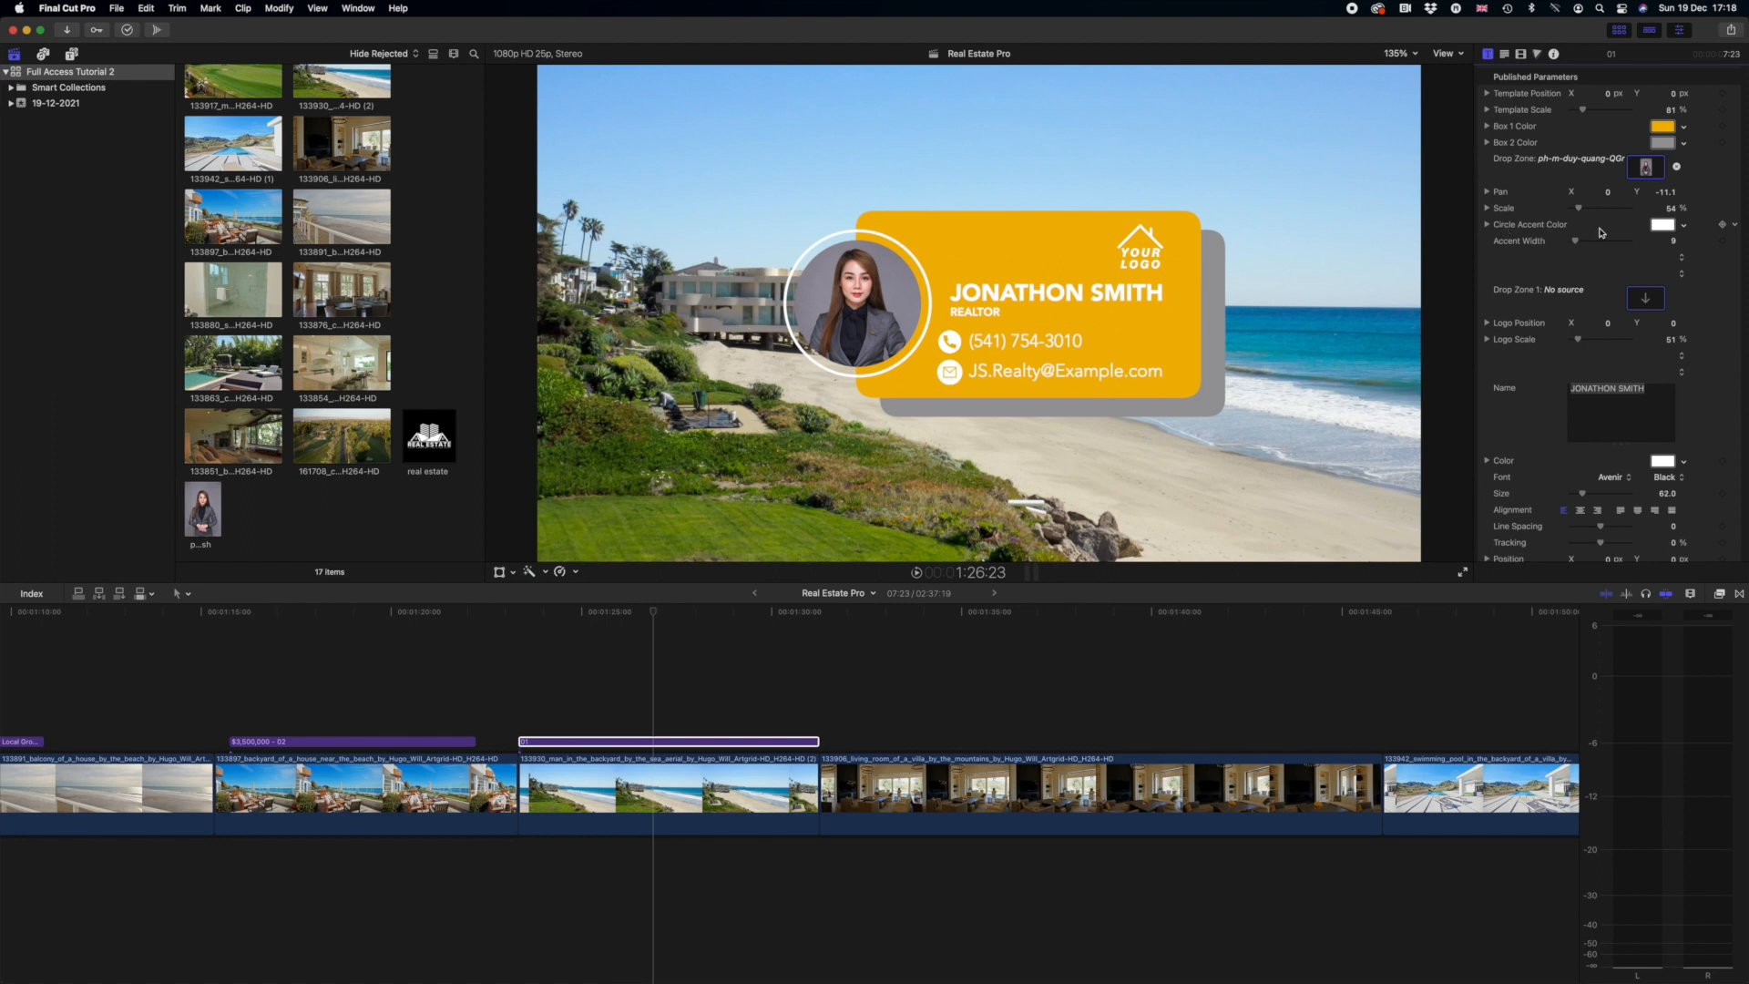
# Make the portrait ring black with Accent Width 20.
pyautogui.click(1660, 224)
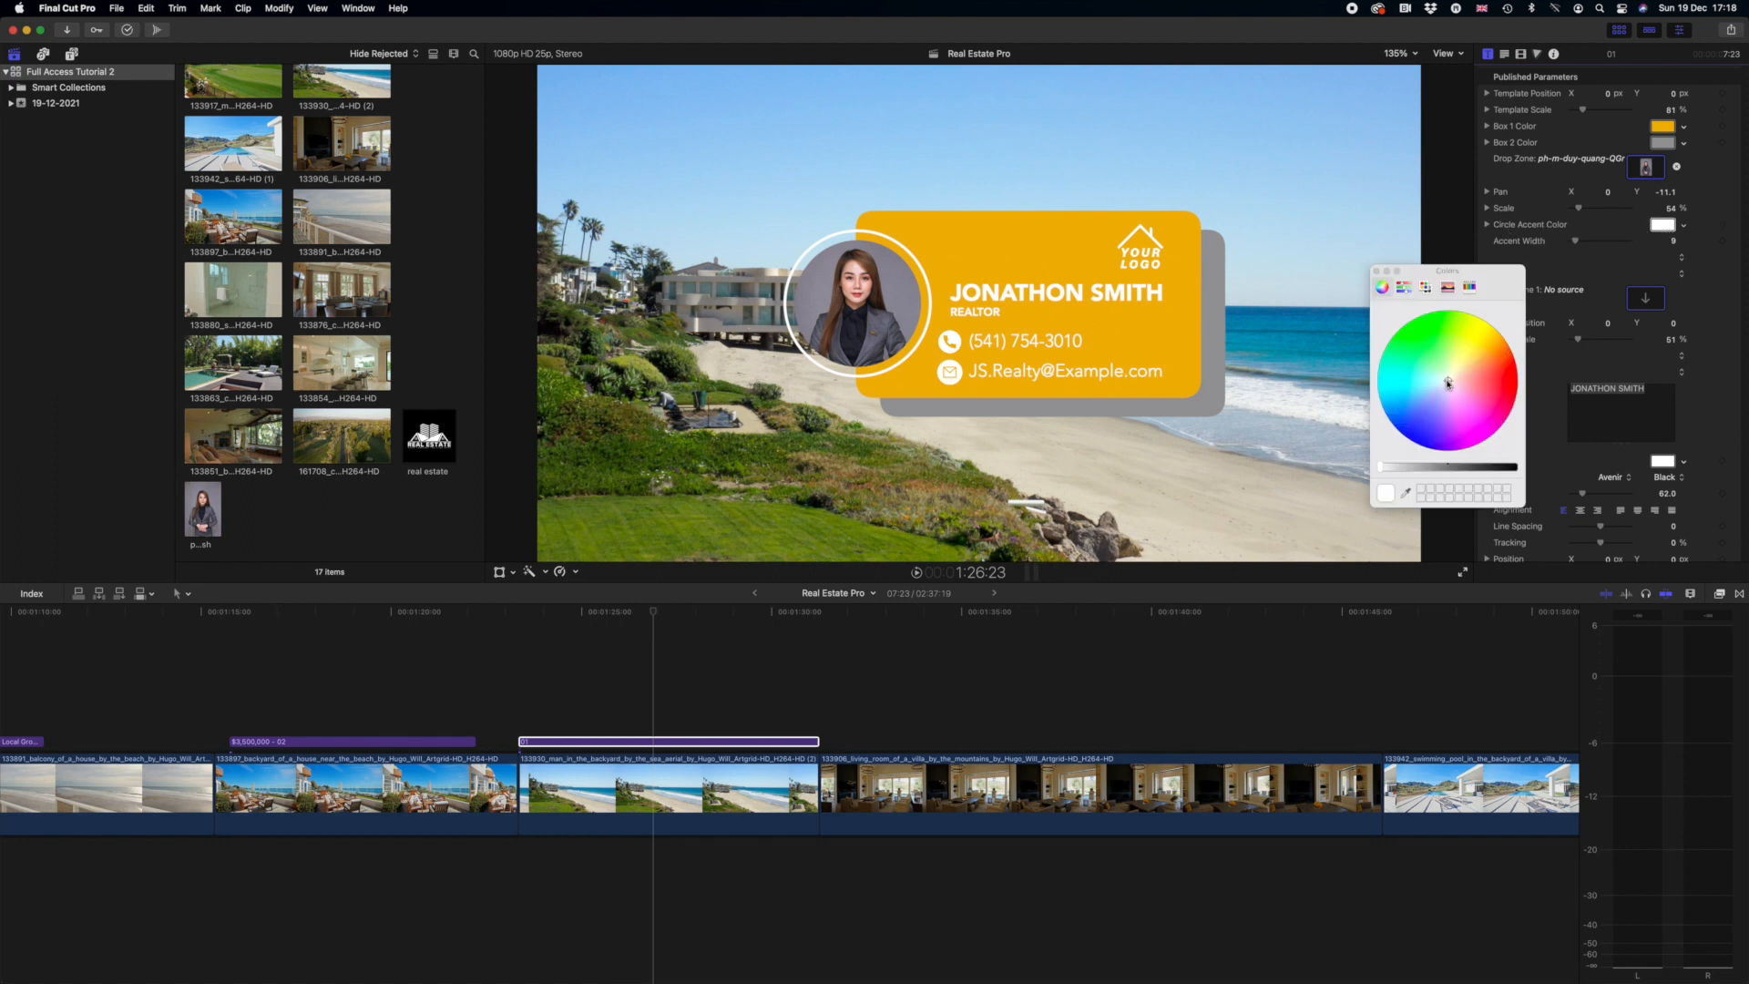
pyautogui.click(1415, 385)
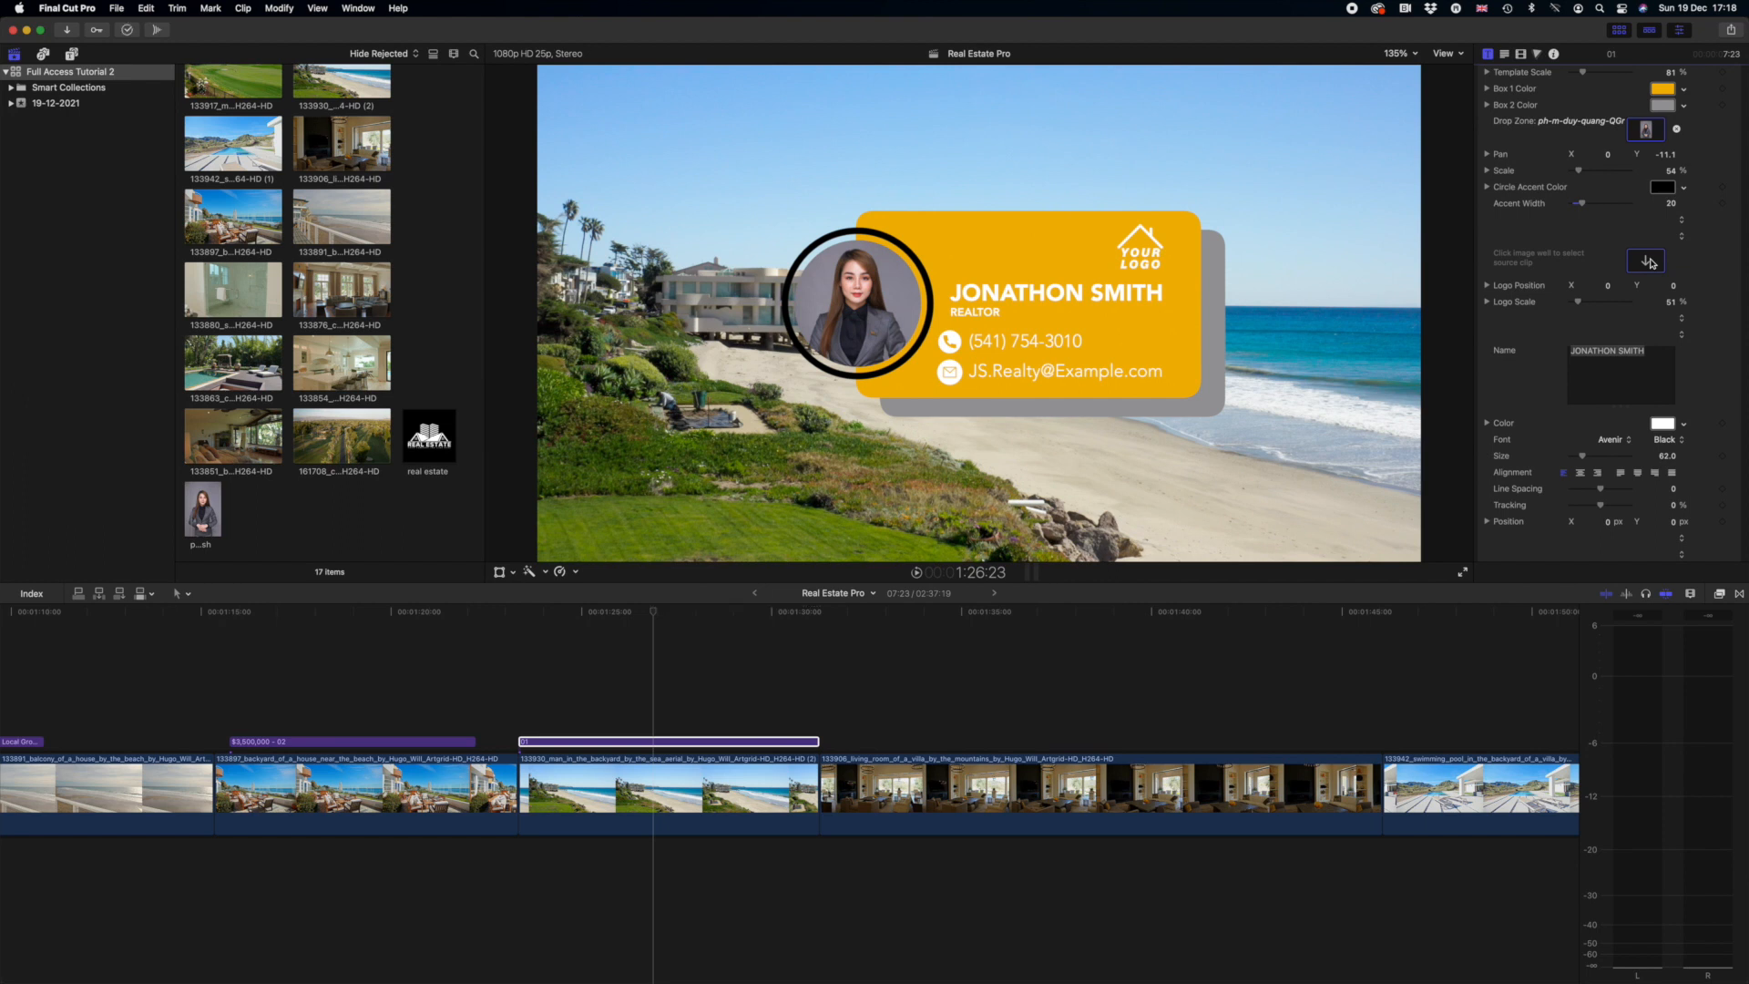
# Load the real estate logo into Drop Zone 1 and enlarge its Logo Scale.
pyautogui.click(1645, 261)
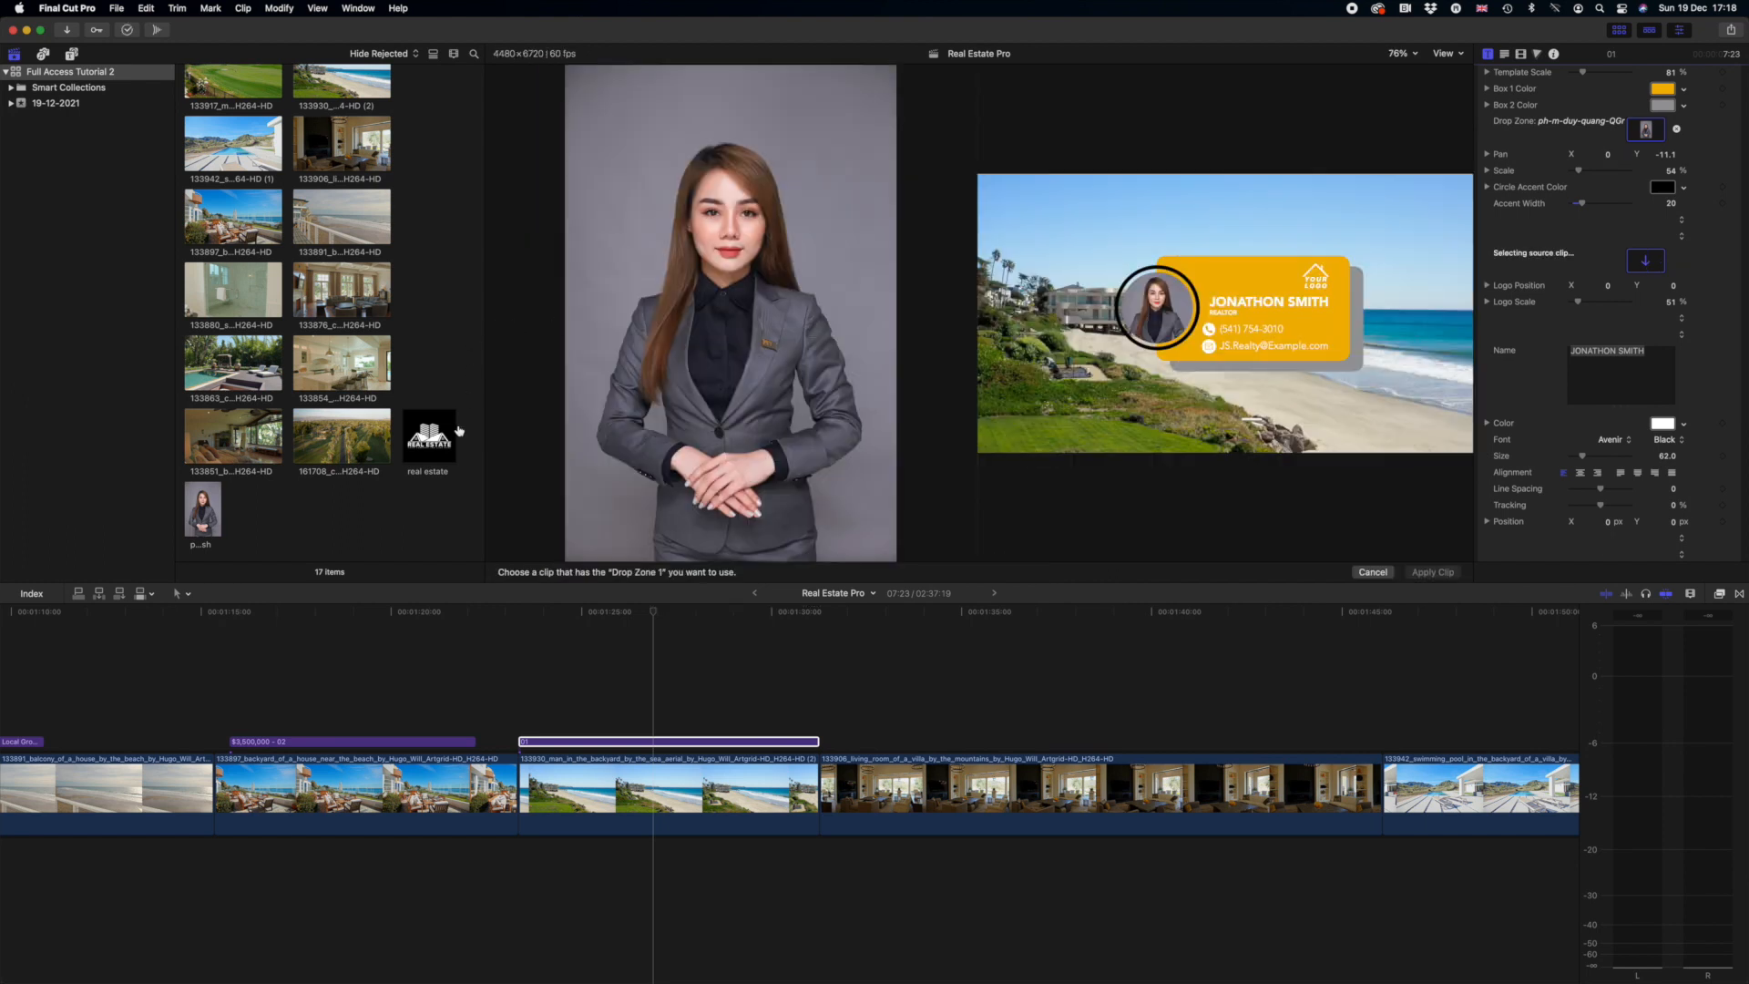
pyautogui.click(428, 435)
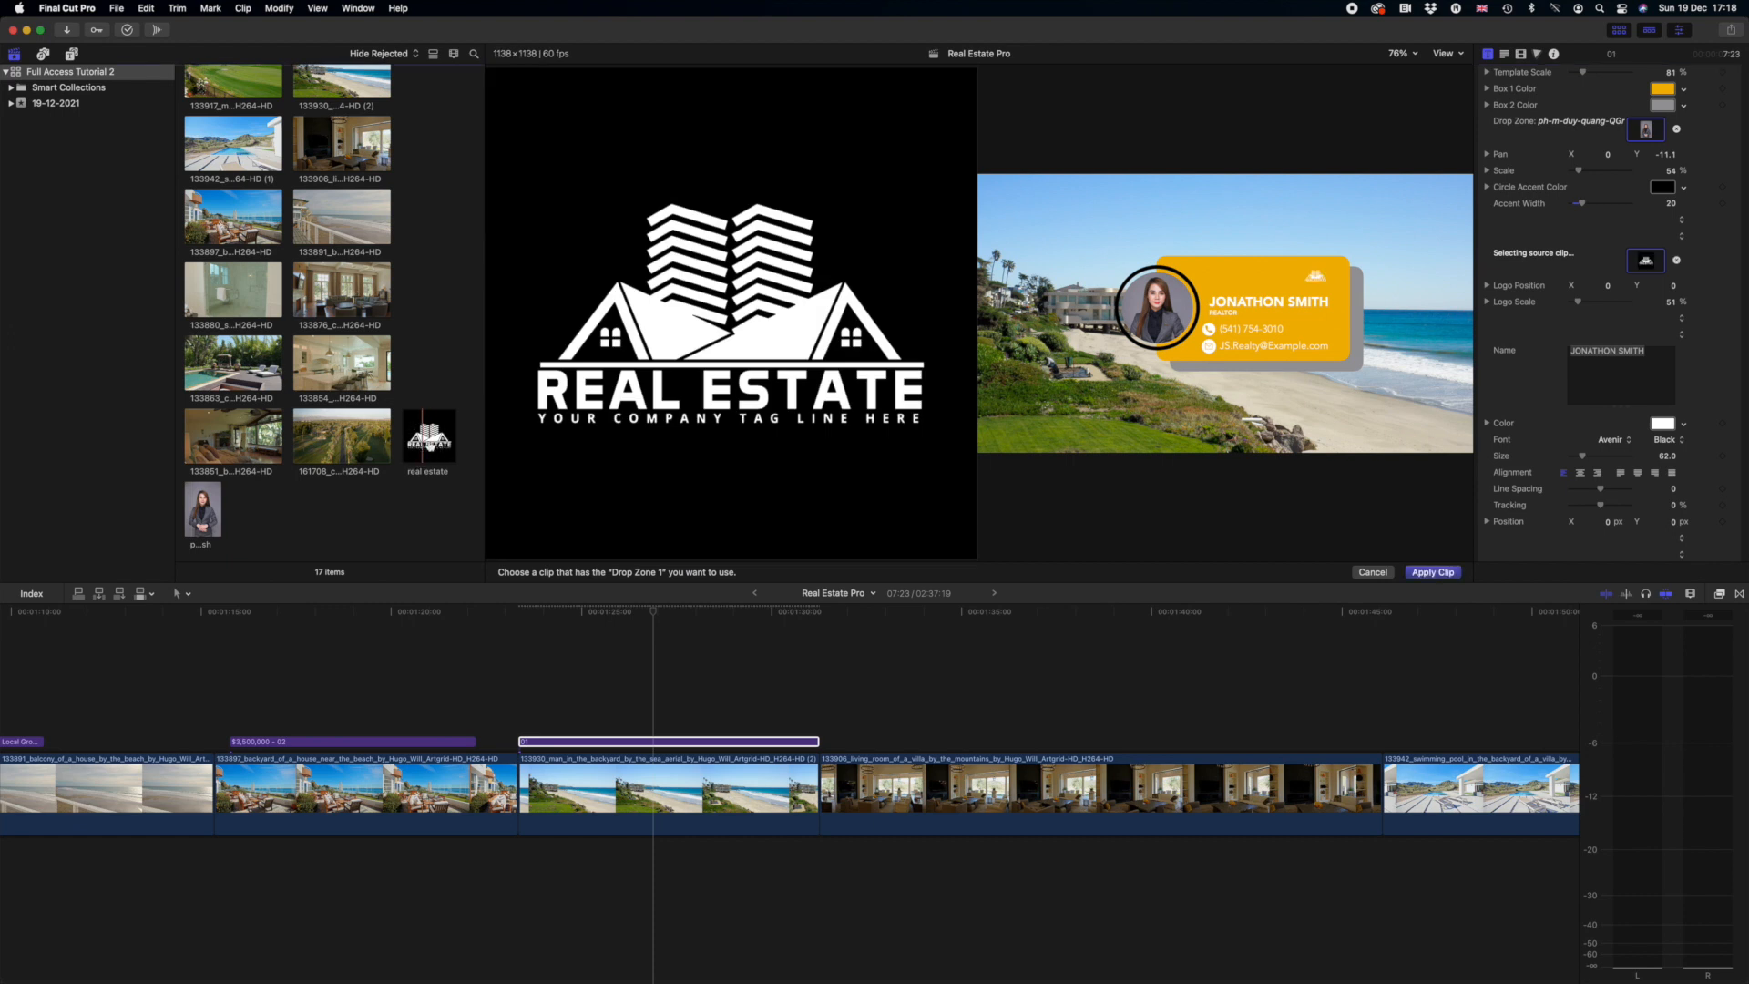
pyautogui.click(1432, 570)
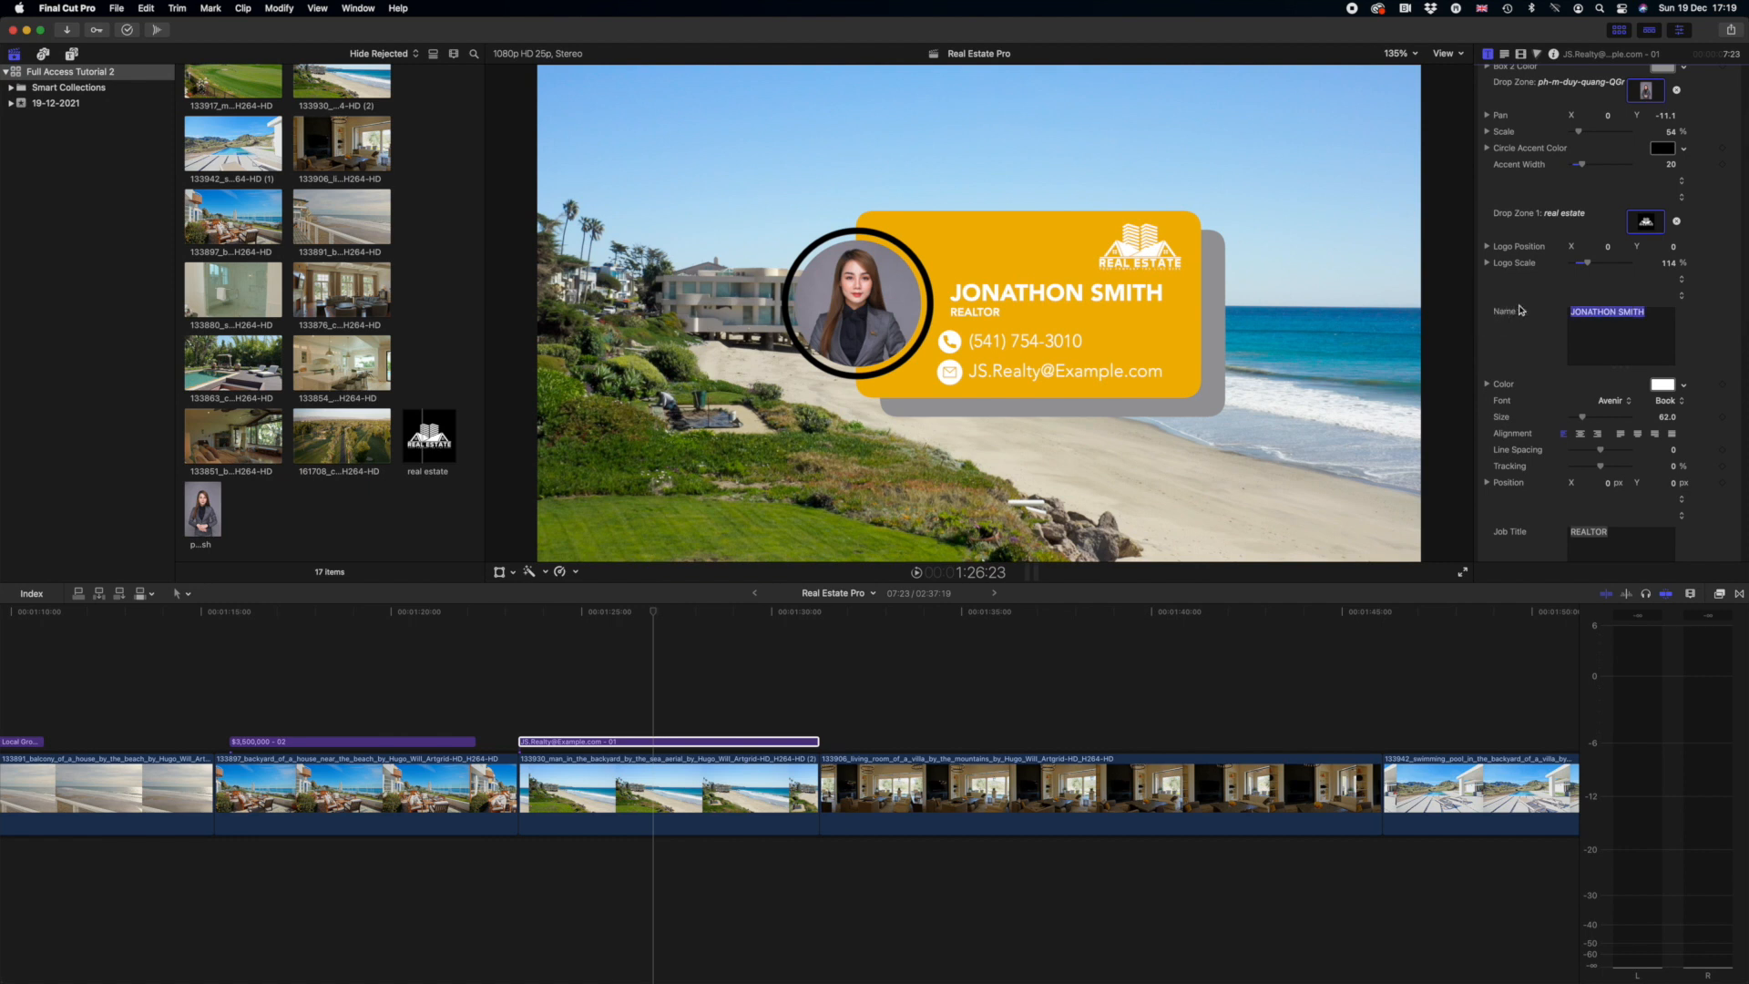
pyautogui.write('SAR')
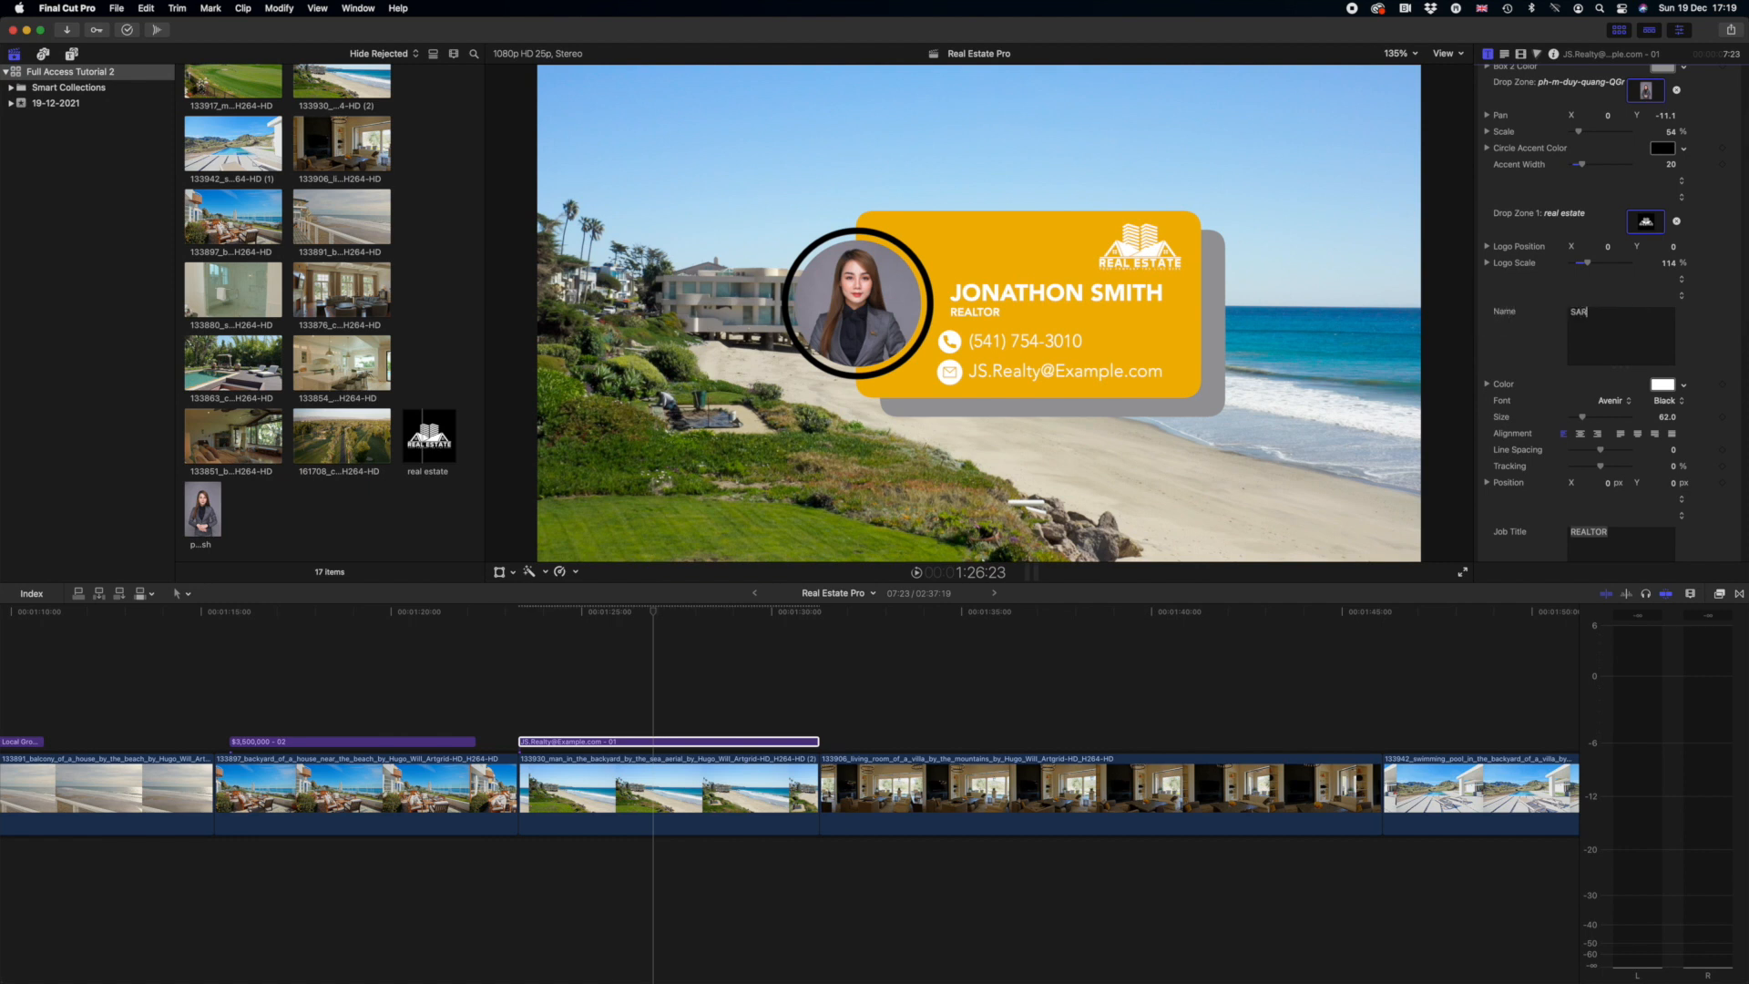
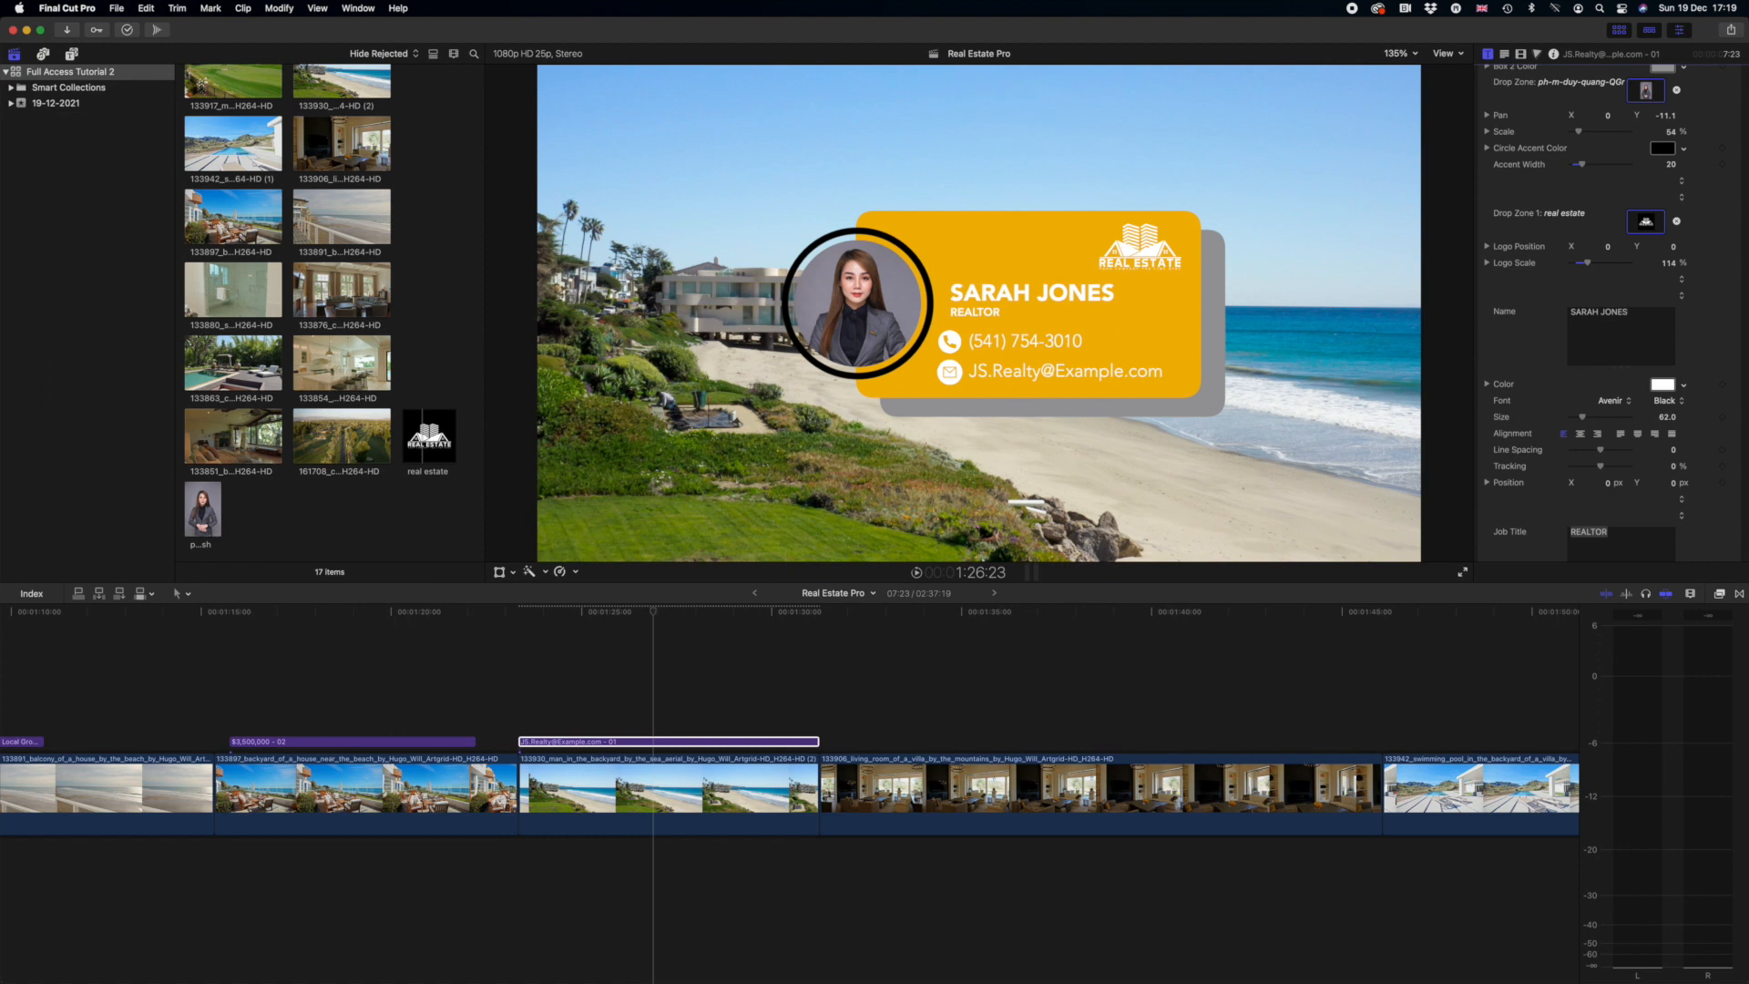
pyautogui.click(1661, 384)
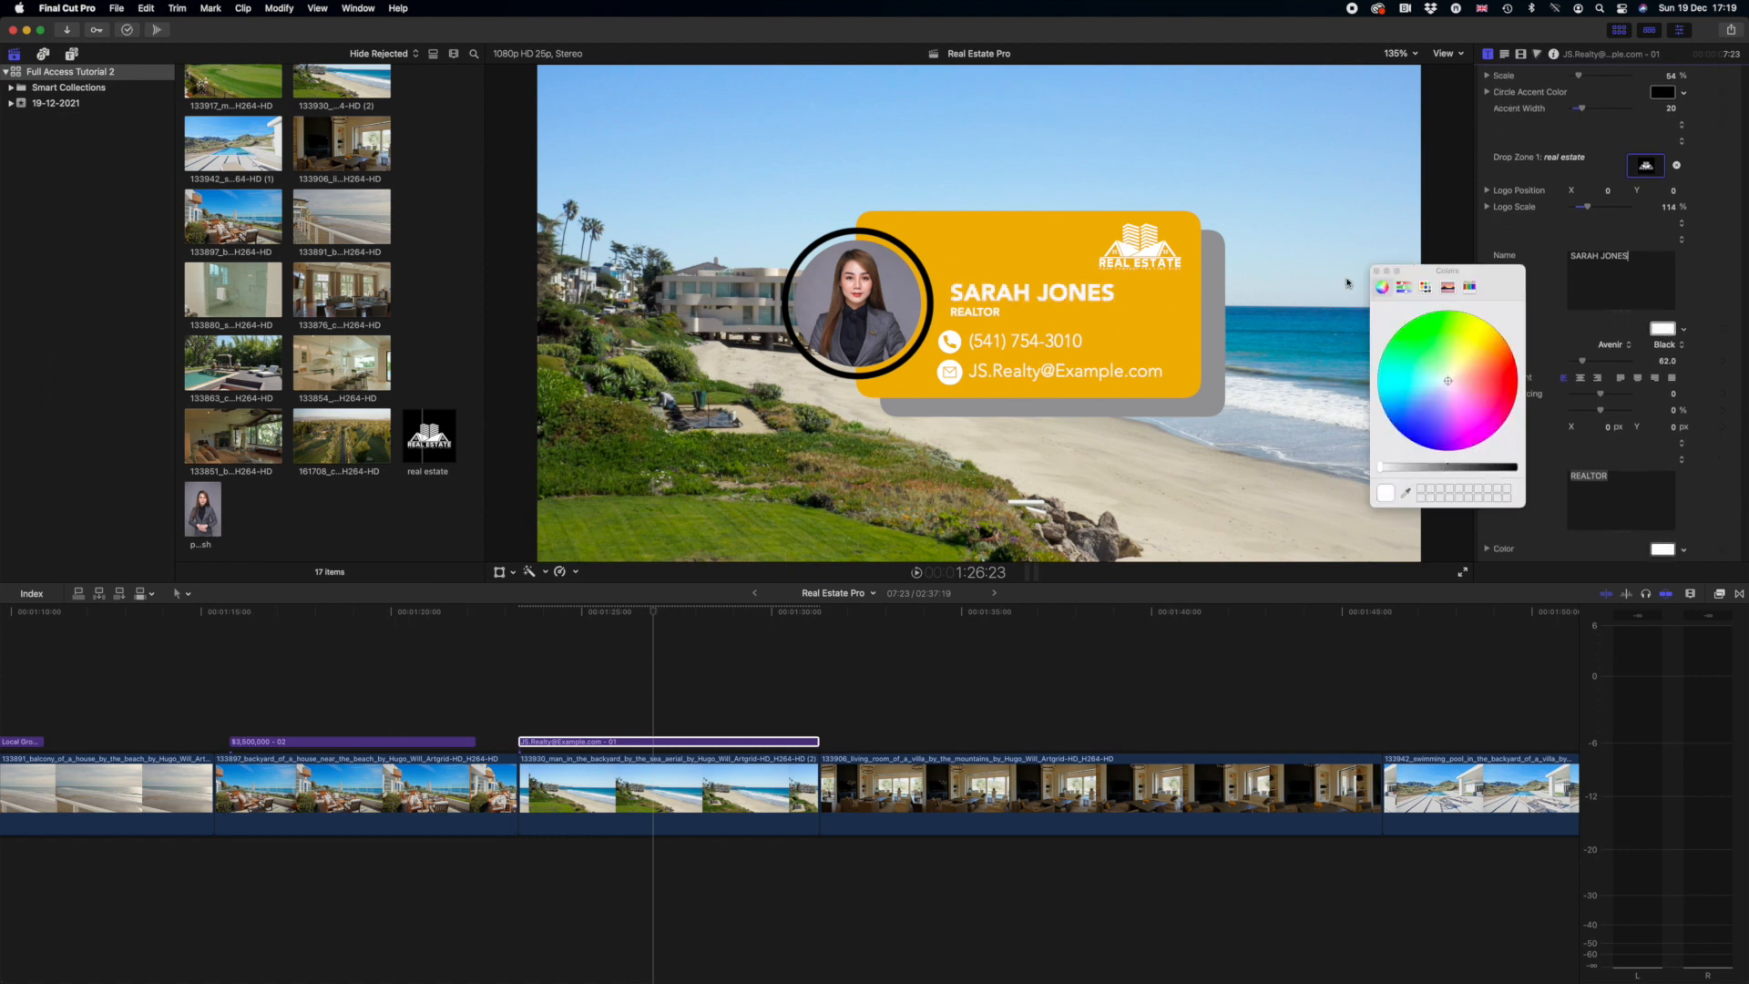
pyautogui.click(1379, 271)
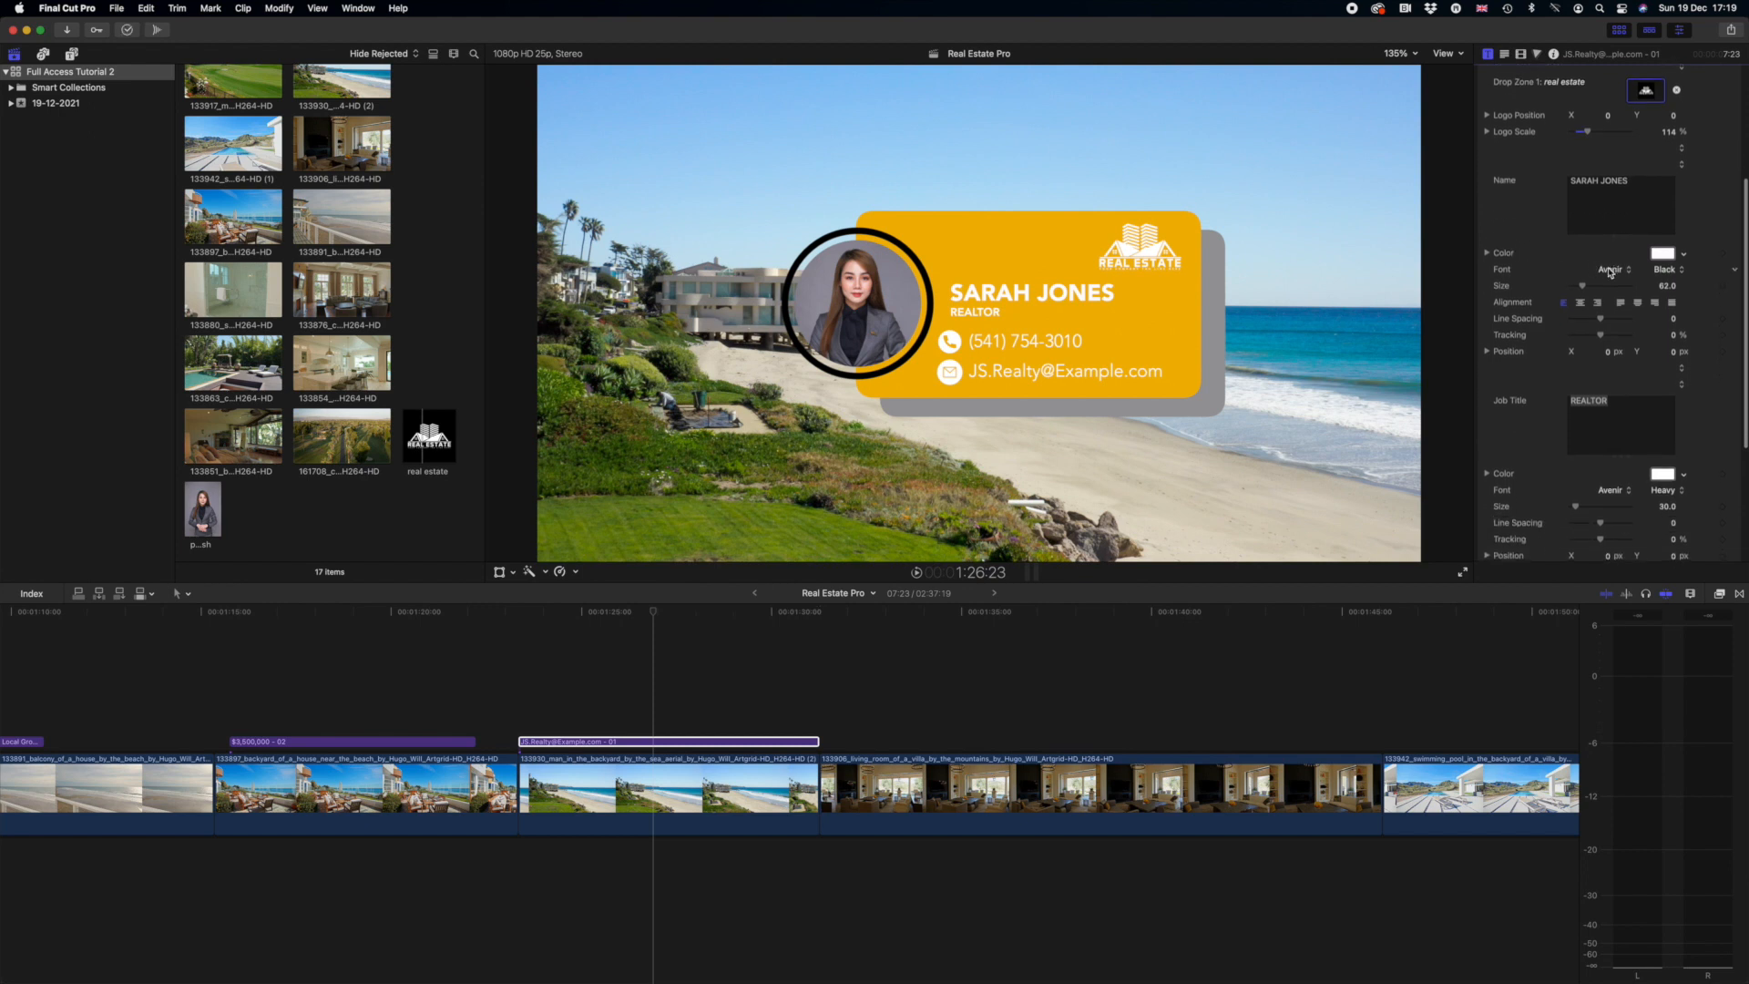
pyautogui.scroll(-3)
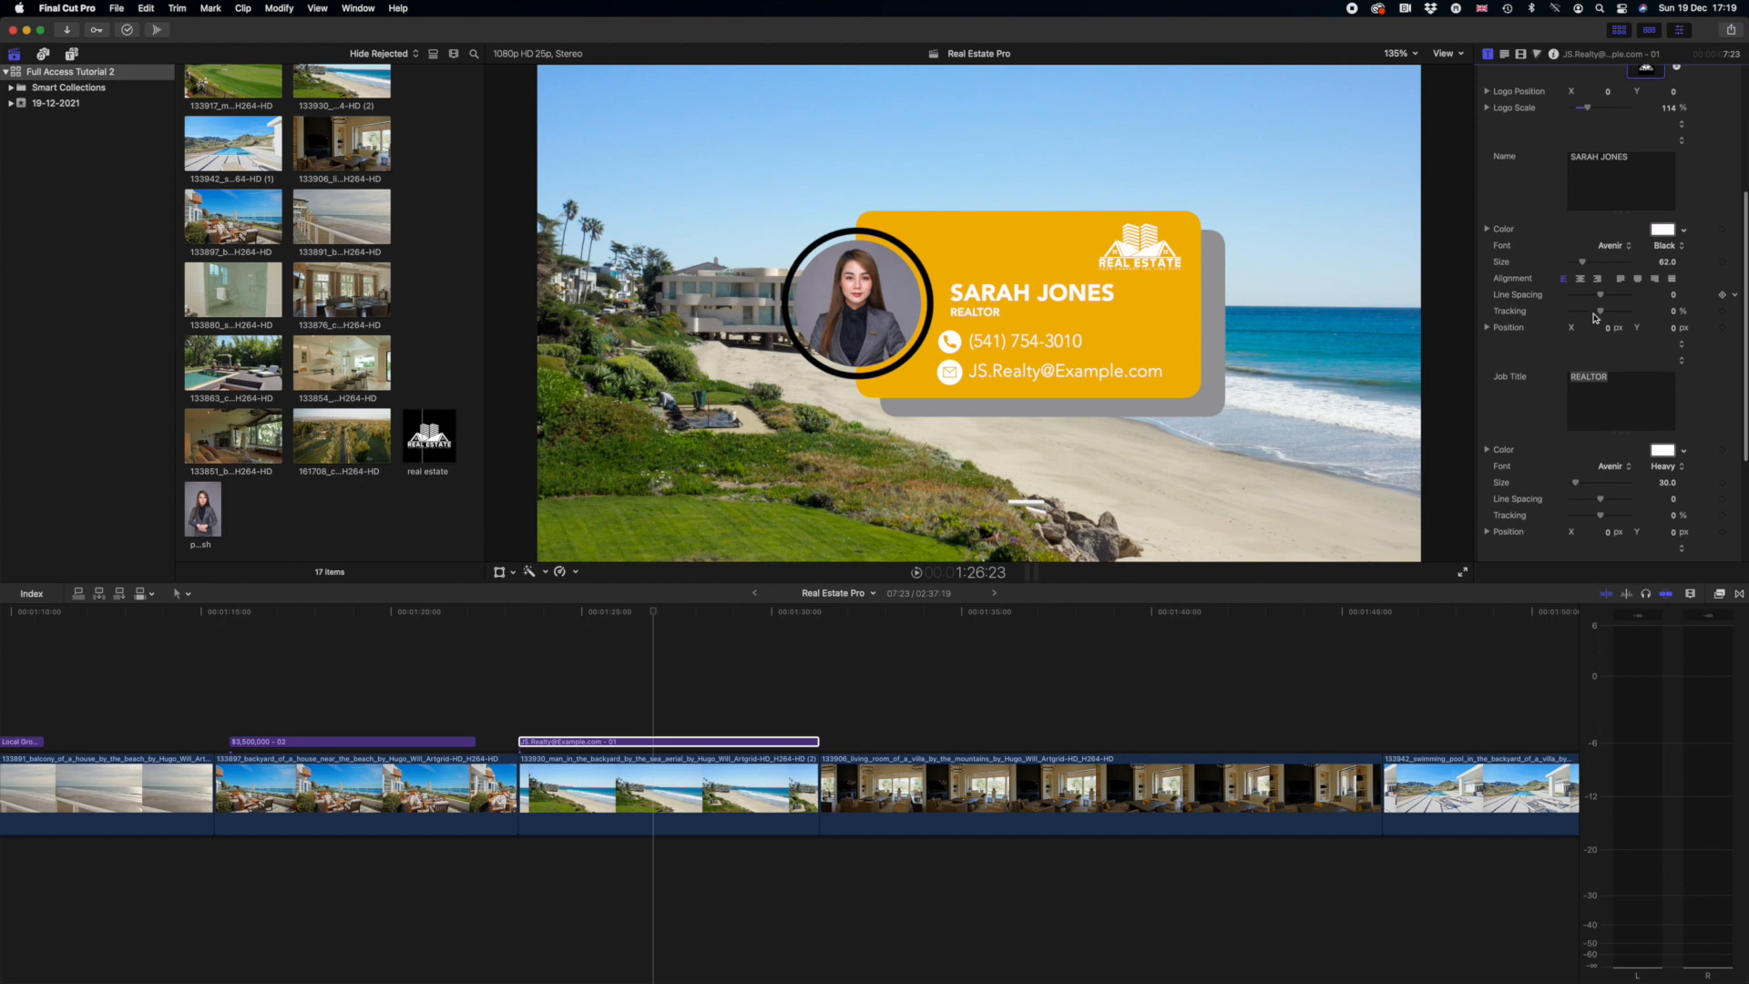
pyautogui.scroll(-3)
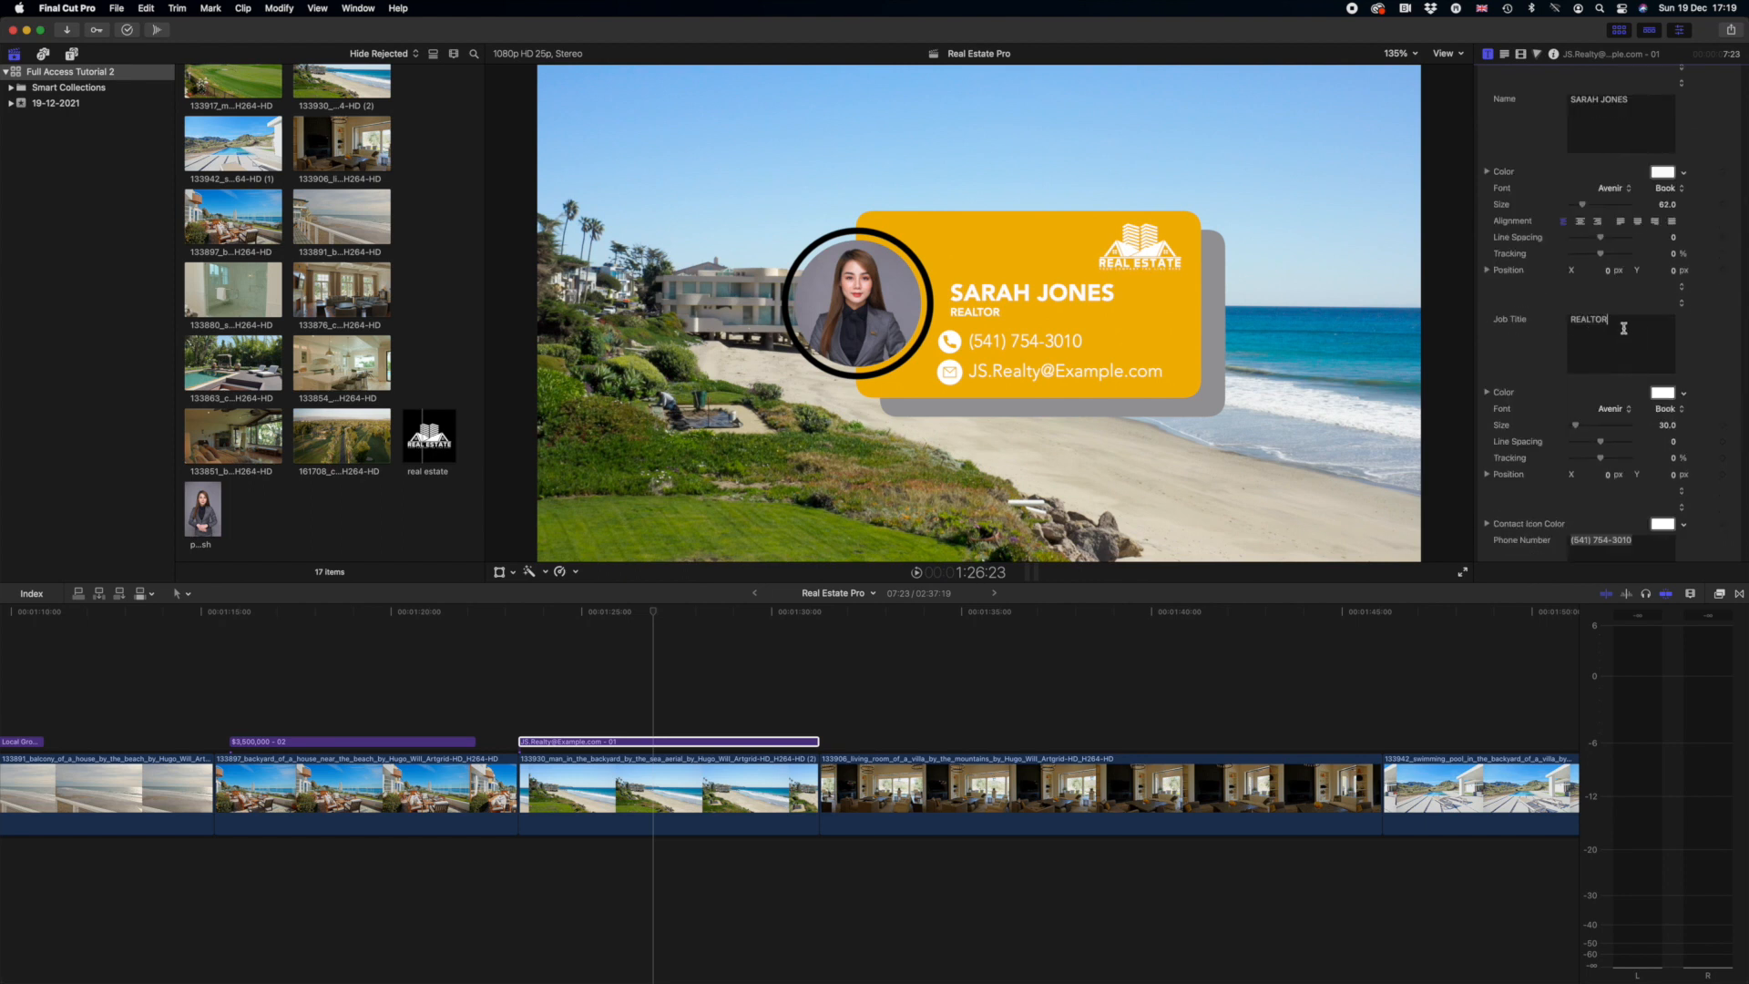
pyautogui.scroll(-3)
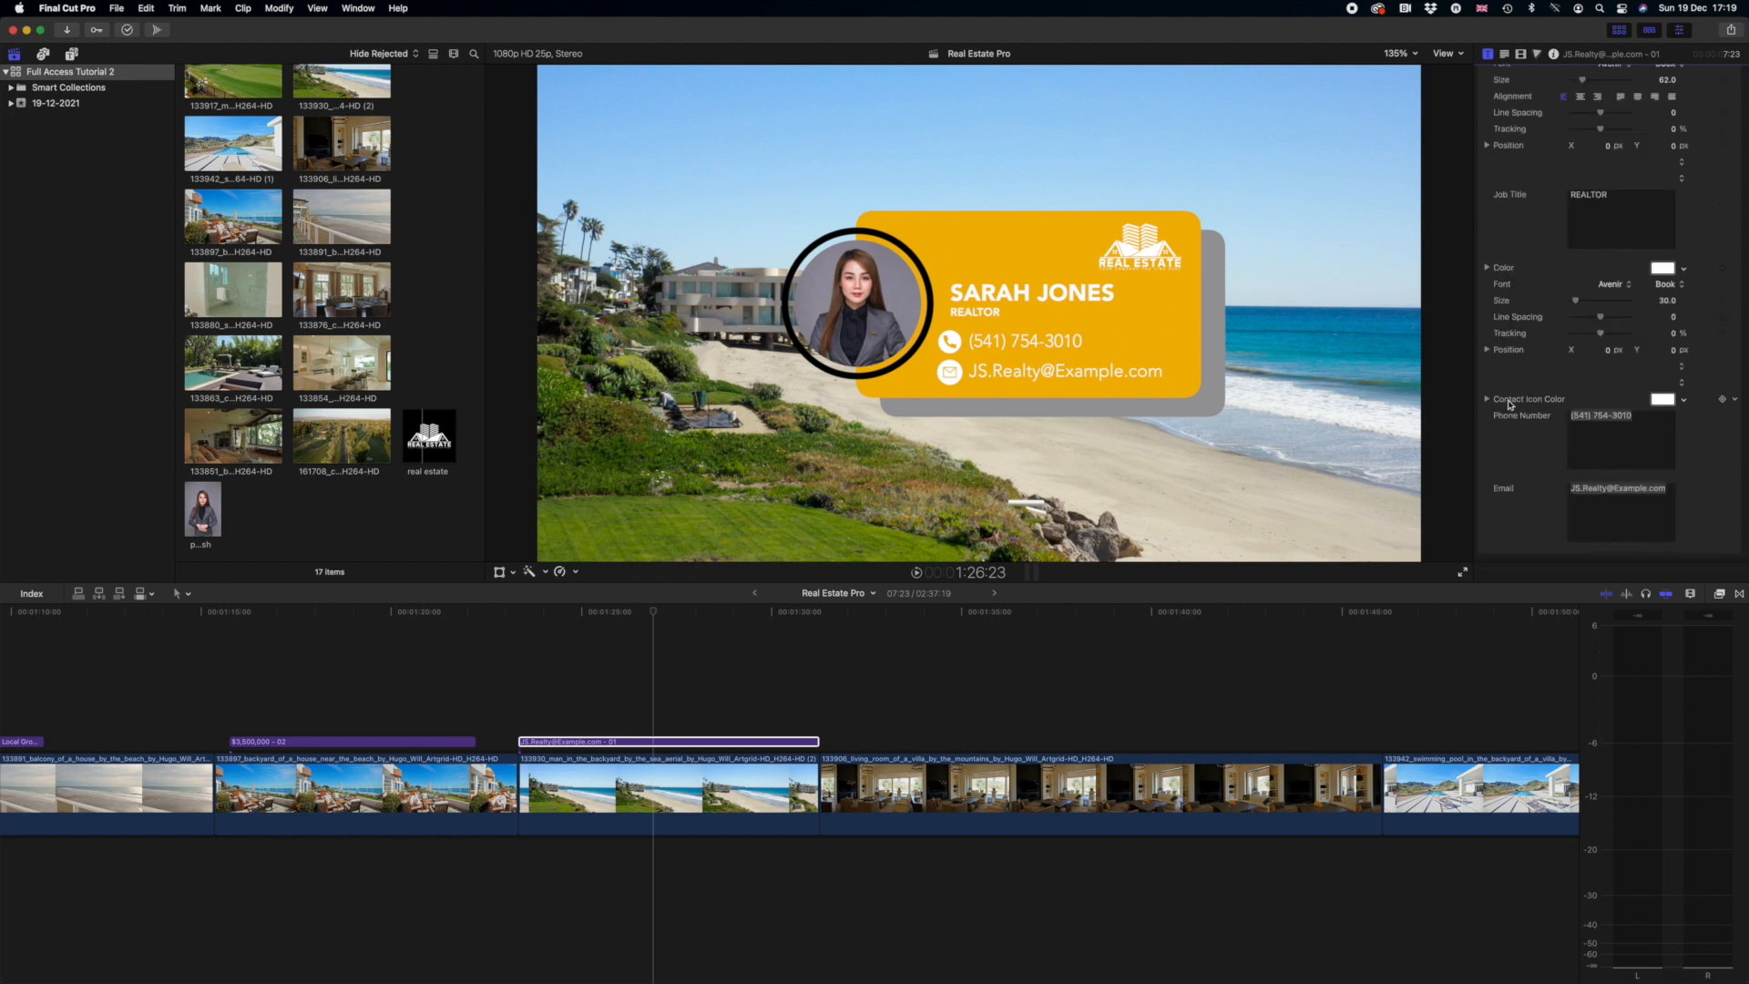
pyautogui.moveTo(1501, 506)
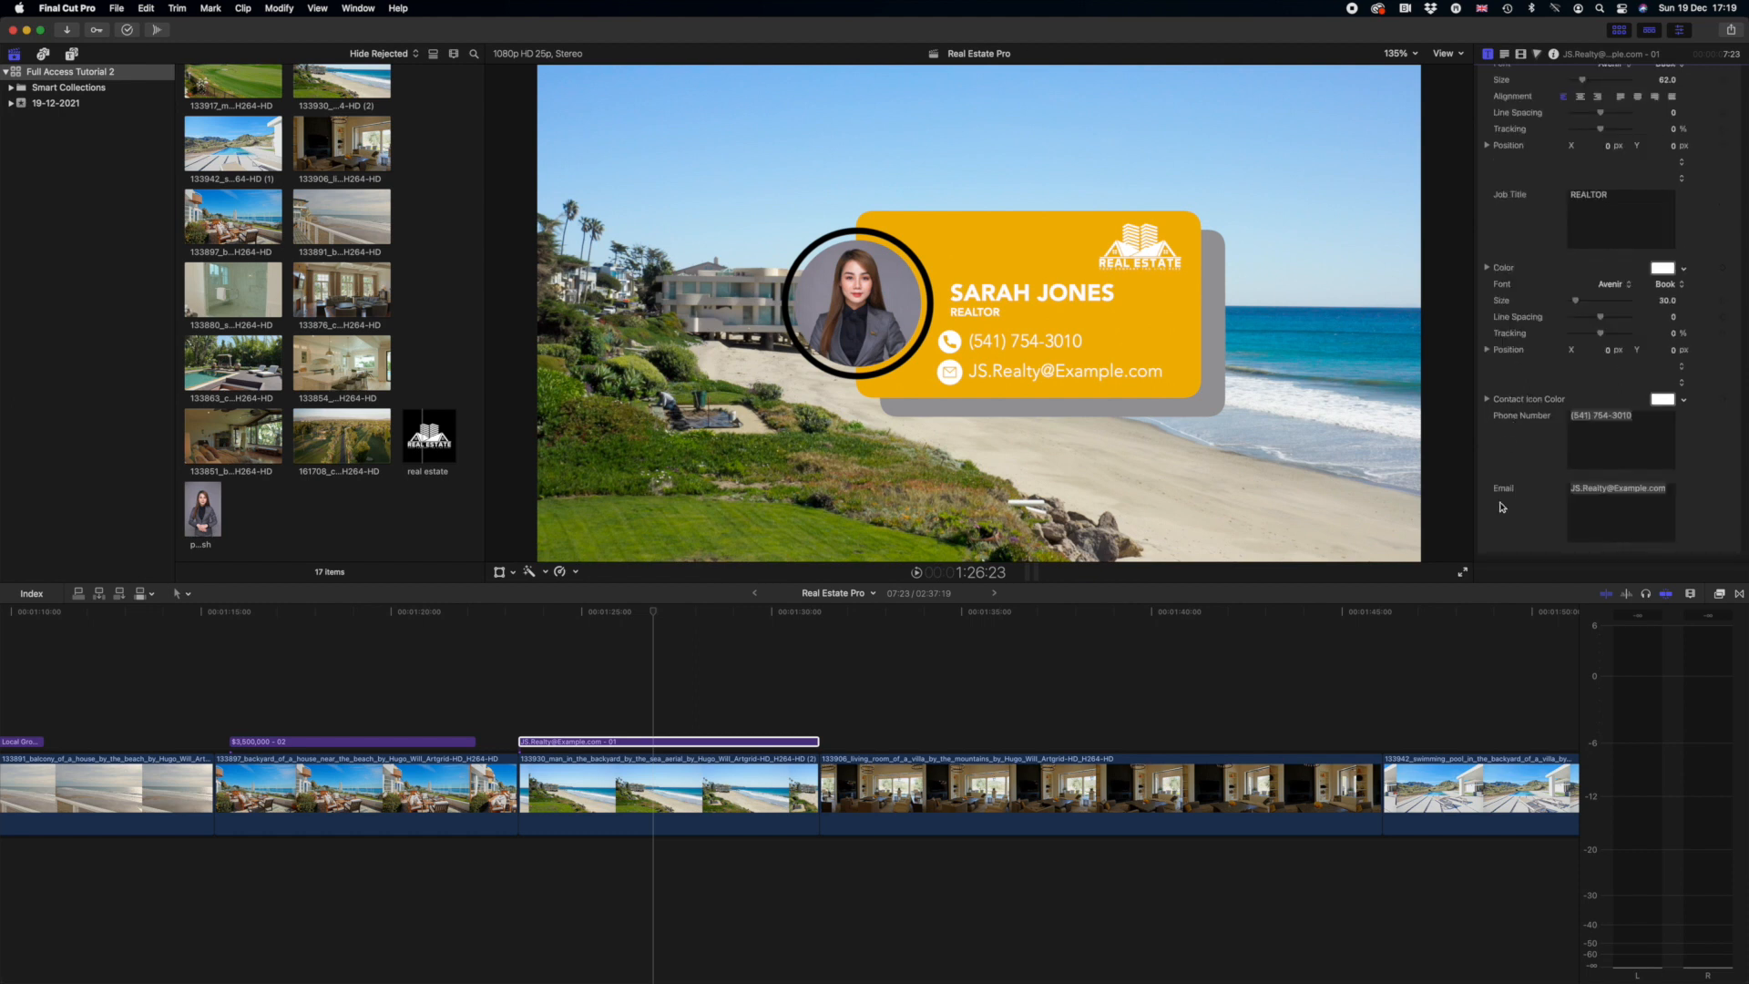
pyautogui.click(1661, 399)
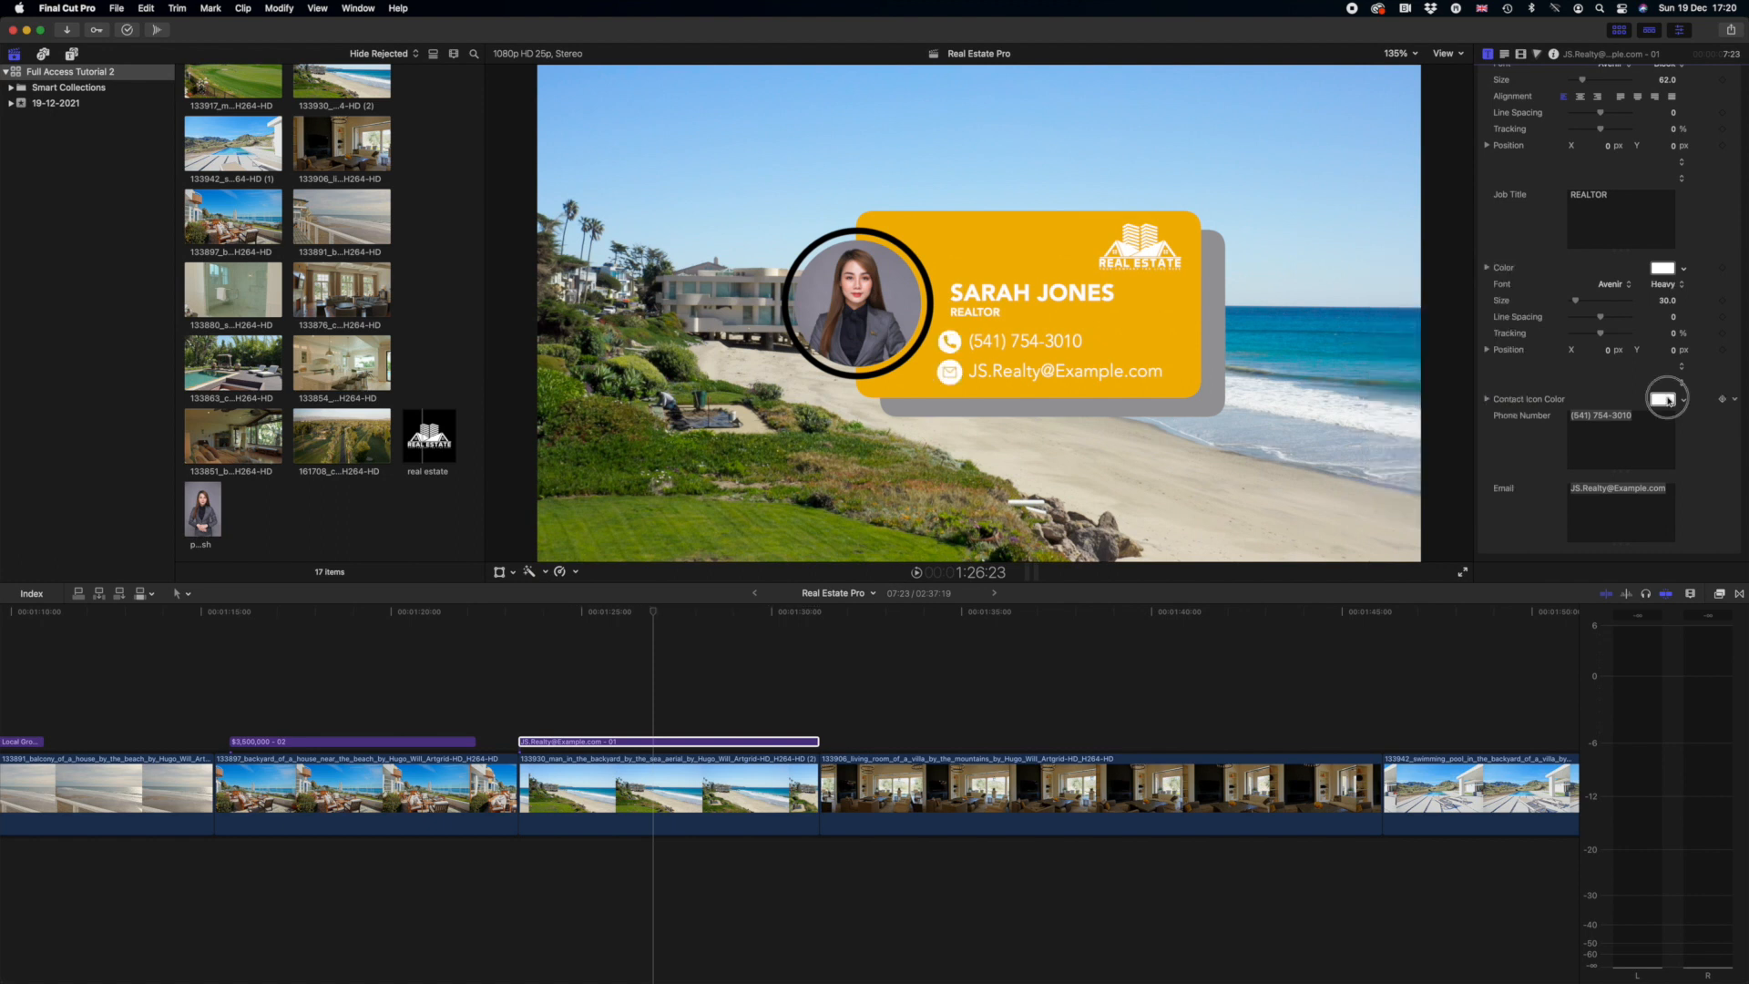
pyautogui.click(1661, 398)
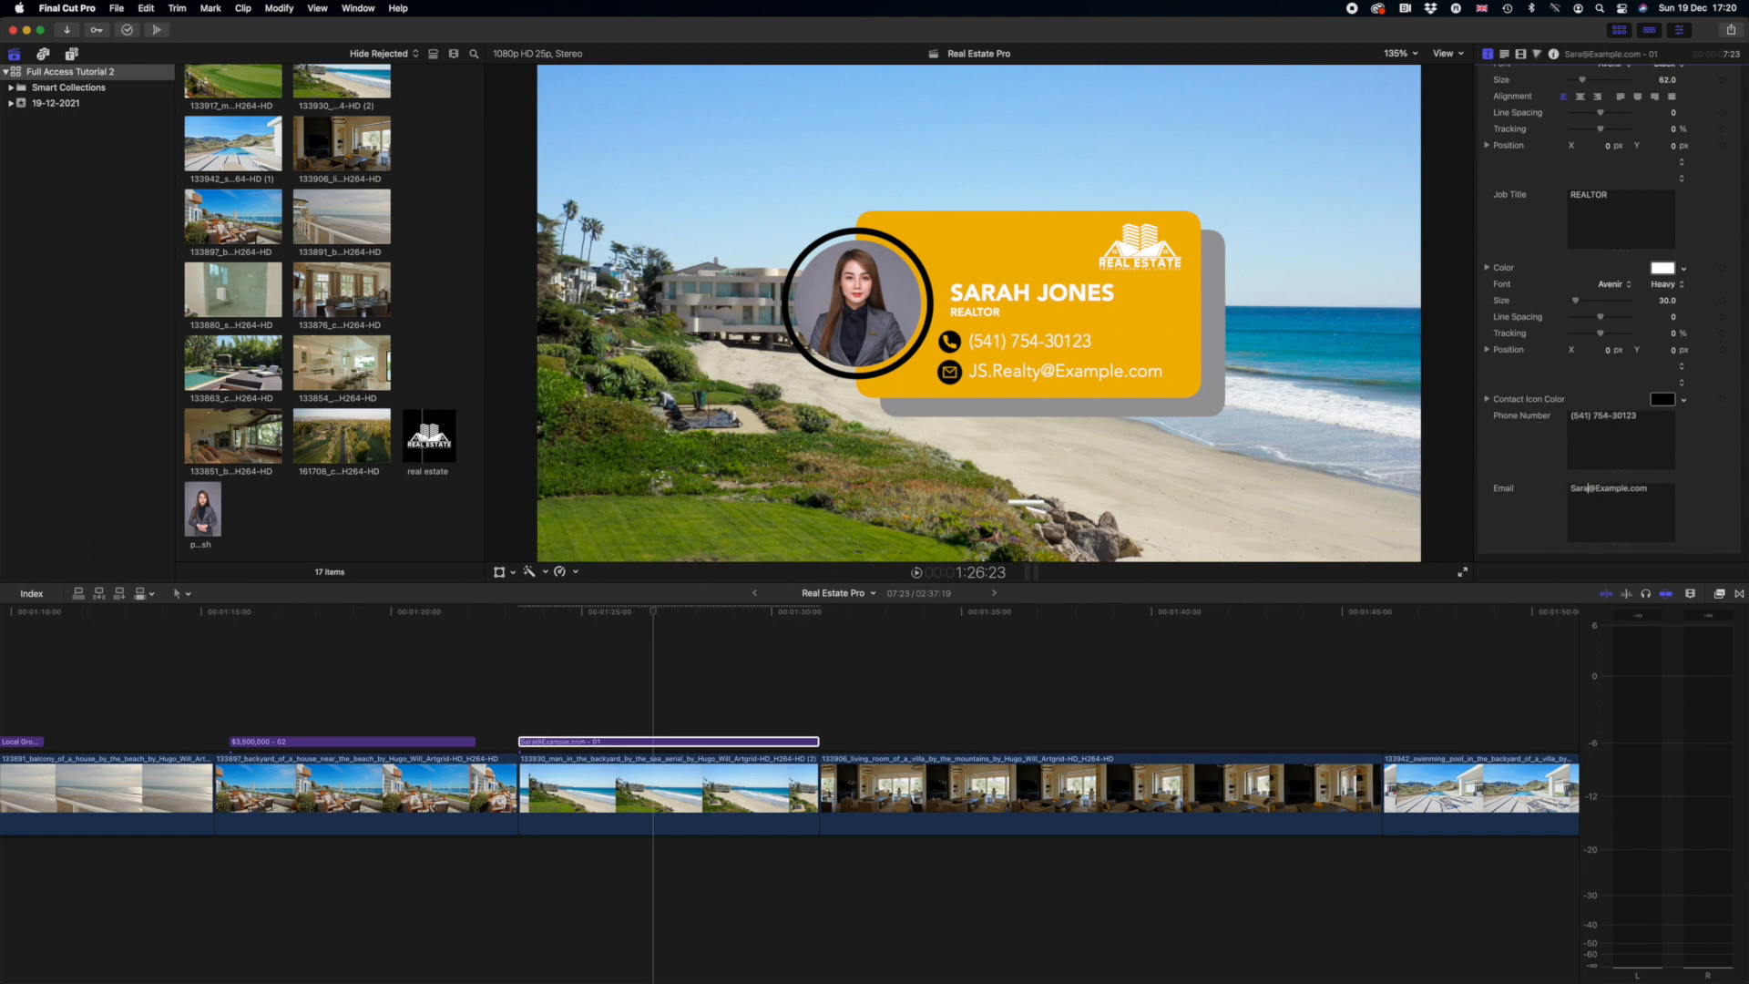
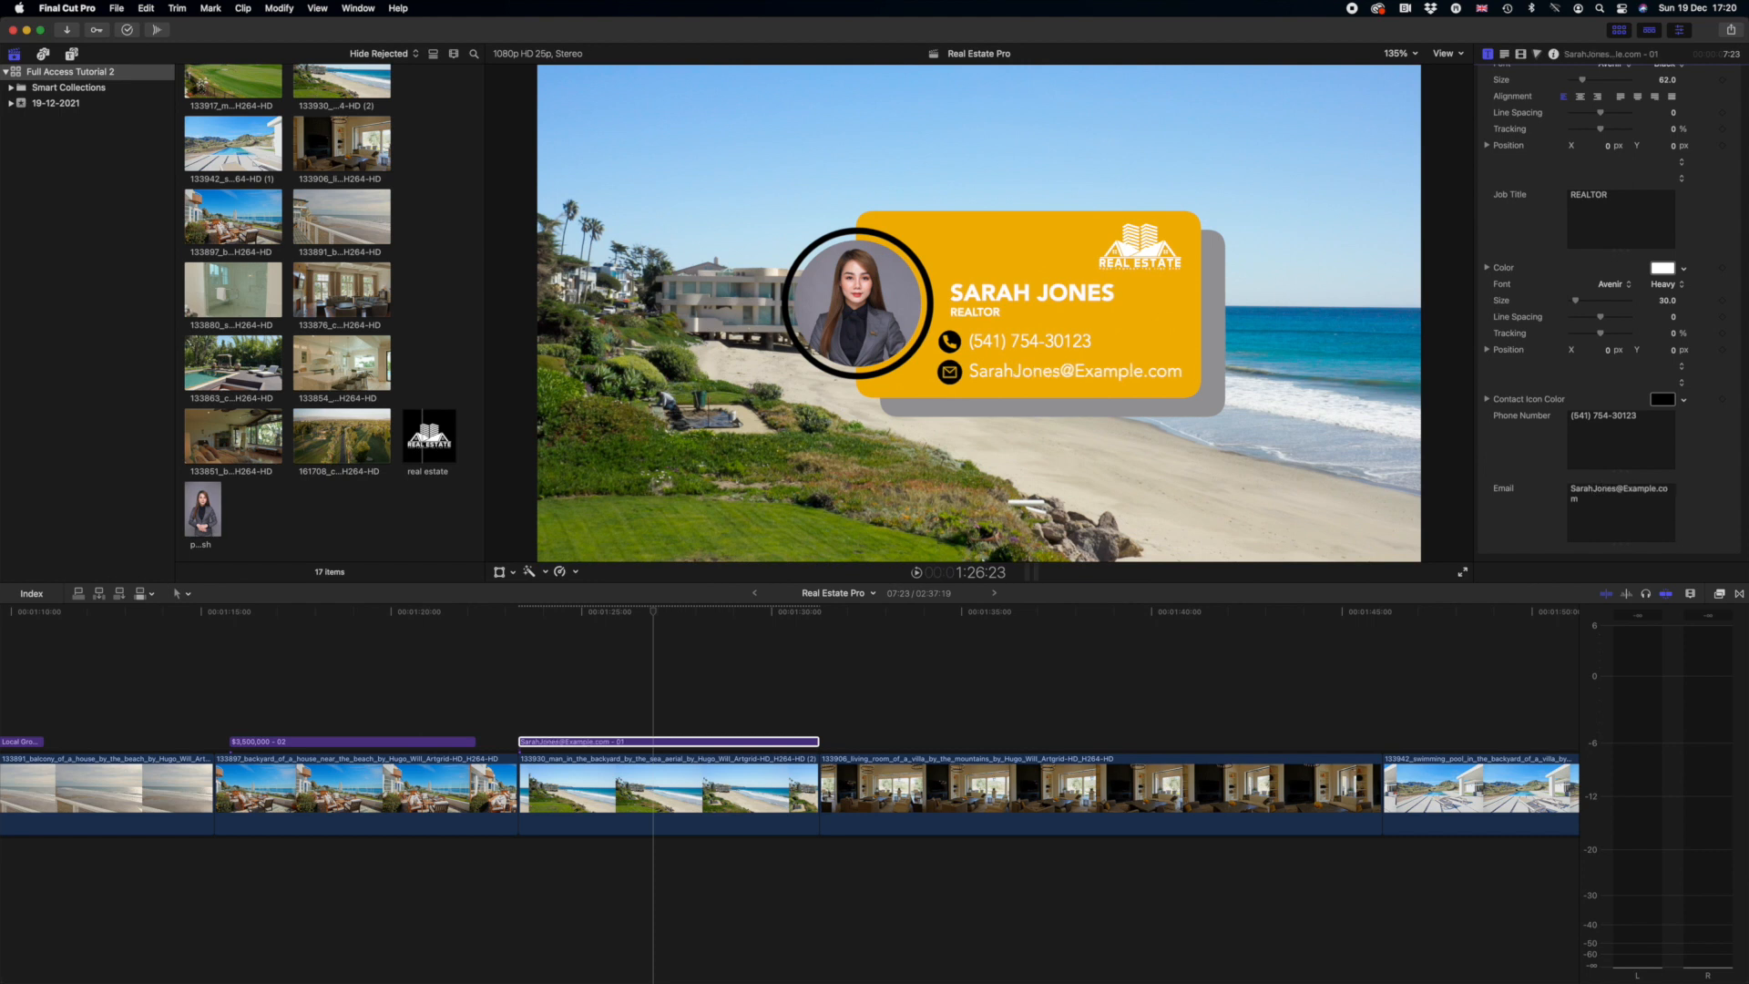